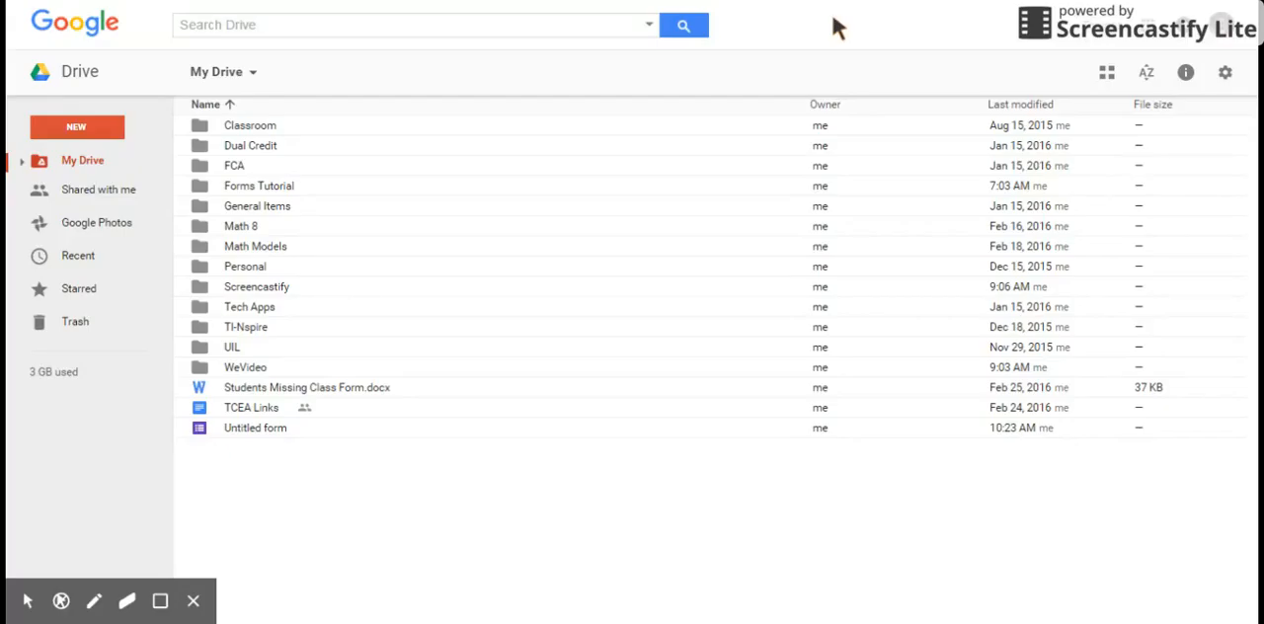
pyautogui.moveTo(773, 89)
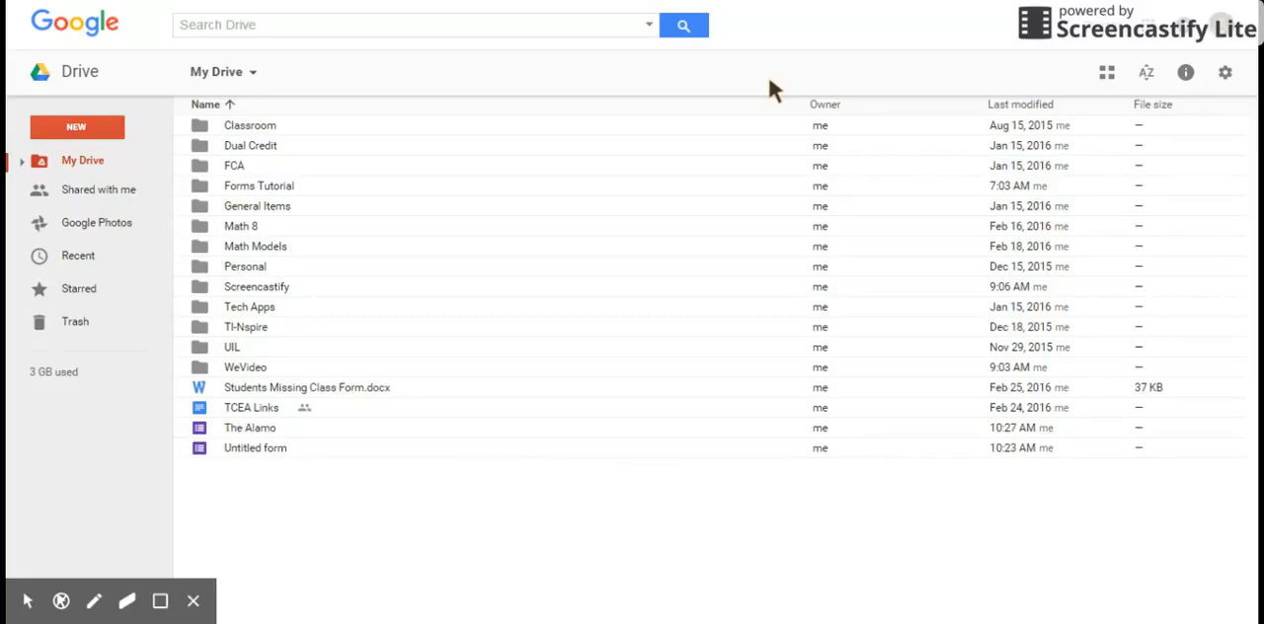
pyautogui.moveTo(508, 77)
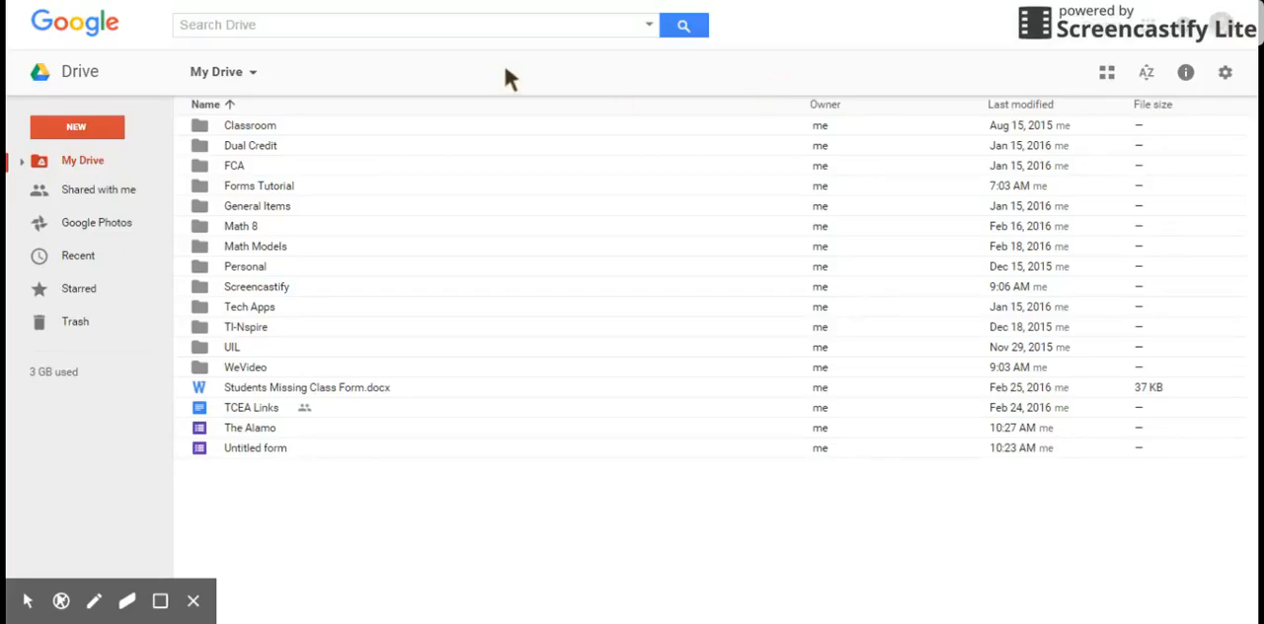
pyautogui.moveTo(222, 71)
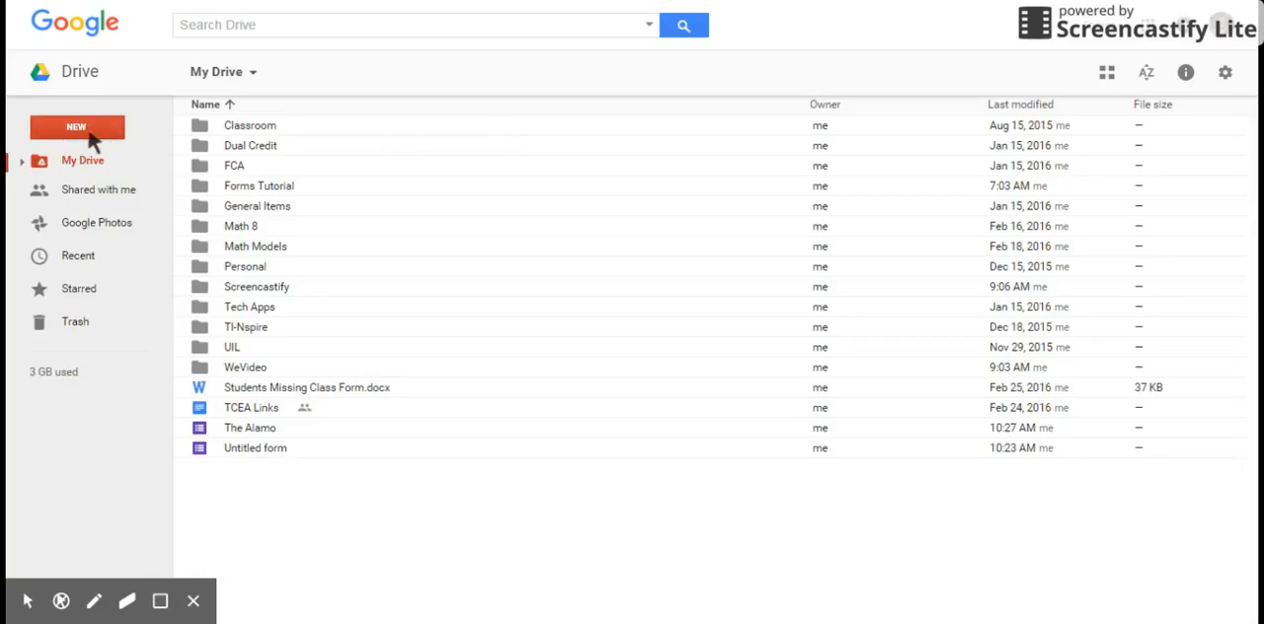
# Step: From Google Drive's New menu, open More to reach the Google Forms option
pyautogui.click(77, 127)
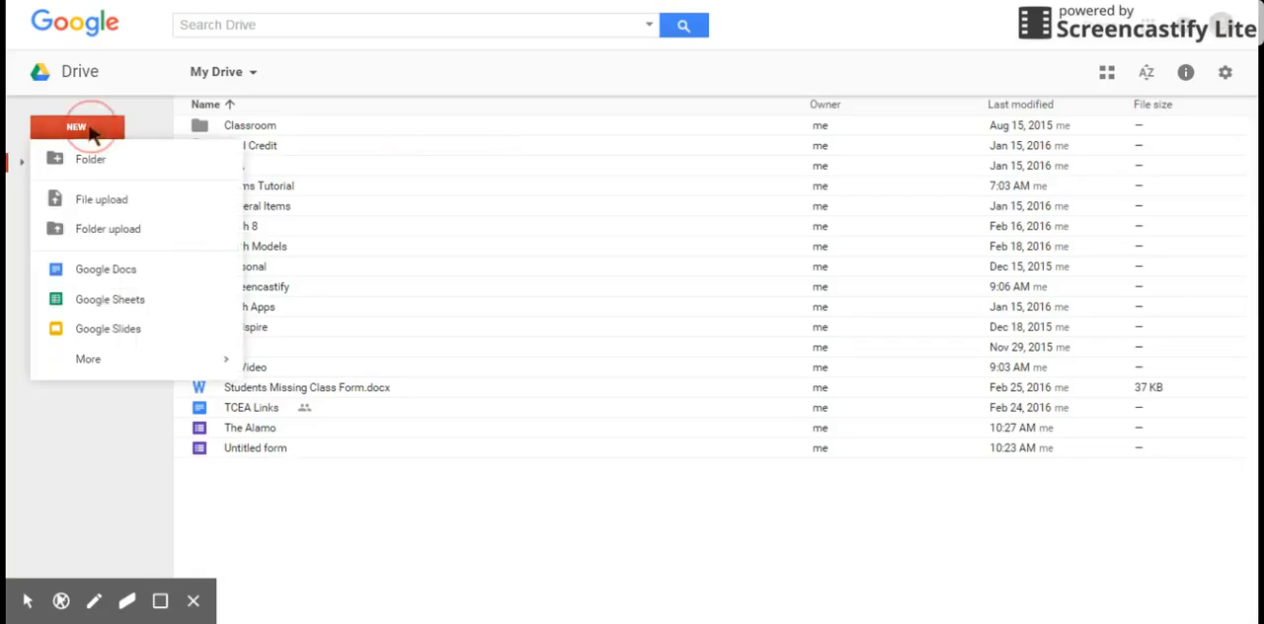
pyautogui.click(88, 358)
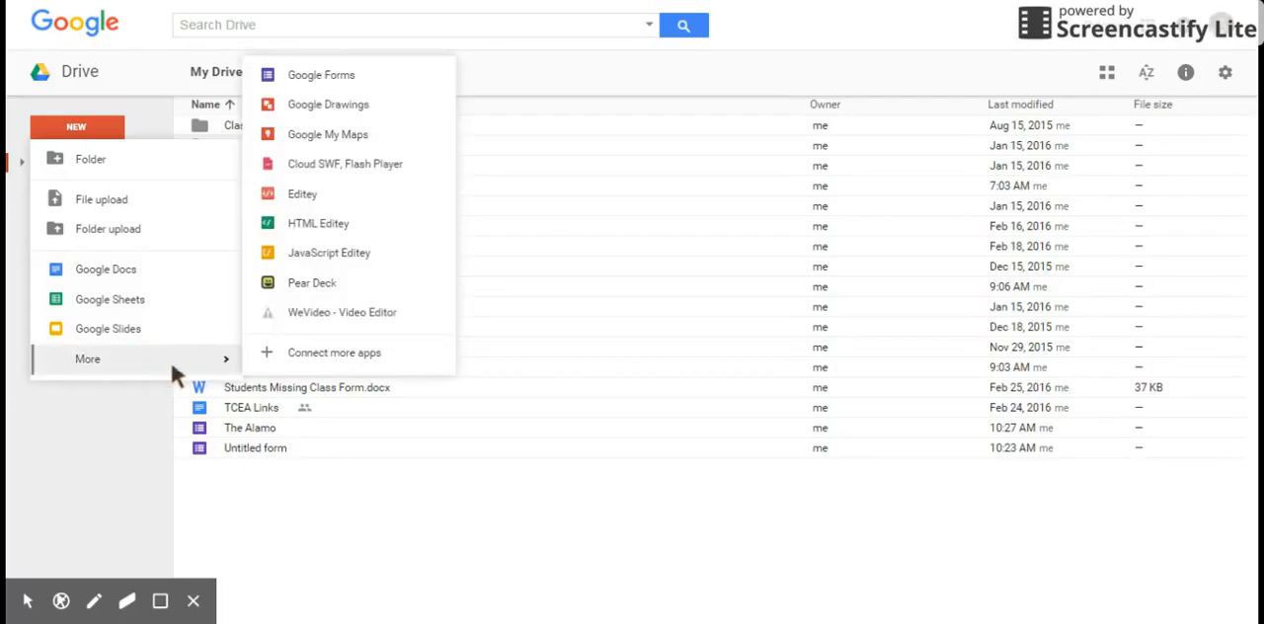
pyautogui.moveTo(320, 74)
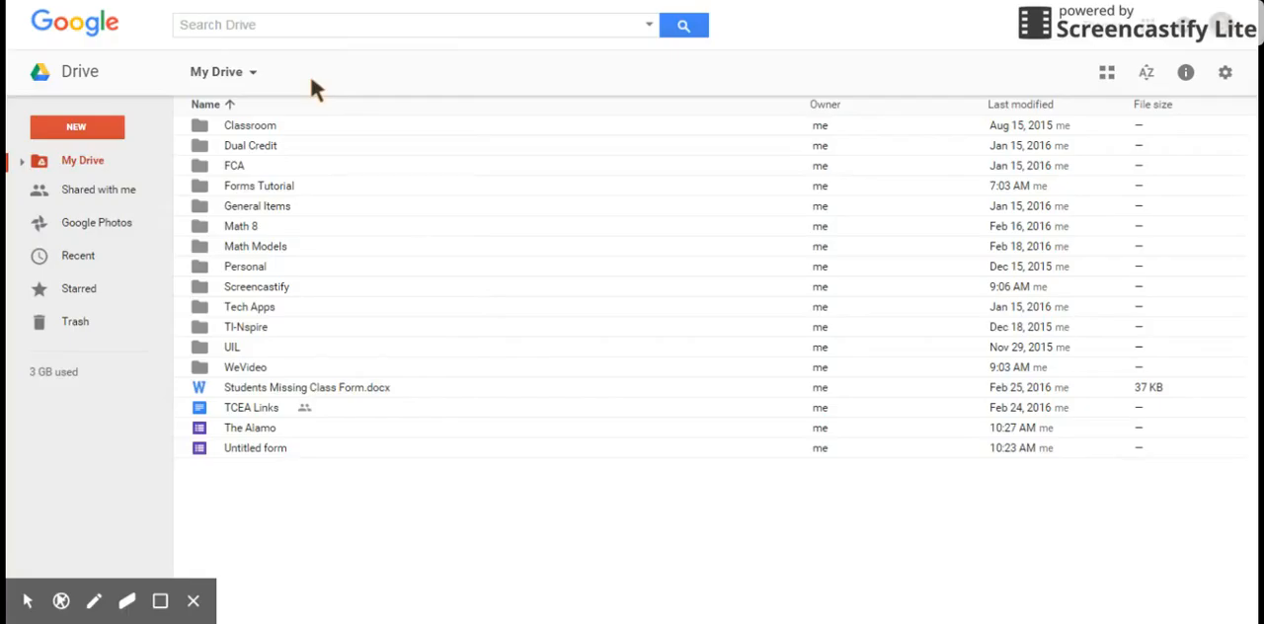
pyautogui.doubleClick(255, 447)
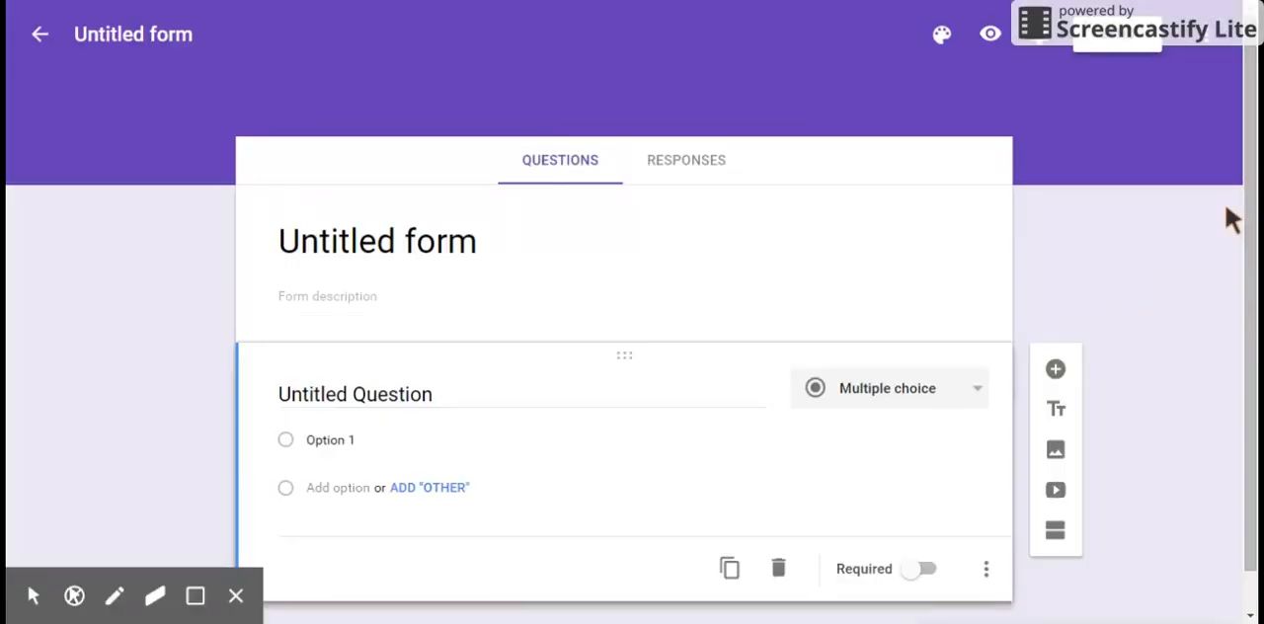
pyautogui.moveTo(818, 164)
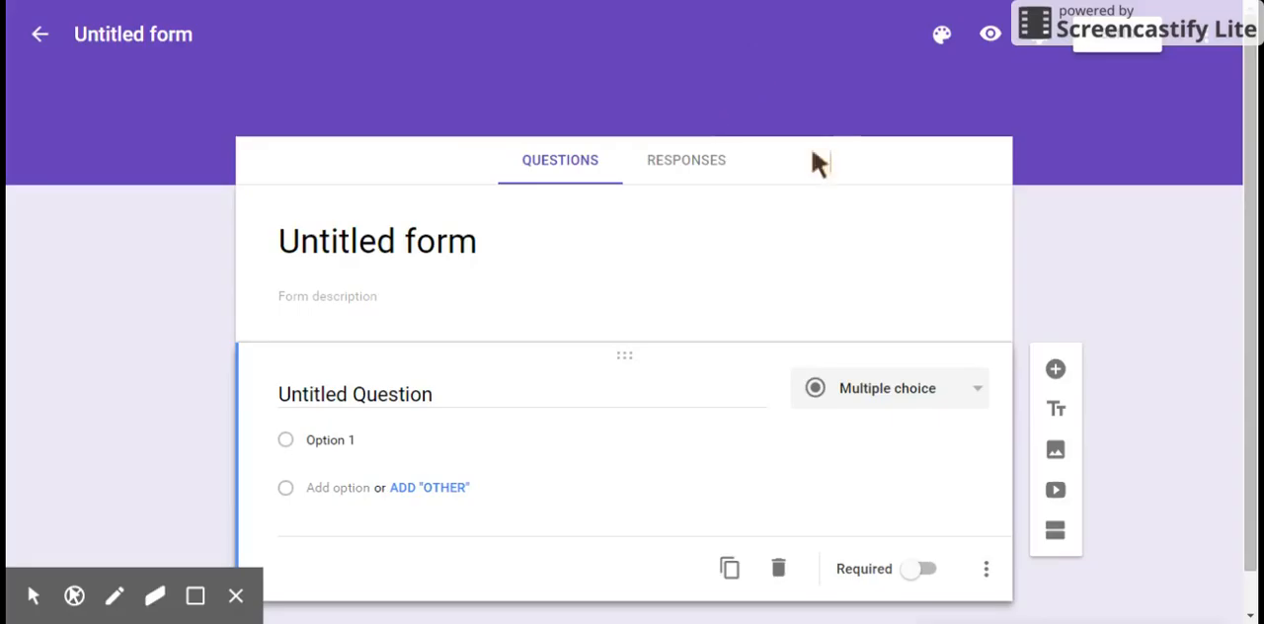
pyautogui.moveTo(415, 301)
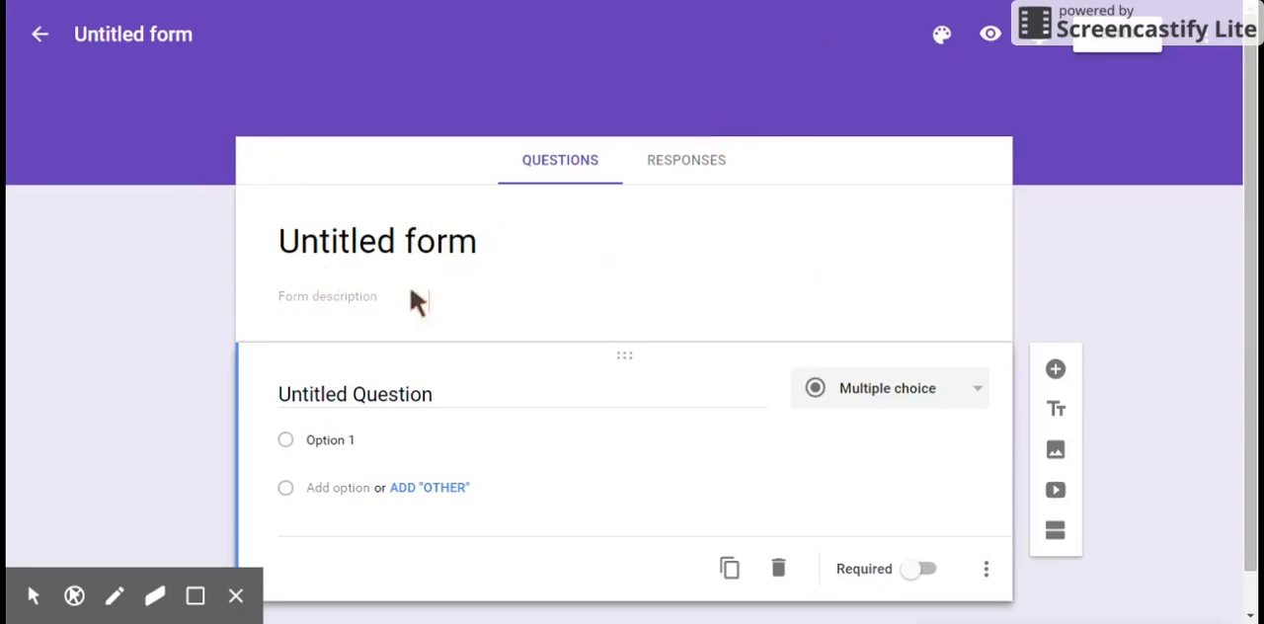
pyautogui.moveTo(592, 287)
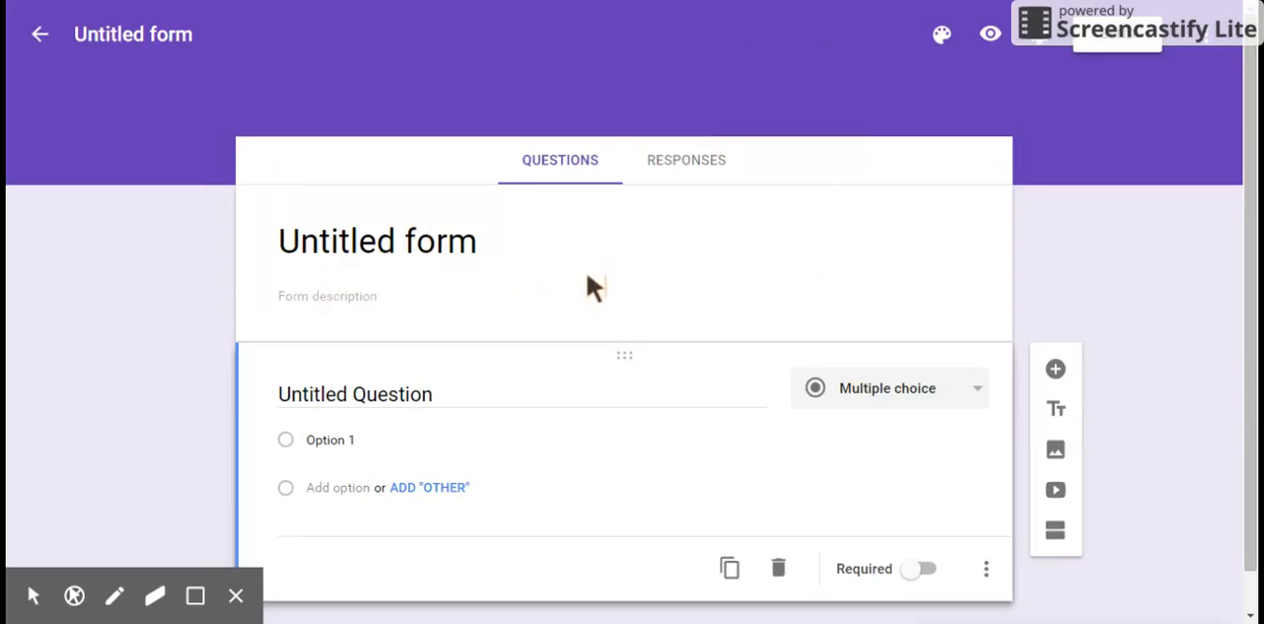
pyautogui.moveTo(94, 168)
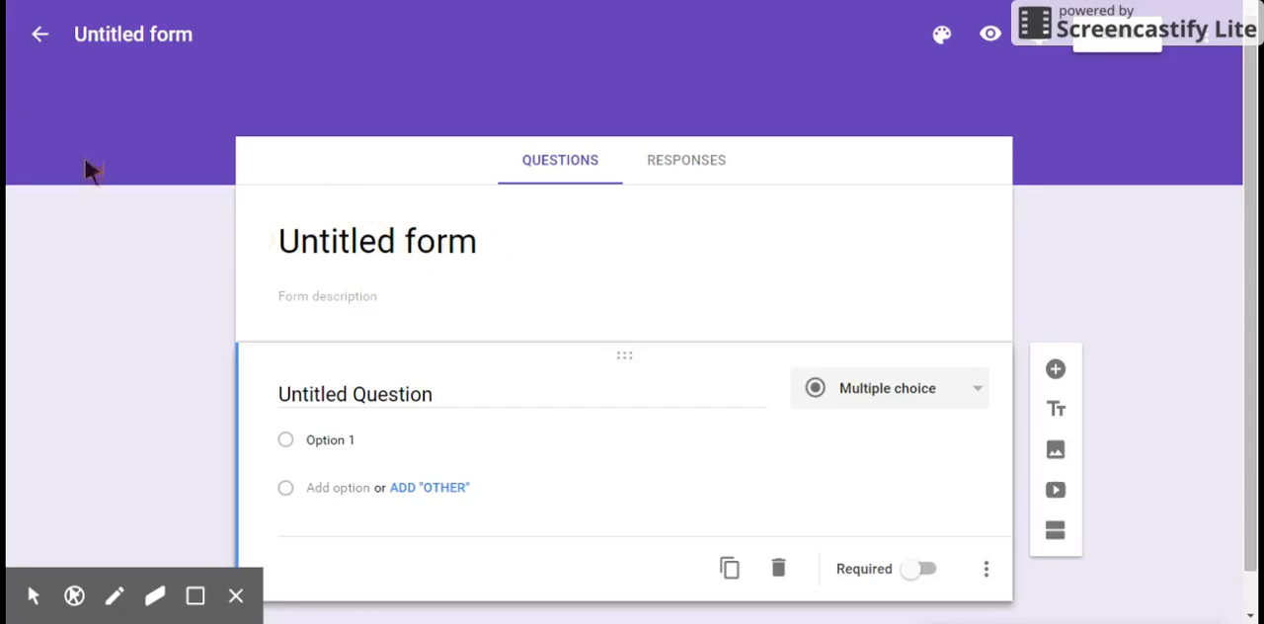
pyautogui.moveTo(148, 166)
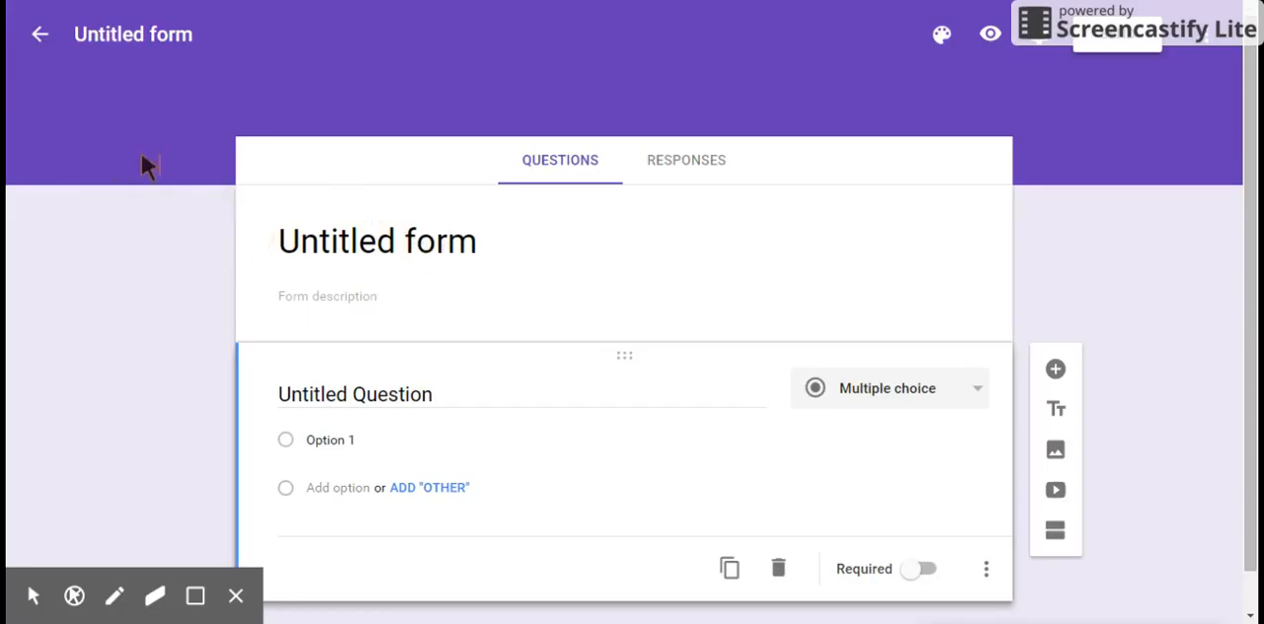
pyautogui.moveTo(346, 122)
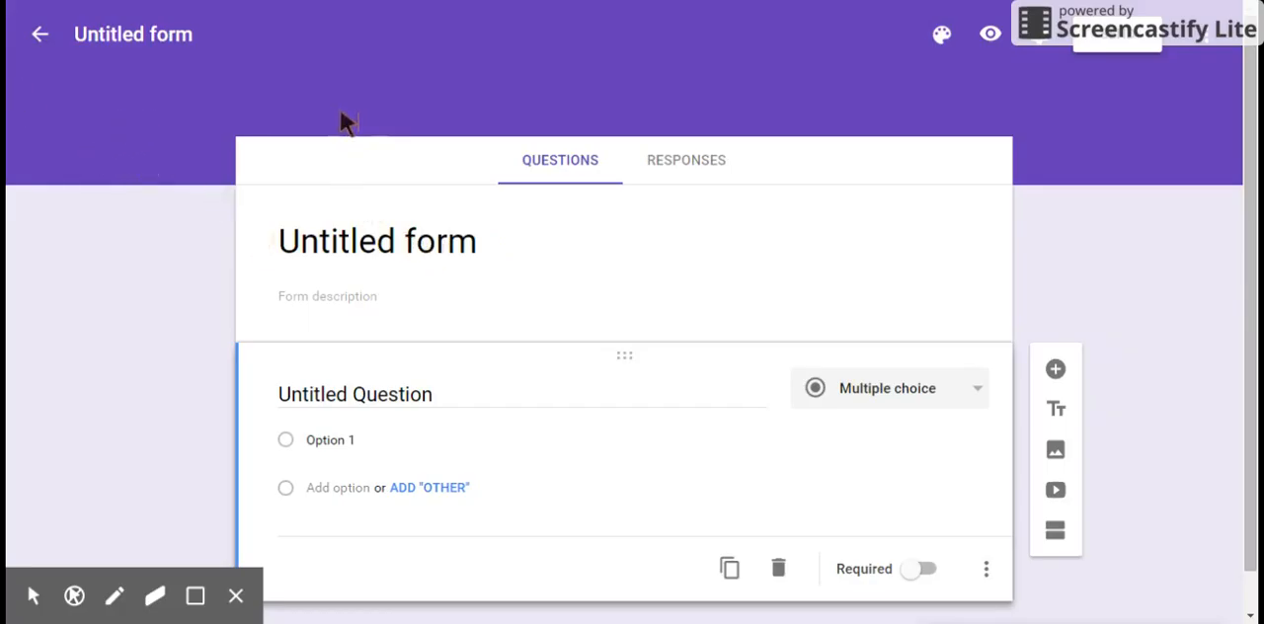
pyautogui.moveTo(548, 111)
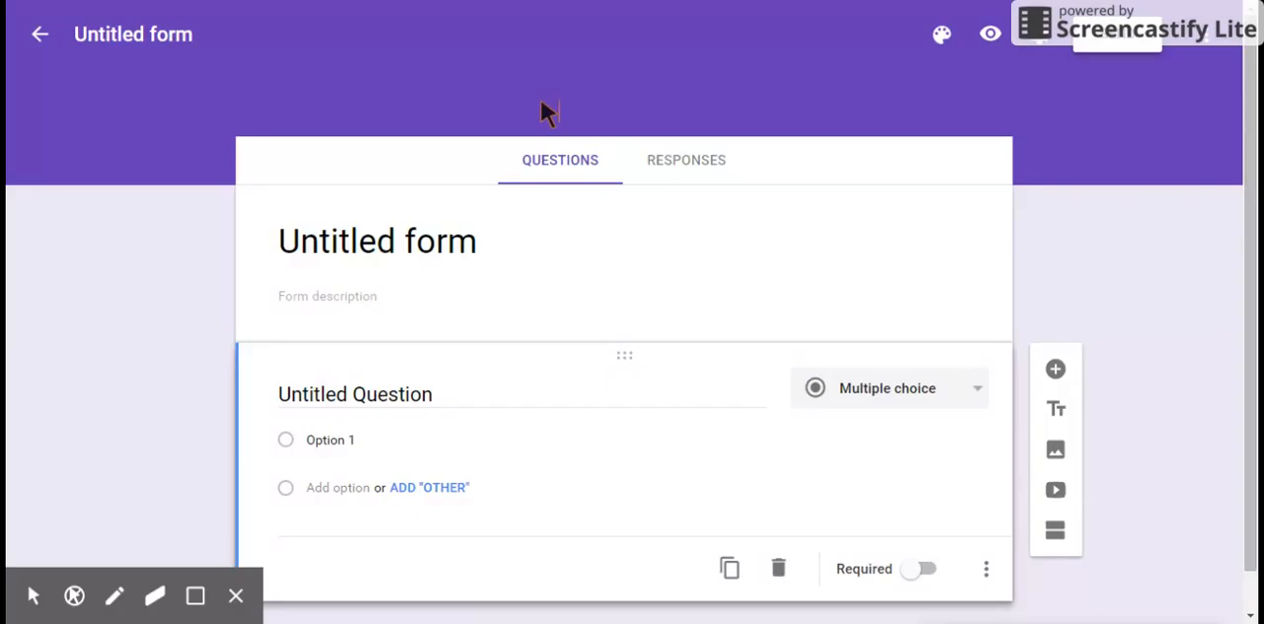
pyautogui.moveTo(549, 183)
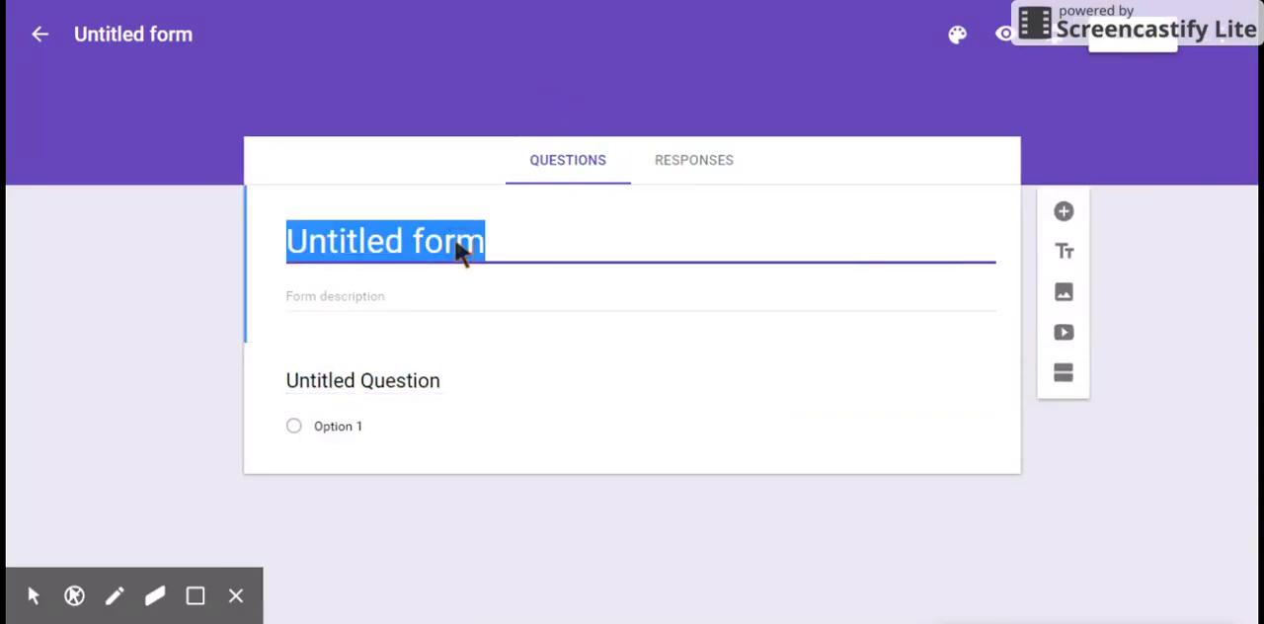
# Step: Title the form 'The Alamo' with description 'Exit ticket for the Alamo lesson'
pyautogui.write('The Al')
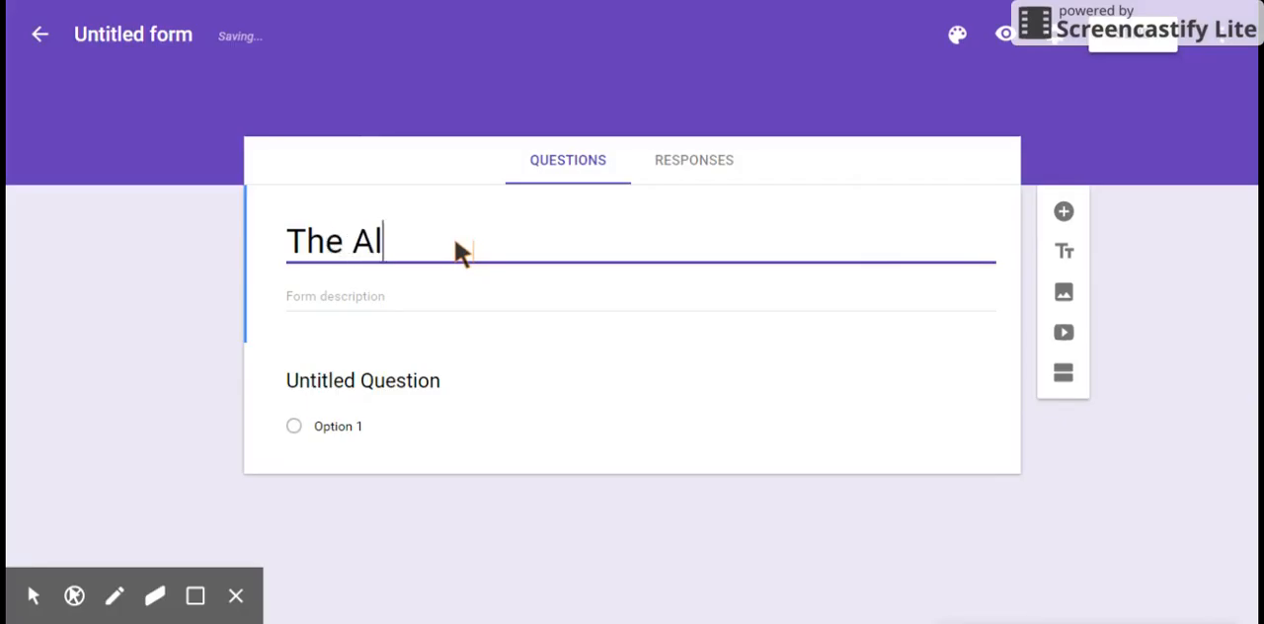
pyautogui.write('amo')
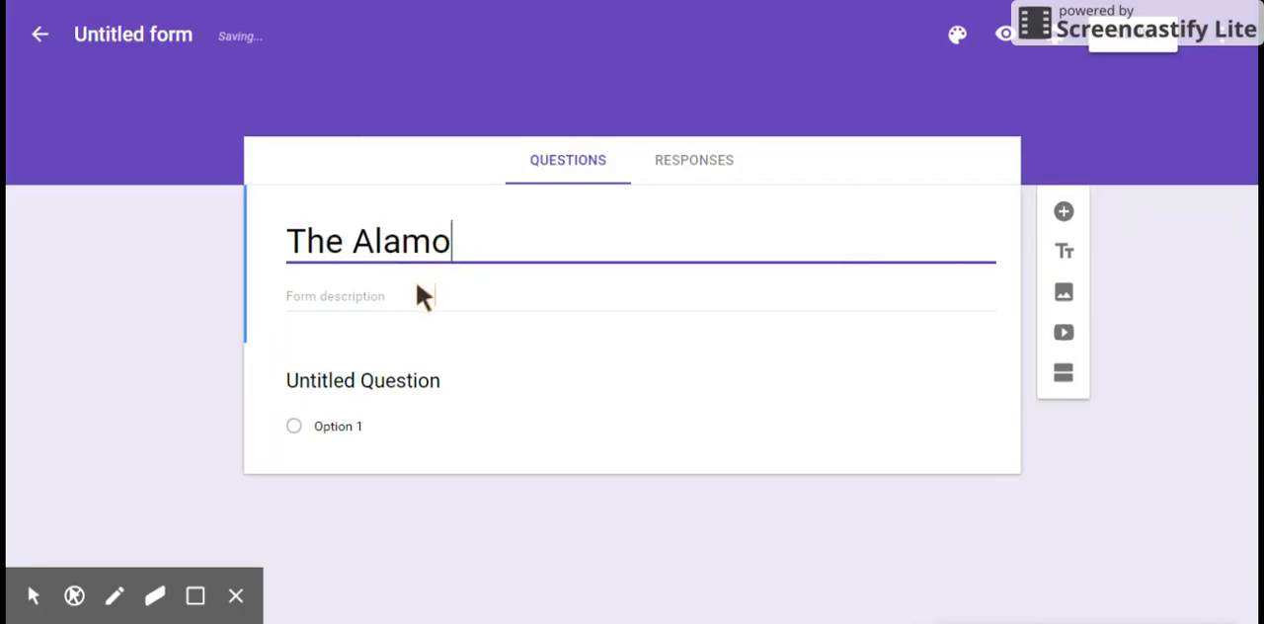
pyautogui.click(395, 296)
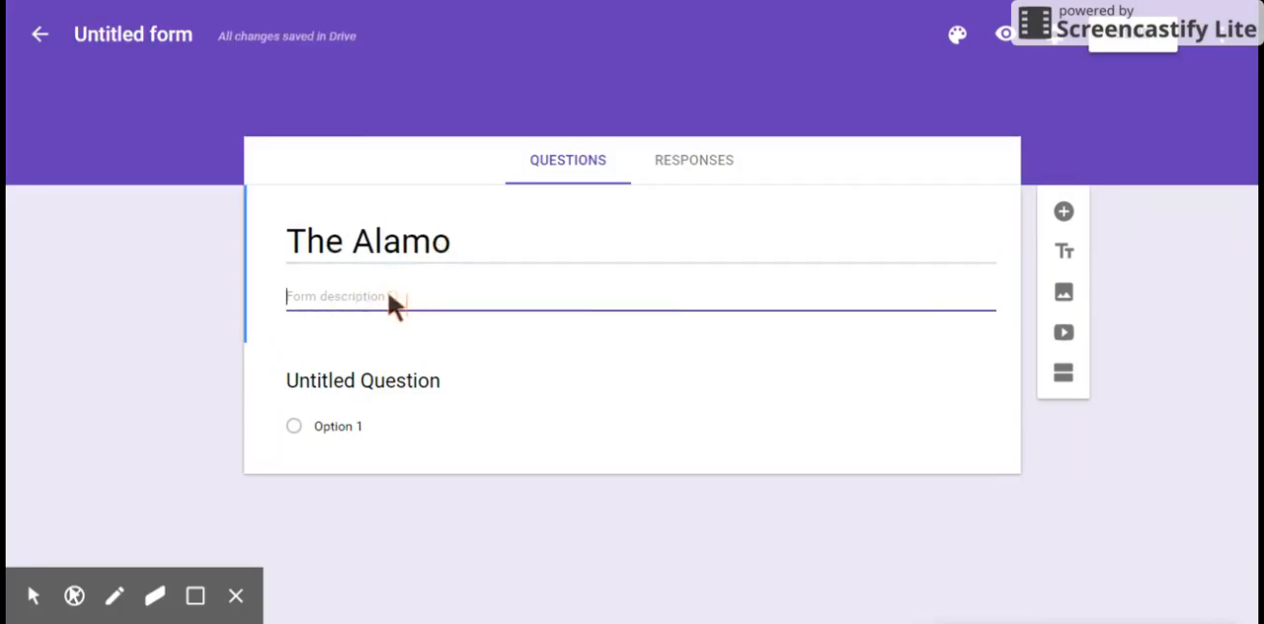
pyautogui.write('Exi')
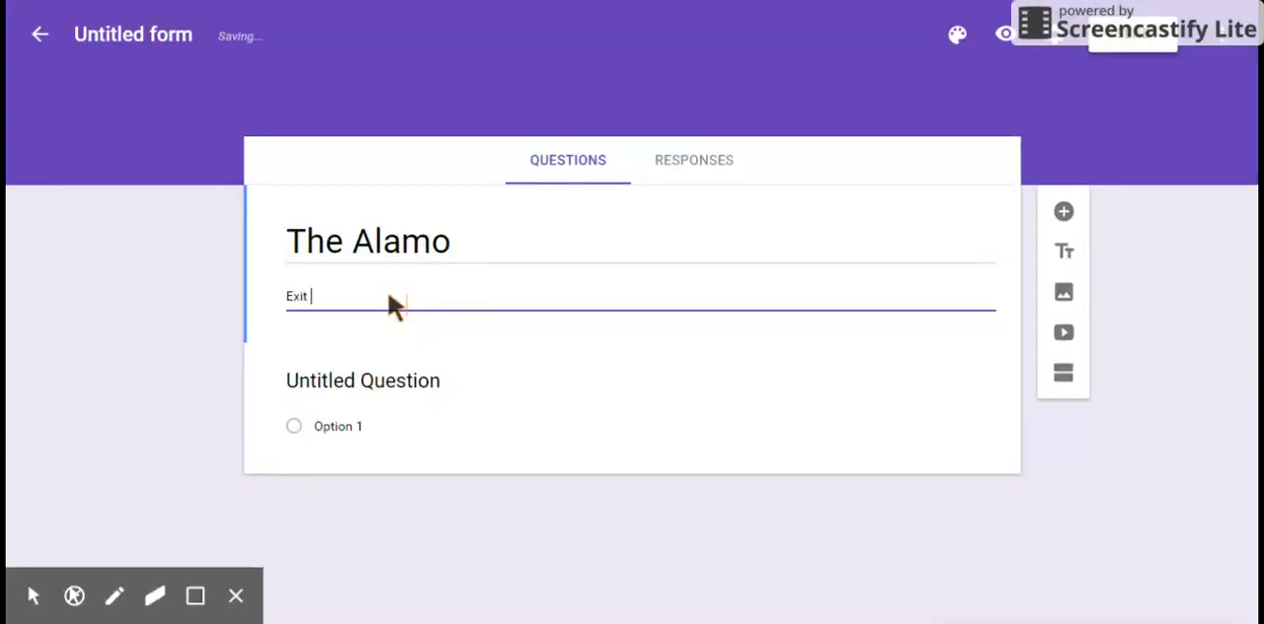
pyautogui.write('ticket for')
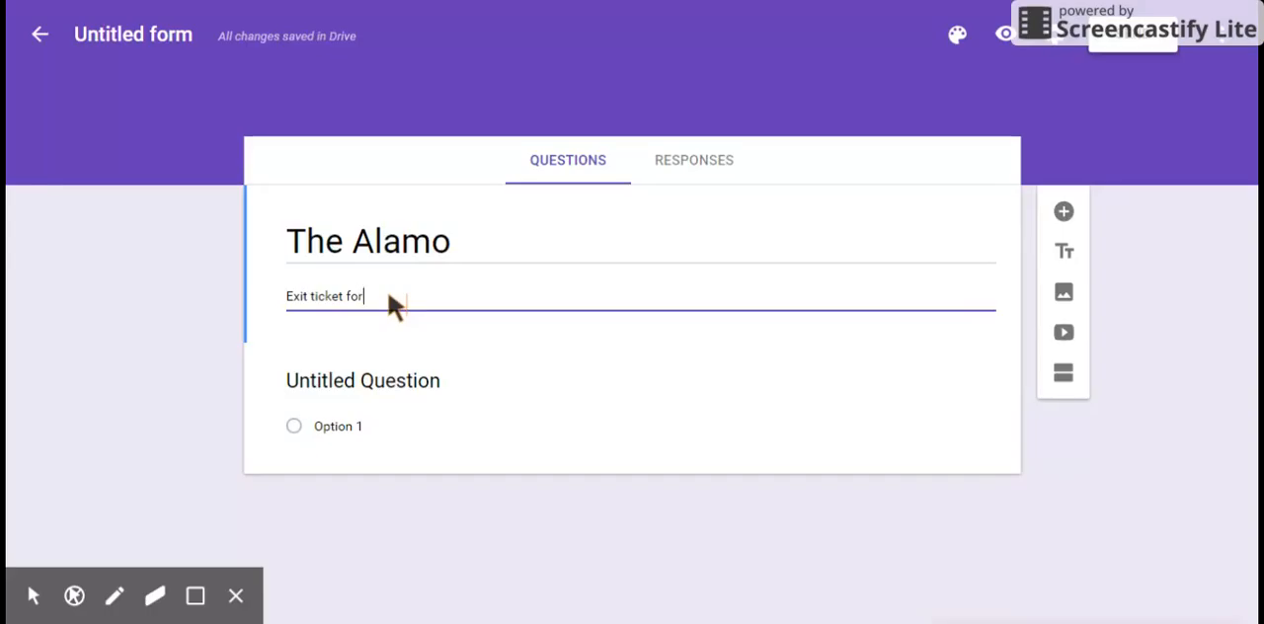
pyautogui.write('the Alo')
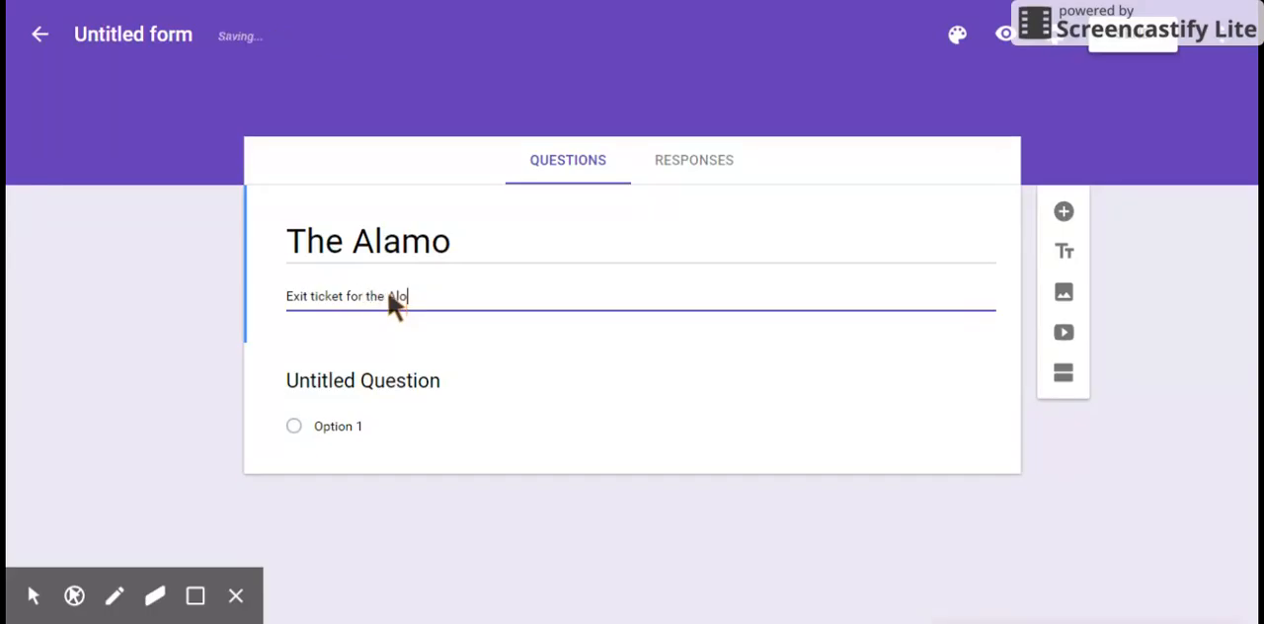
pyautogui.write('mo')
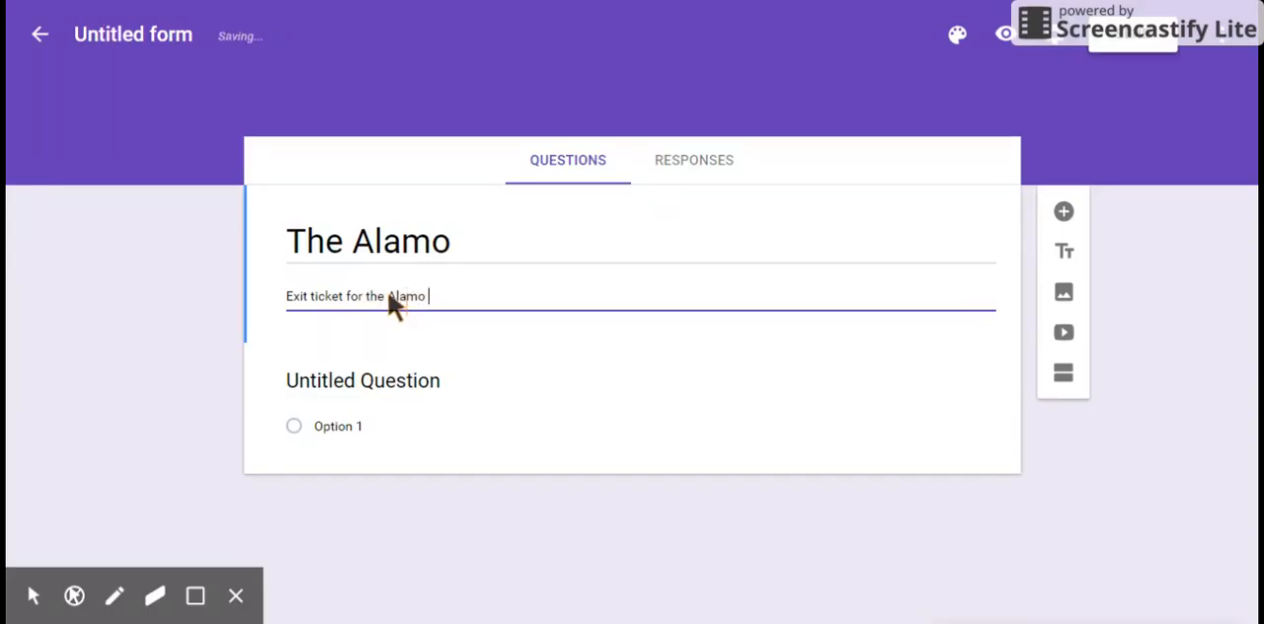
pyautogui.write('lesson')
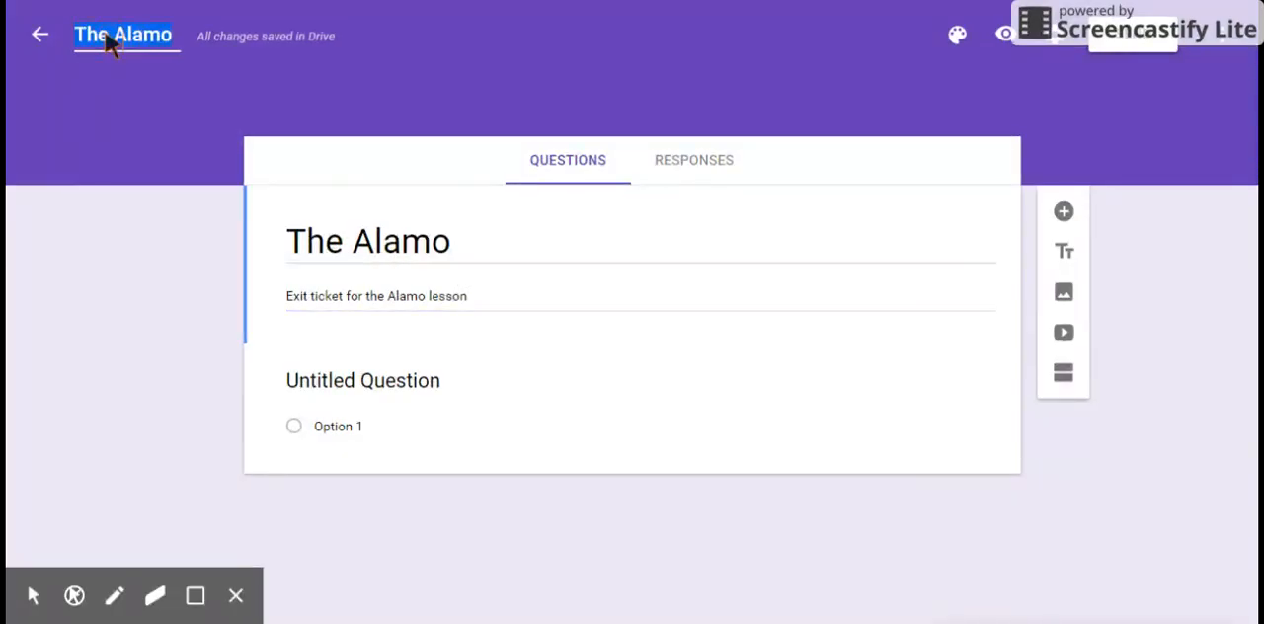
pyautogui.moveTo(413, 219)
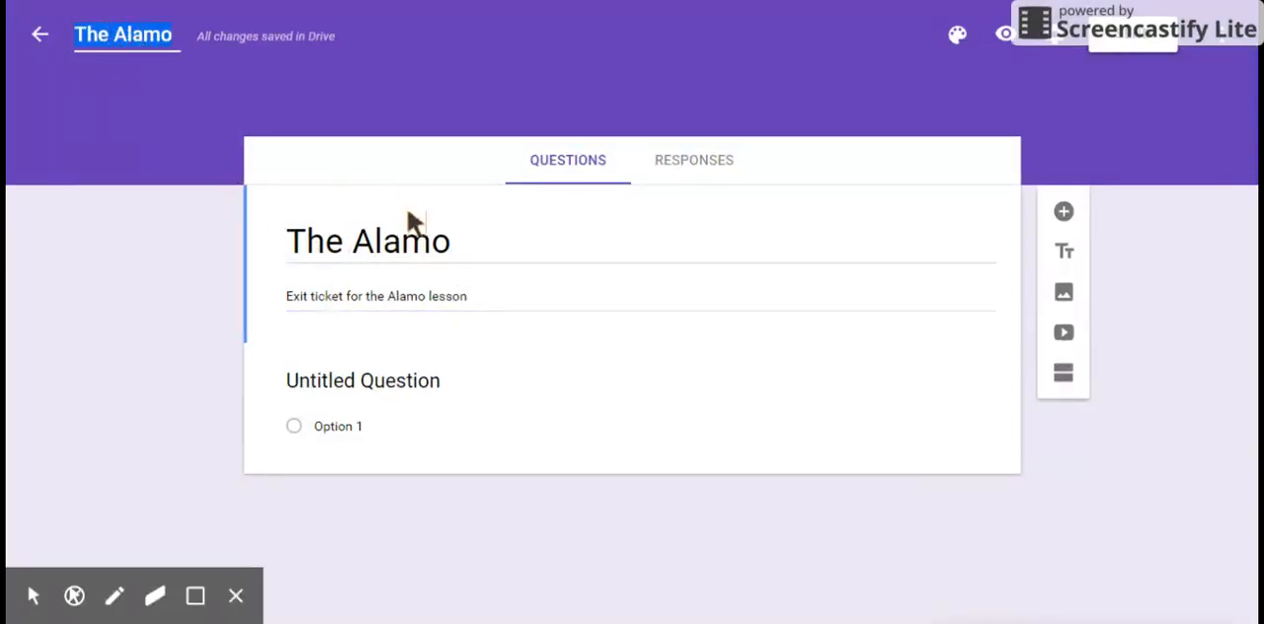
pyautogui.moveTo(534, 338)
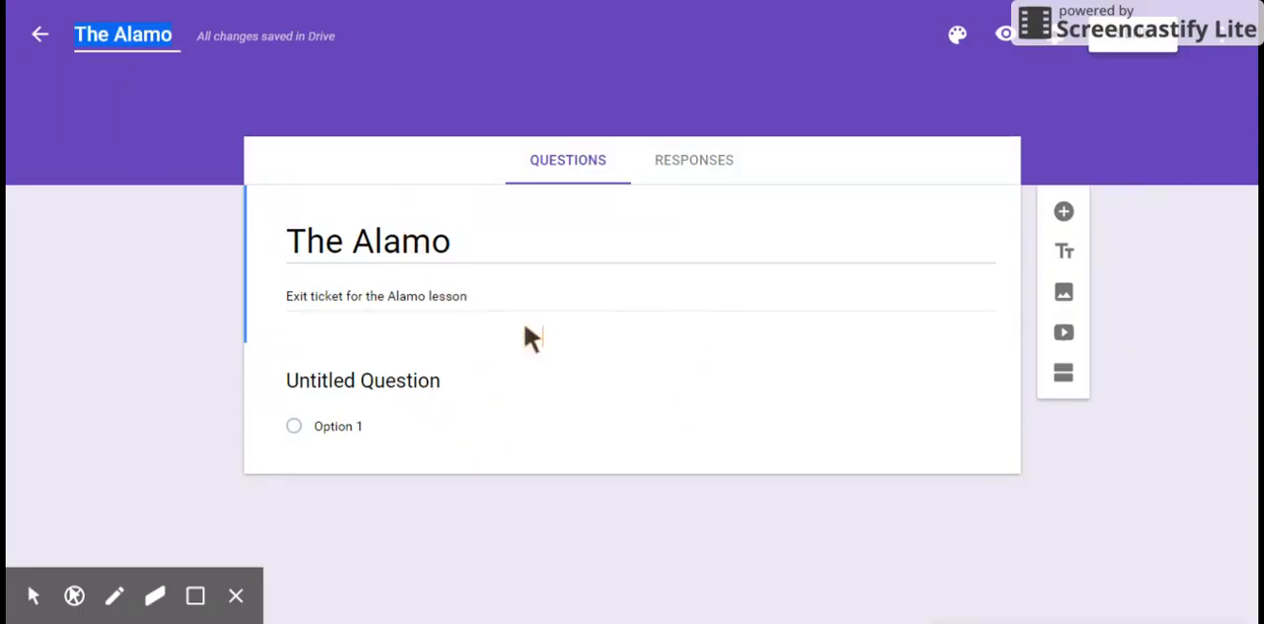
pyautogui.moveTo(413, 398)
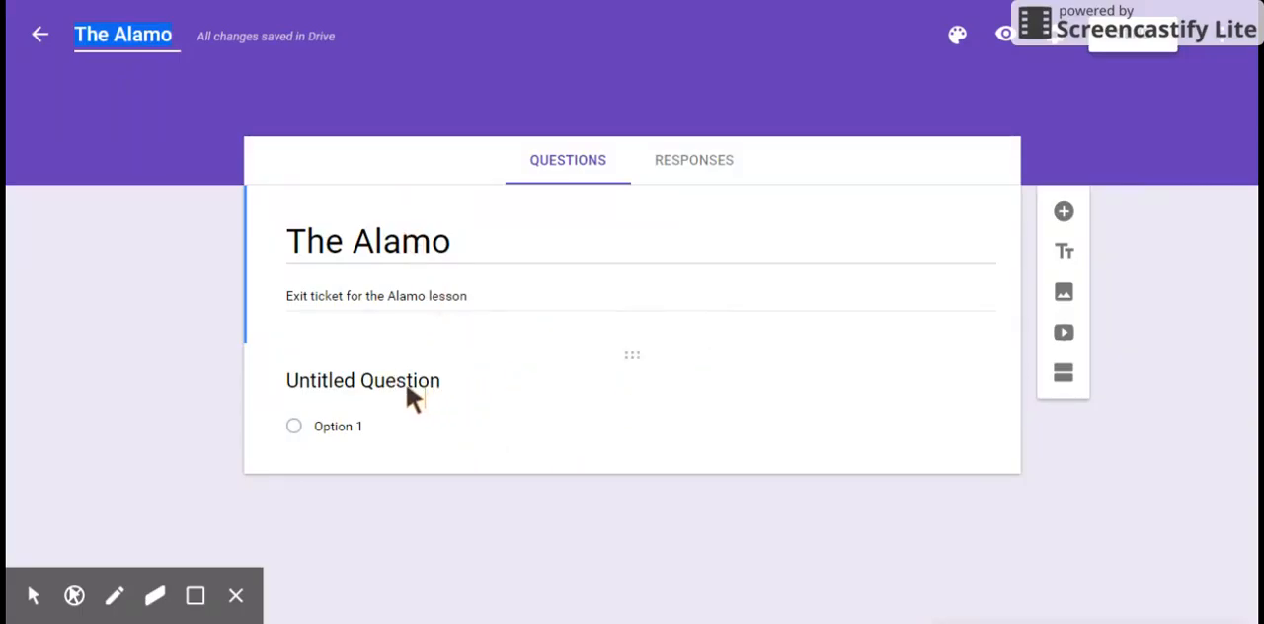
pyautogui.moveTo(547, 400)
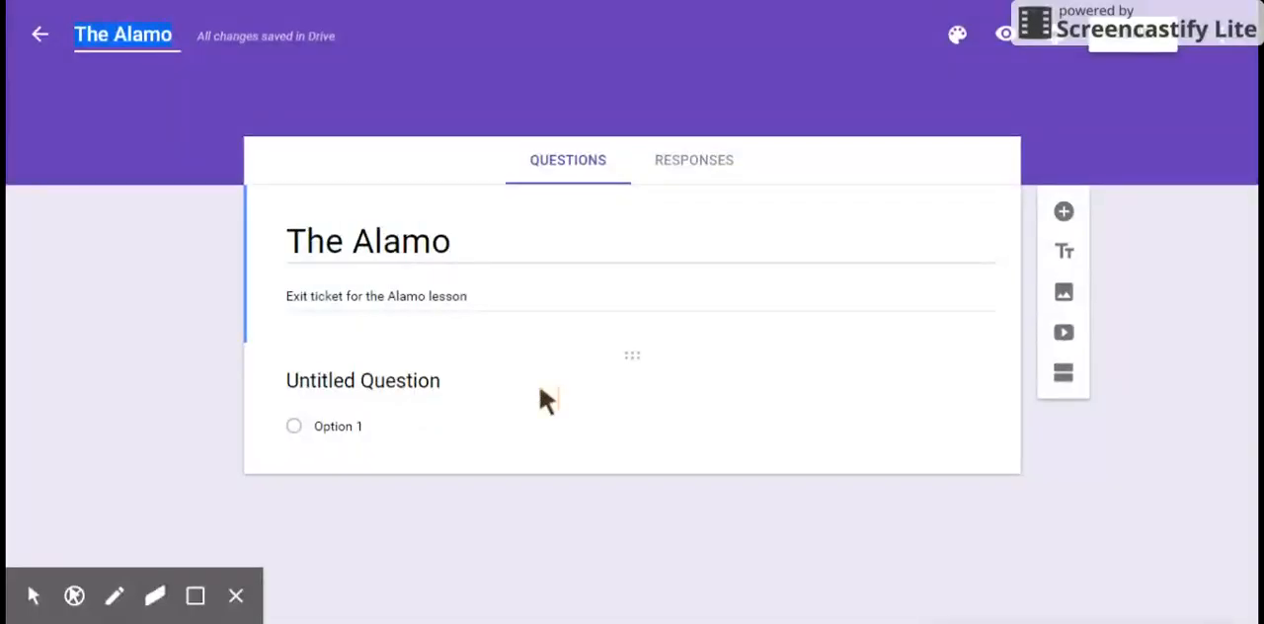
# Step: Select the first question and browse its question-type dropdown options
pyautogui.click(363, 381)
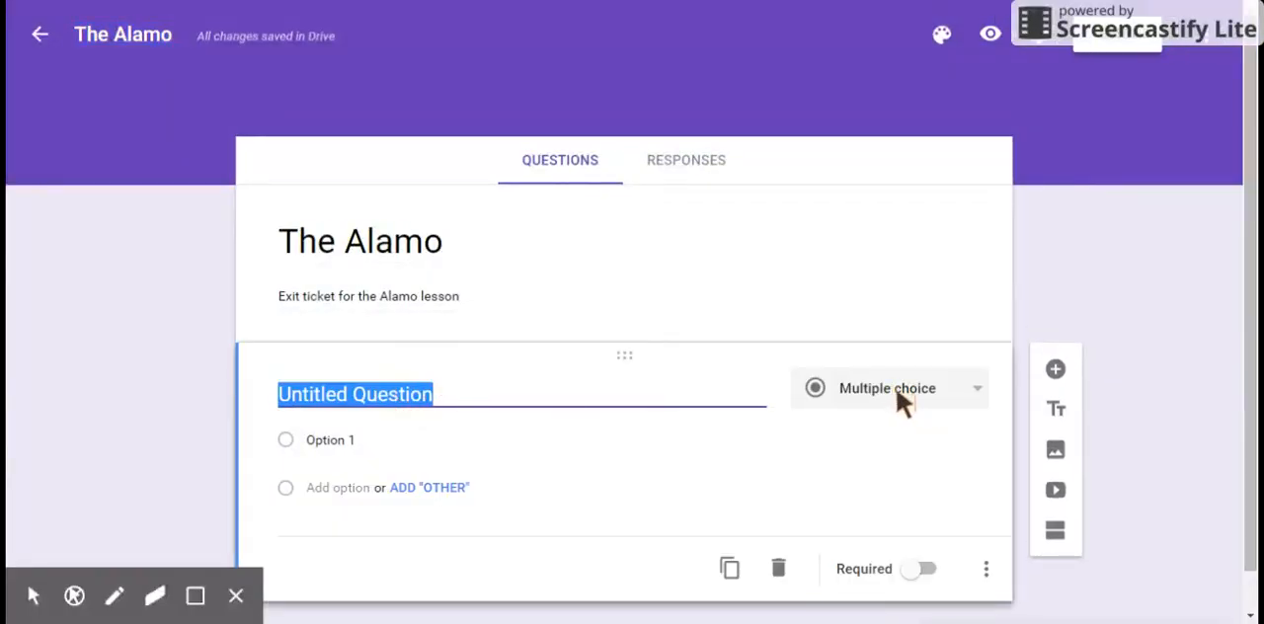
pyautogui.click(887, 387)
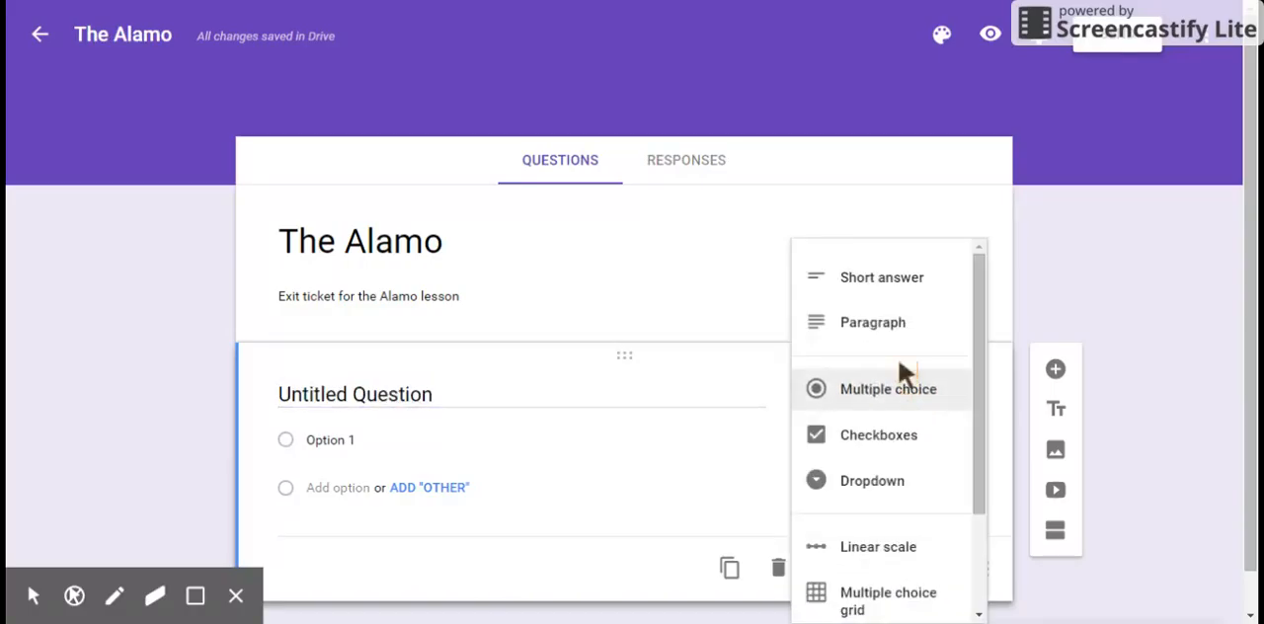
pyautogui.moveTo(904, 291)
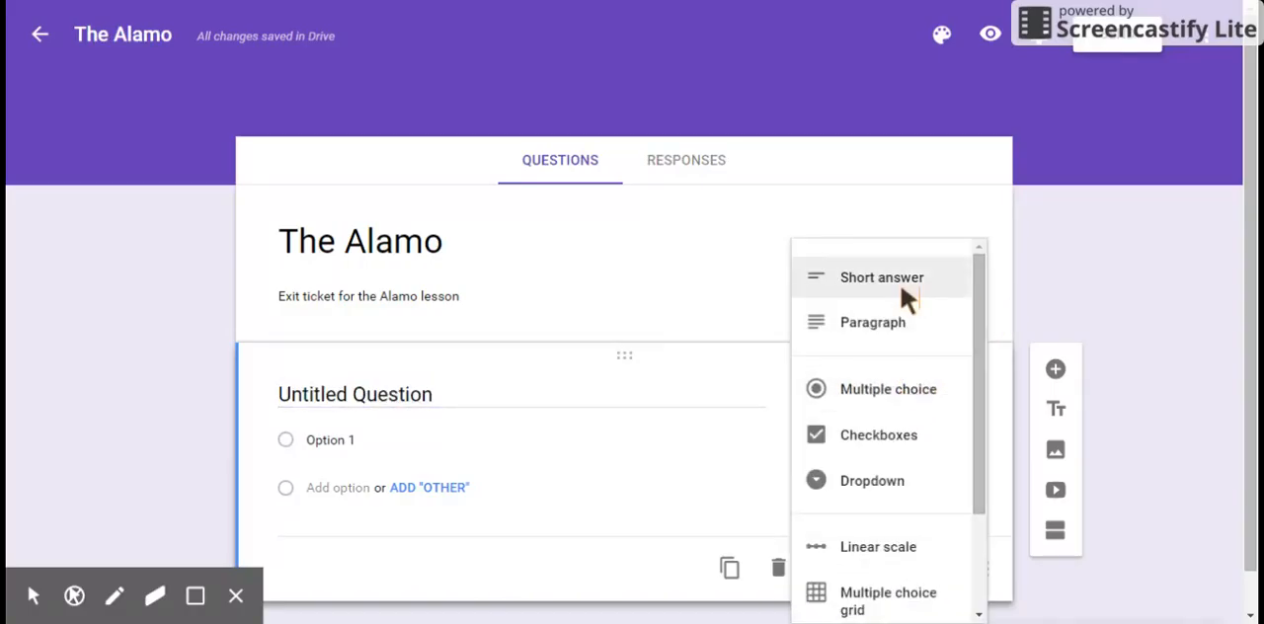
pyautogui.moveTo(904, 331)
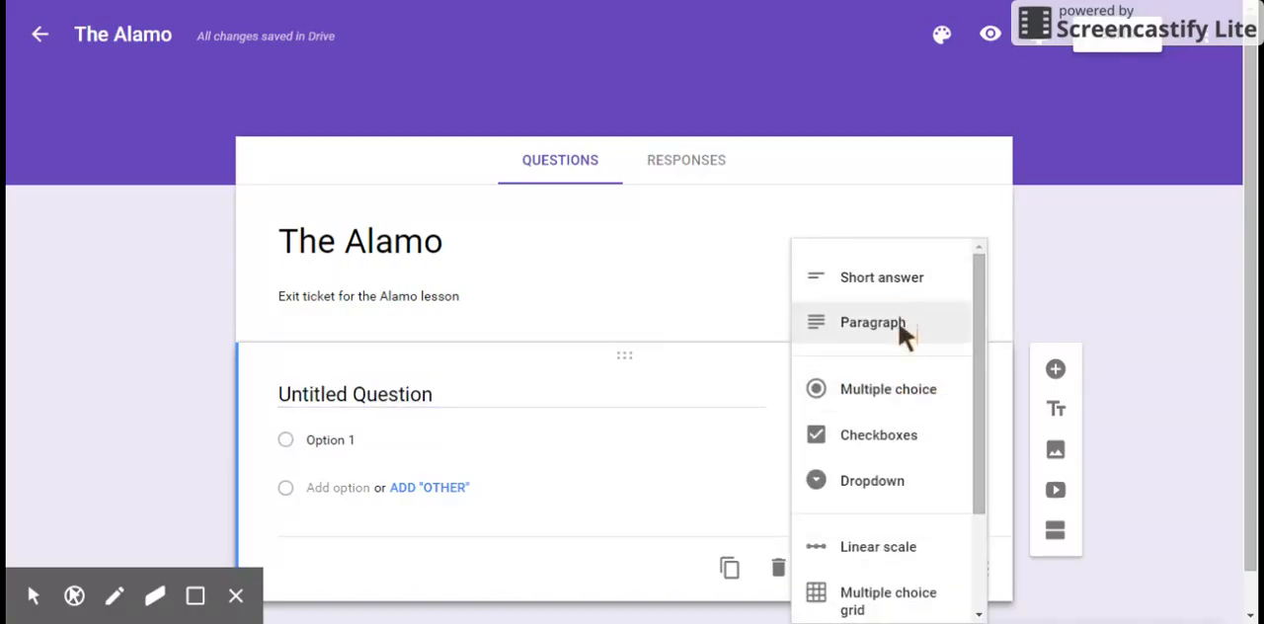
pyautogui.moveTo(919, 331)
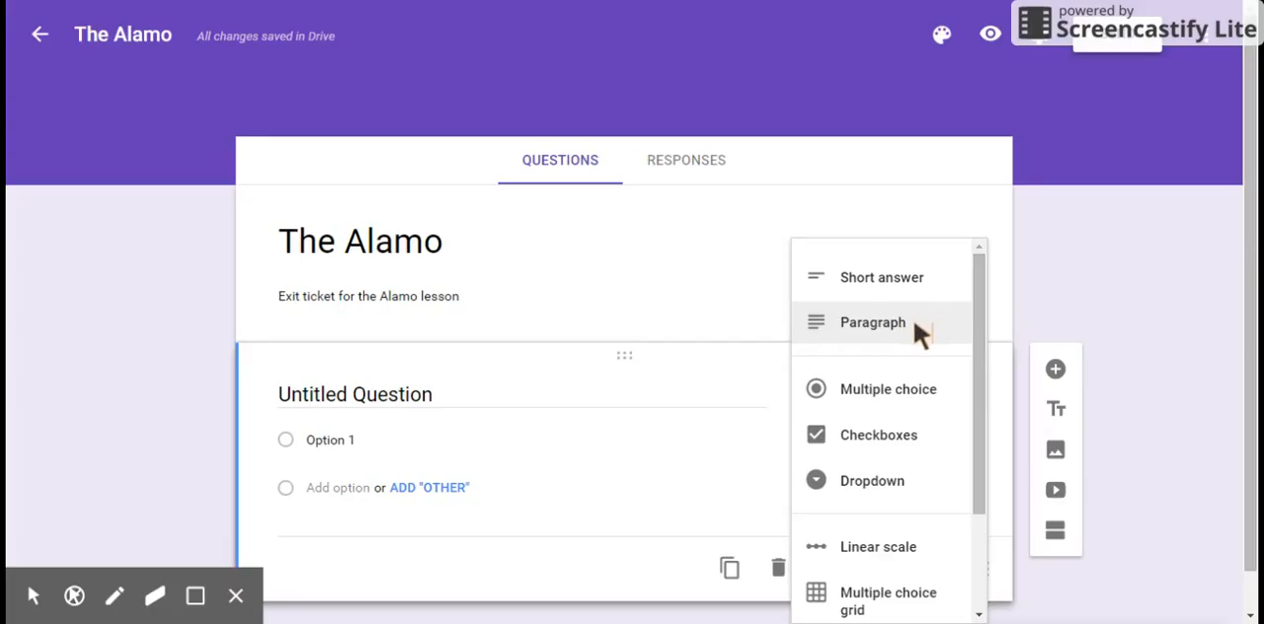
pyautogui.moveTo(971, 339)
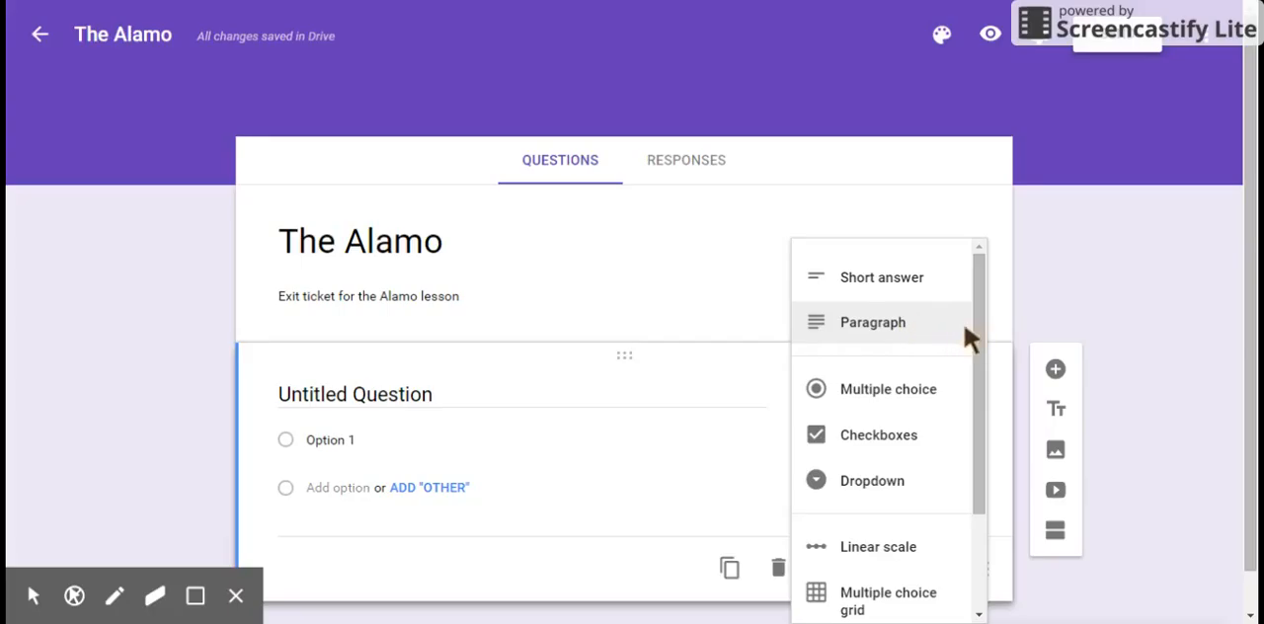
pyautogui.moveTo(933, 395)
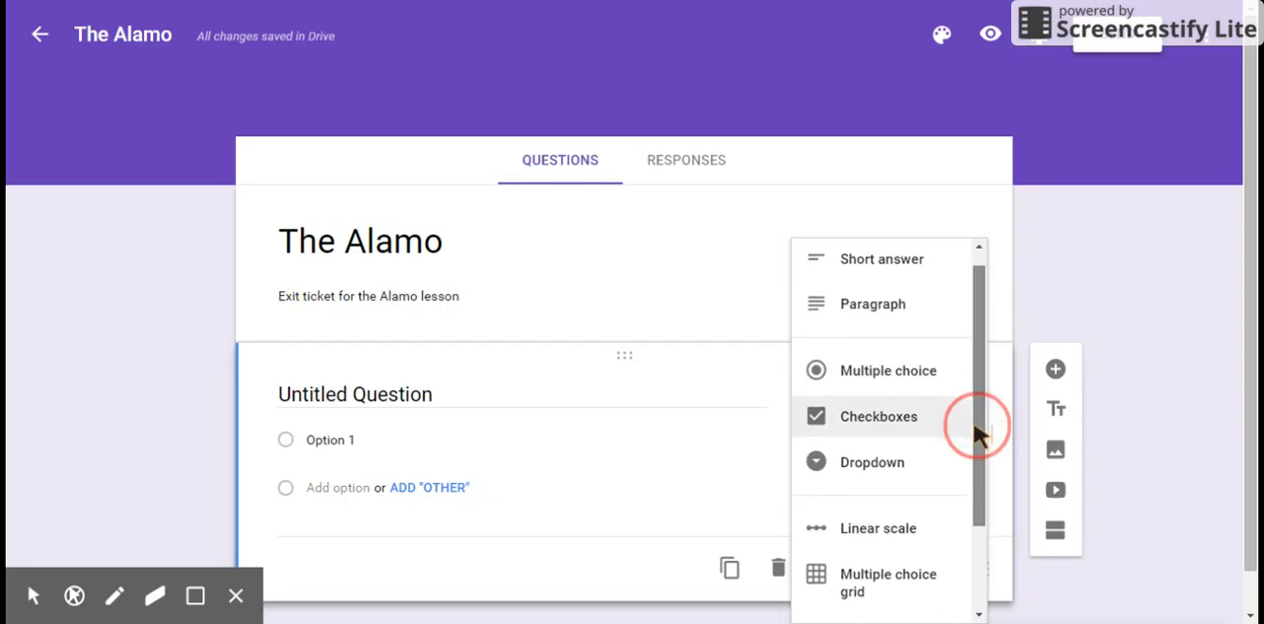
pyautogui.scroll(-3)
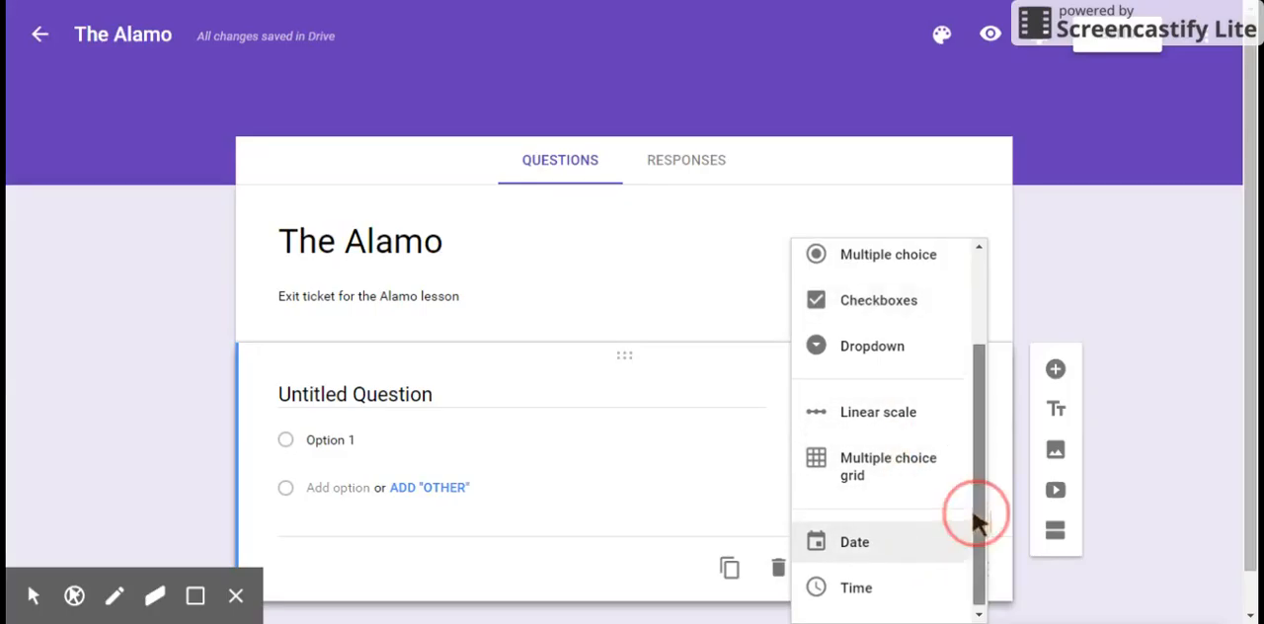
pyautogui.scroll(3)
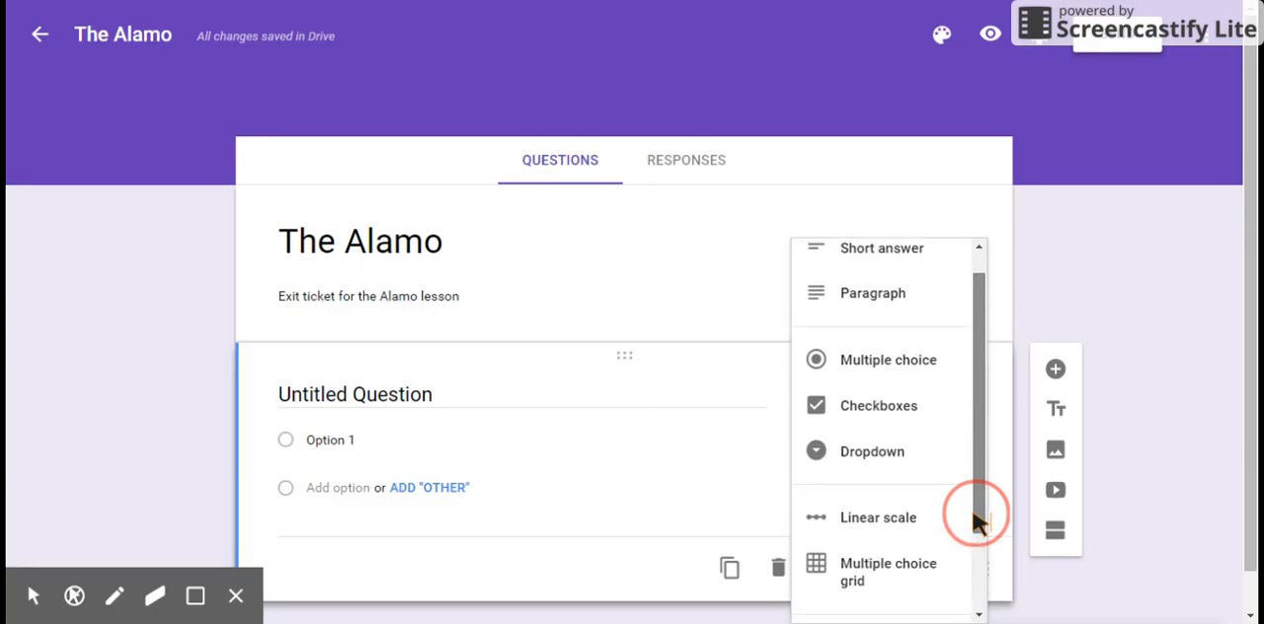
pyautogui.moveTo(888, 364)
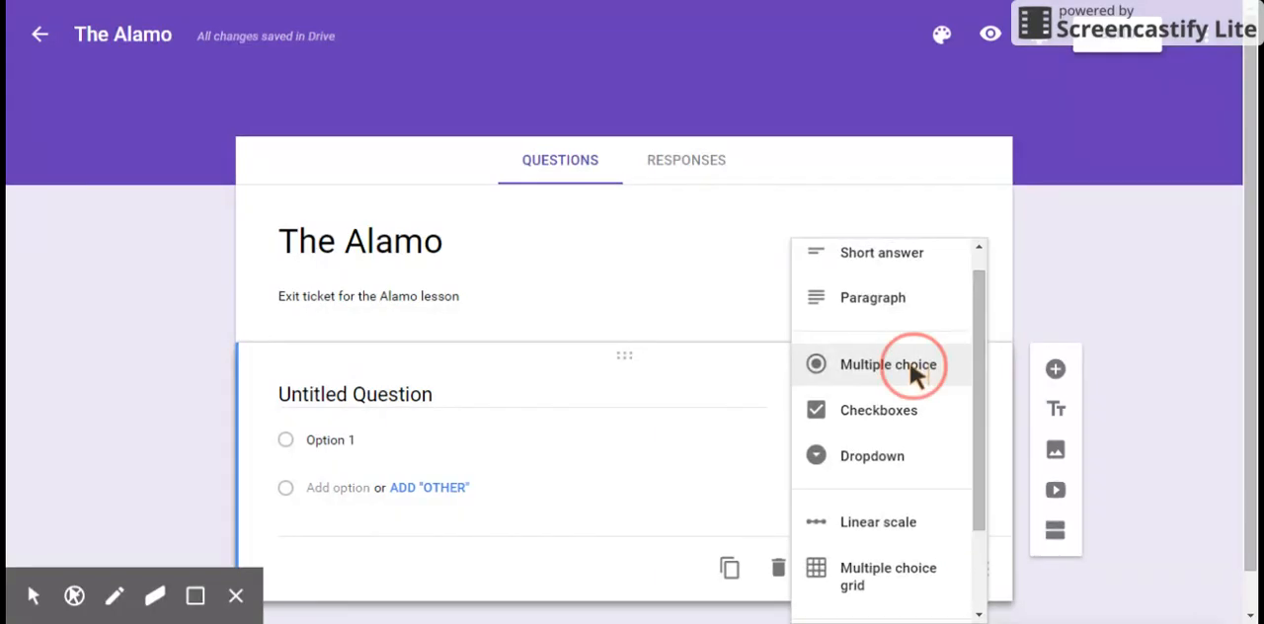
# Step: Make the first question multiple choice: 'When did the battle for the Alamo take place?'
pyautogui.click(887, 365)
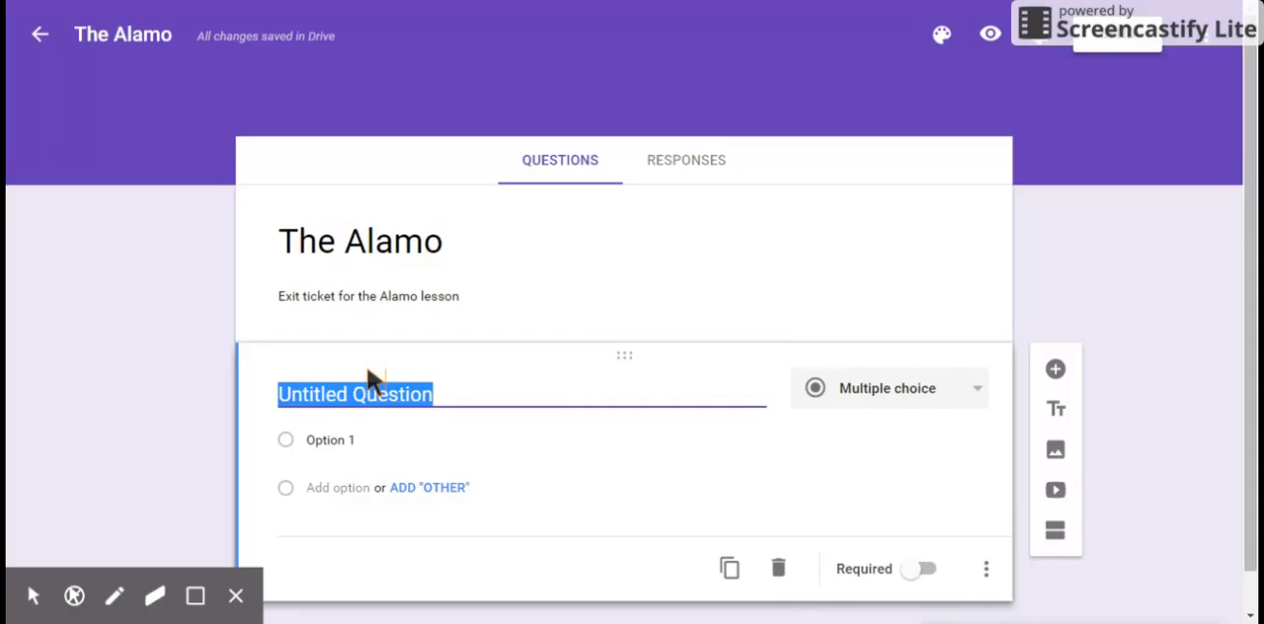
pyautogui.write('When')
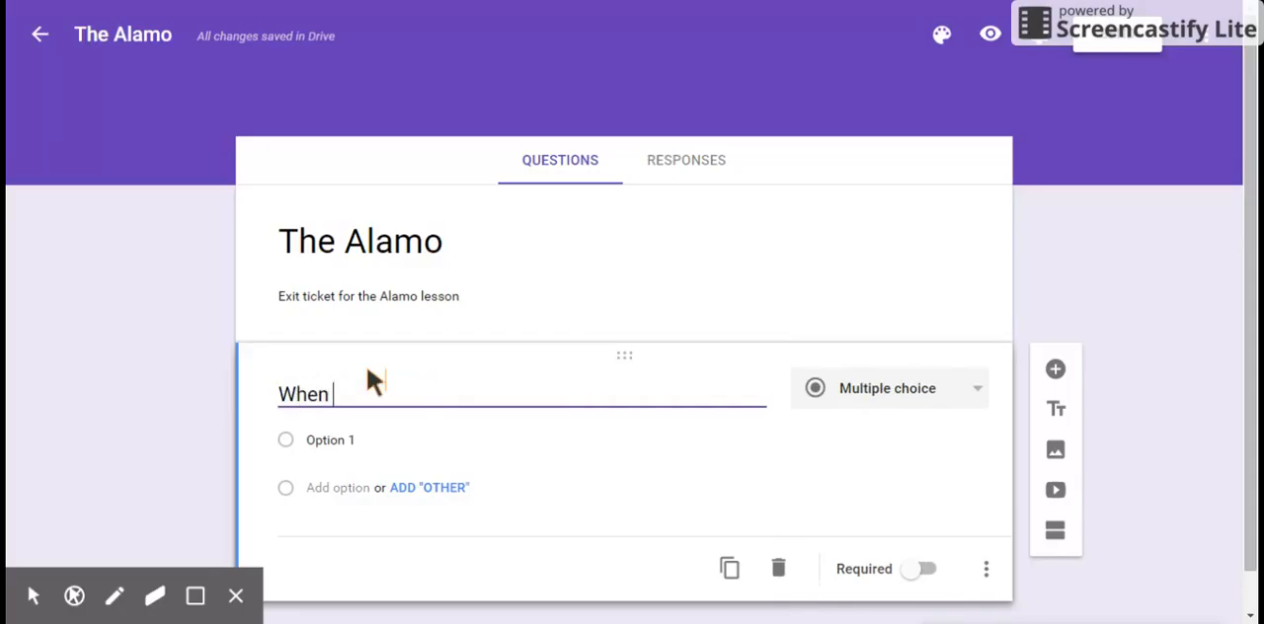
pyautogui.write('did the b')
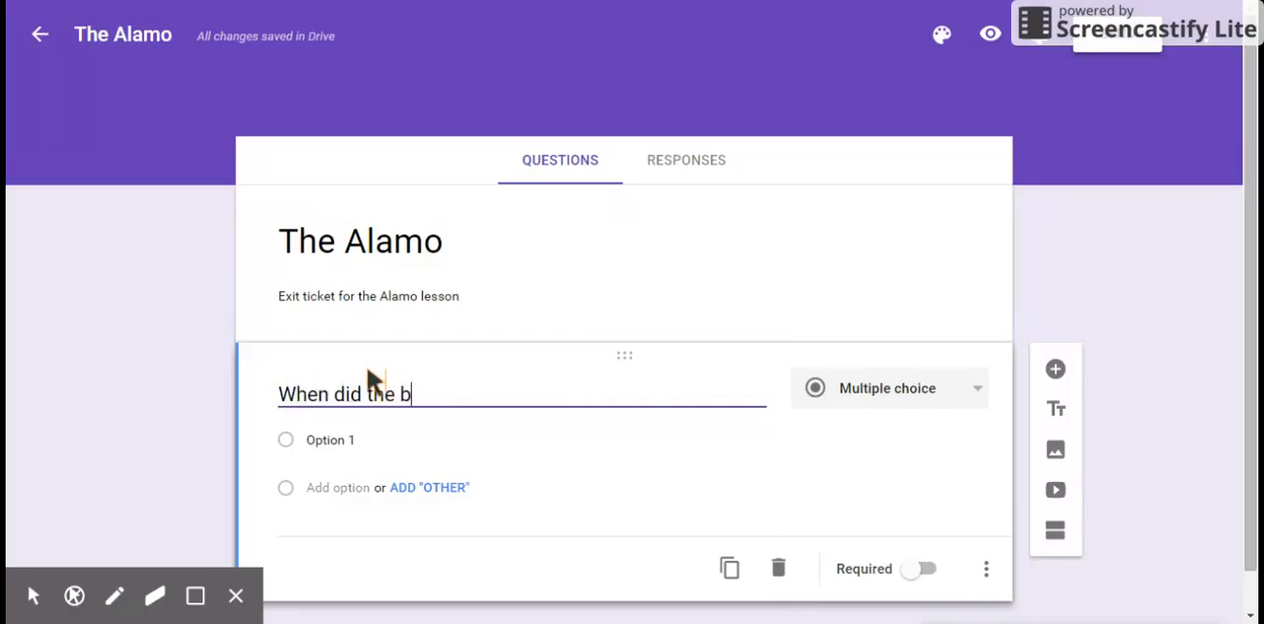
pyautogui.write('attle for the')
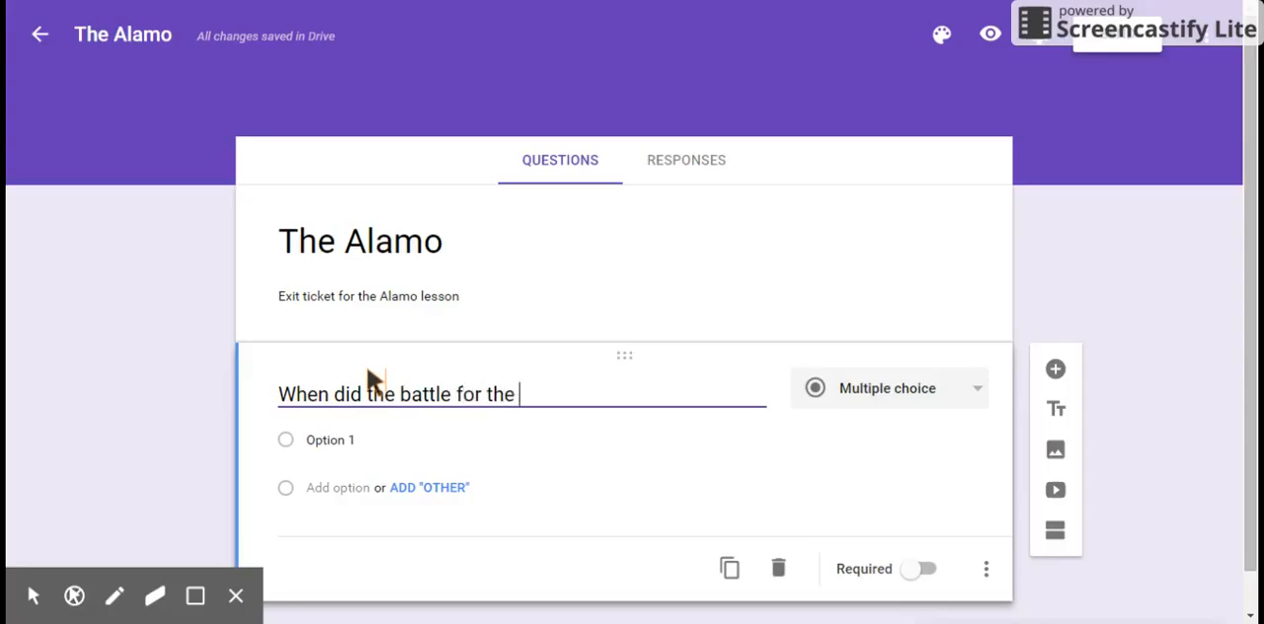
pyautogui.write('Alamo t')
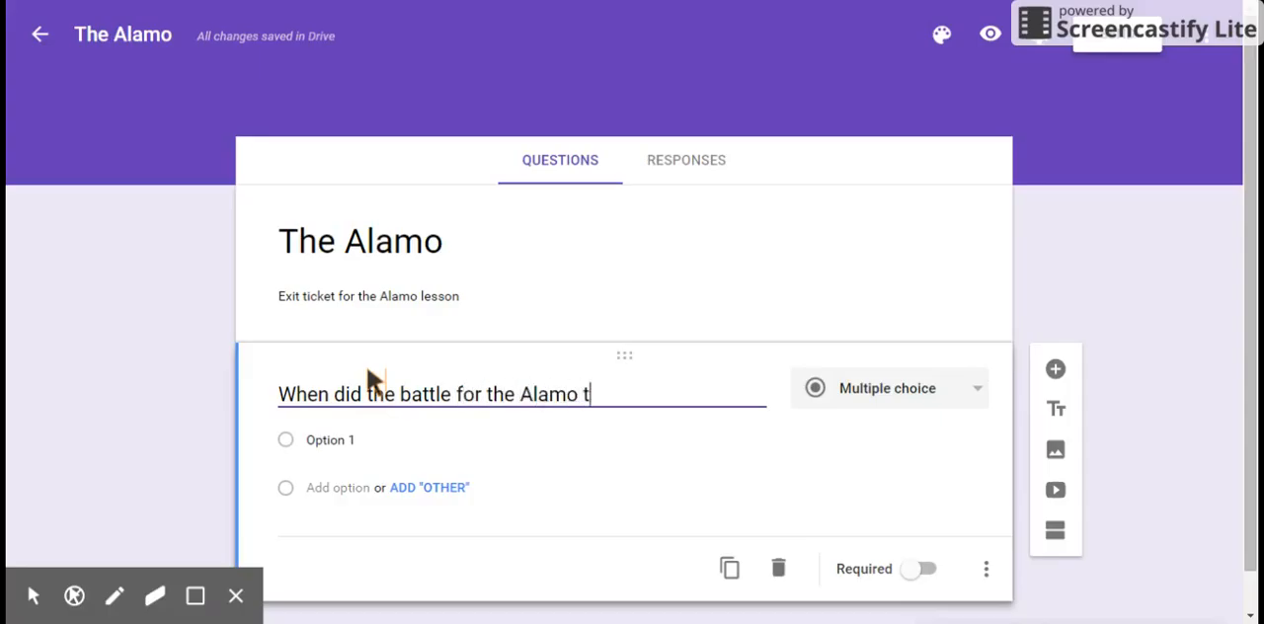
pyautogui.write('ake')
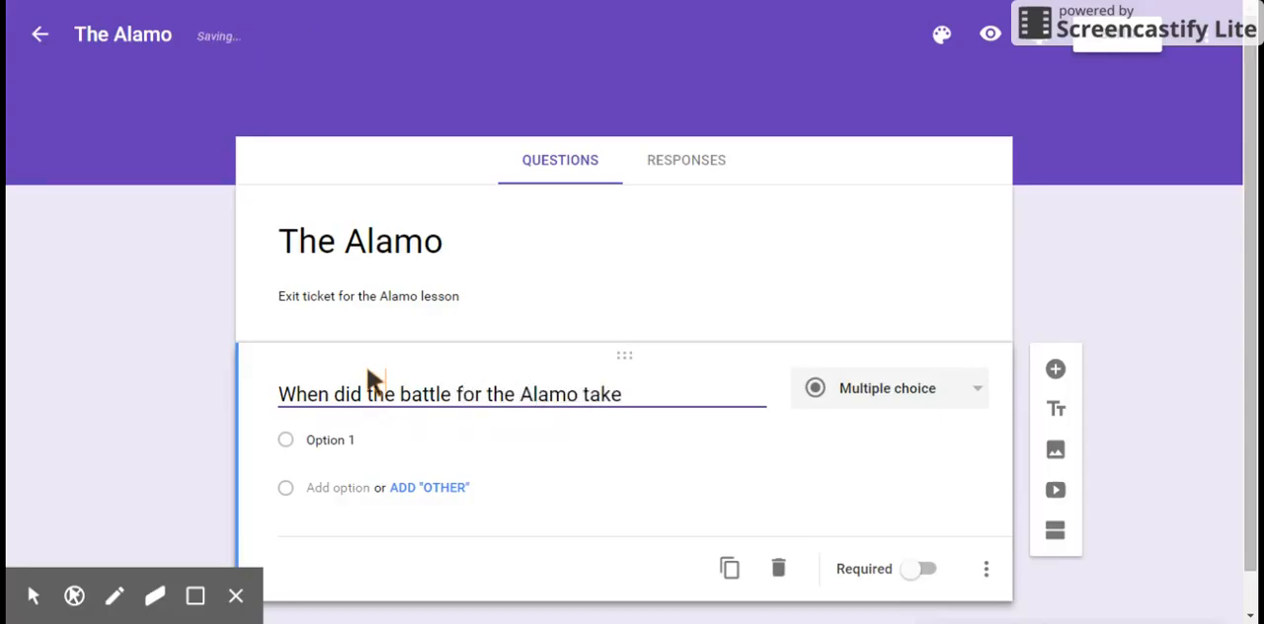
pyautogui.write('place')
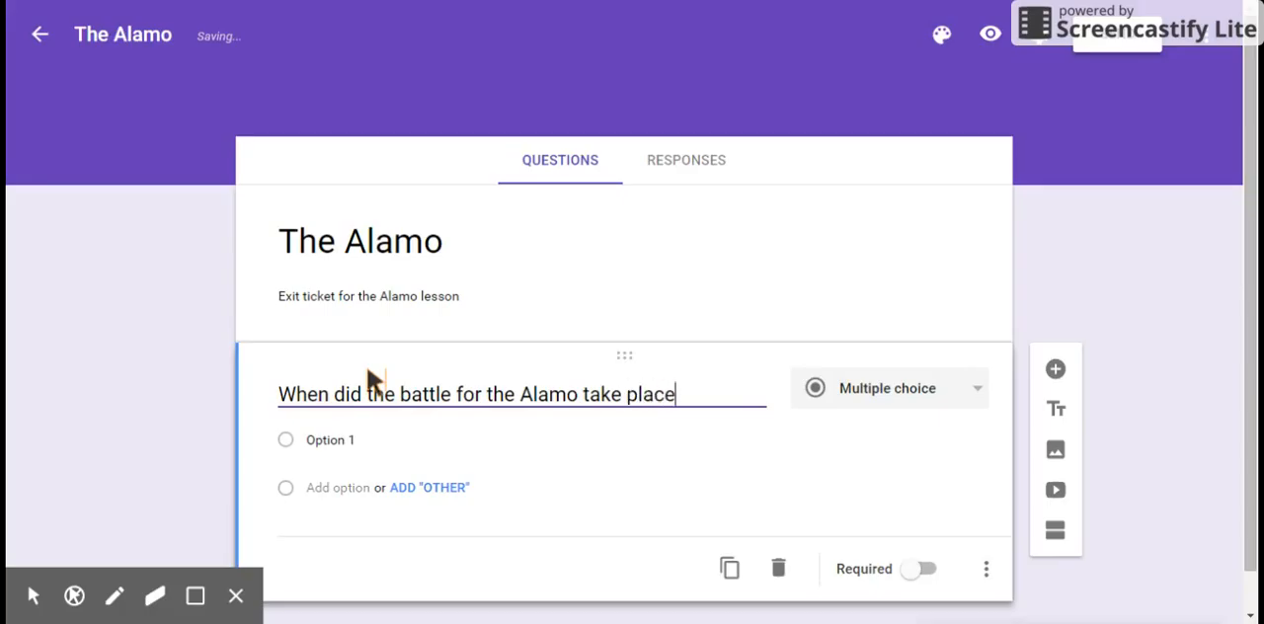
pyautogui.write('?')
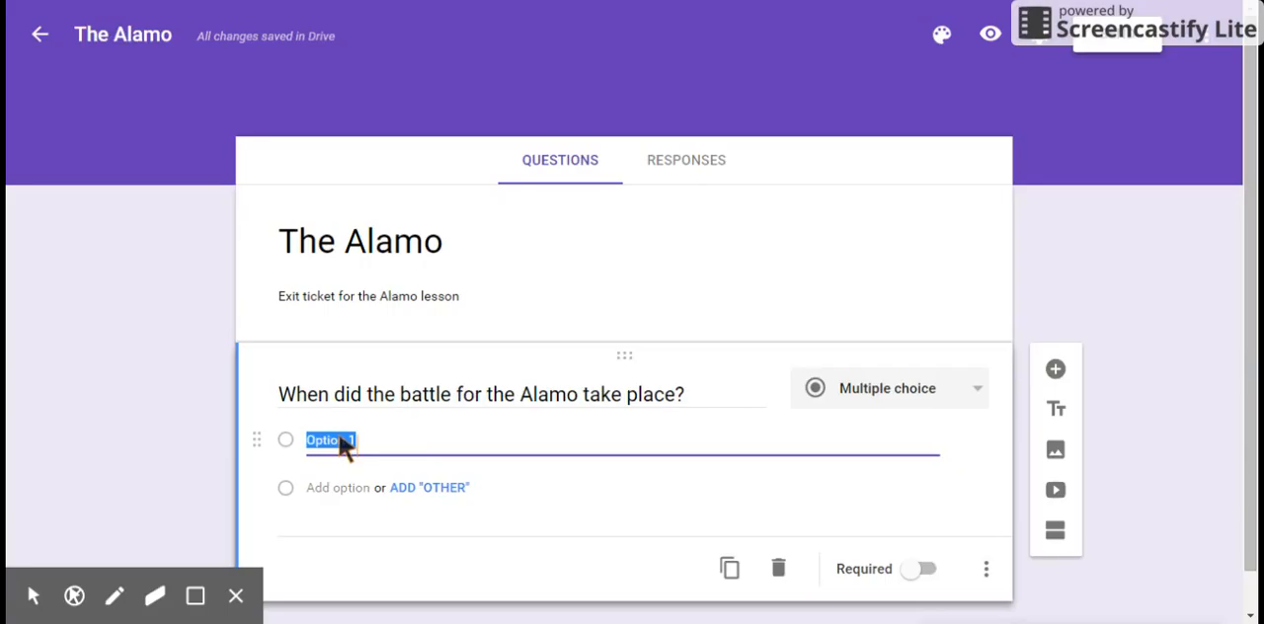
# Step: Add answer choices 1836, 1837, 1914 and 1830
pyautogui.write('1')
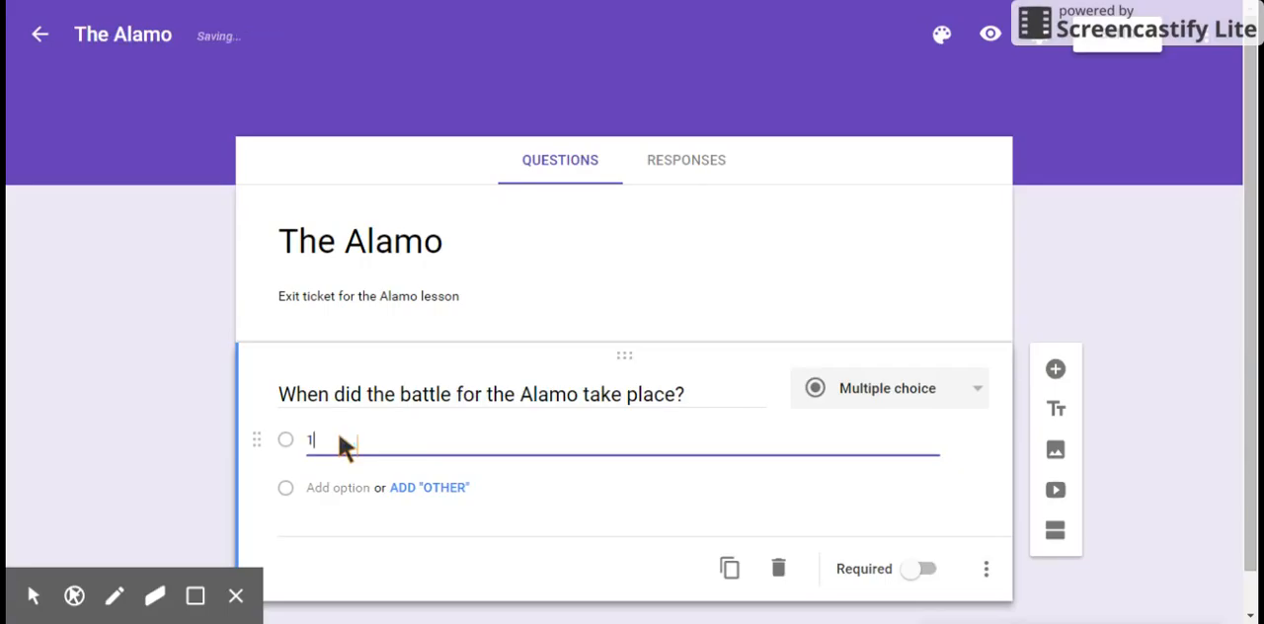
pyautogui.write('836')
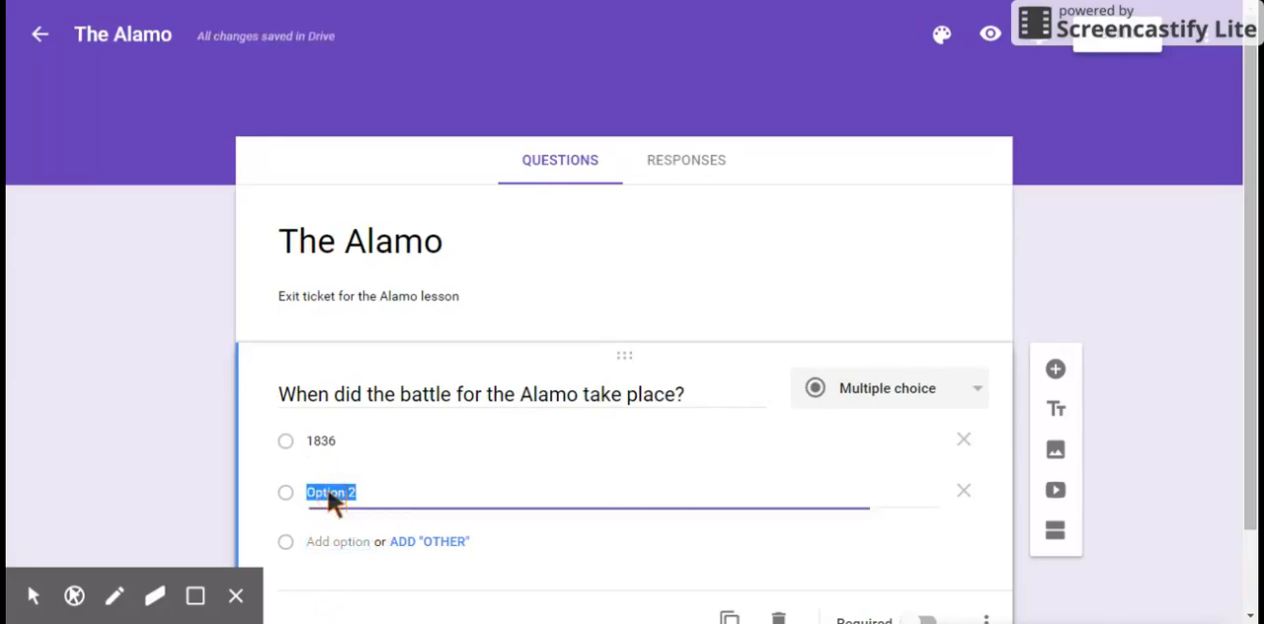
pyautogui.write('18')
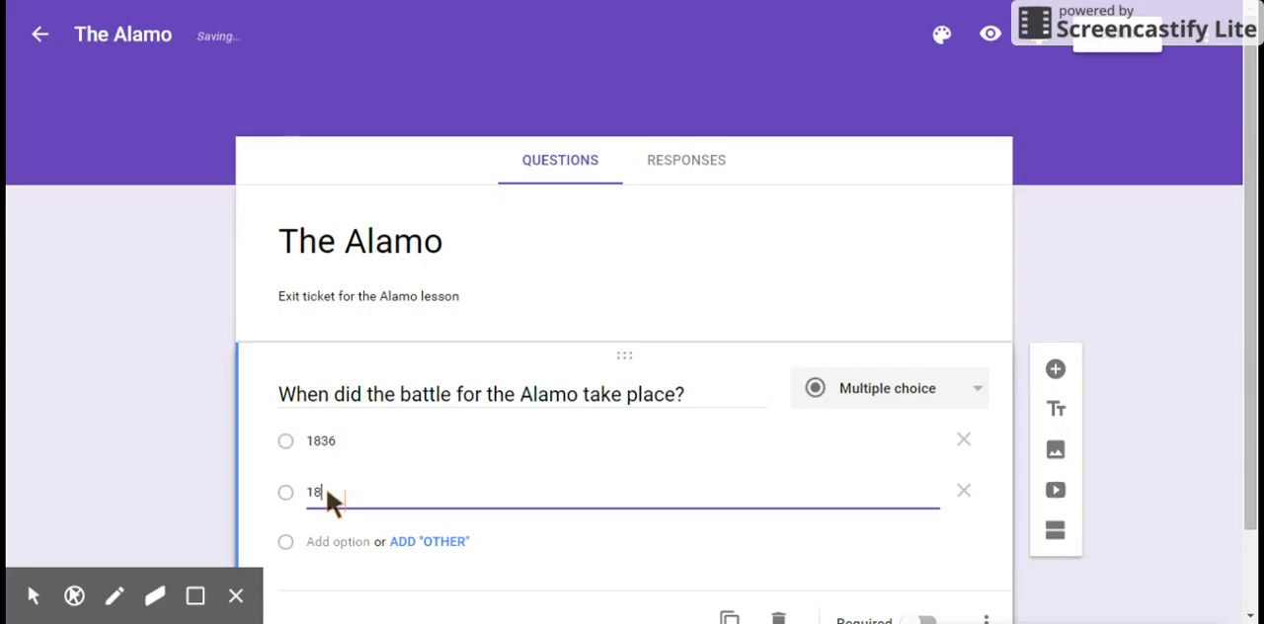
pyautogui.write('37')
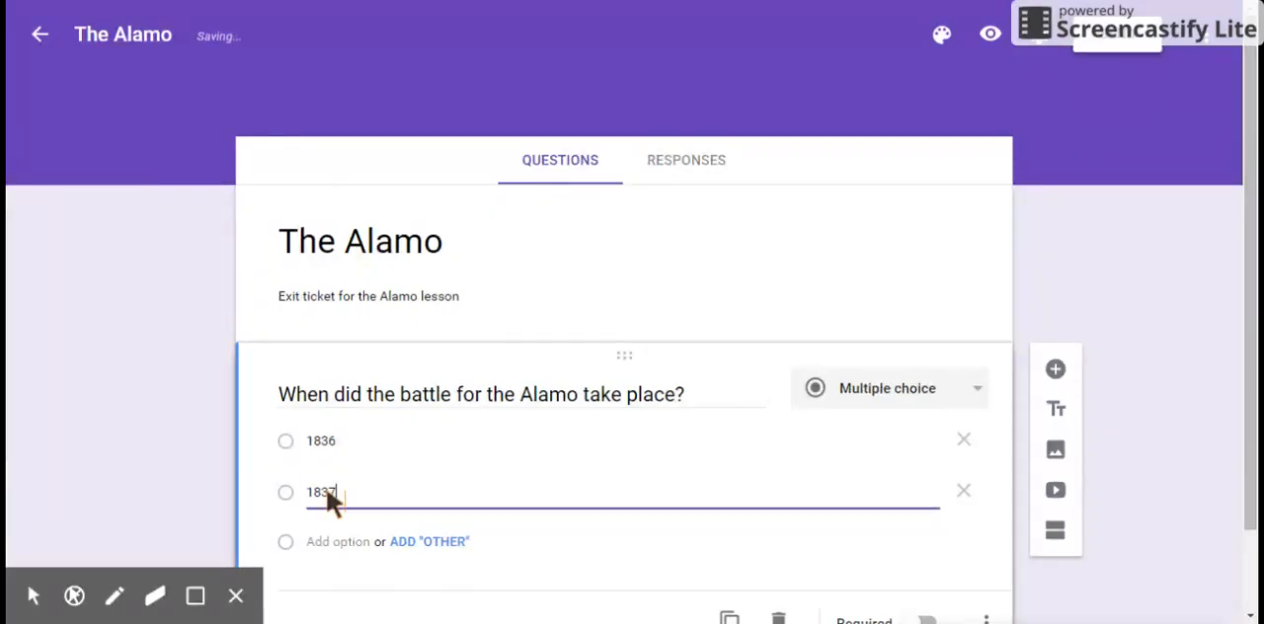
pyautogui.write('1914')
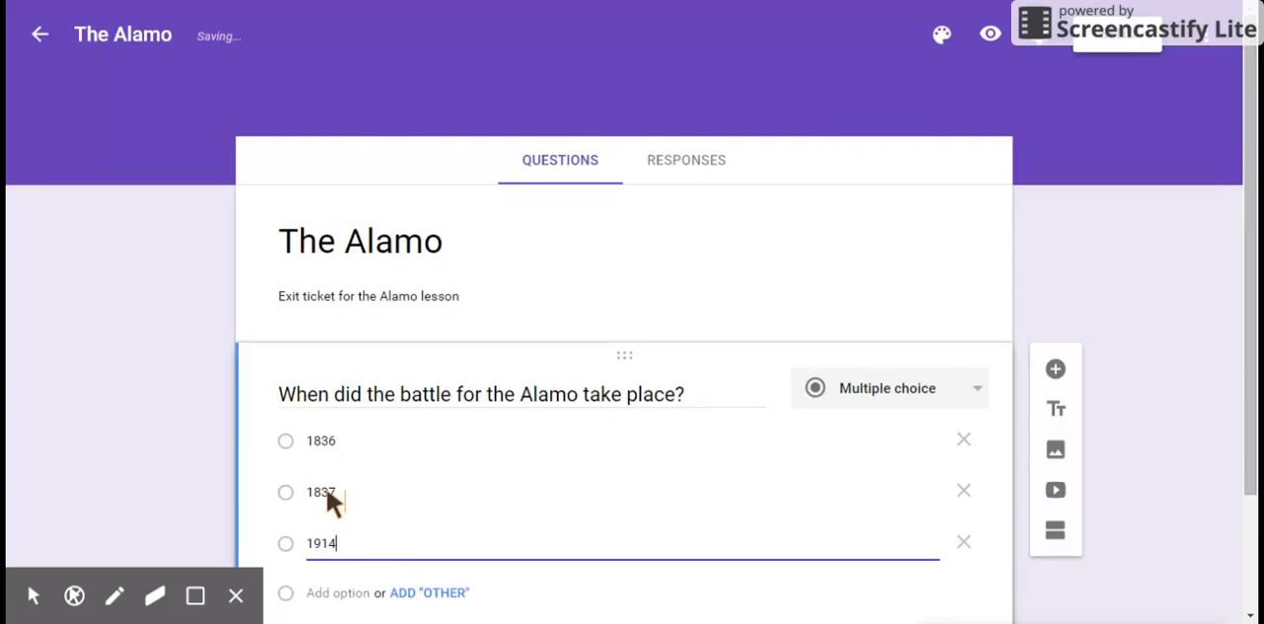
pyautogui.click(337, 592)
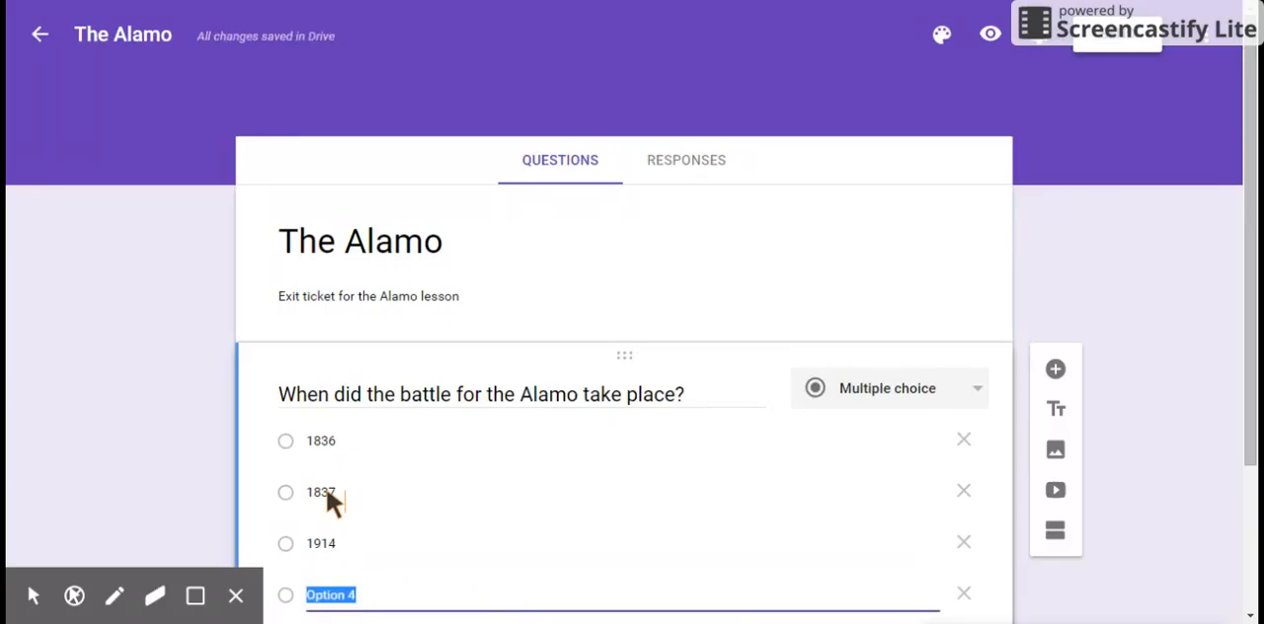
pyautogui.write('18')
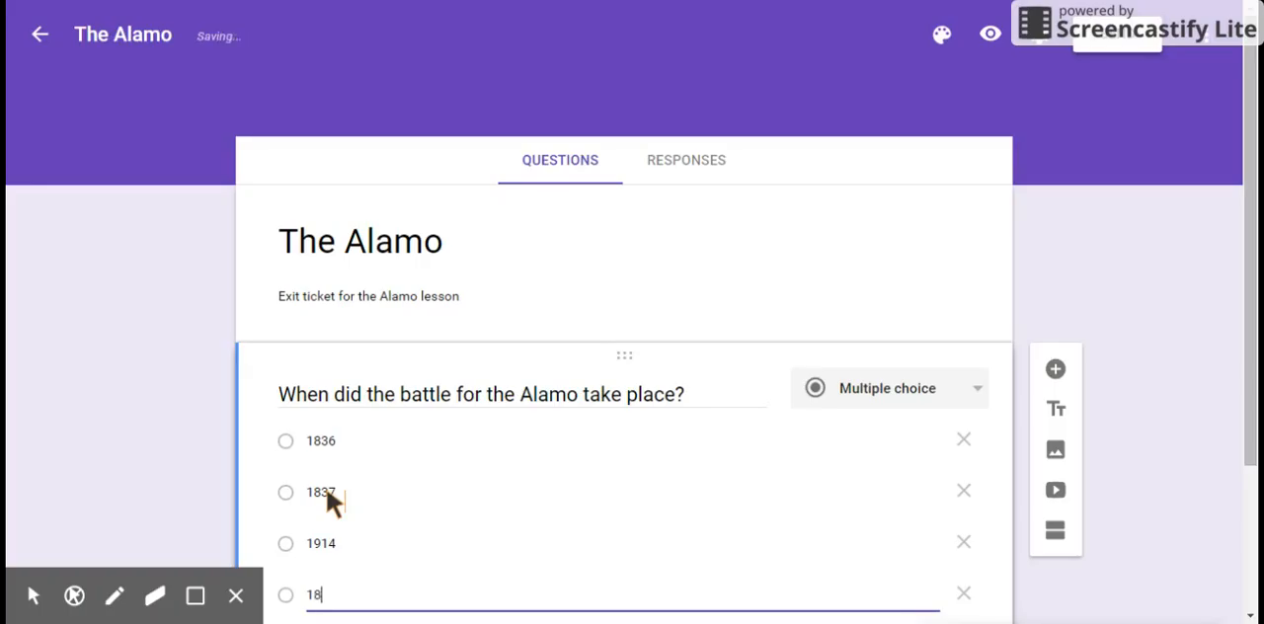
pyautogui.write('30')
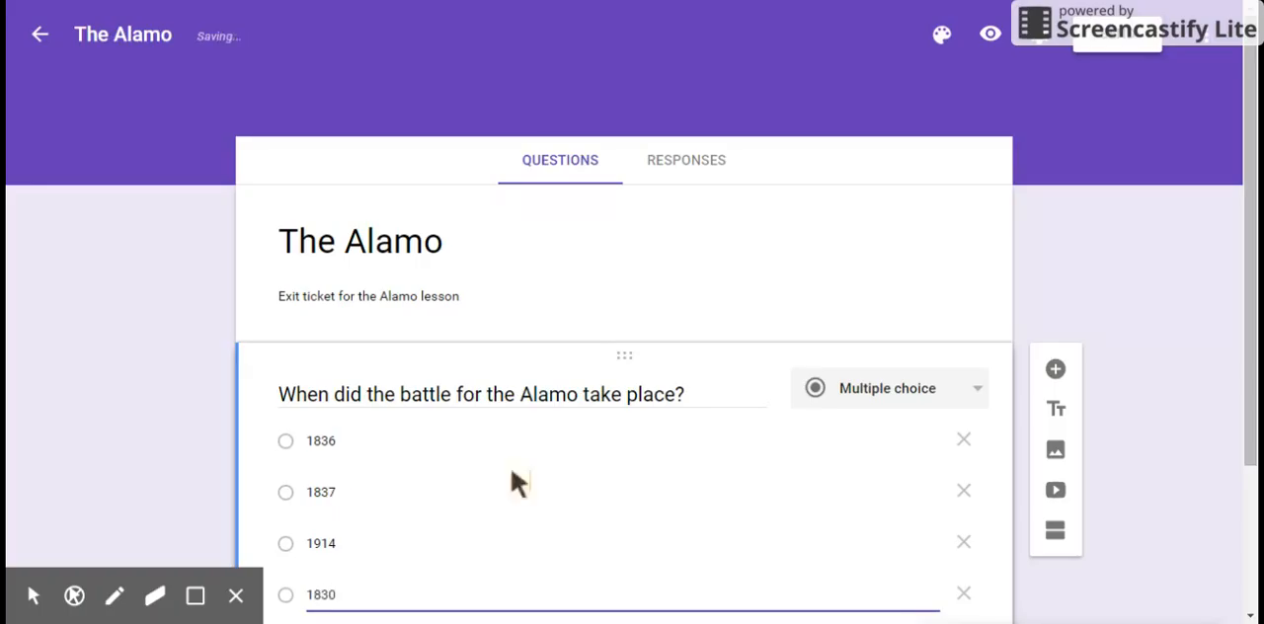
pyautogui.scroll(-3)
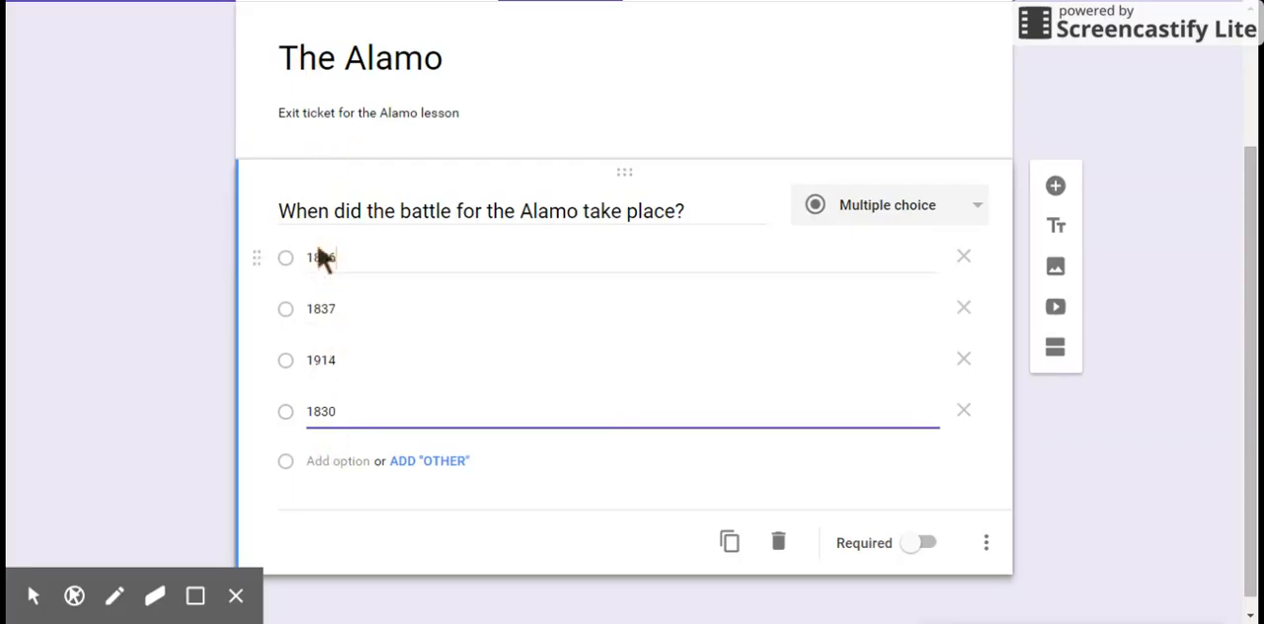
# Step: Turn on Required for the battle-date question
pyautogui.doubleClick(321, 257)
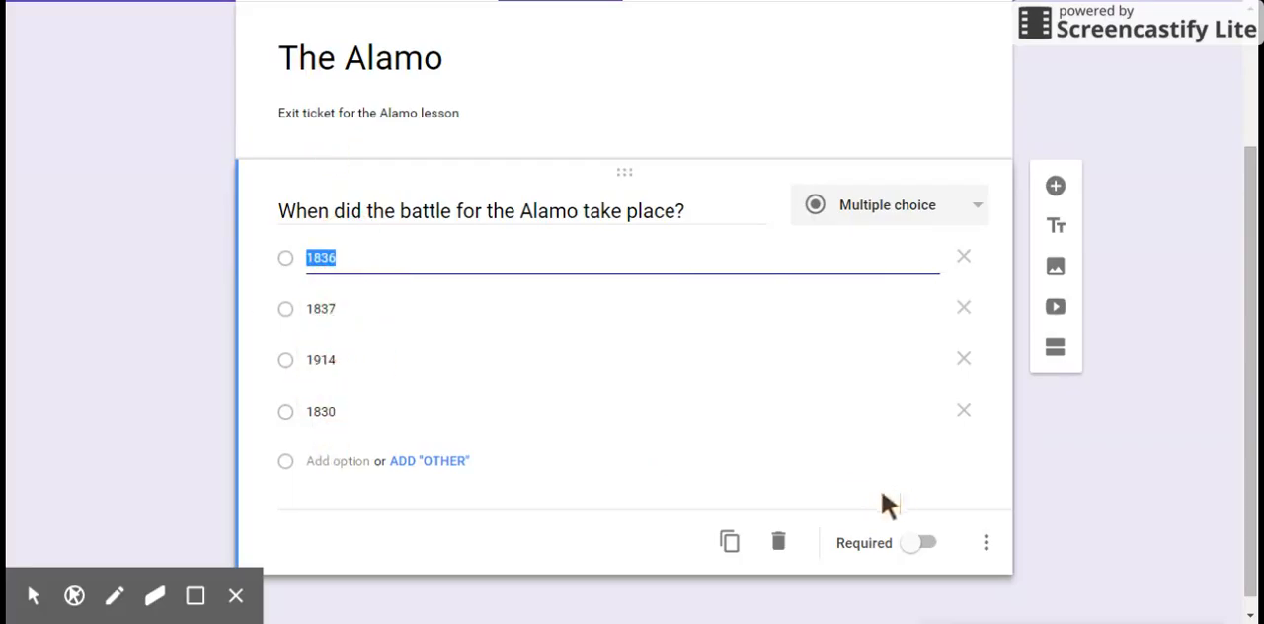
pyautogui.moveTo(730, 542)
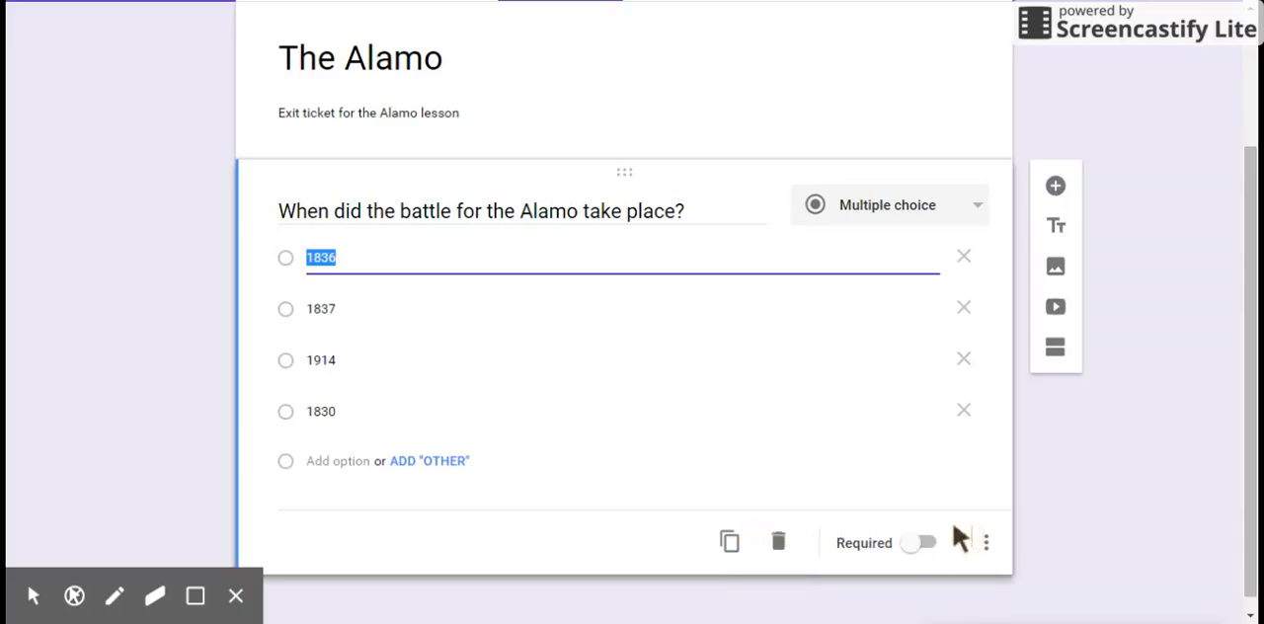
pyautogui.click(922, 542)
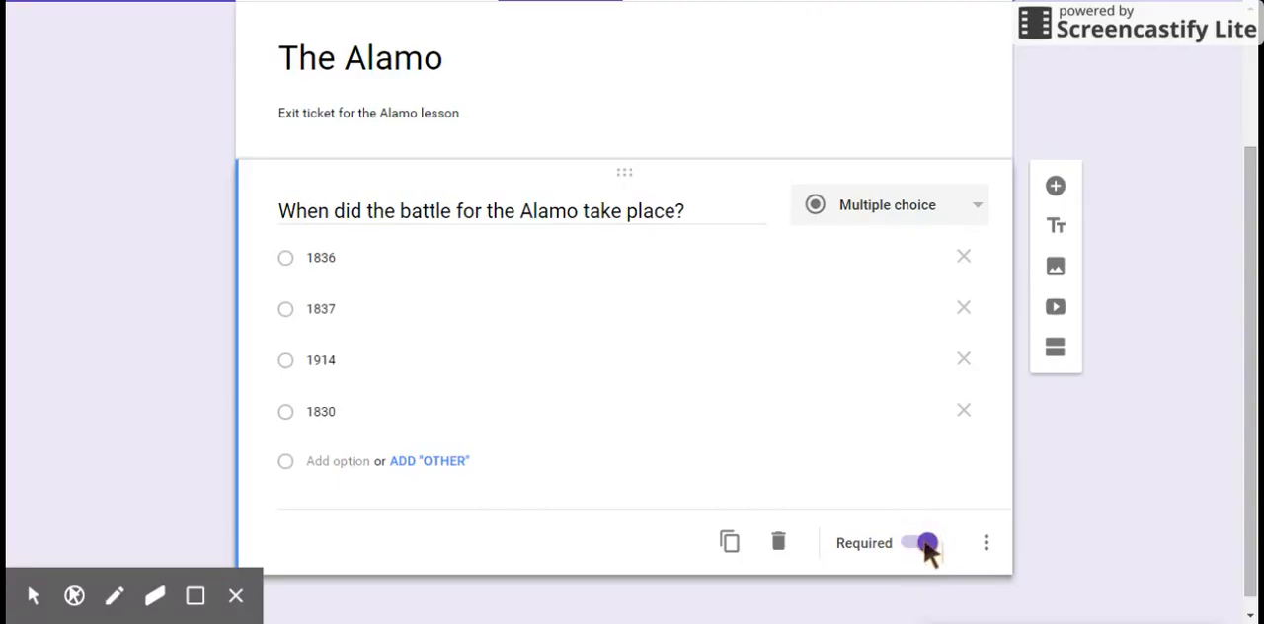
pyautogui.moveTo(989, 554)
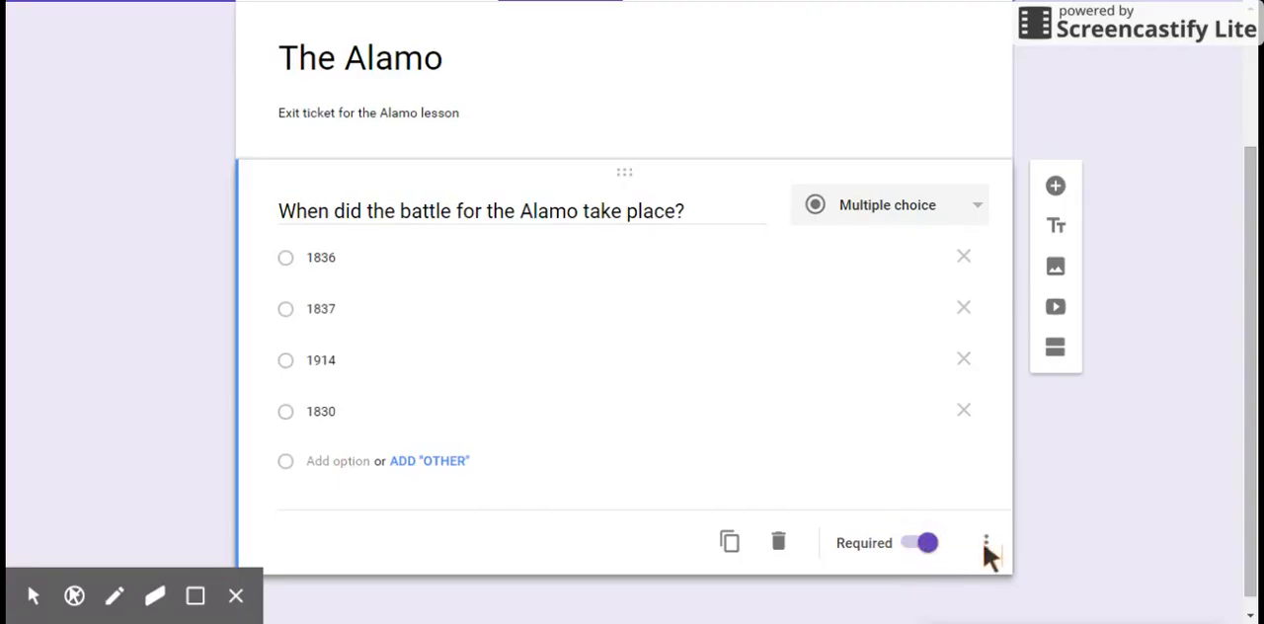
# Step: Enable Shuffle option order from the question's extra settings menu
pyautogui.click(985, 542)
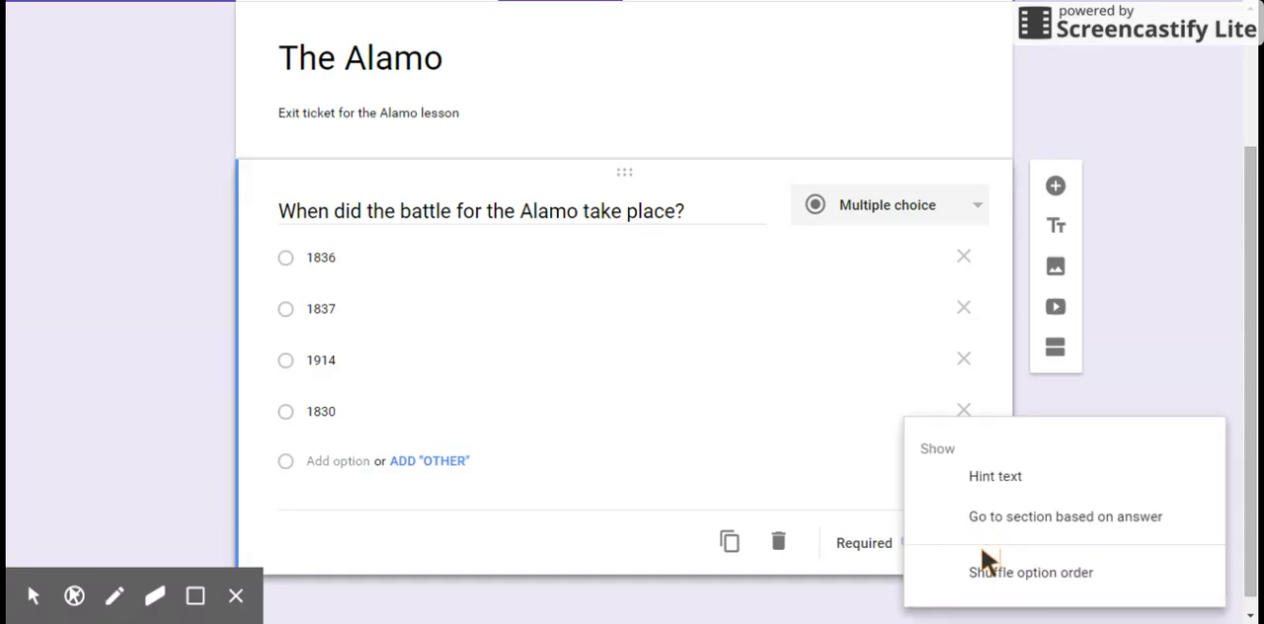
pyautogui.moveTo(943, 514)
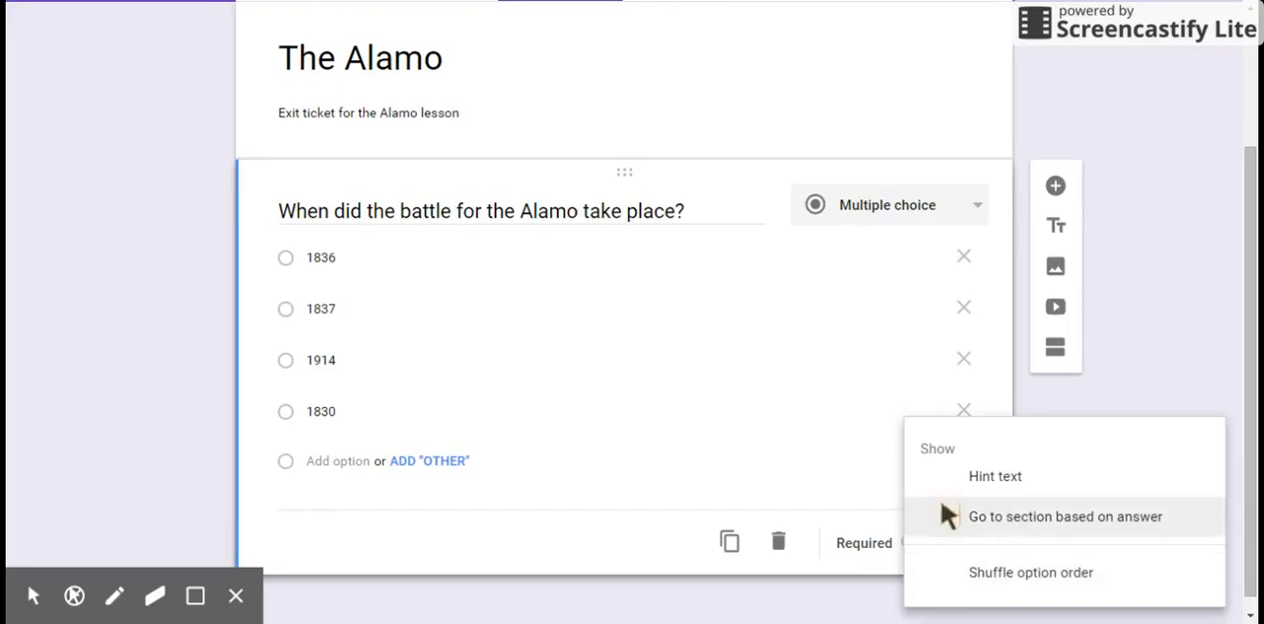
pyautogui.moveTo(946, 479)
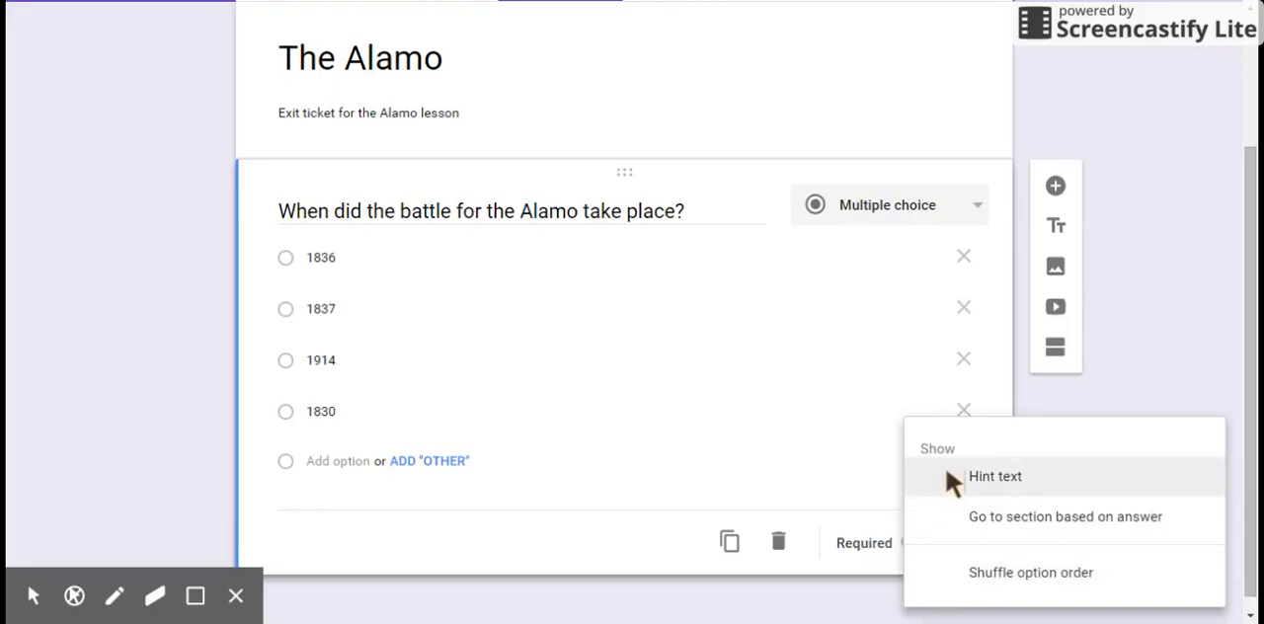
pyautogui.moveTo(998, 523)
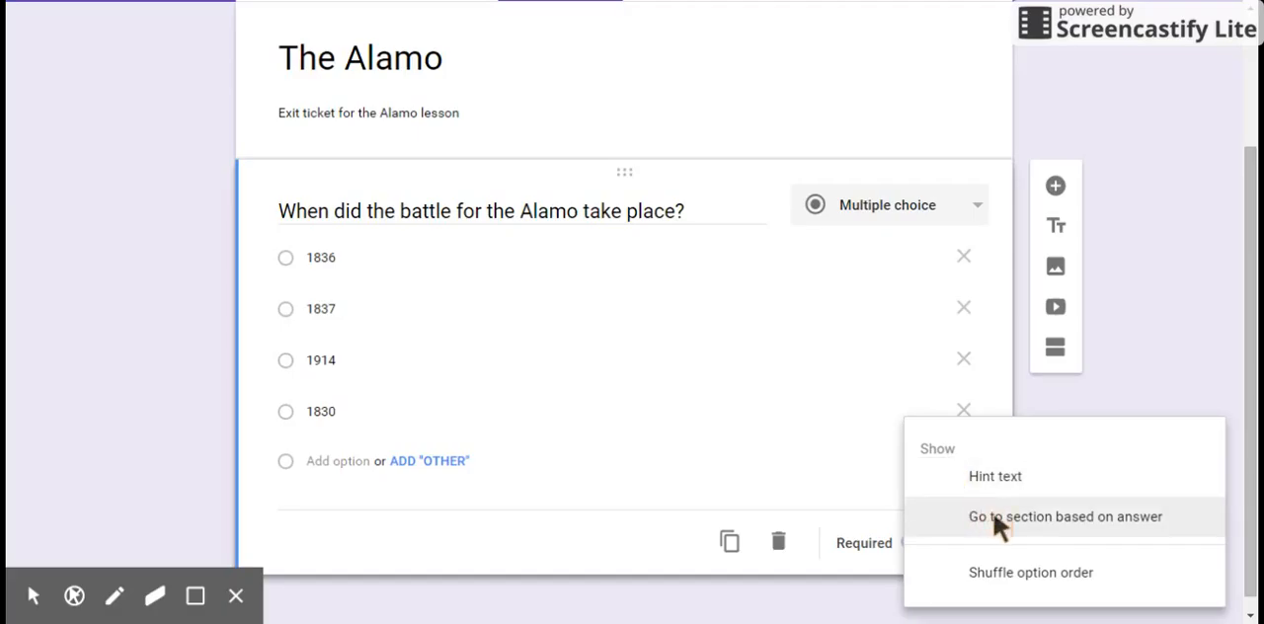
pyautogui.moveTo(1001, 573)
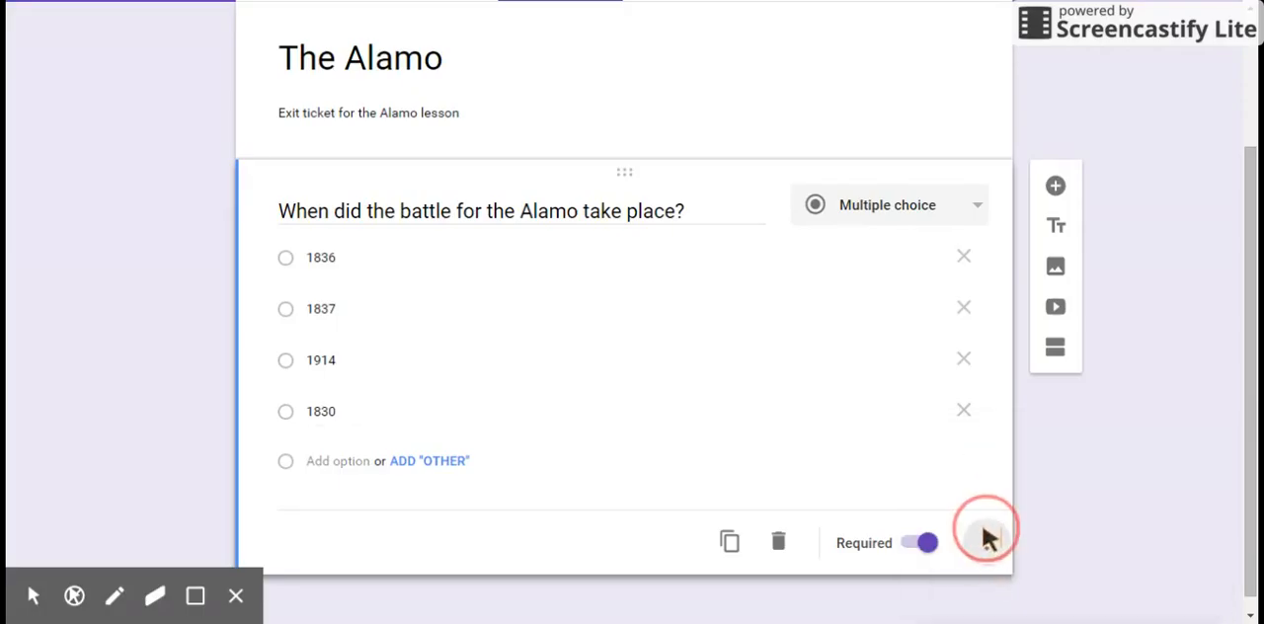
pyautogui.click(985, 543)
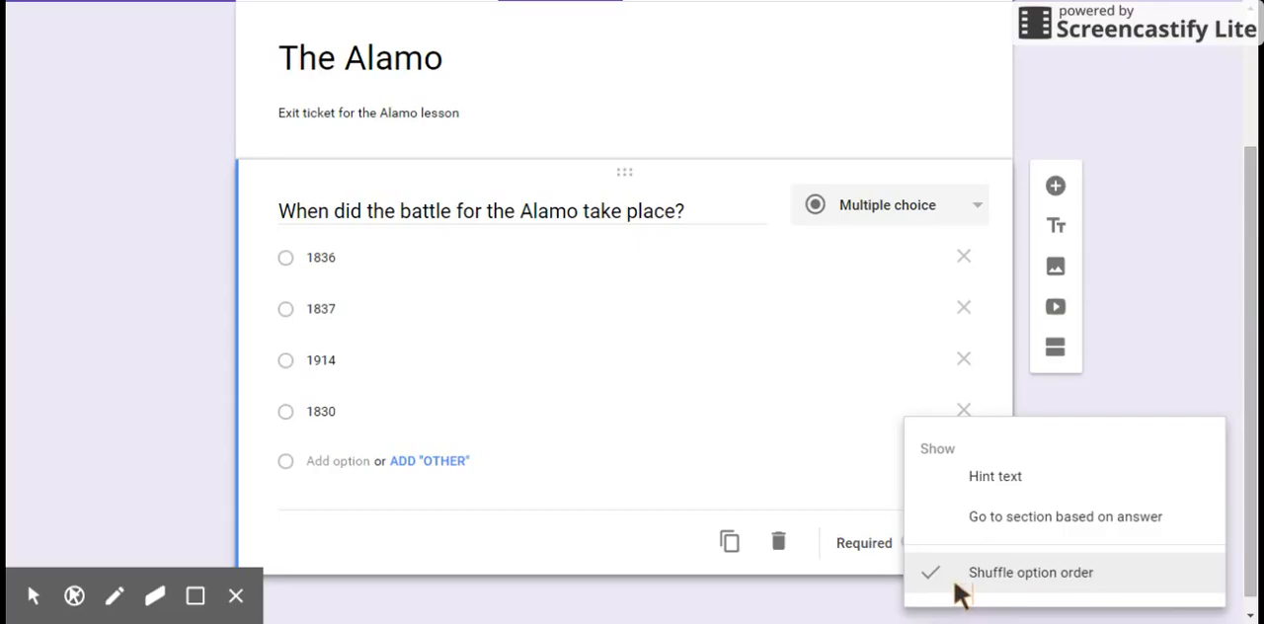
pyautogui.click(1031, 572)
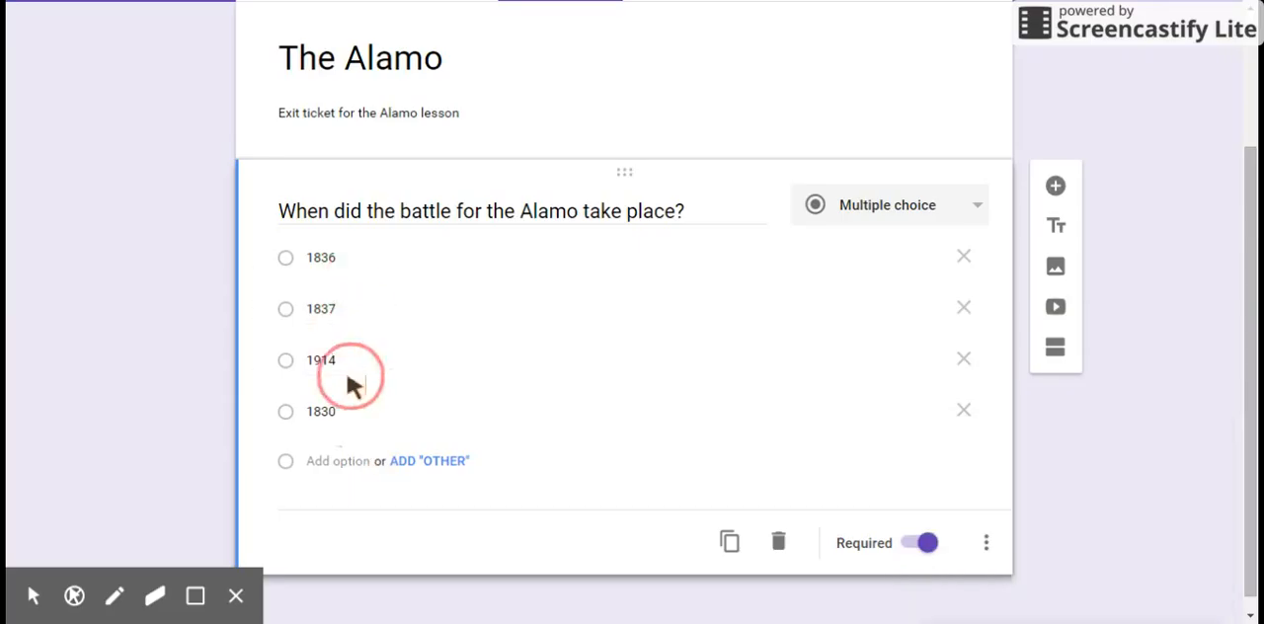
pyautogui.moveTo(373, 331)
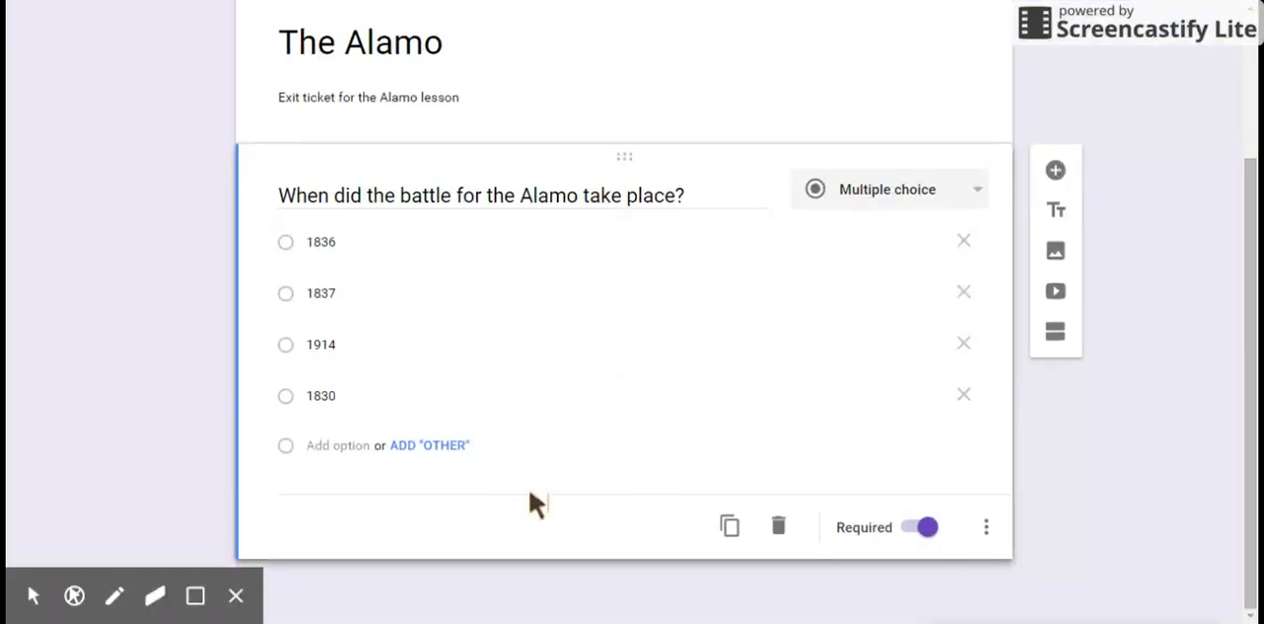
pyautogui.moveTo(528, 516)
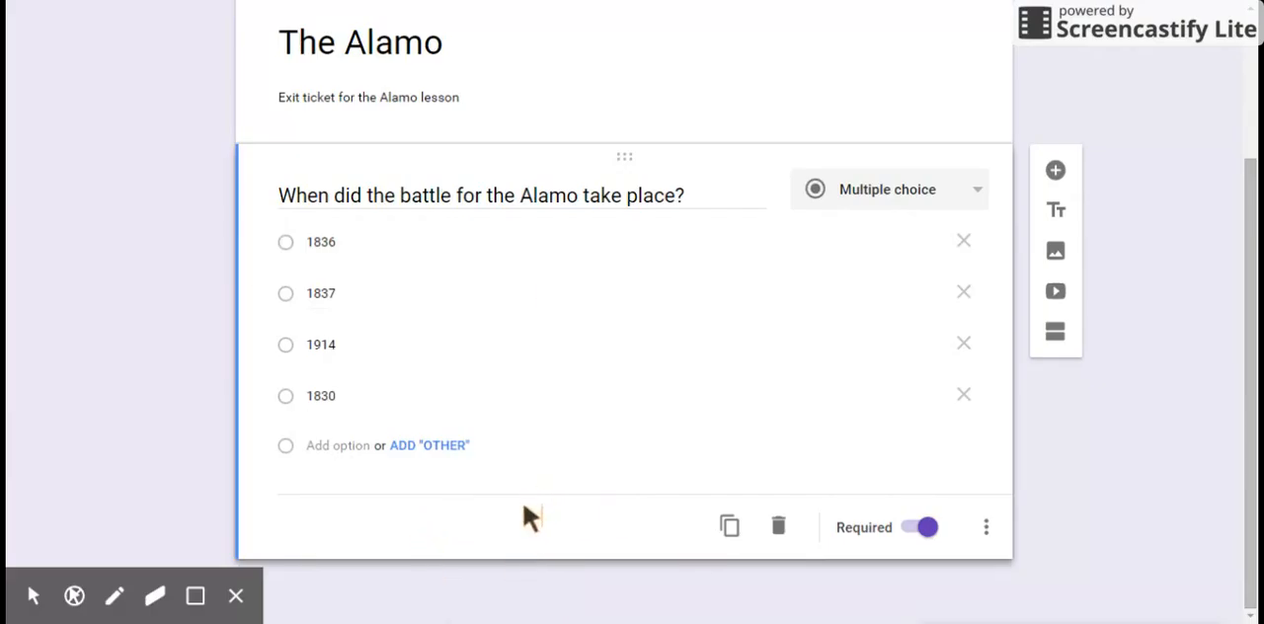
pyautogui.moveTo(1055, 250)
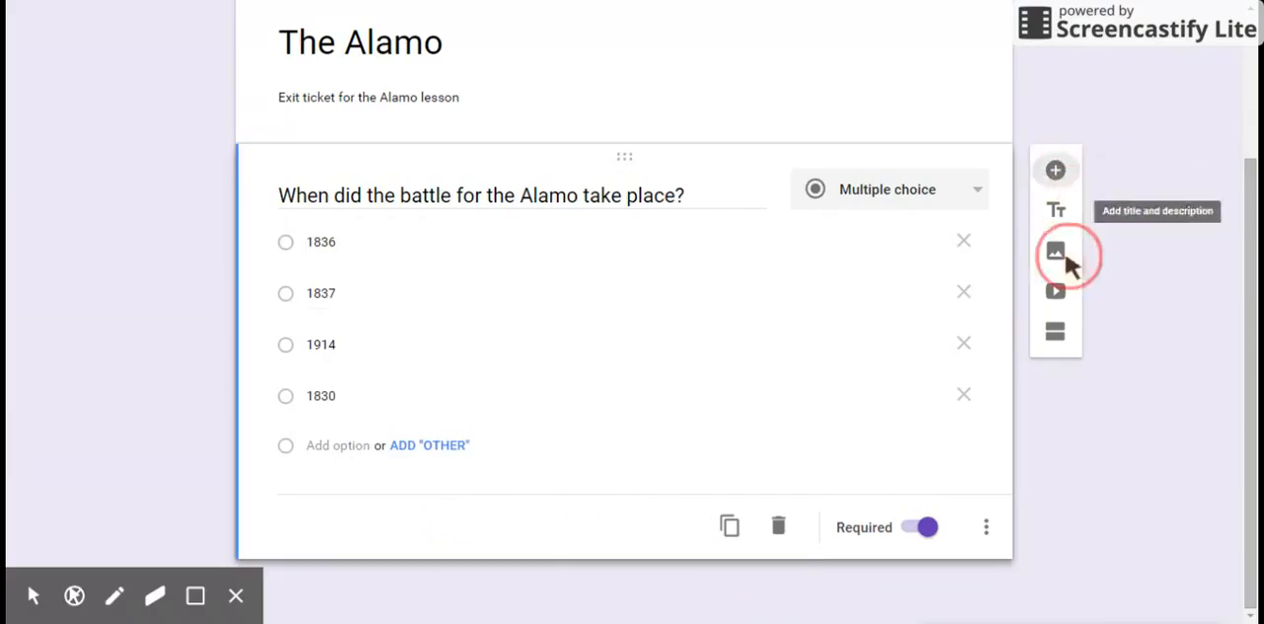
pyautogui.moveTo(1056, 332)
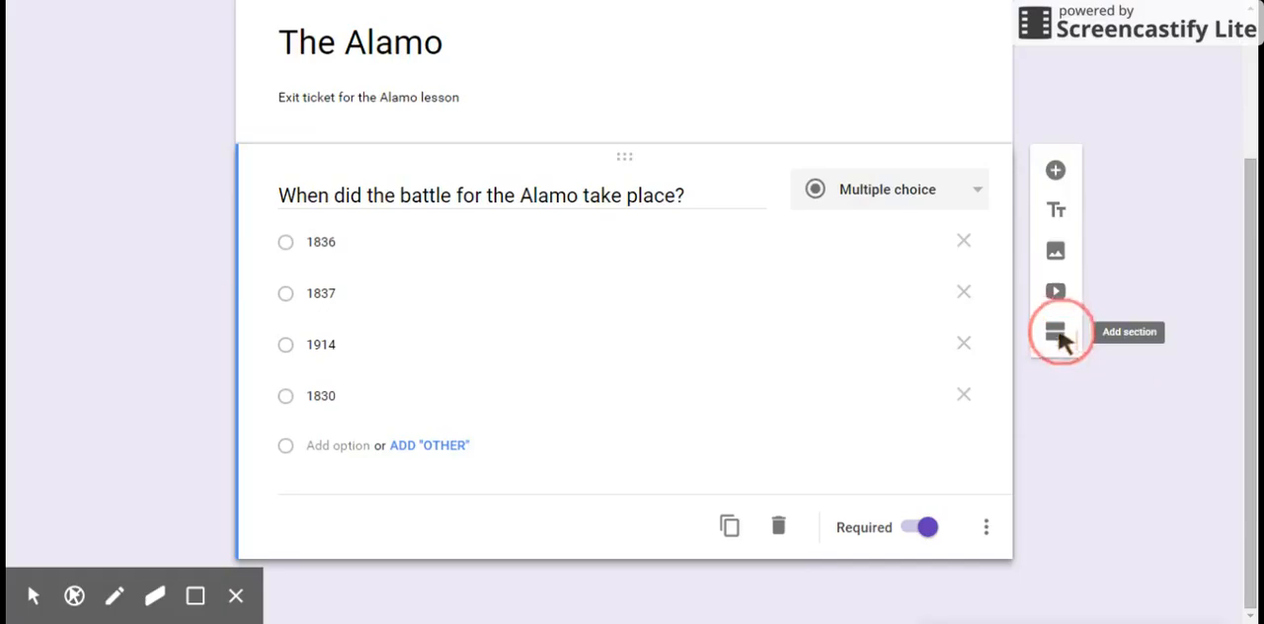
pyautogui.moveTo(1055, 170)
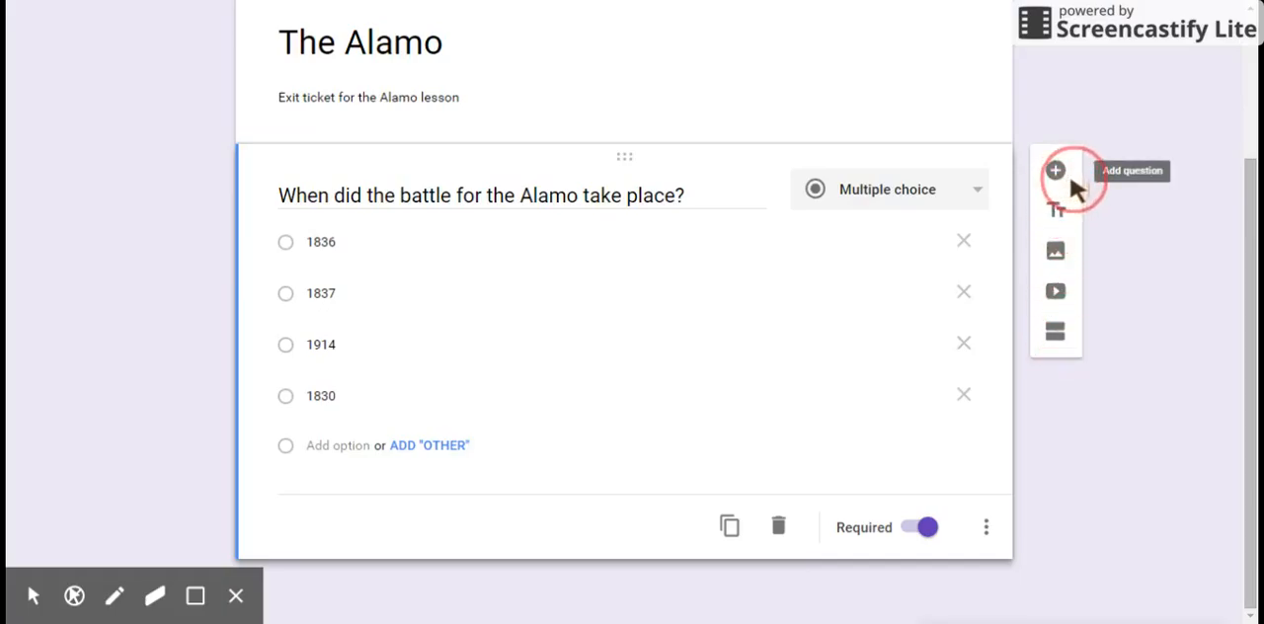
pyautogui.moveTo(1056, 211)
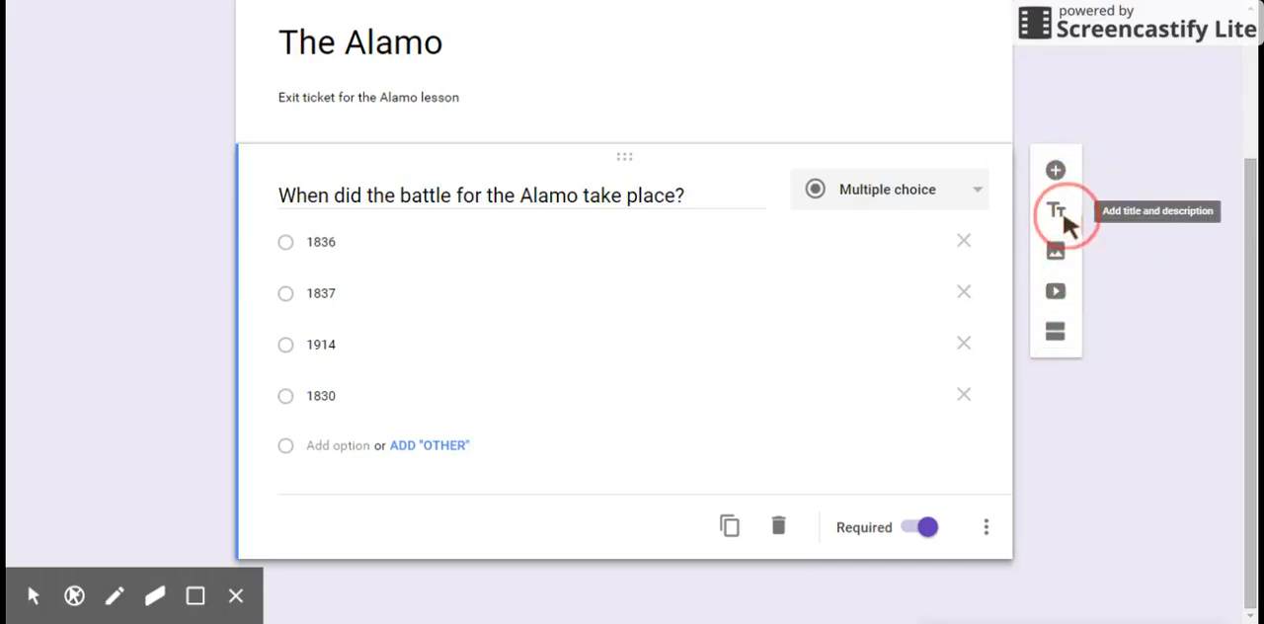
pyautogui.moveTo(1056, 291)
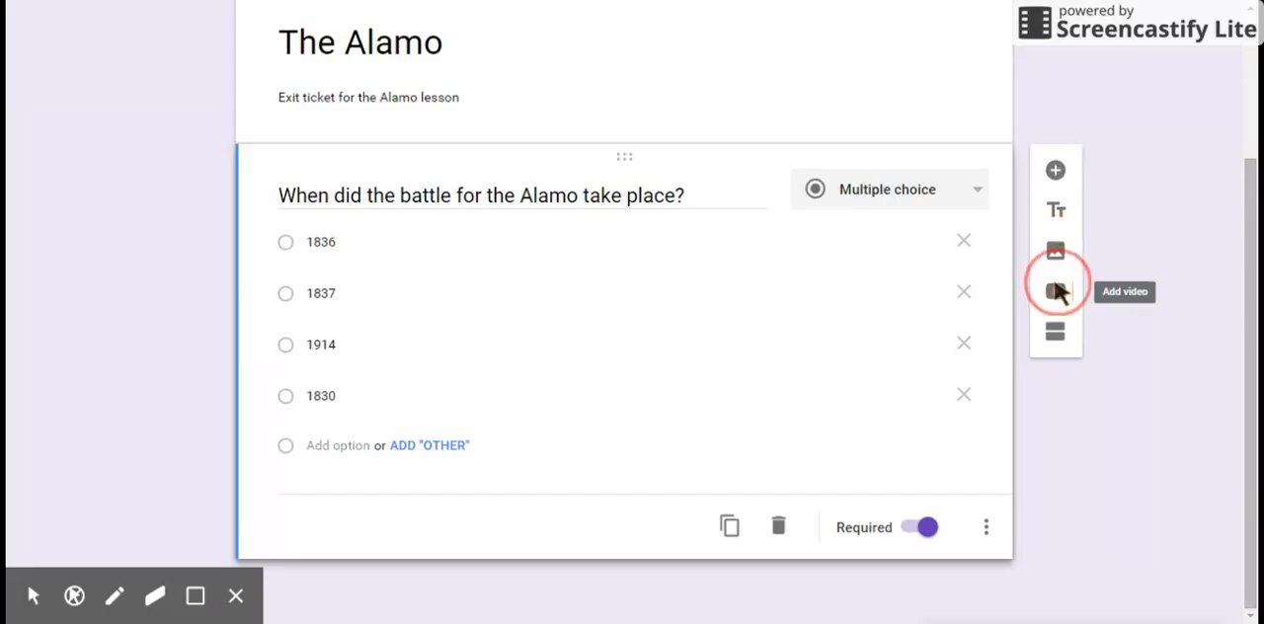
pyautogui.moveTo(1055, 289)
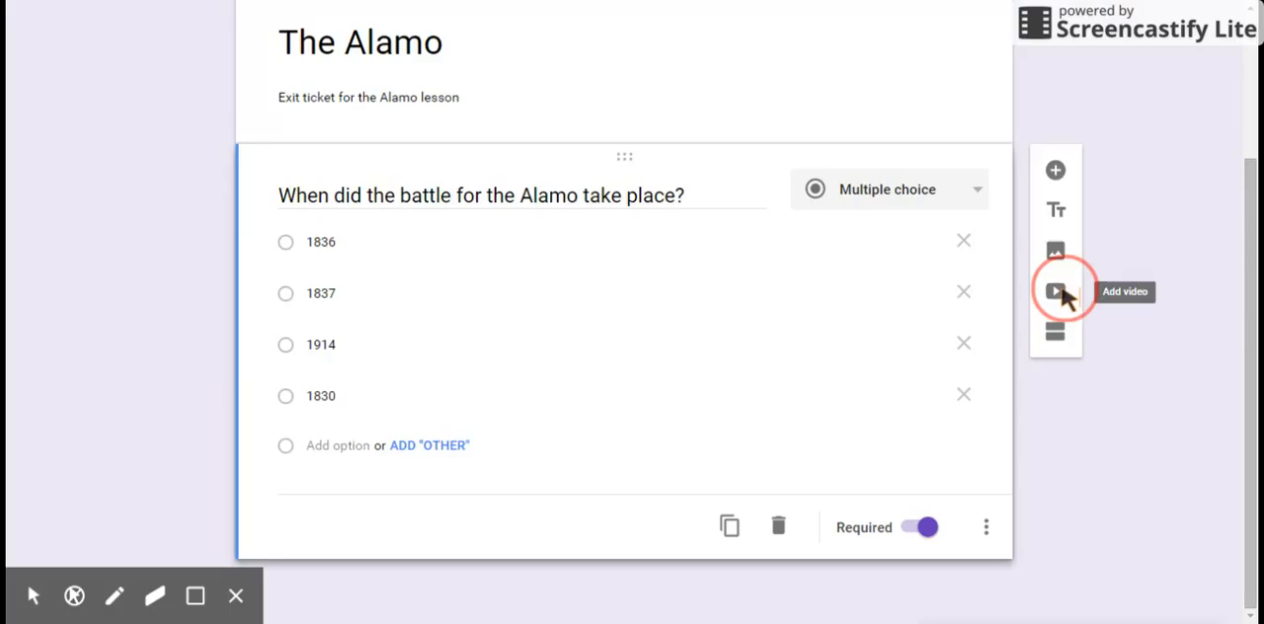
pyautogui.moveTo(1055, 170)
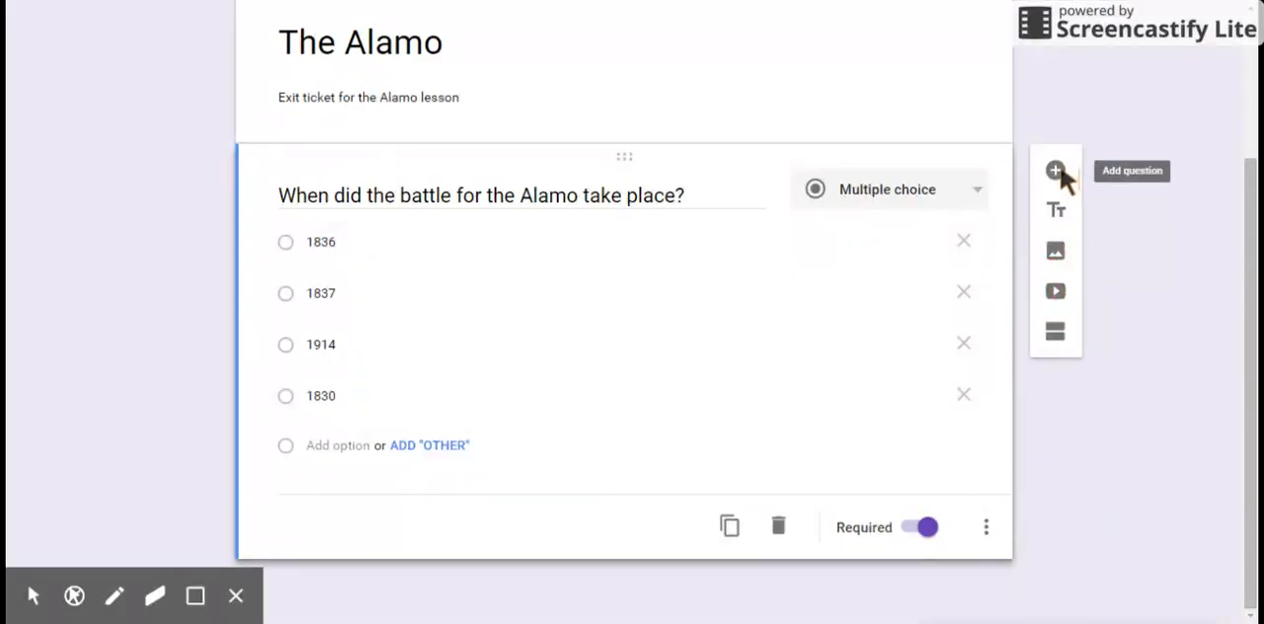
# Step: Add a new question from the floating toolbar's + icon
pyautogui.click(1055, 170)
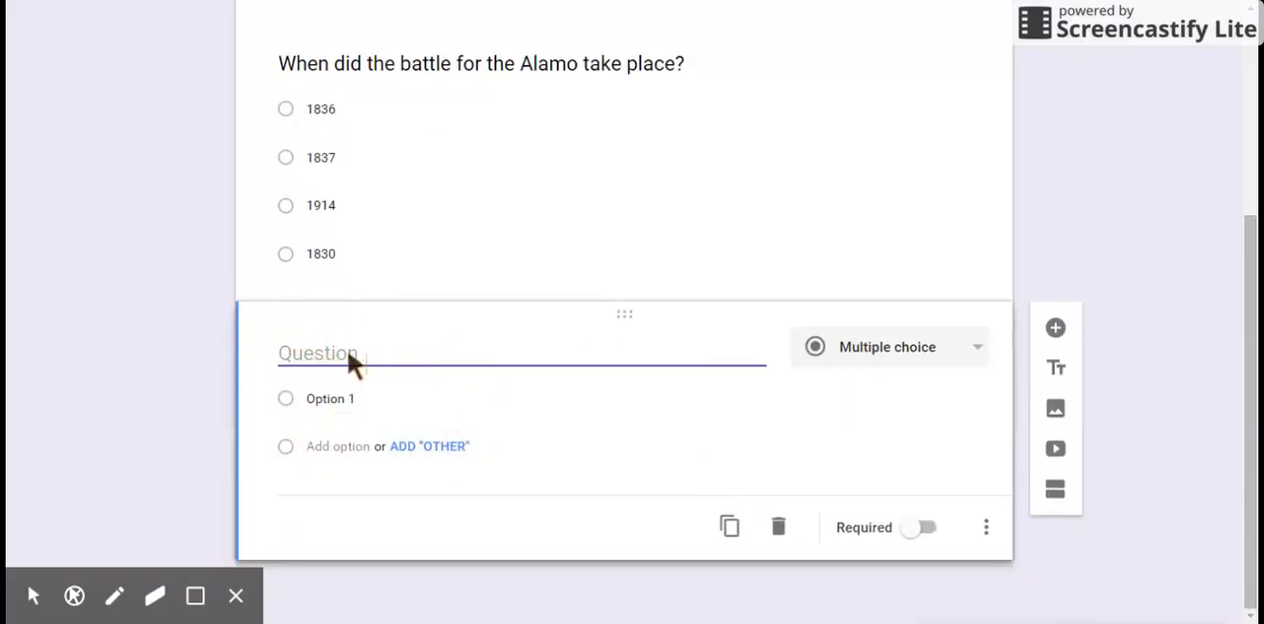
# Step: Enter the question 'Who do you think was the most important defender involved?'
pyautogui.write('Who')
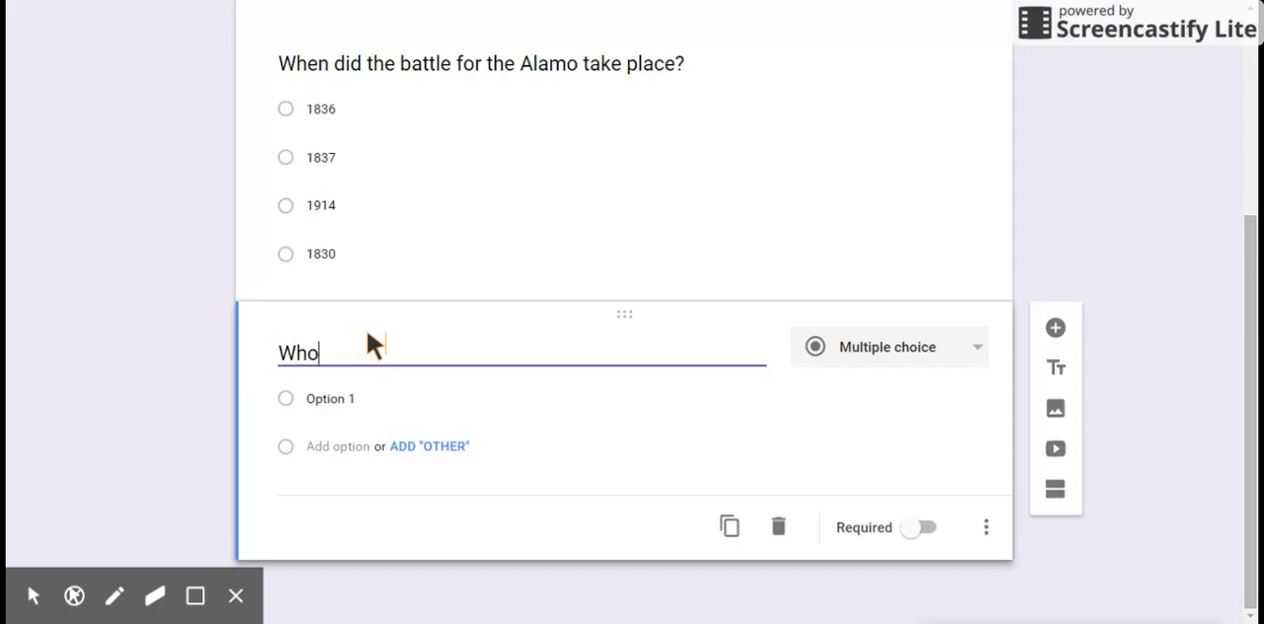
pyautogui.write('do you th')
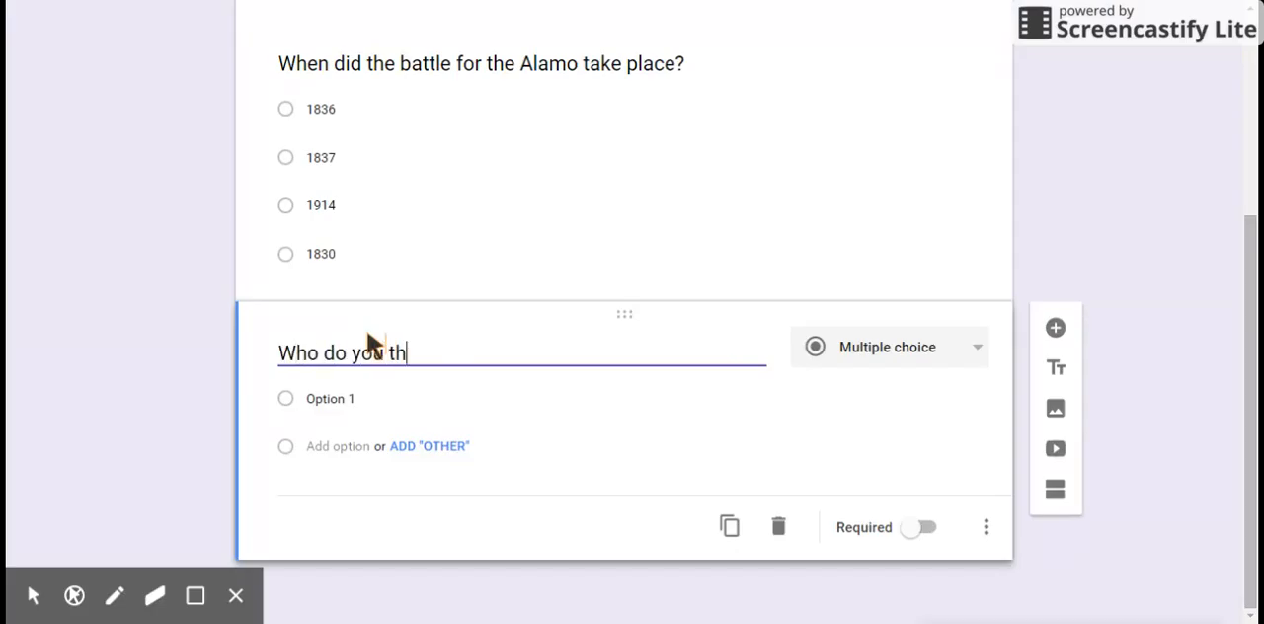
pyautogui.write('ink was')
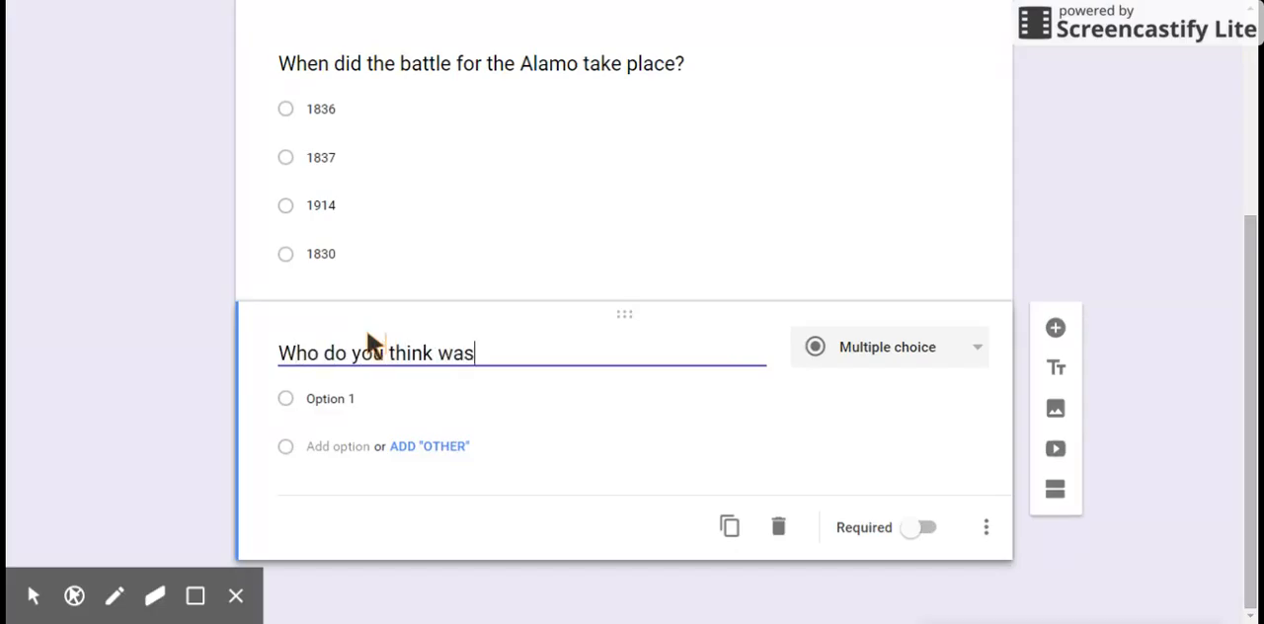
pyautogui.write('the mo')
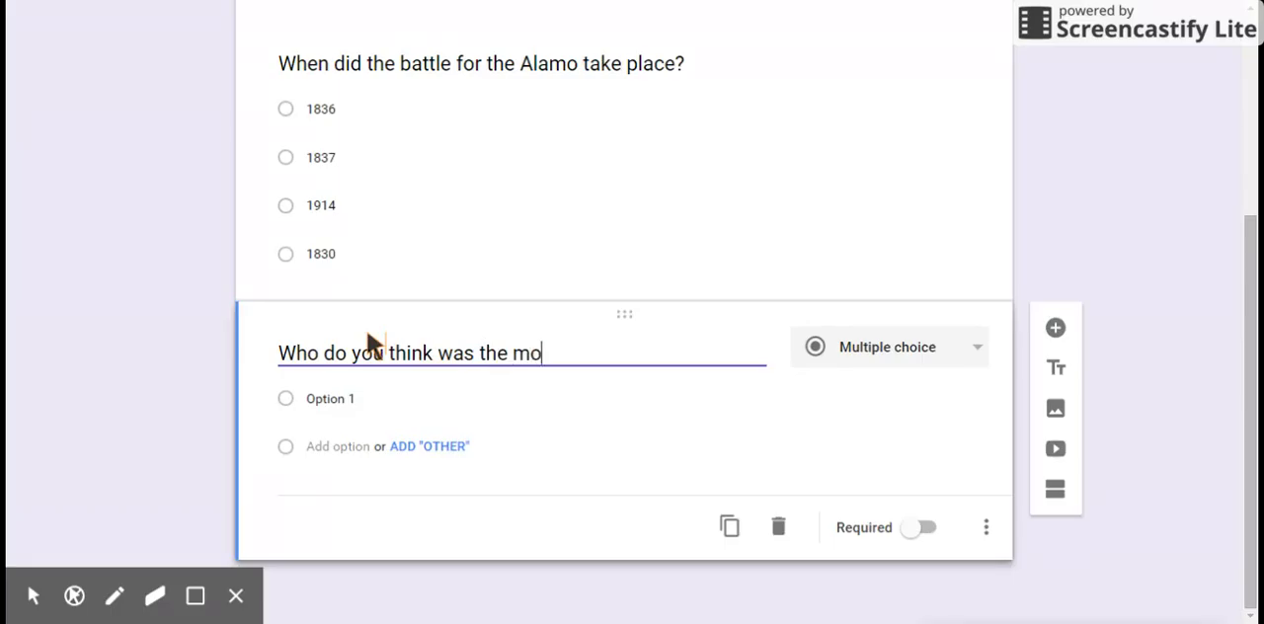
pyautogui.write('st importa')
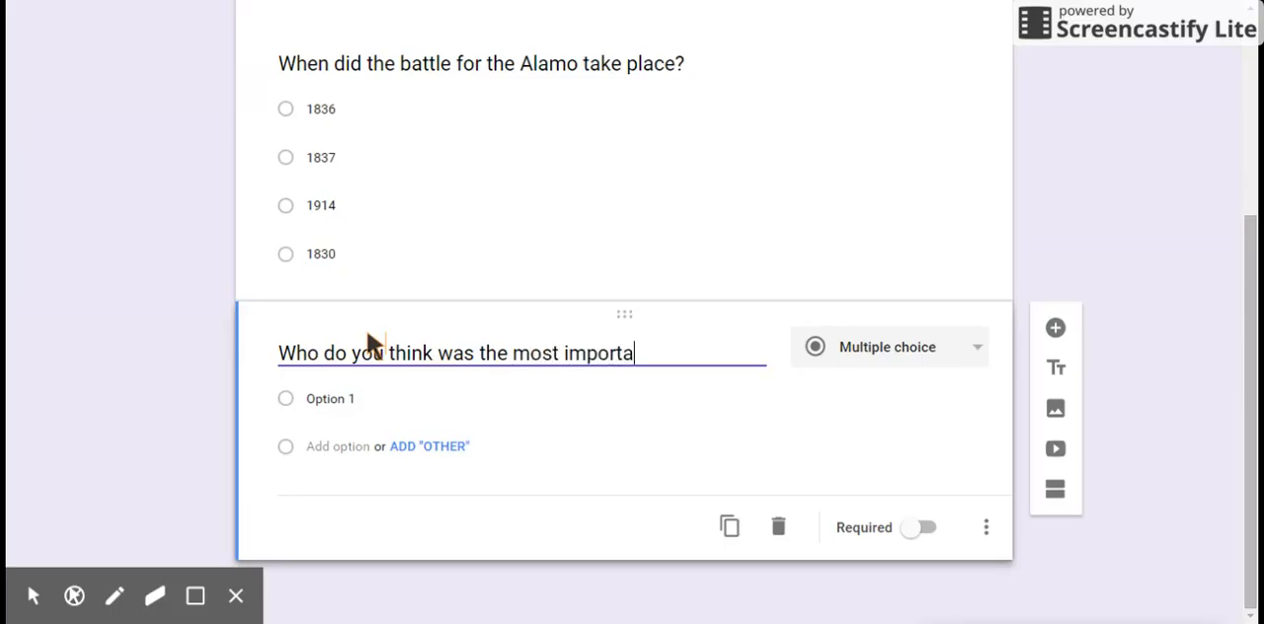
pyautogui.write('nt defend')
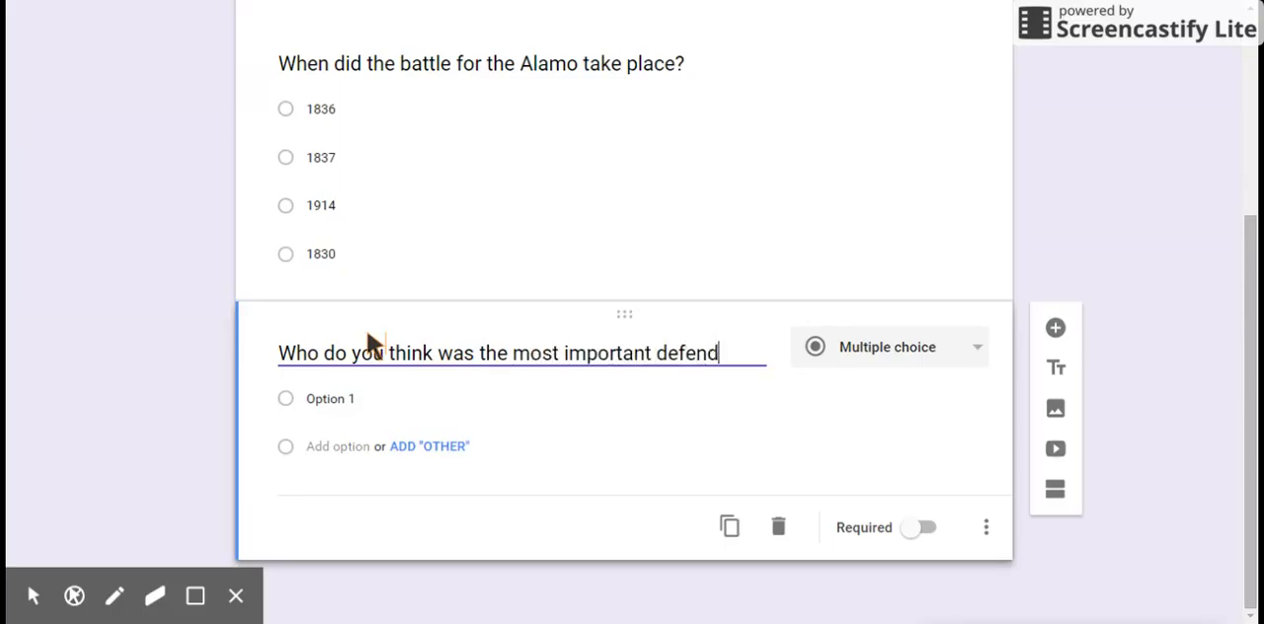
pyautogui.write('er involv')
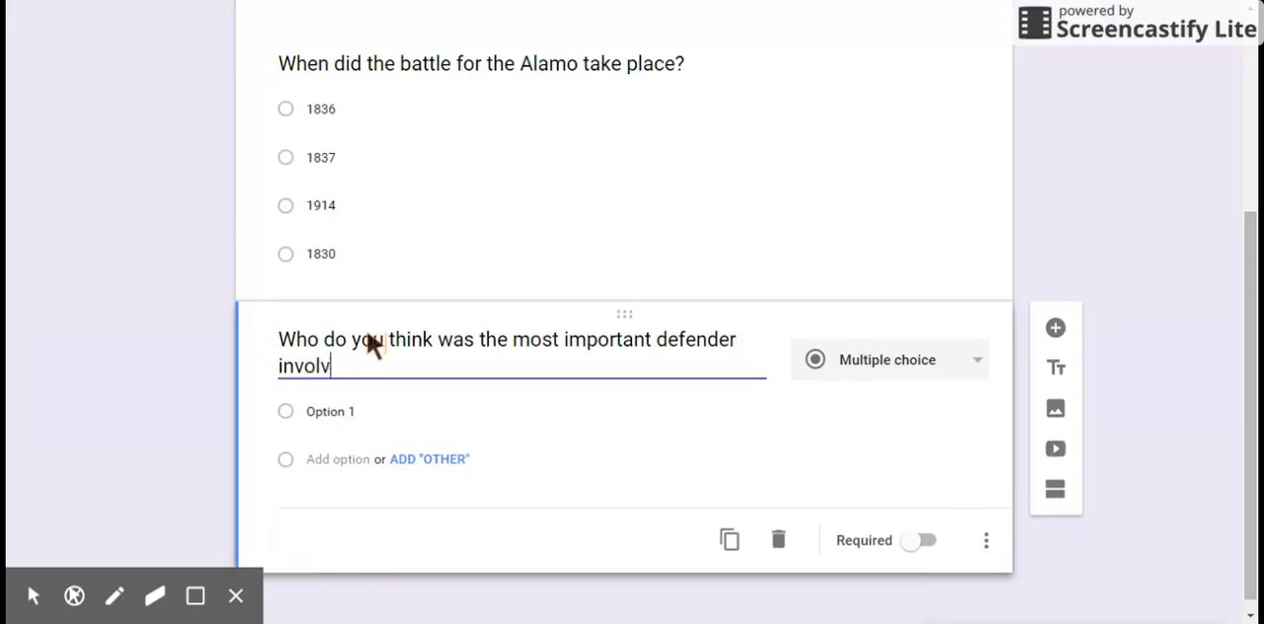
pyautogui.write('ed?')
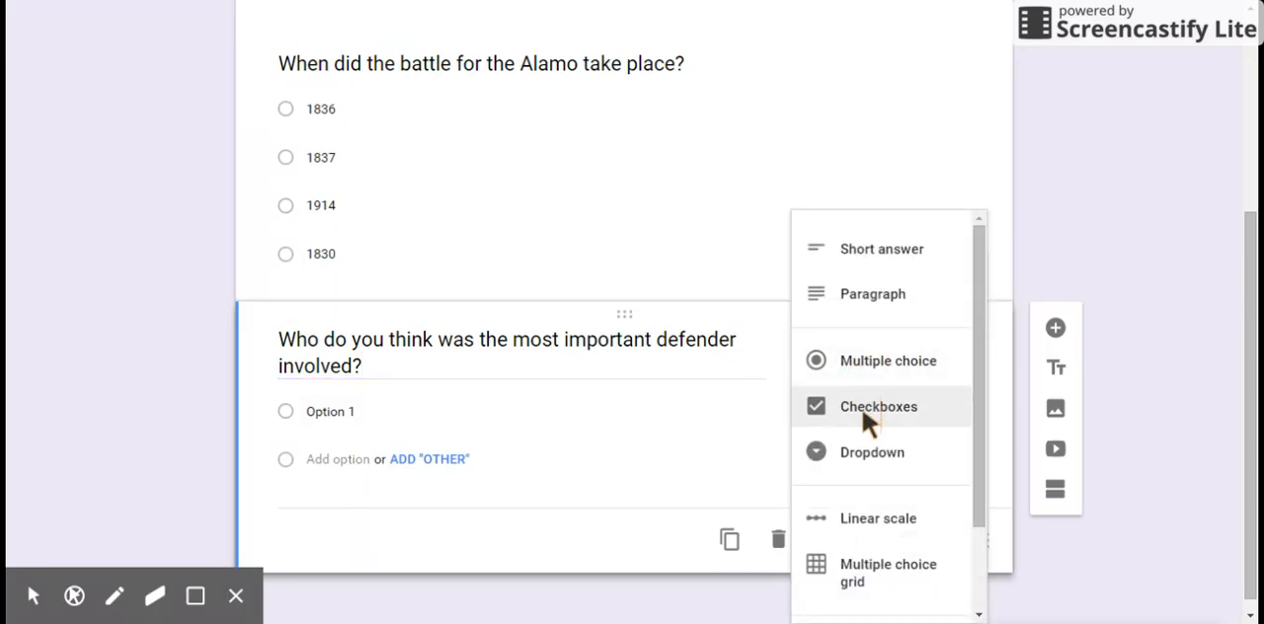
# Step: Make the defender question checkboxes with choices William B. Travis and John J. Baugh
pyautogui.click(878, 406)
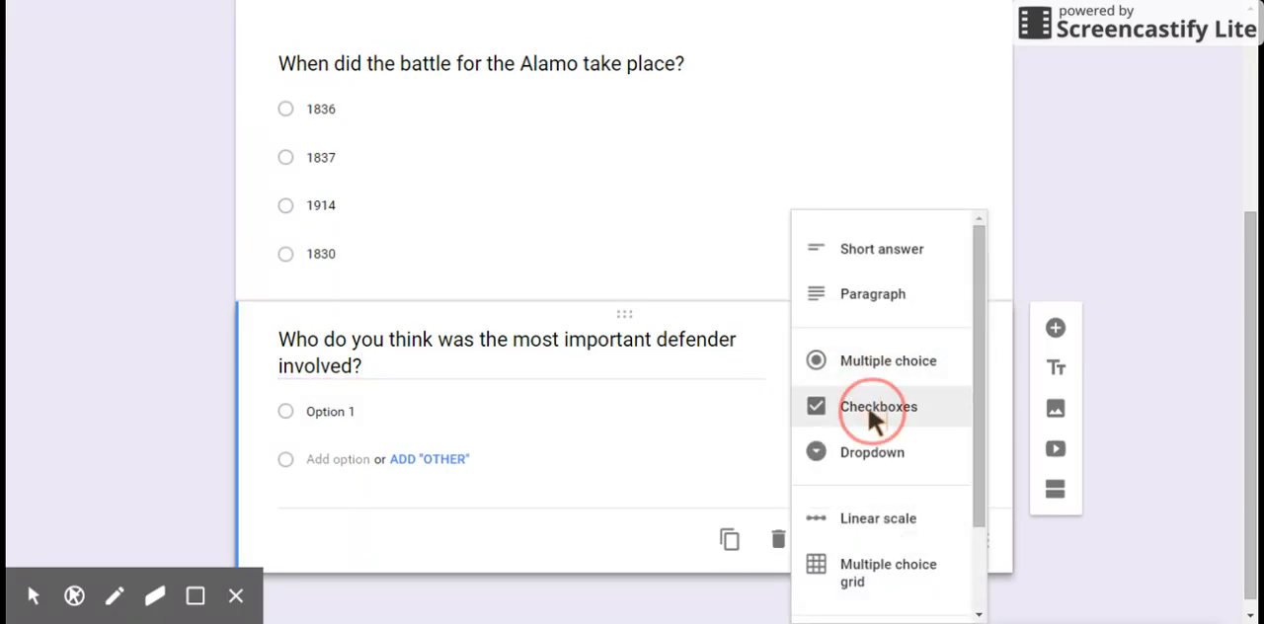
pyautogui.click(878, 406)
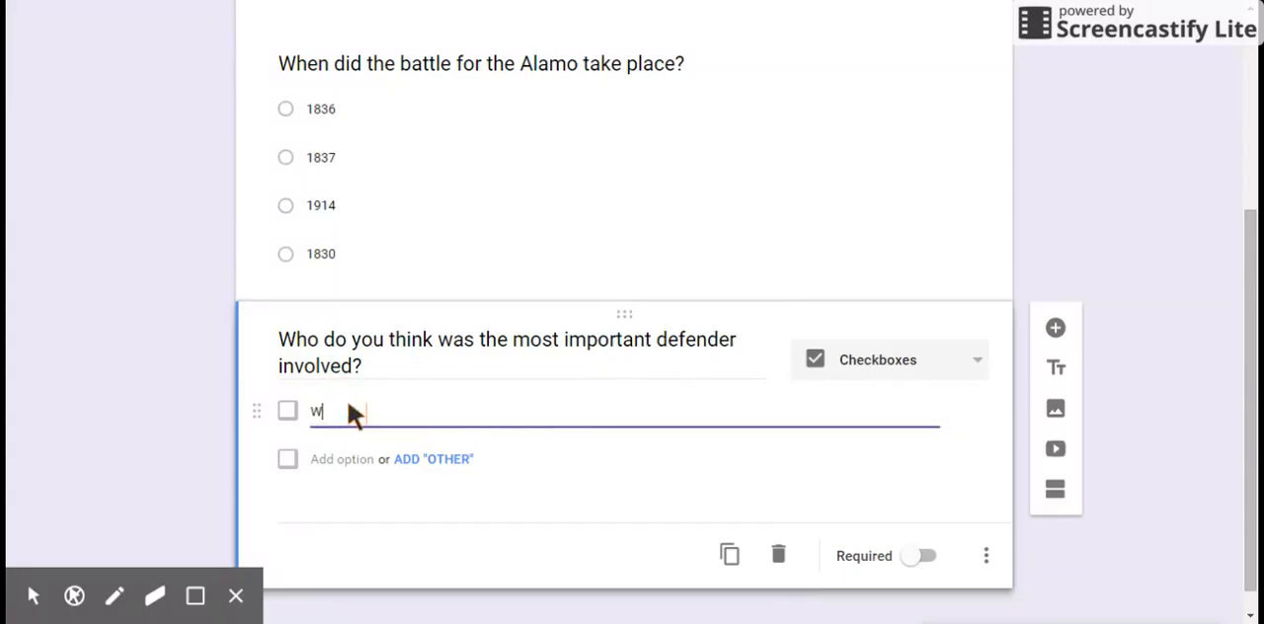
pyautogui.write('William B. Travis')
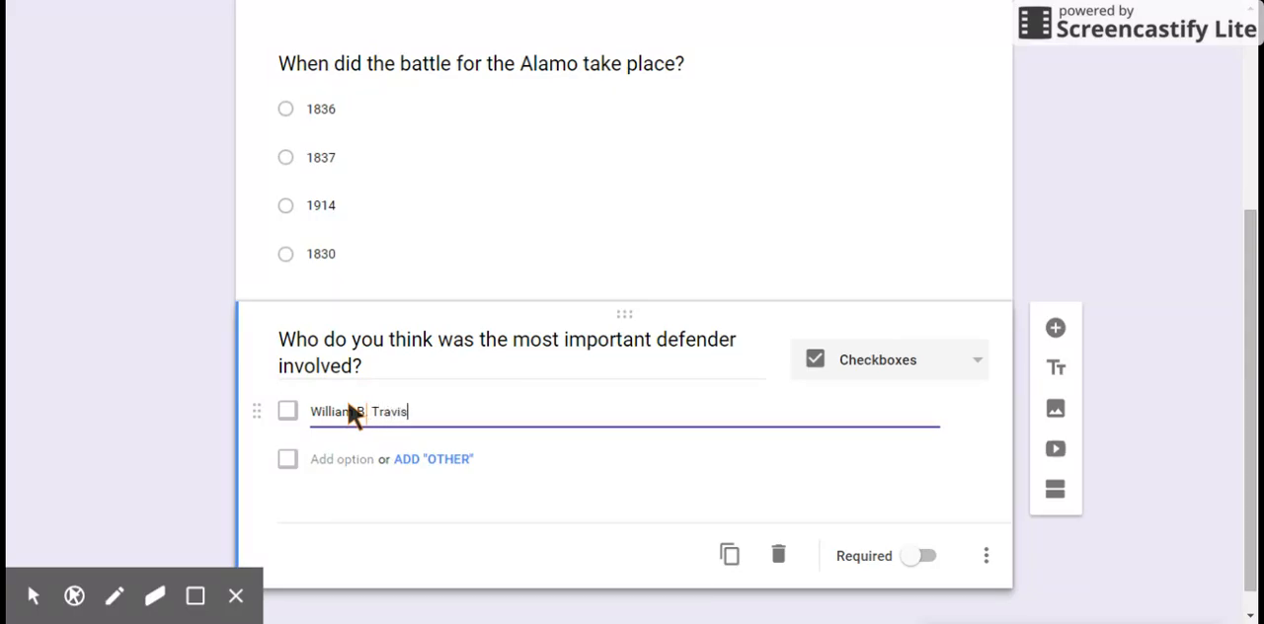
pyautogui.click(341, 458)
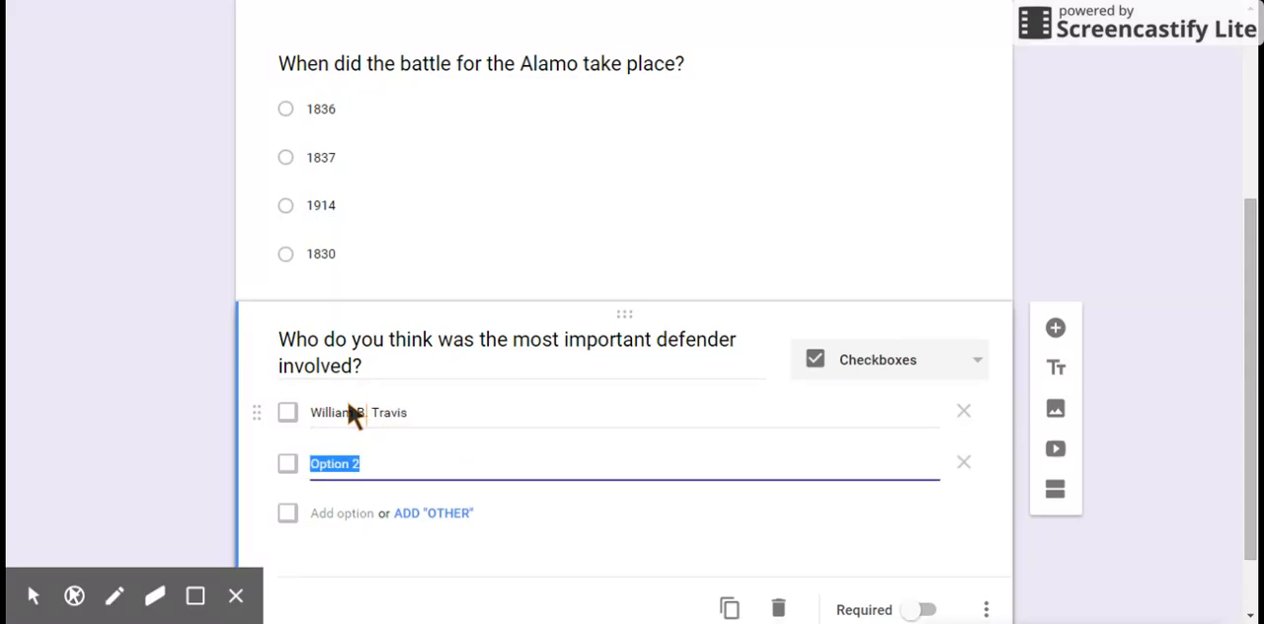
pyautogui.write('Jo')
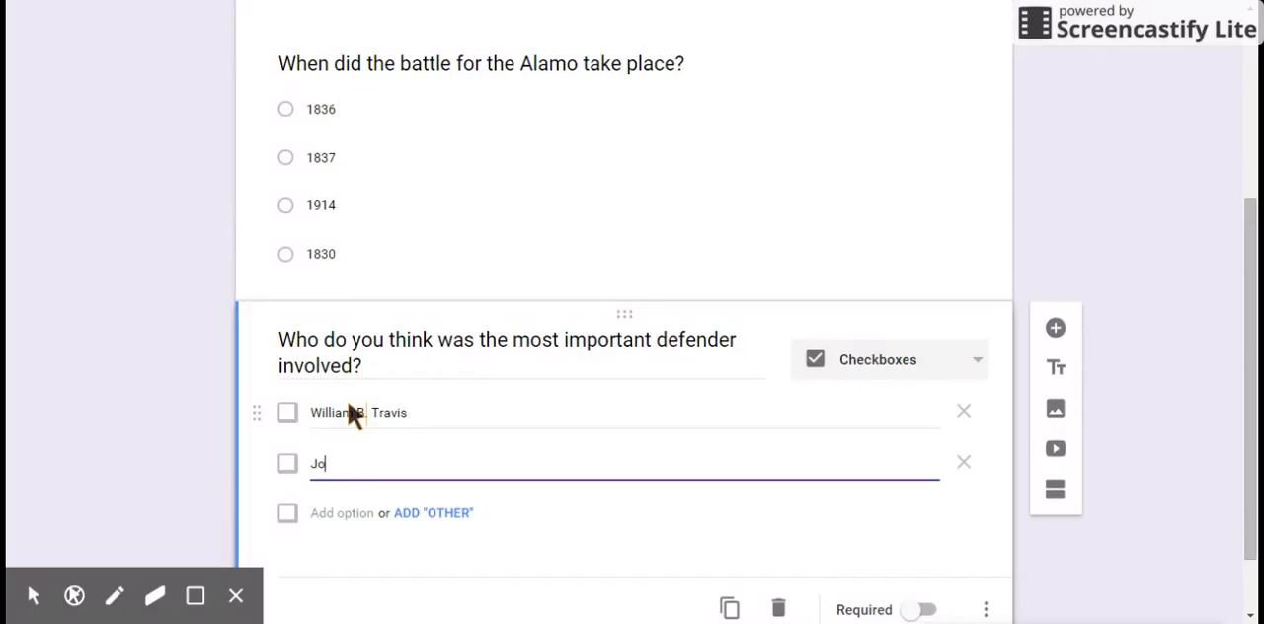
pyautogui.write('hn J. Baugh')
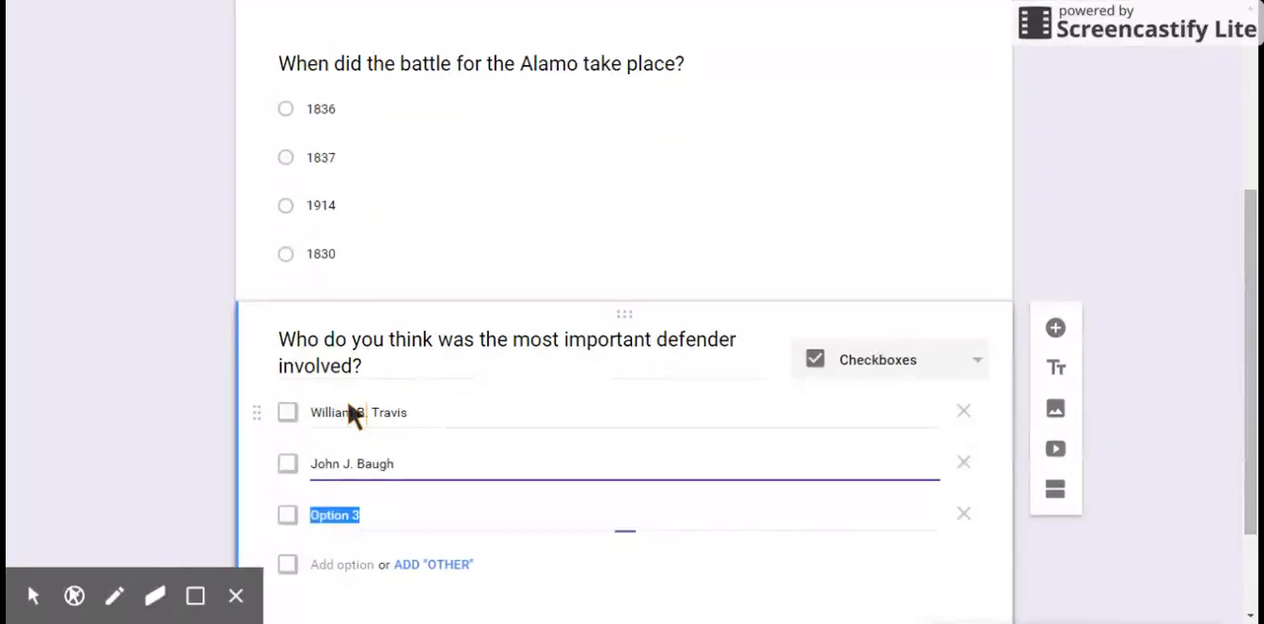
# Step: Add choices James Bowie, Davy Crockett and Robert White
pyautogui.write('J')
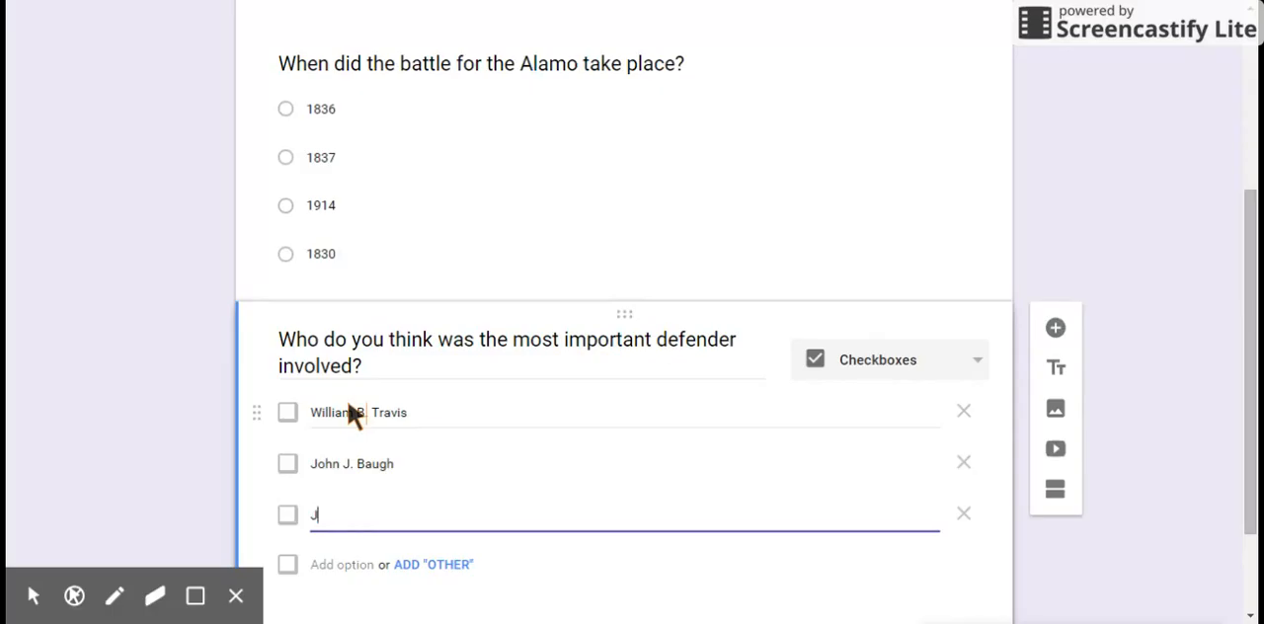
pyautogui.write('ames Bo')
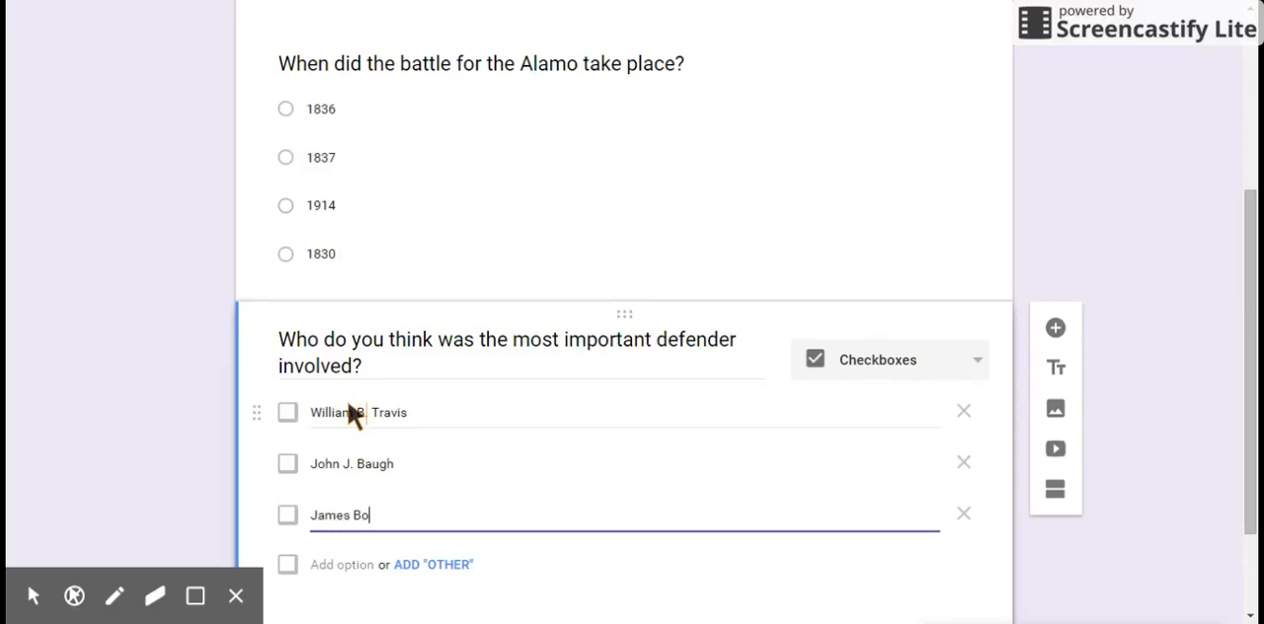
pyautogui.press('Enter')
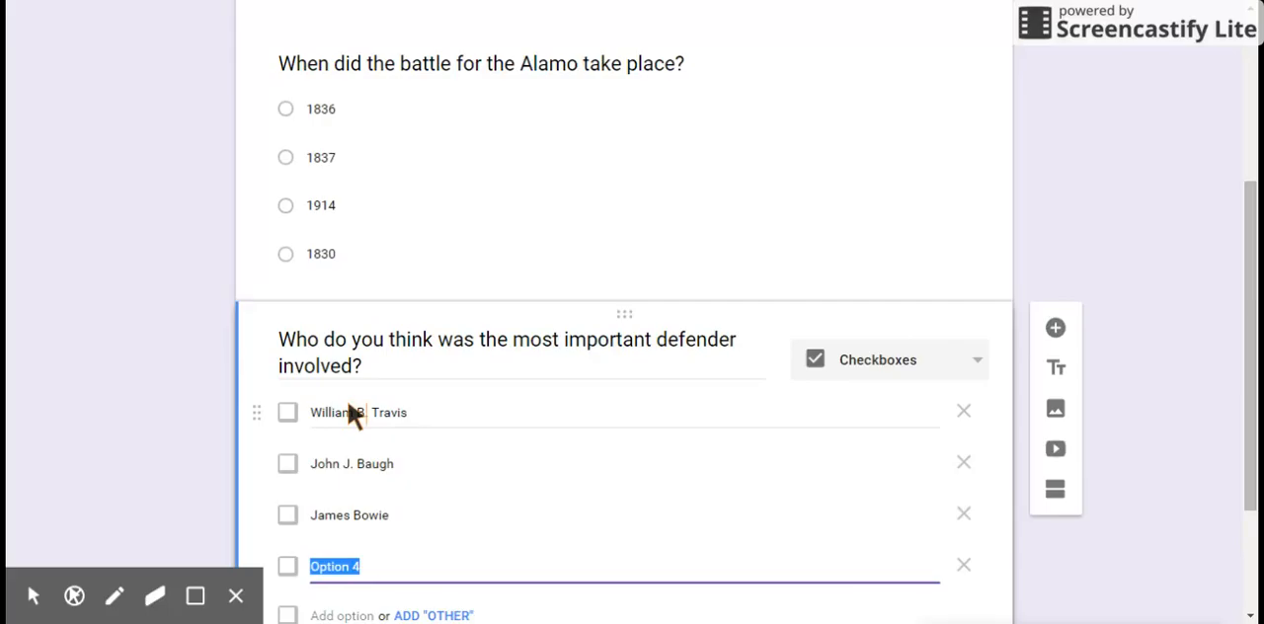
pyautogui.write('Davy')
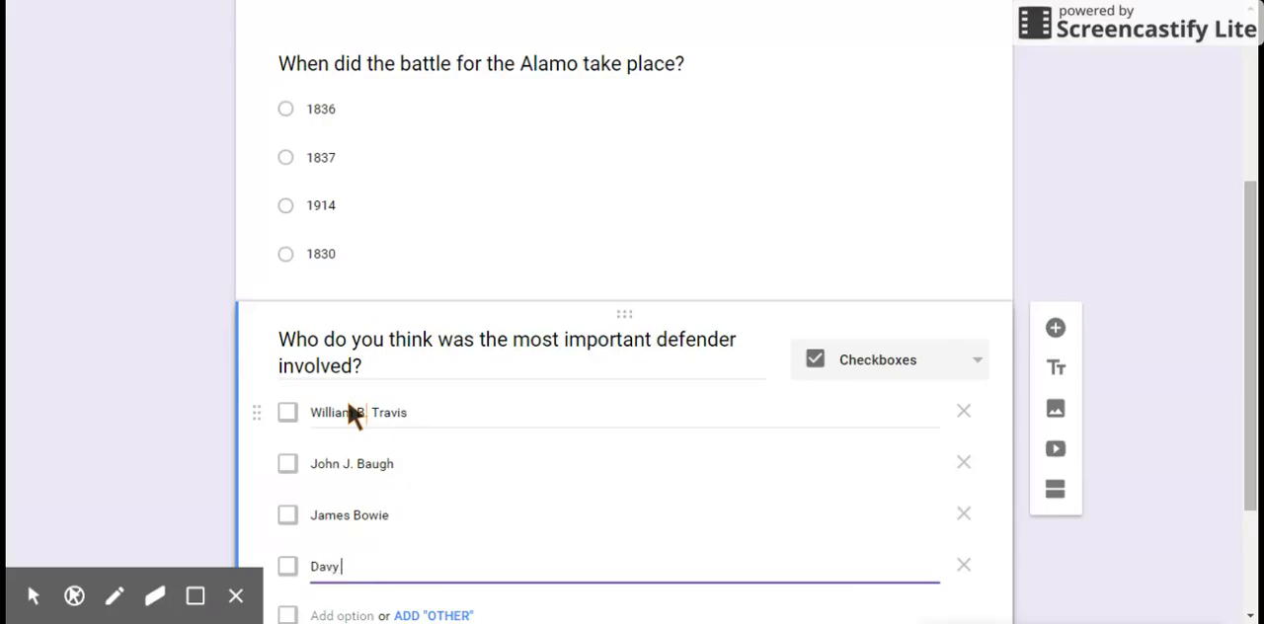
pyautogui.write('Crock')
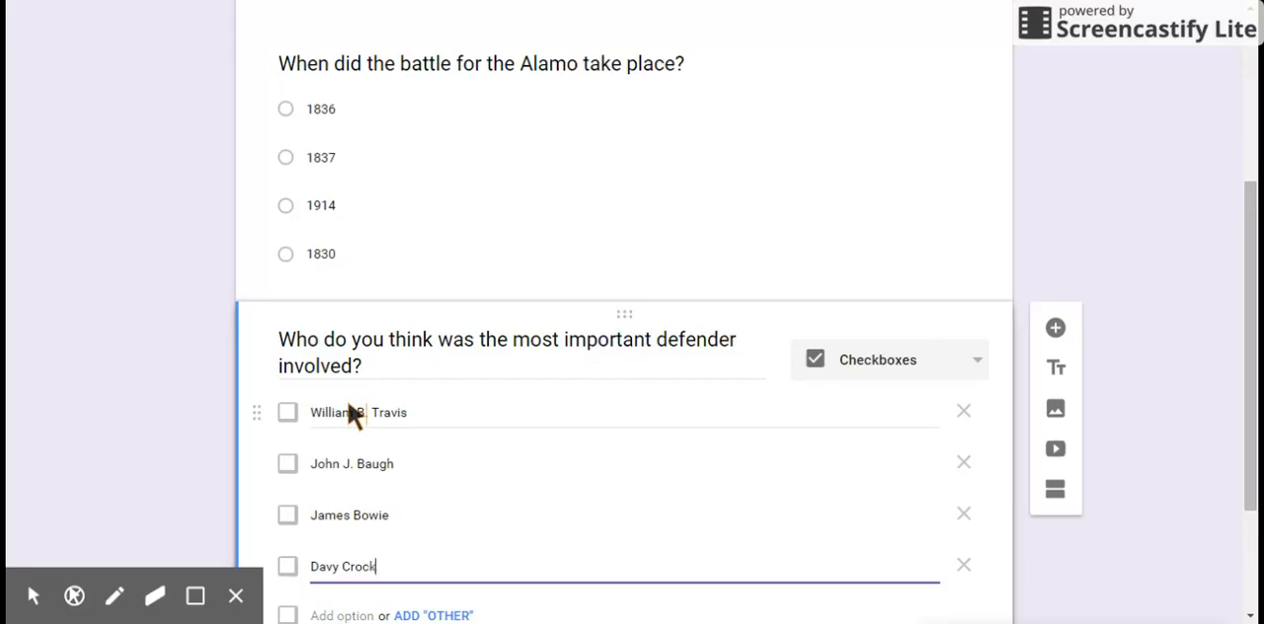
pyautogui.write('ett')
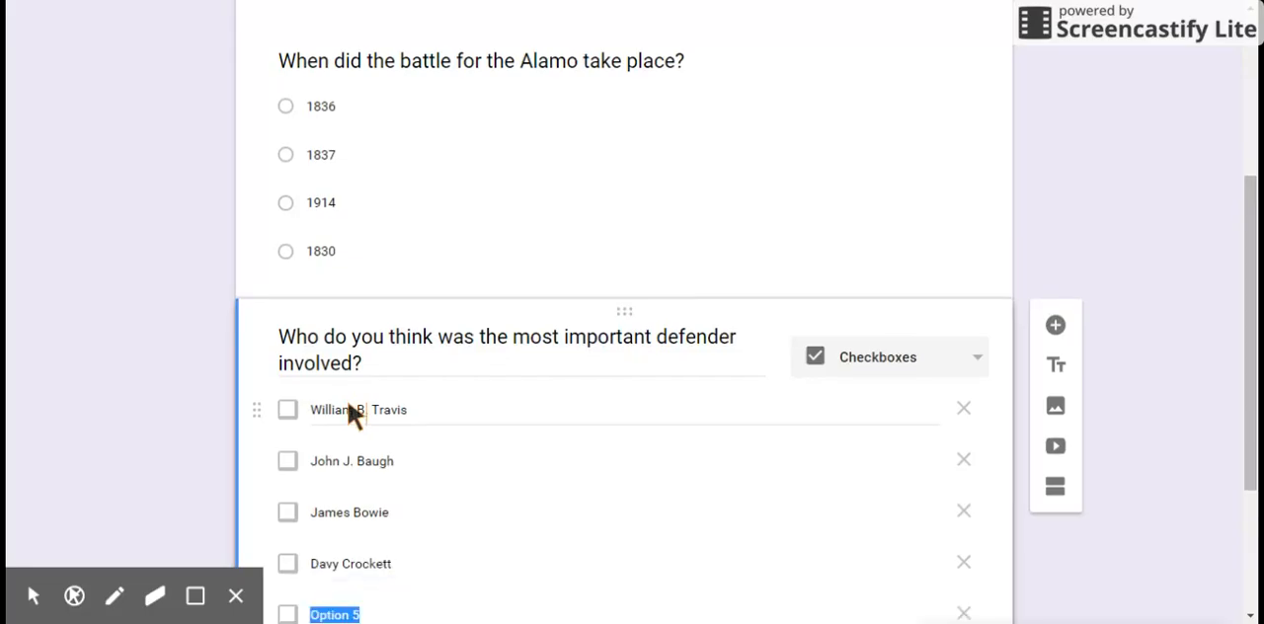
pyautogui.write('Robert')
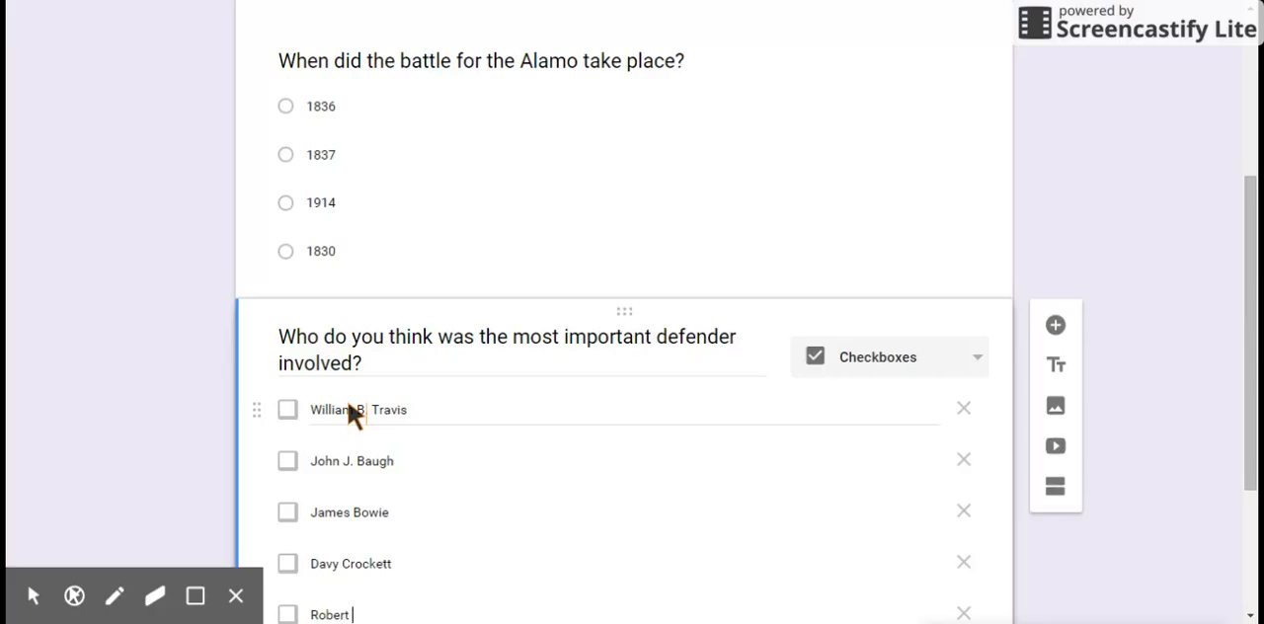
pyautogui.write('White')
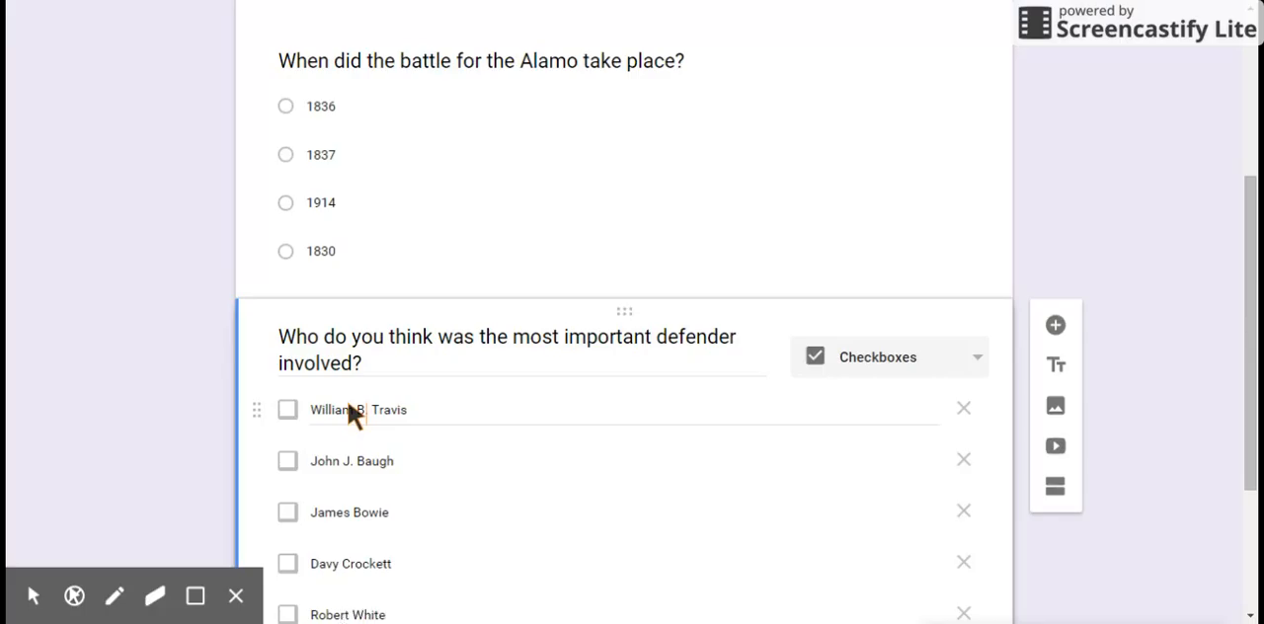
pyautogui.scroll(-3)
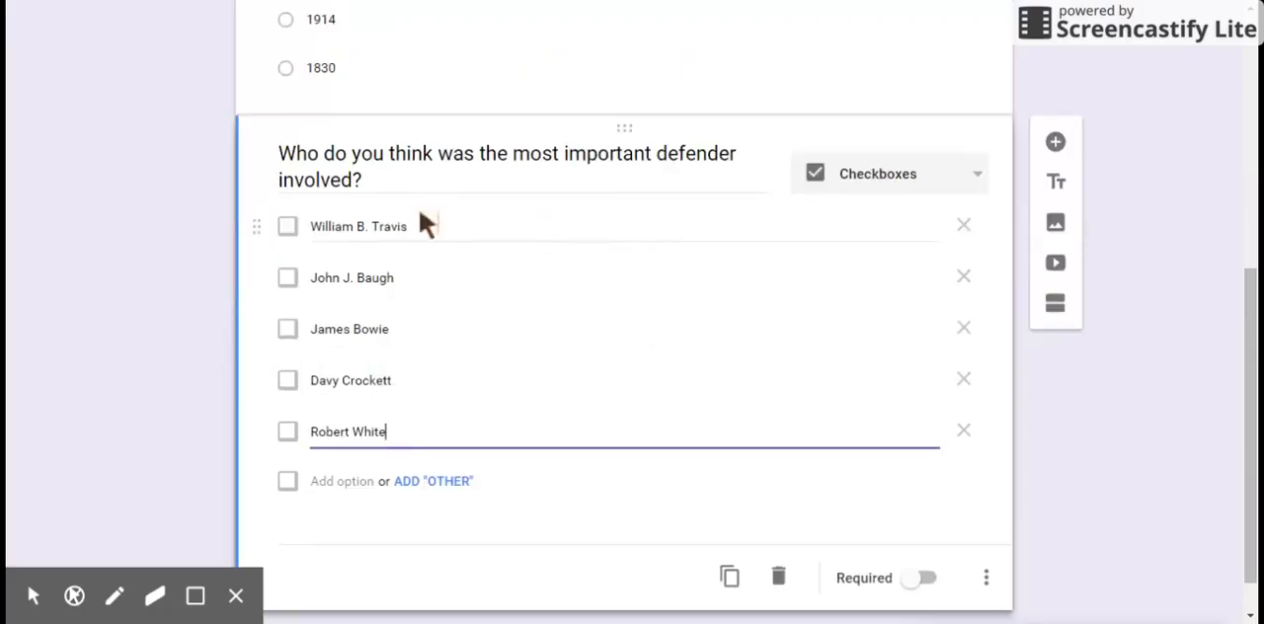
pyautogui.moveTo(329, 210)
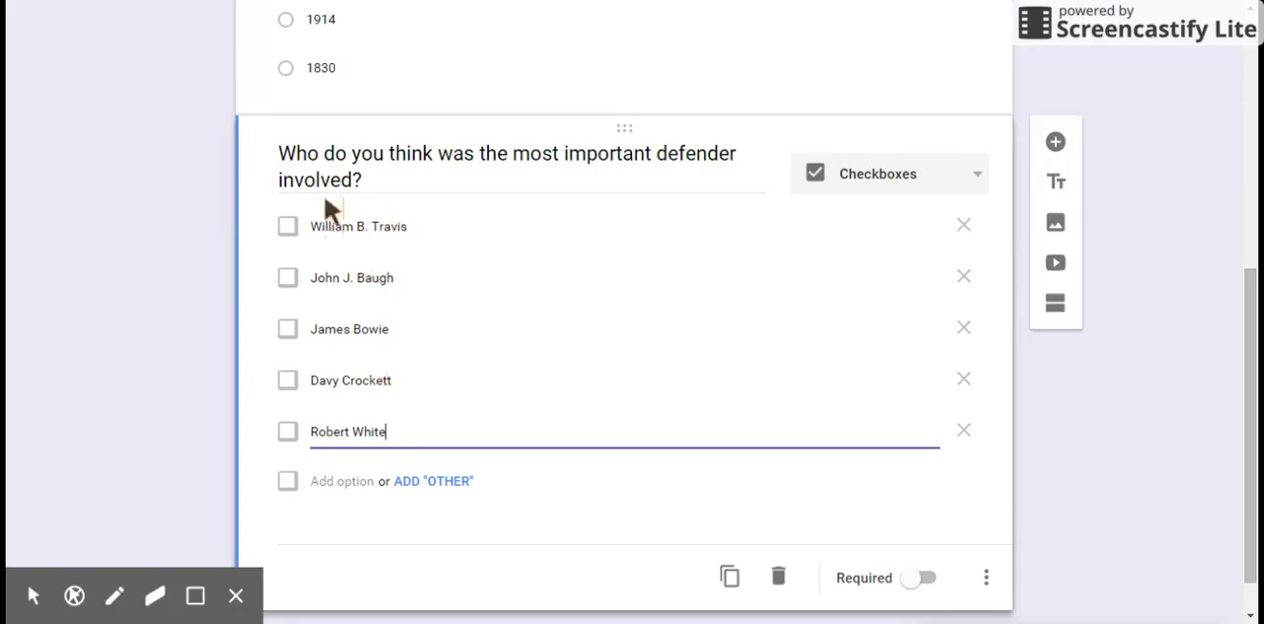
pyautogui.moveTo(289, 232)
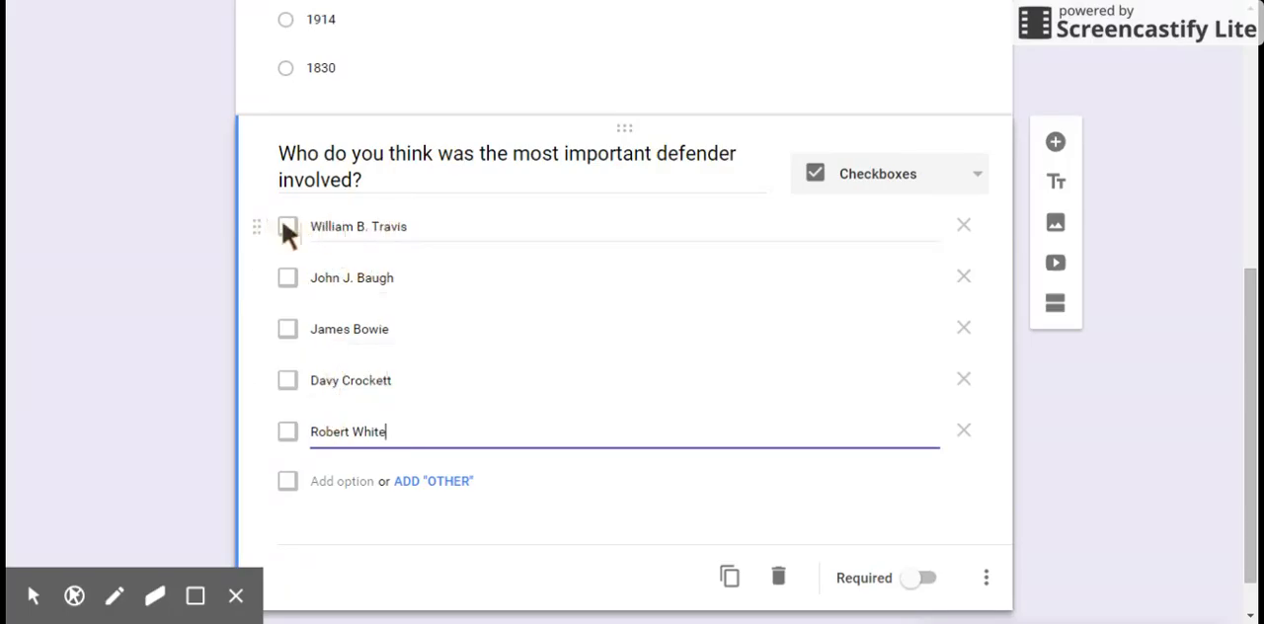
pyautogui.moveTo(729, 578)
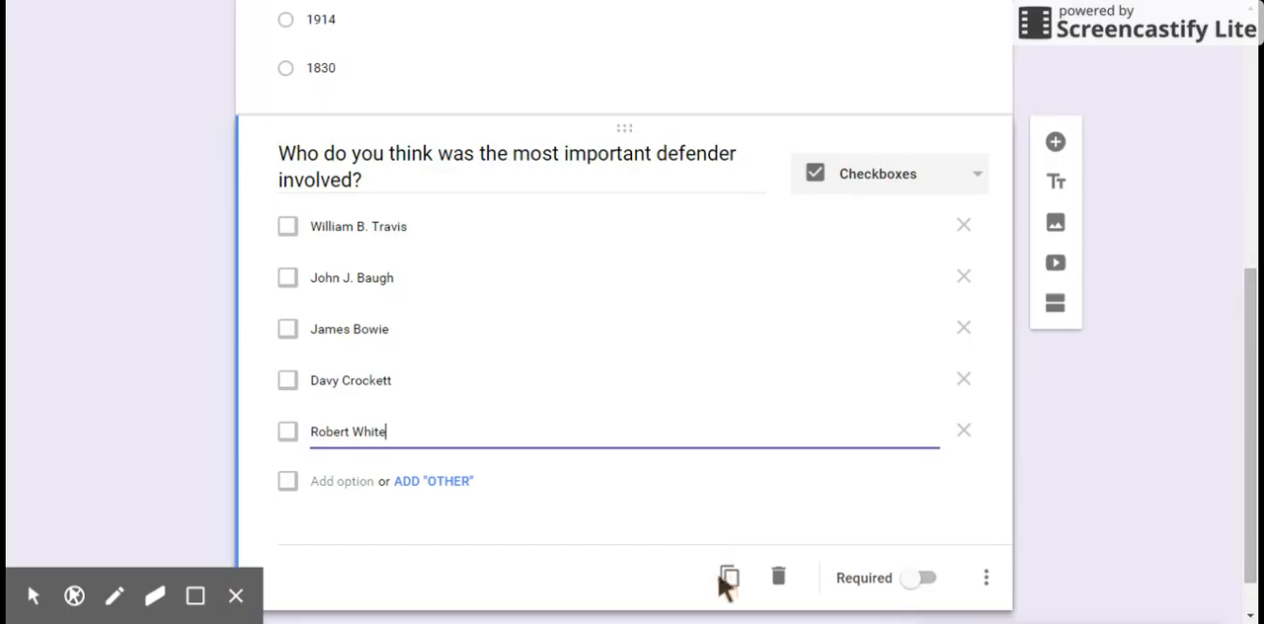
# Step: Make the defender question required and limit answers to select at most 2
pyautogui.click(985, 578)
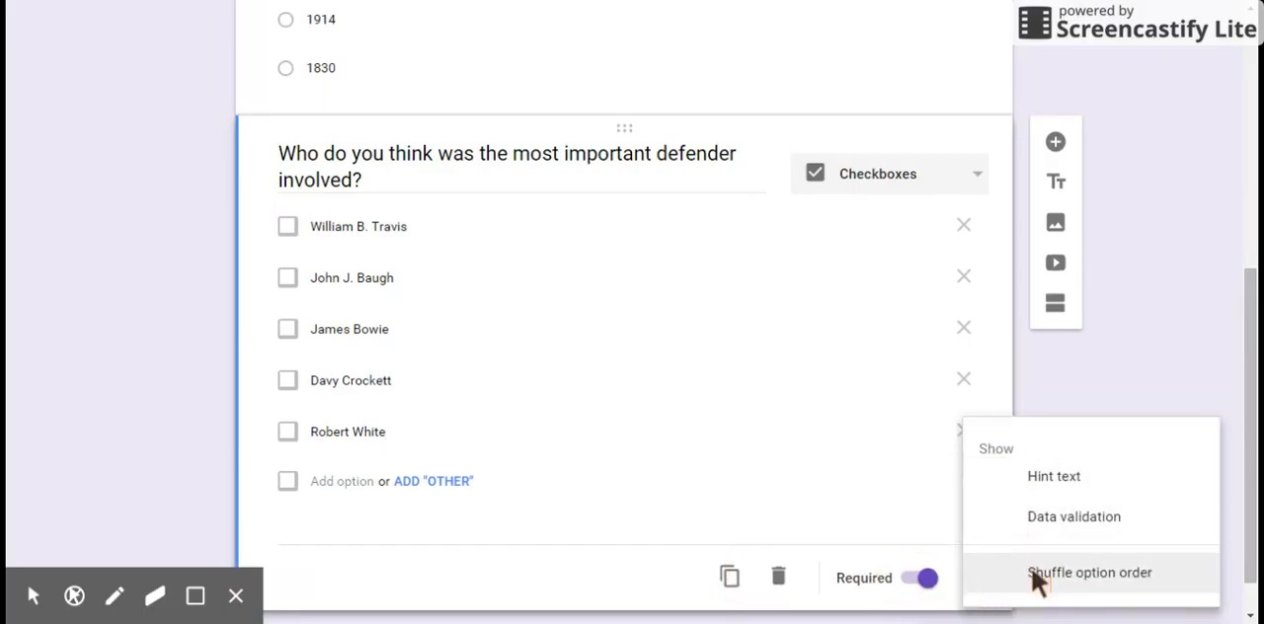
pyautogui.moveTo(1042, 537)
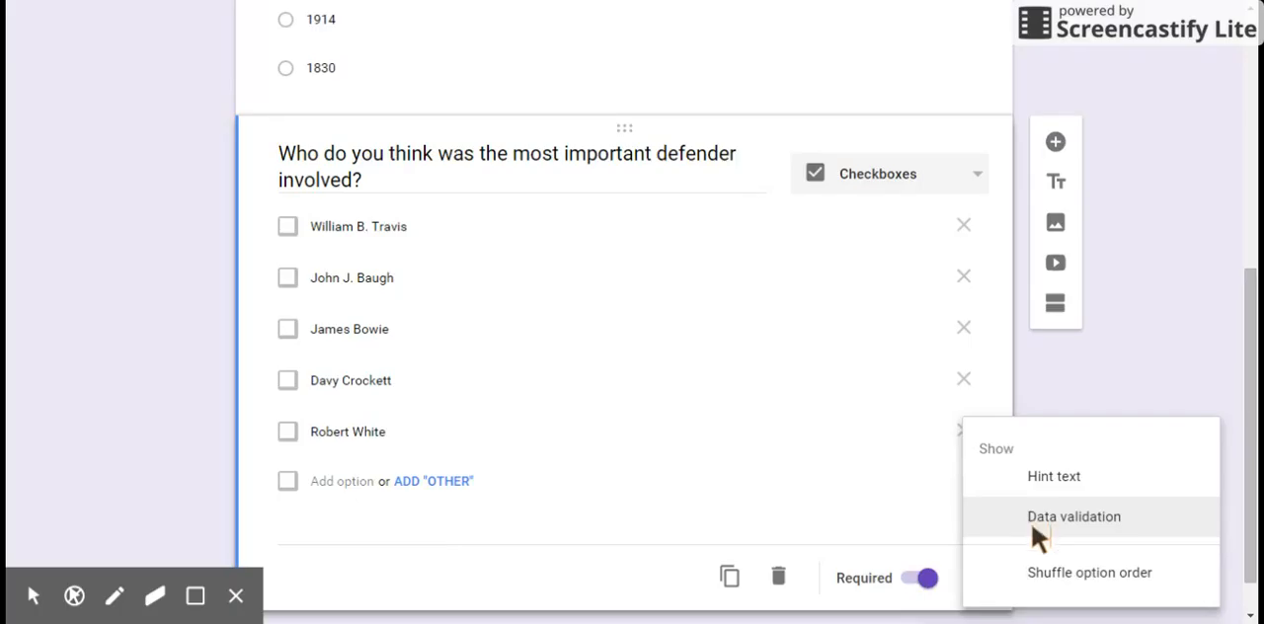
pyautogui.click(1074, 517)
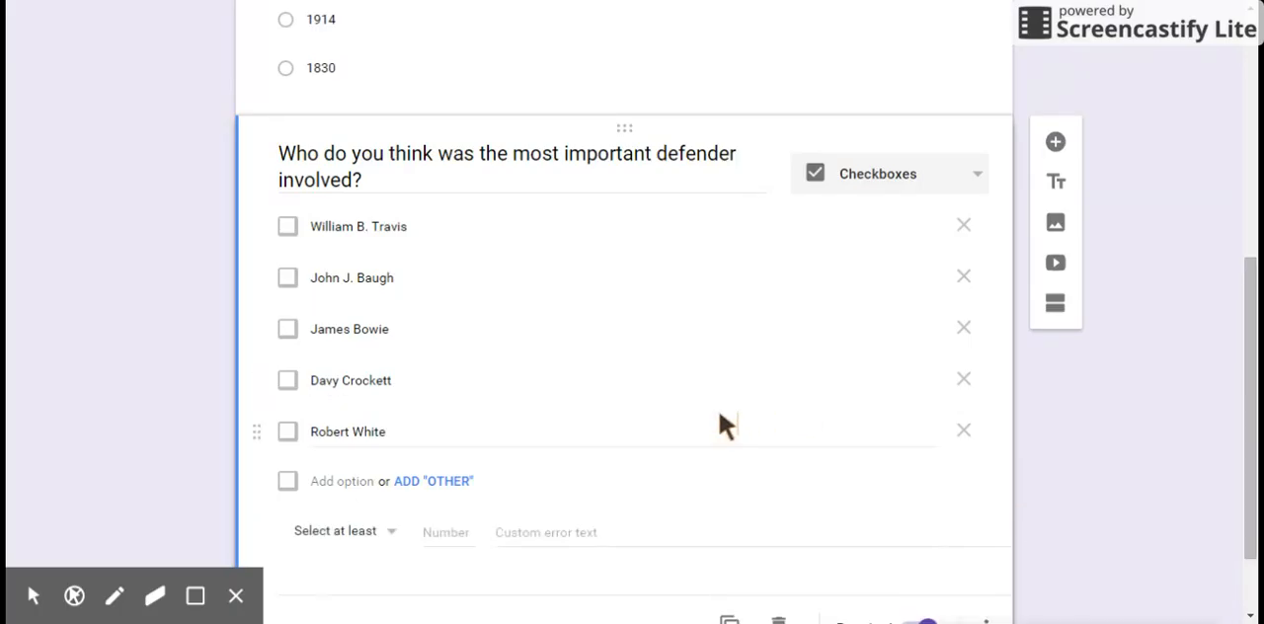
pyautogui.scroll(-3)
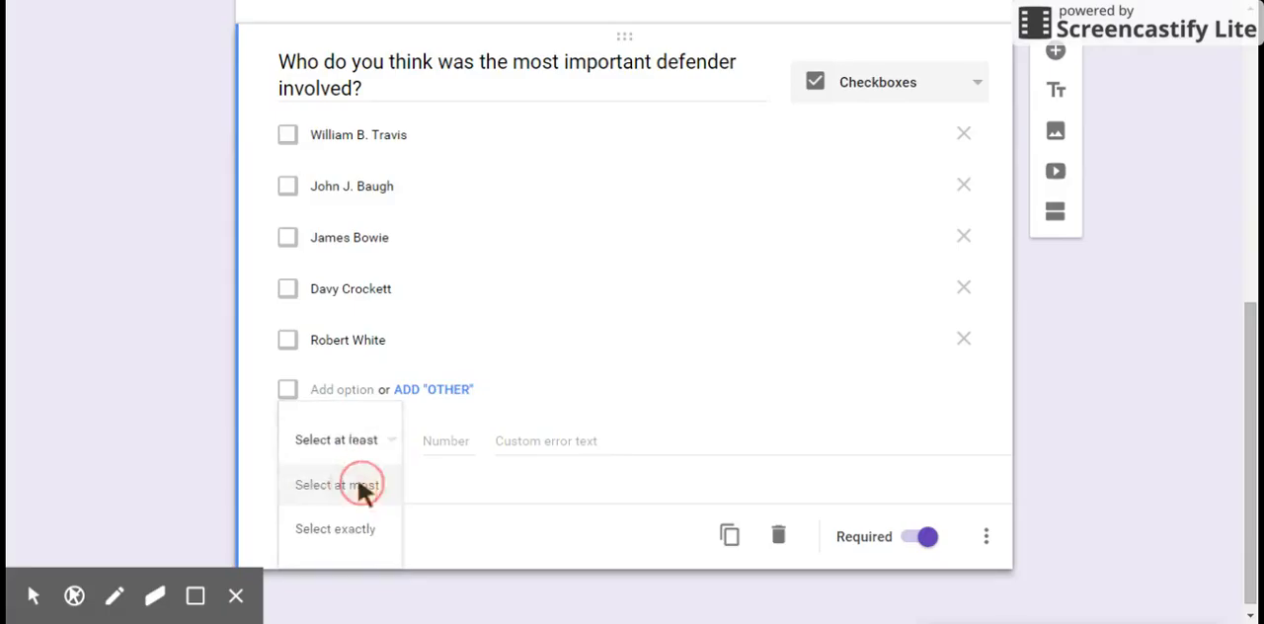
pyautogui.click(336, 484)
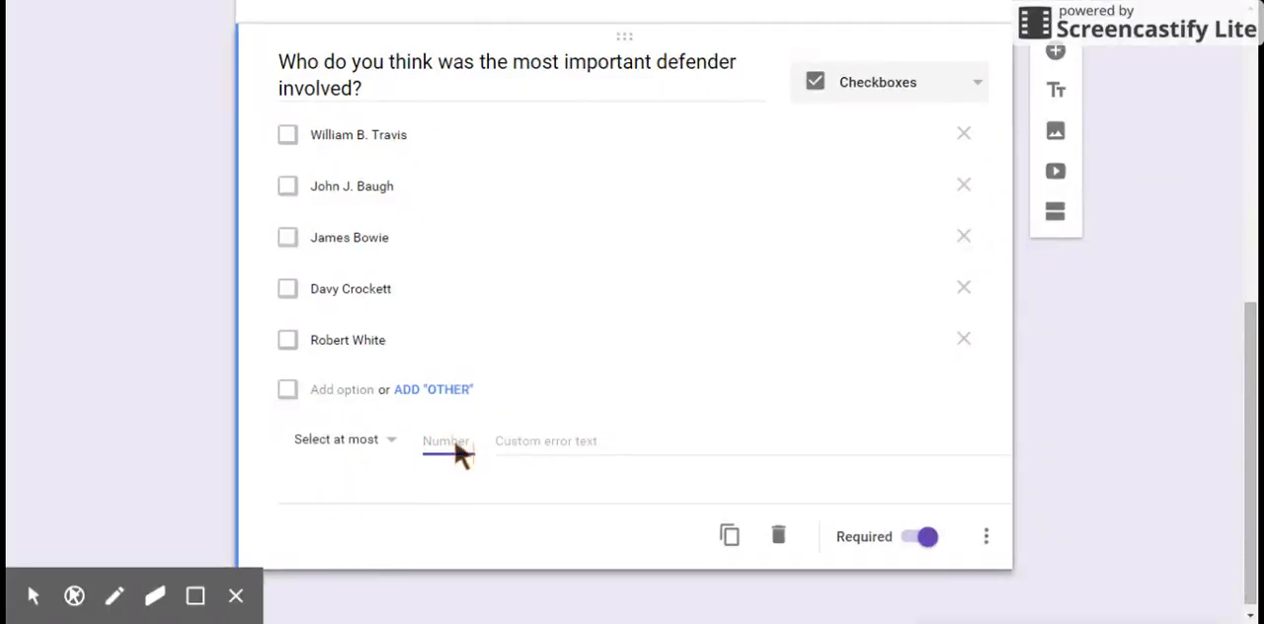
pyautogui.write('1')
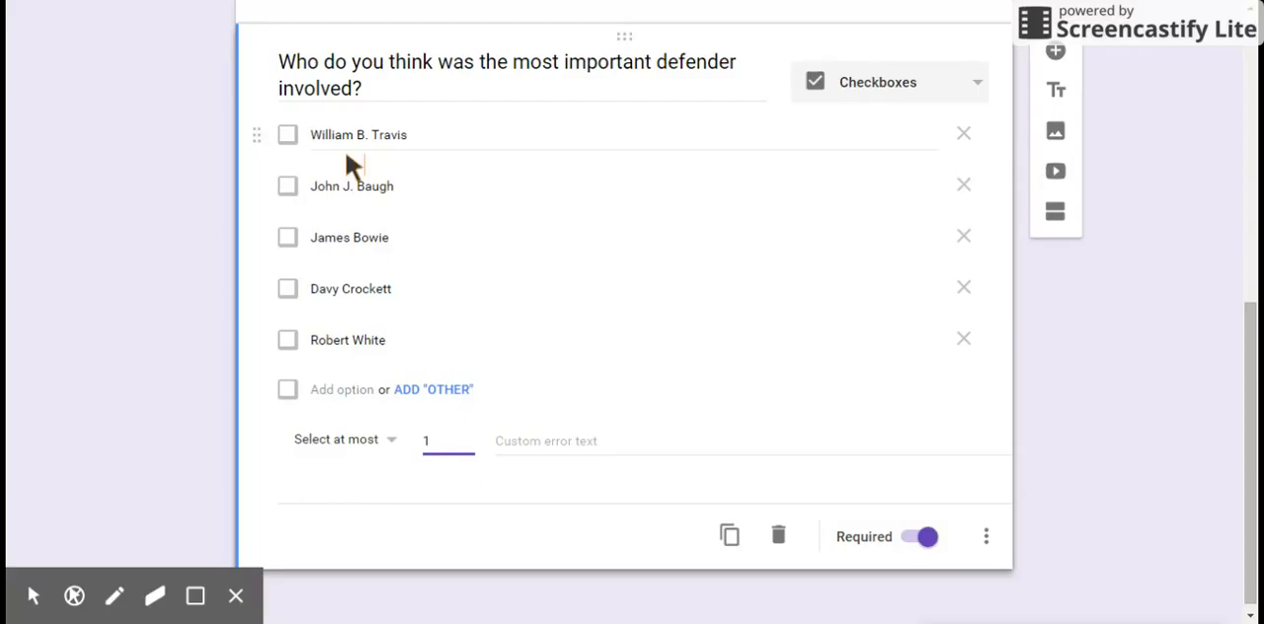
pyautogui.click(447, 441)
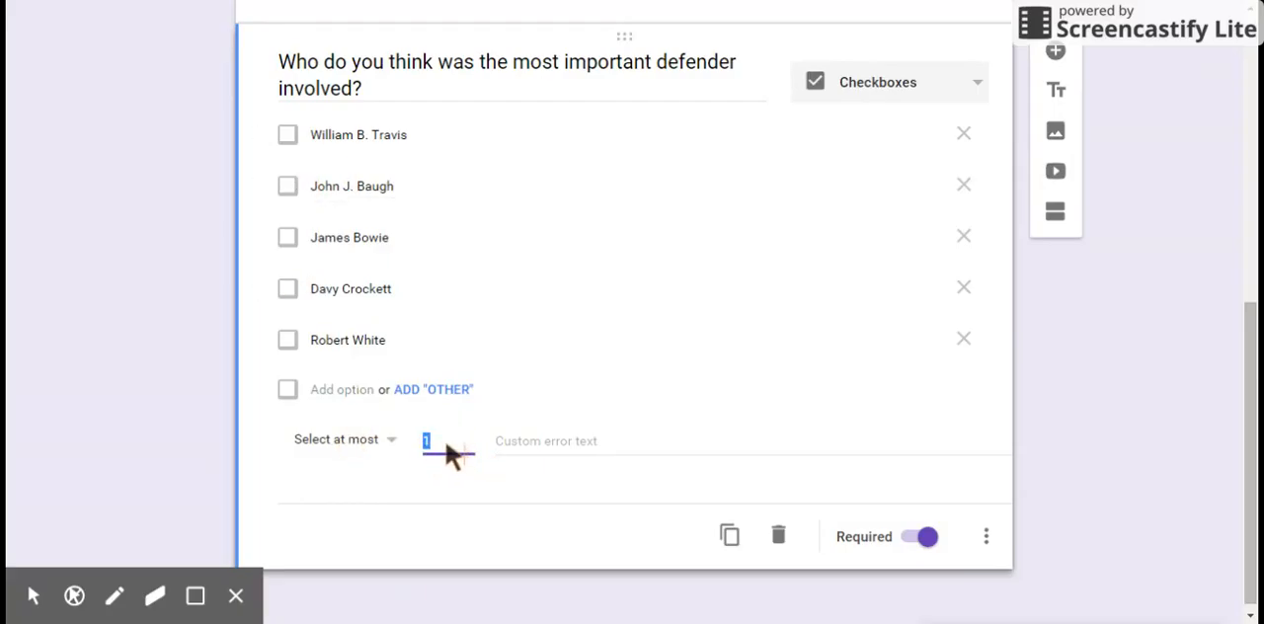
pyautogui.write('2')
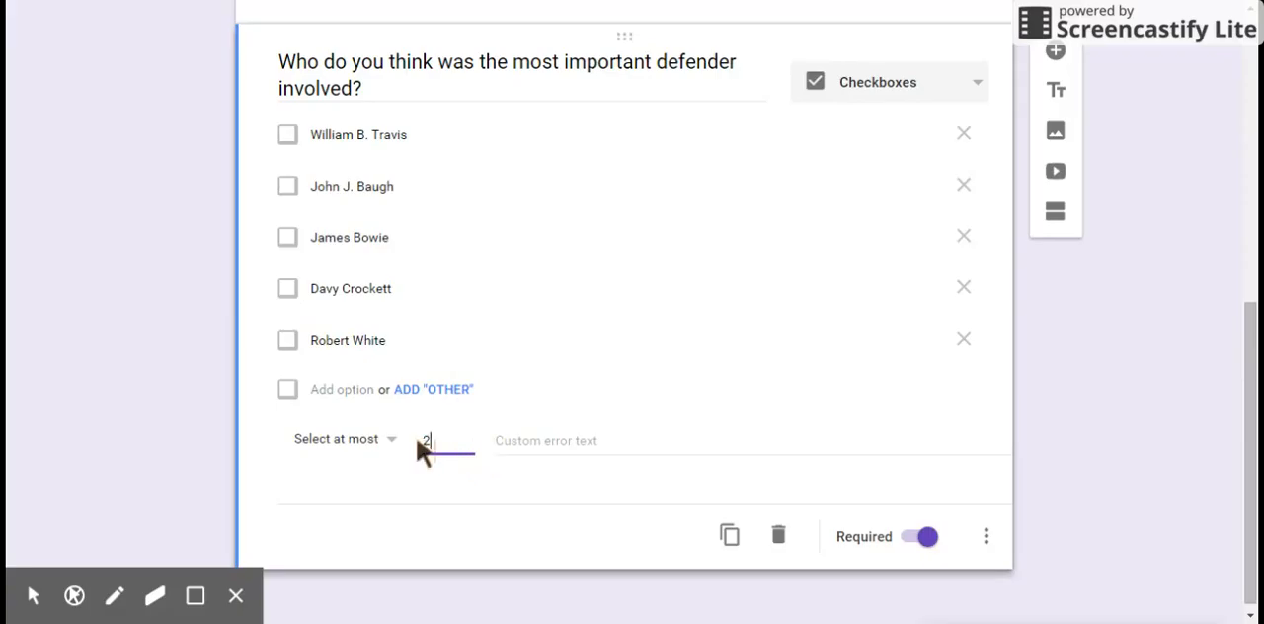
# Step: Set the validation error text to 'You can't pick more than two.'
pyautogui.click(546, 440)
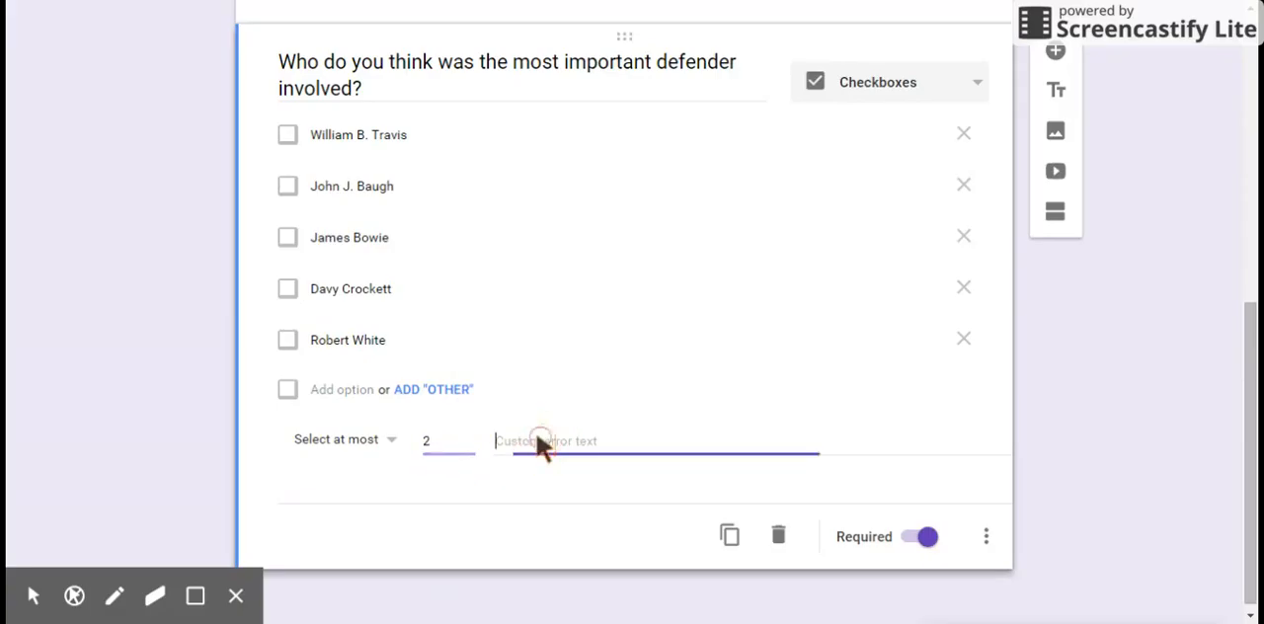
pyautogui.write('Y')
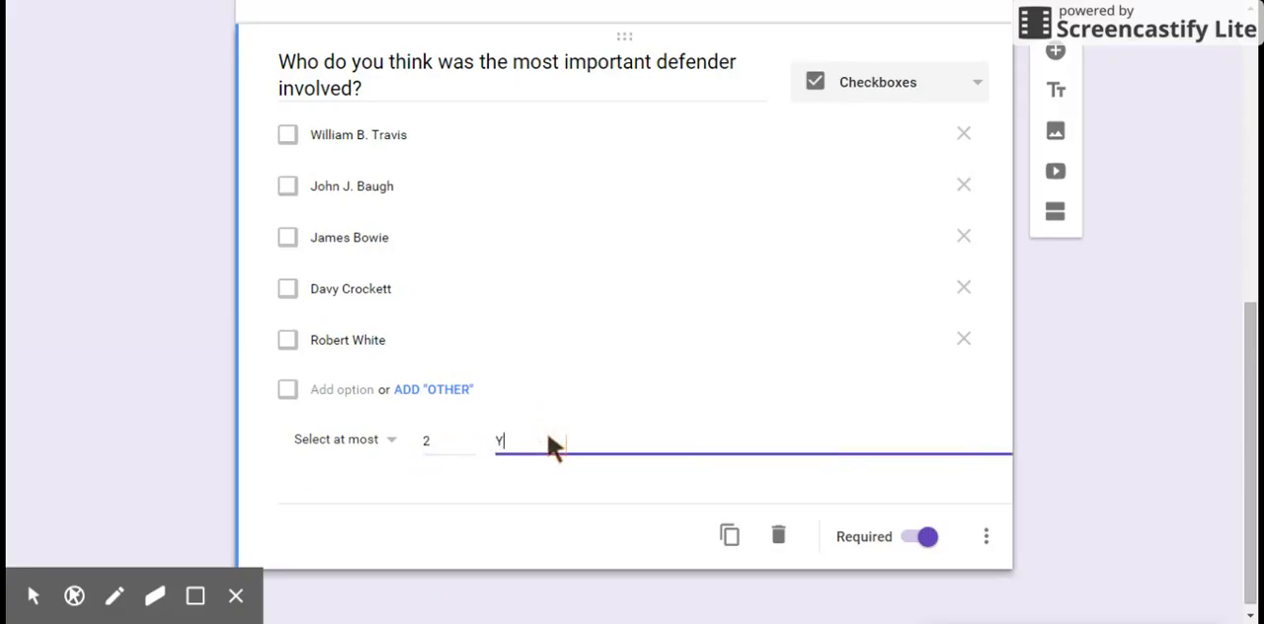
pyautogui.write("ou can't")
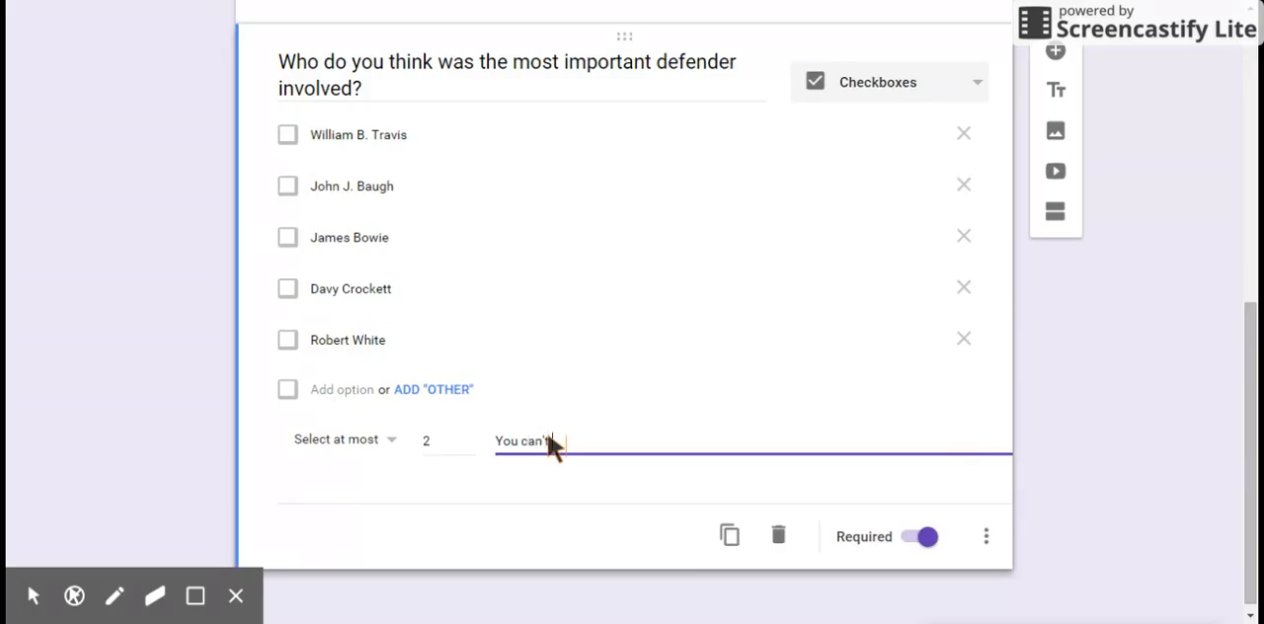
pyautogui.write('pick more')
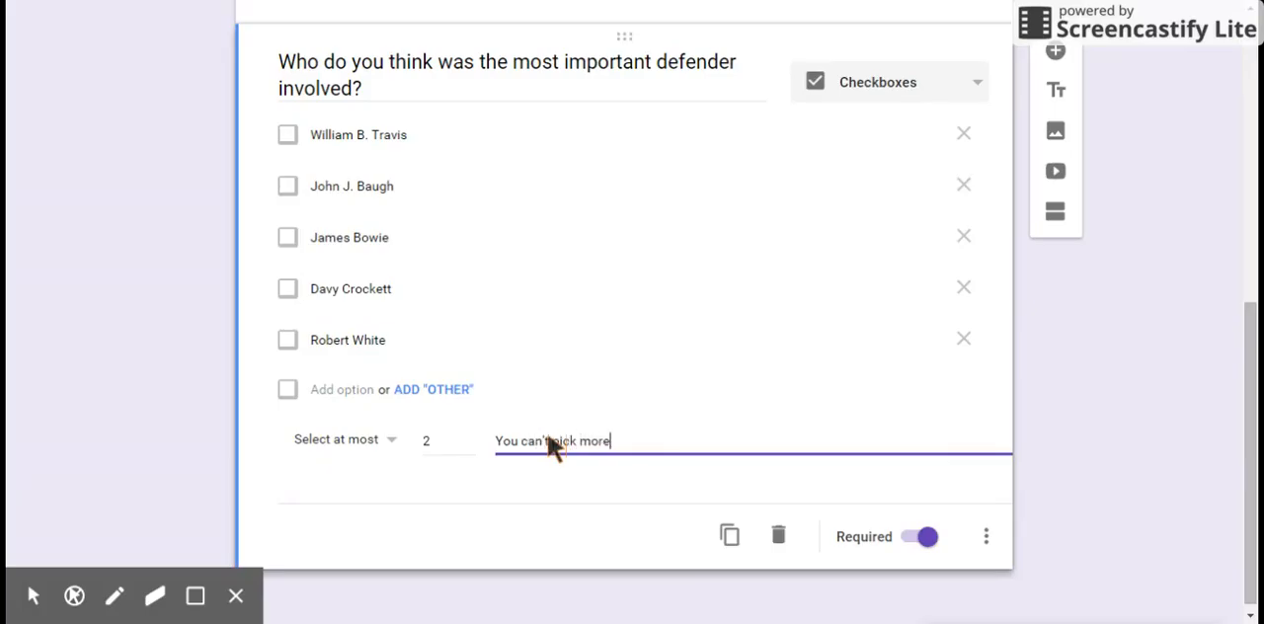
pyautogui.write('than two.')
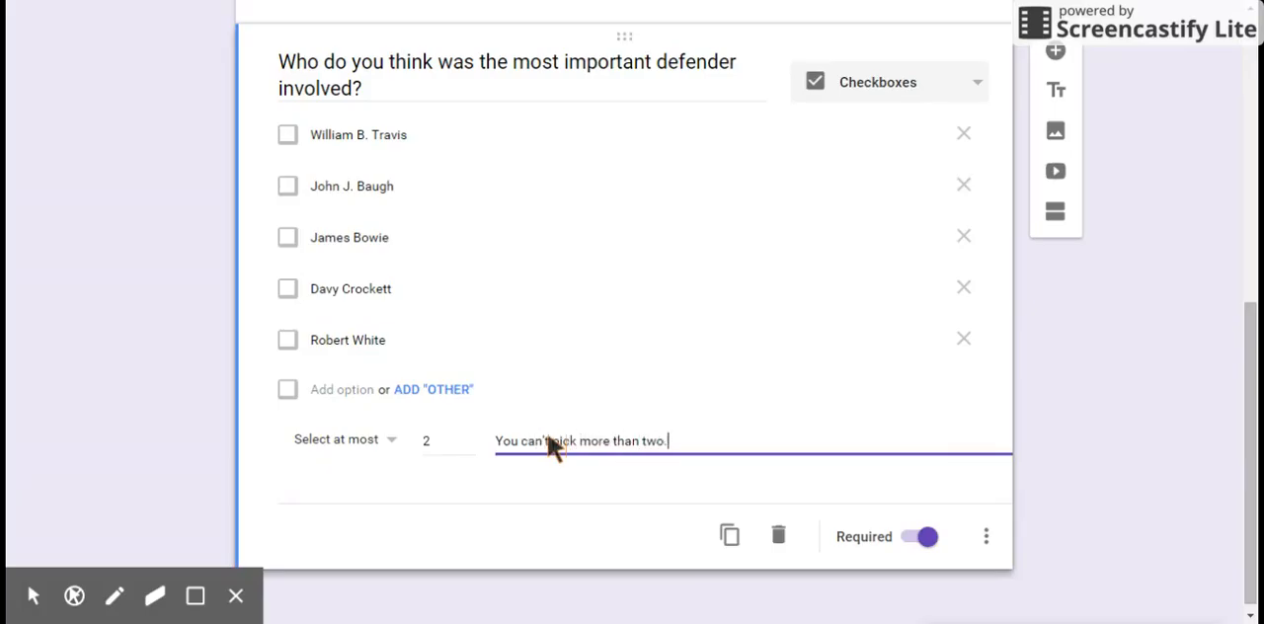
pyautogui.moveTo(373, 432)
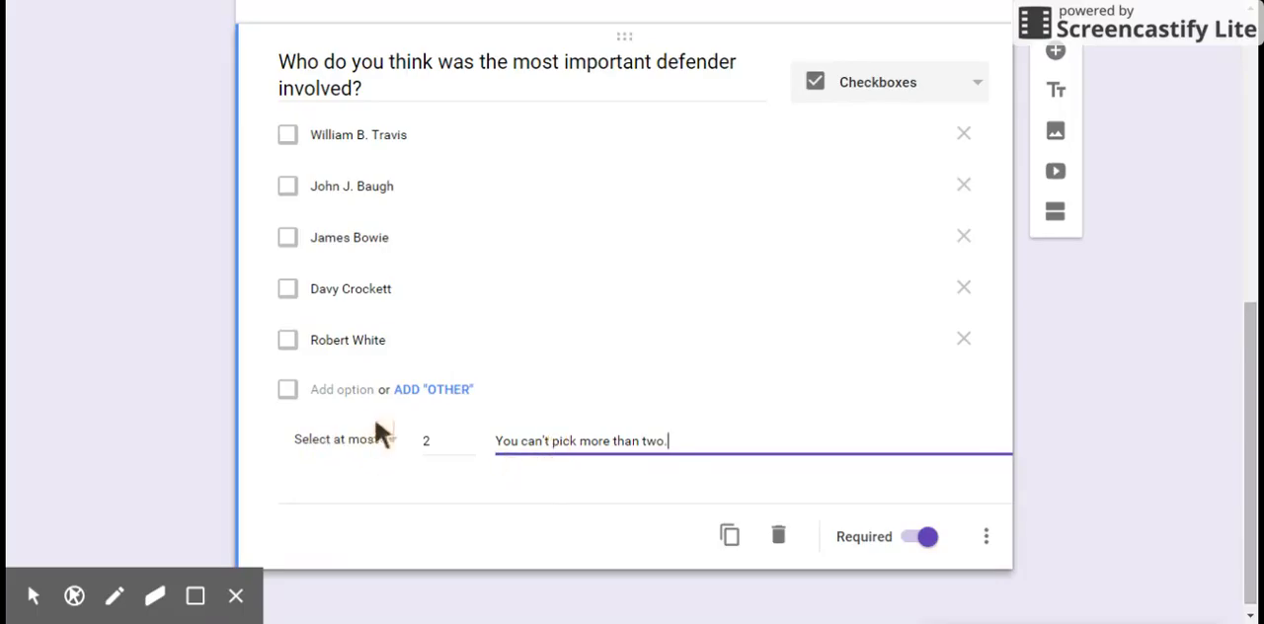
pyautogui.moveTo(954, 502)
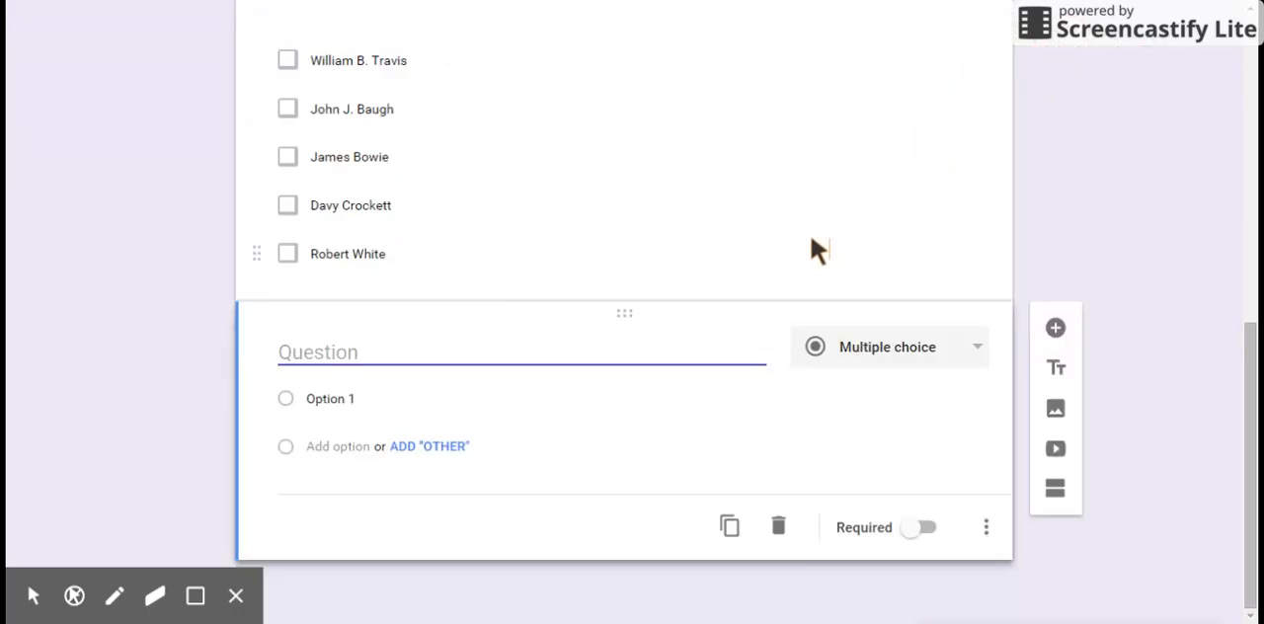
pyautogui.moveTo(413, 359)
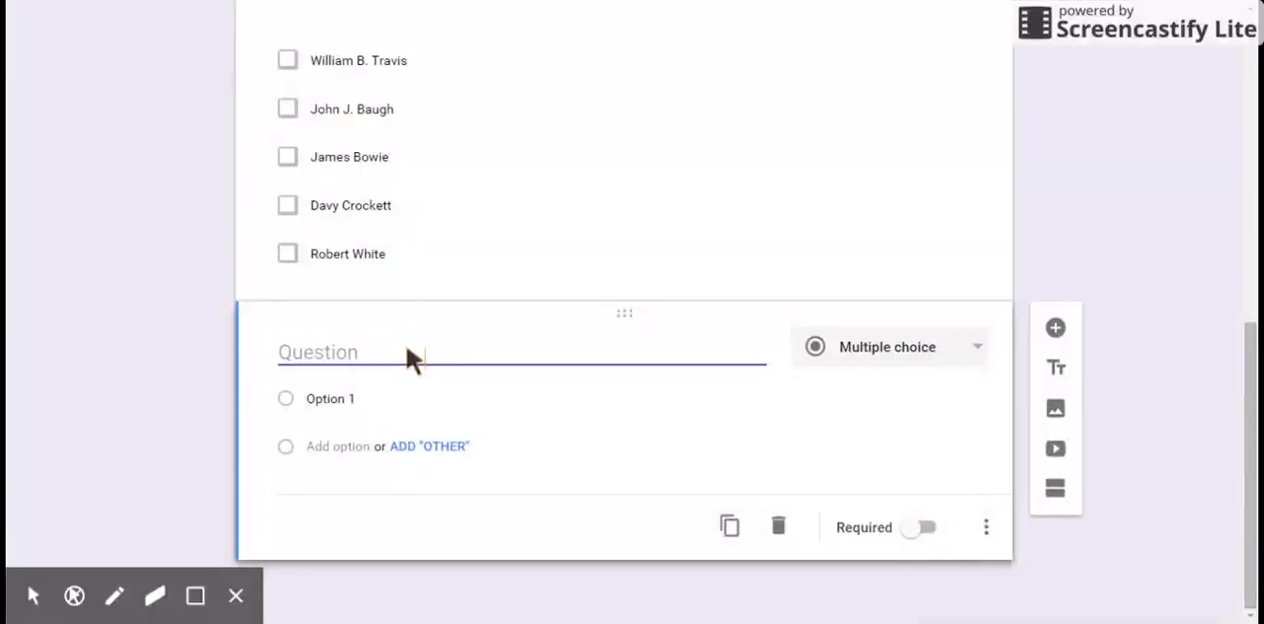
# Step: Title the third question 'What was the name of the Commanding general on the Mexican side?'
pyautogui.write('What was')
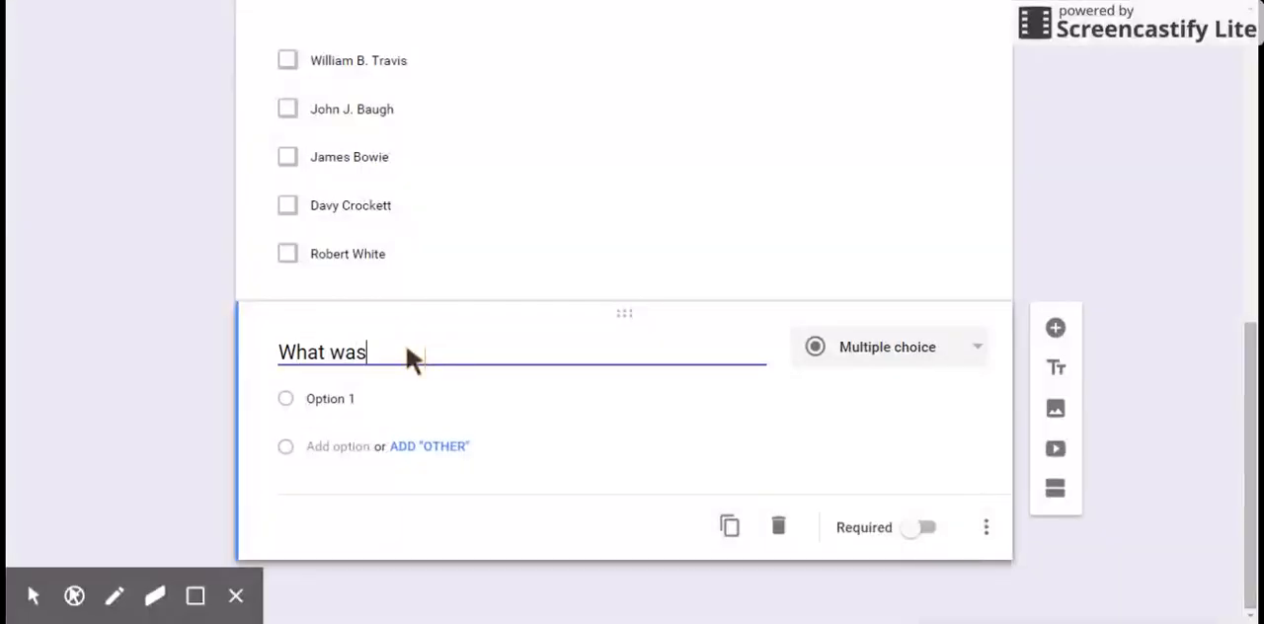
pyautogui.write('the name of')
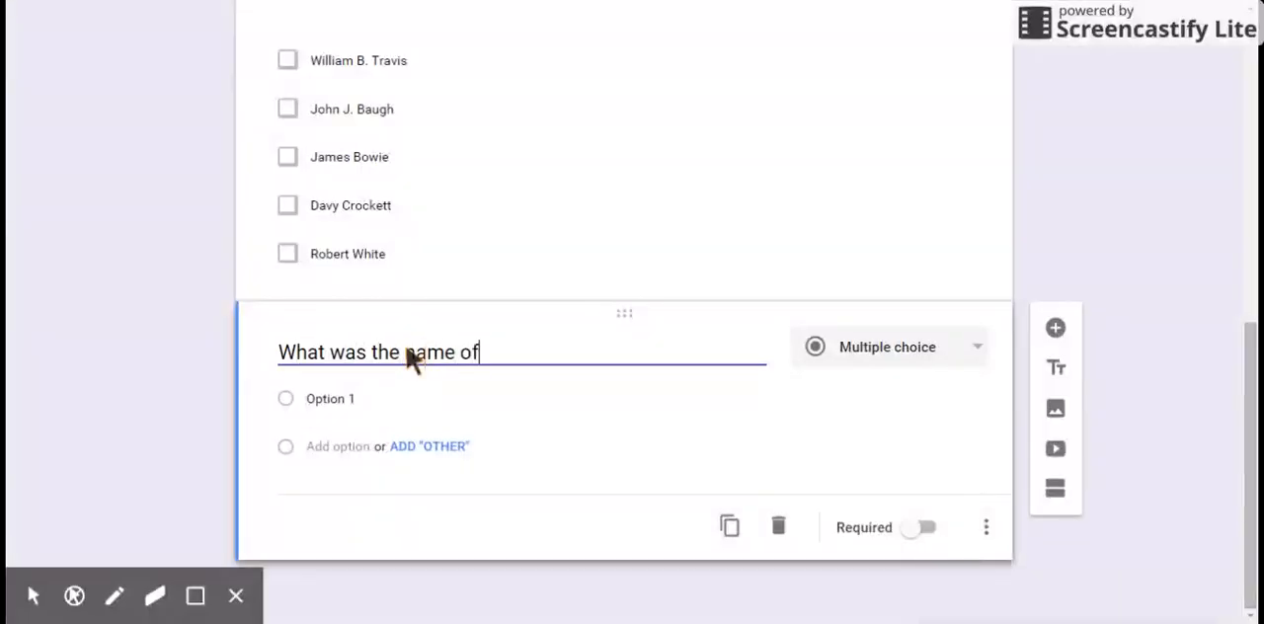
pyautogui.write('the')
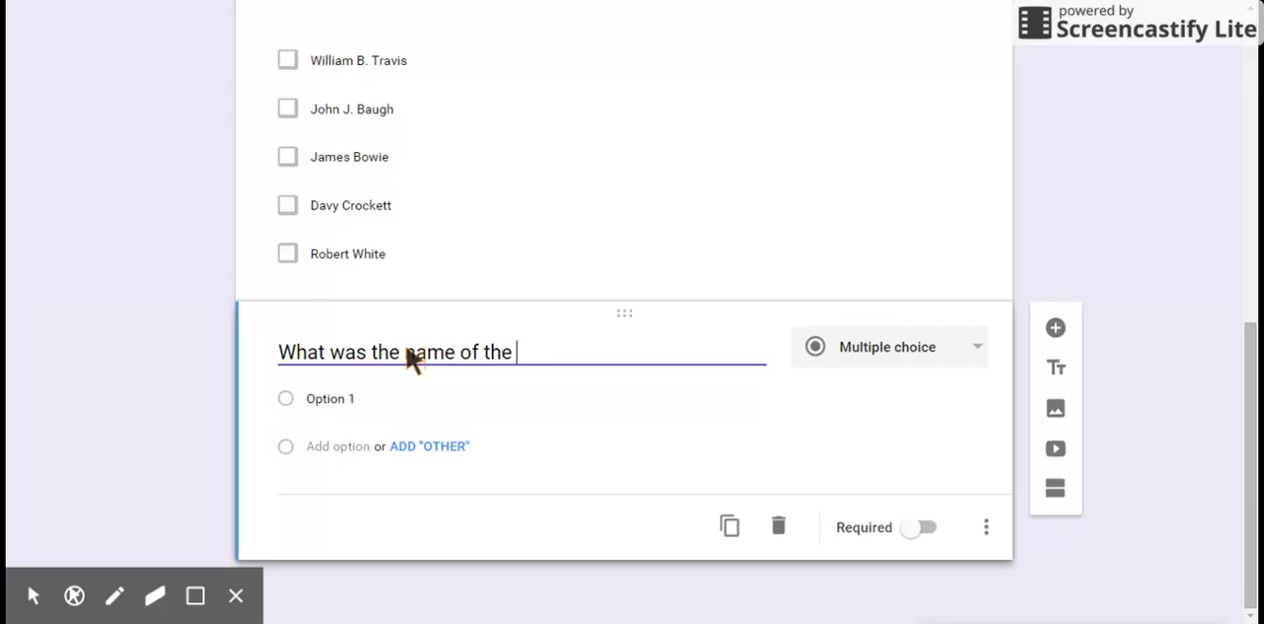
pyautogui.write('Command')
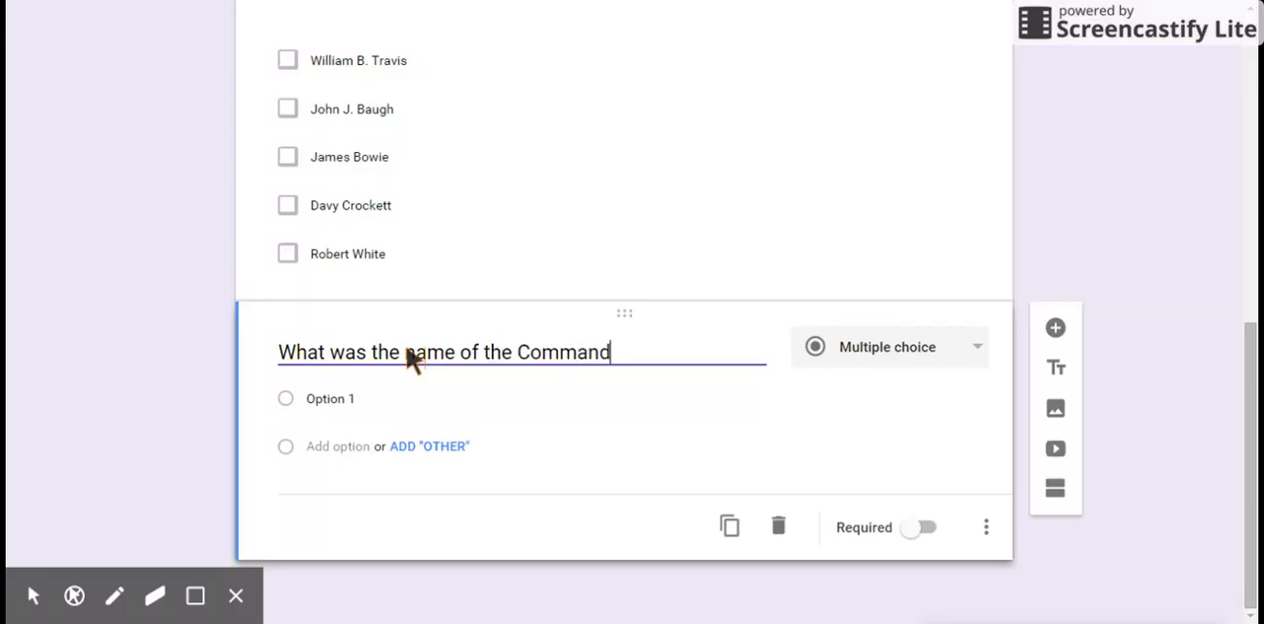
pyautogui.write('ing')
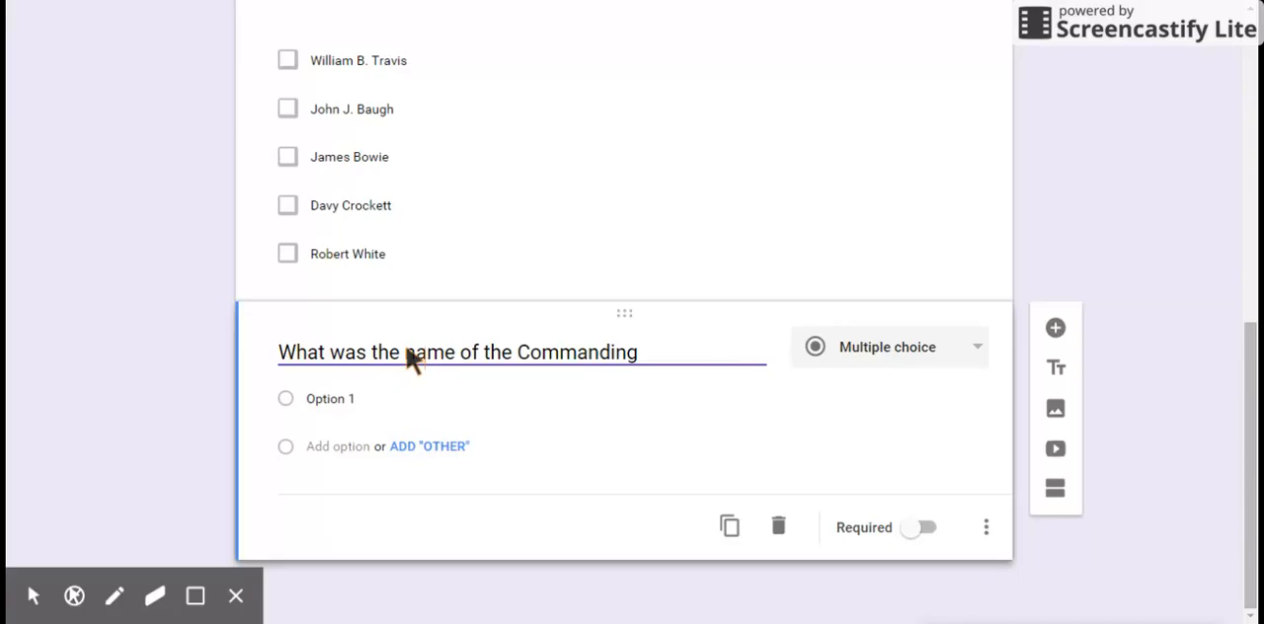
pyautogui.write('general o')
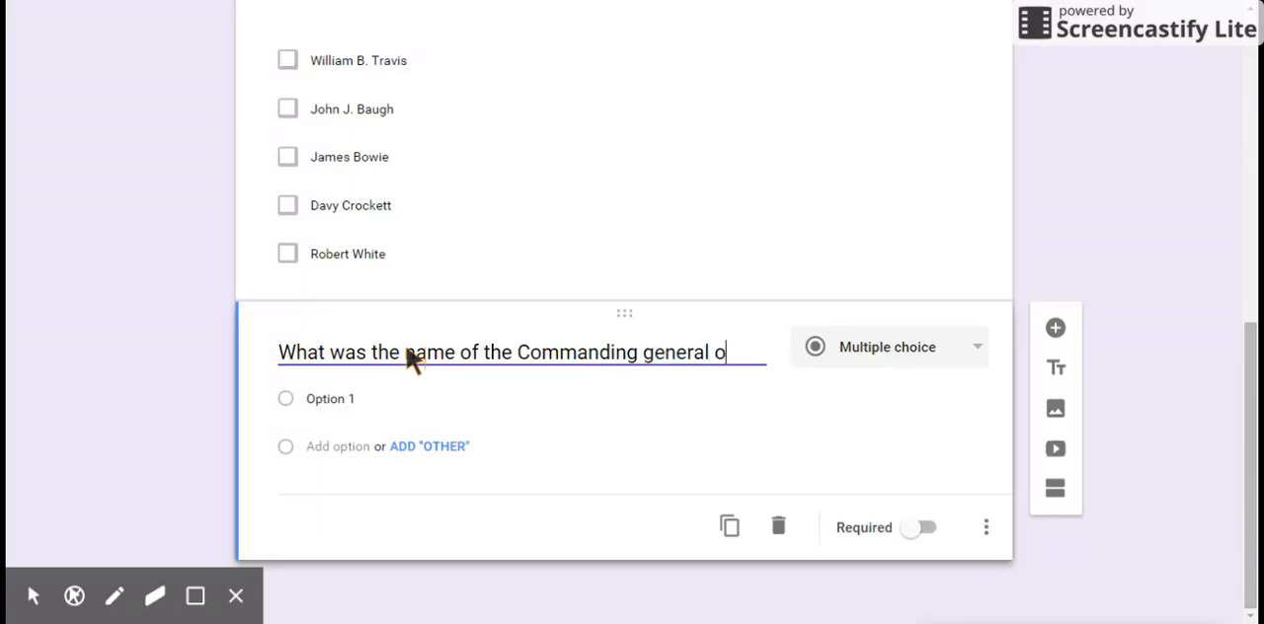
pyautogui.write('n the Mexi')
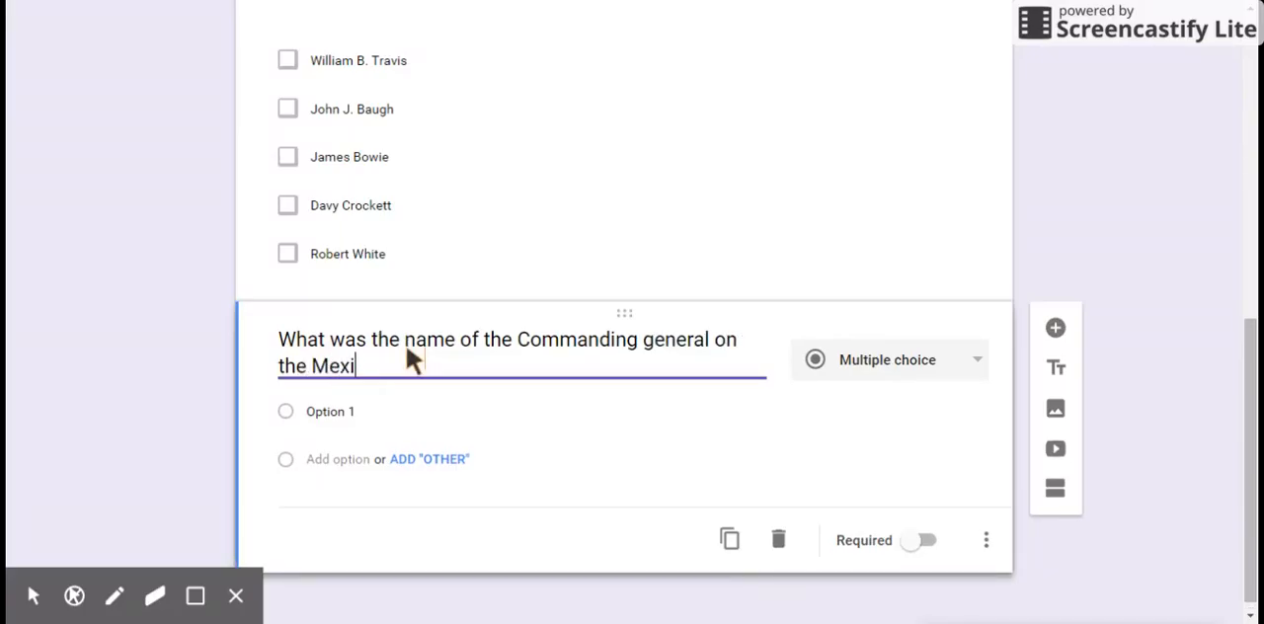
pyautogui.write('can side')
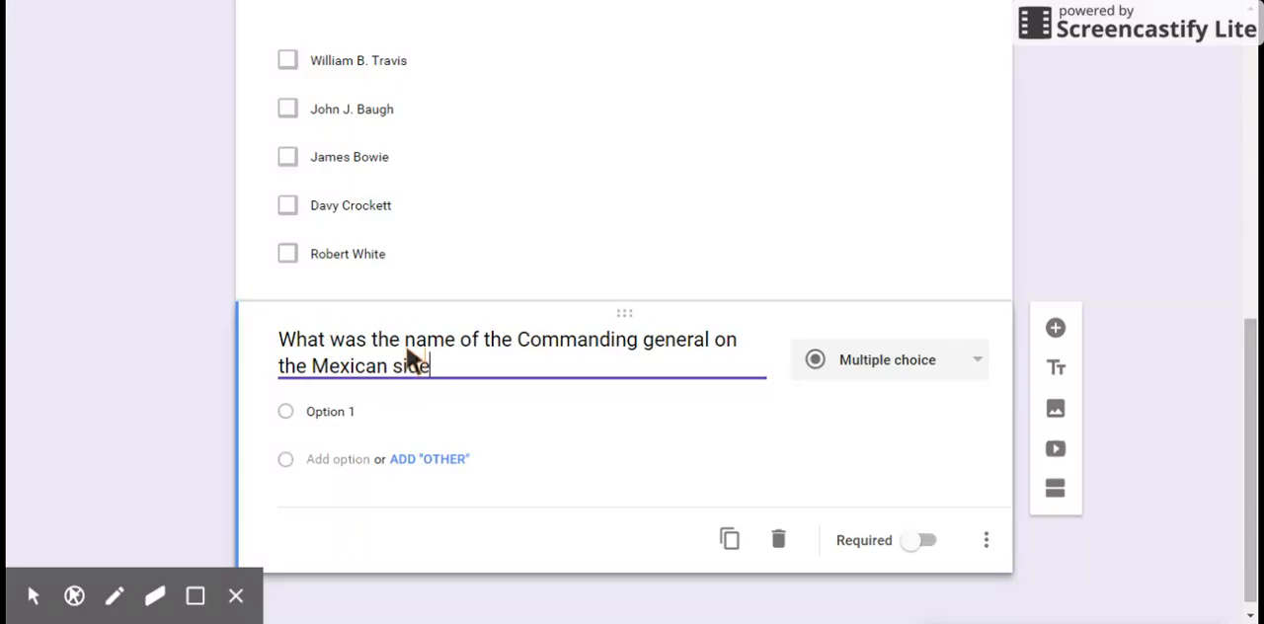
pyautogui.write('?')
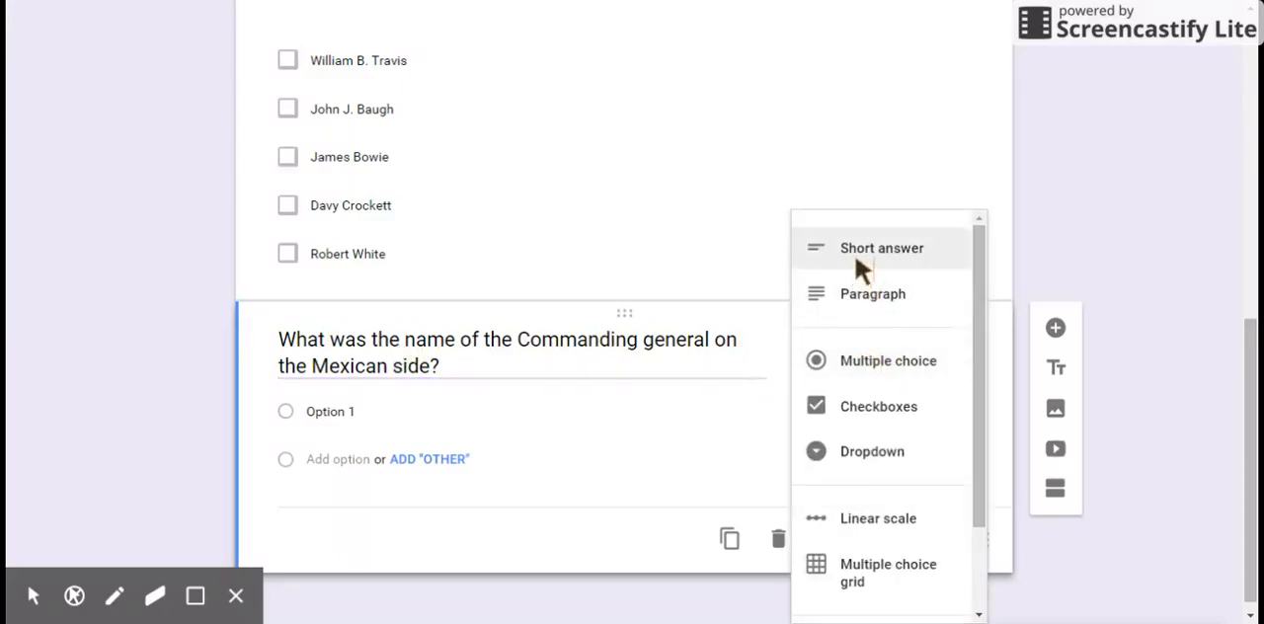
# Step: Make this question a required Short answer question
pyautogui.click(881, 248)
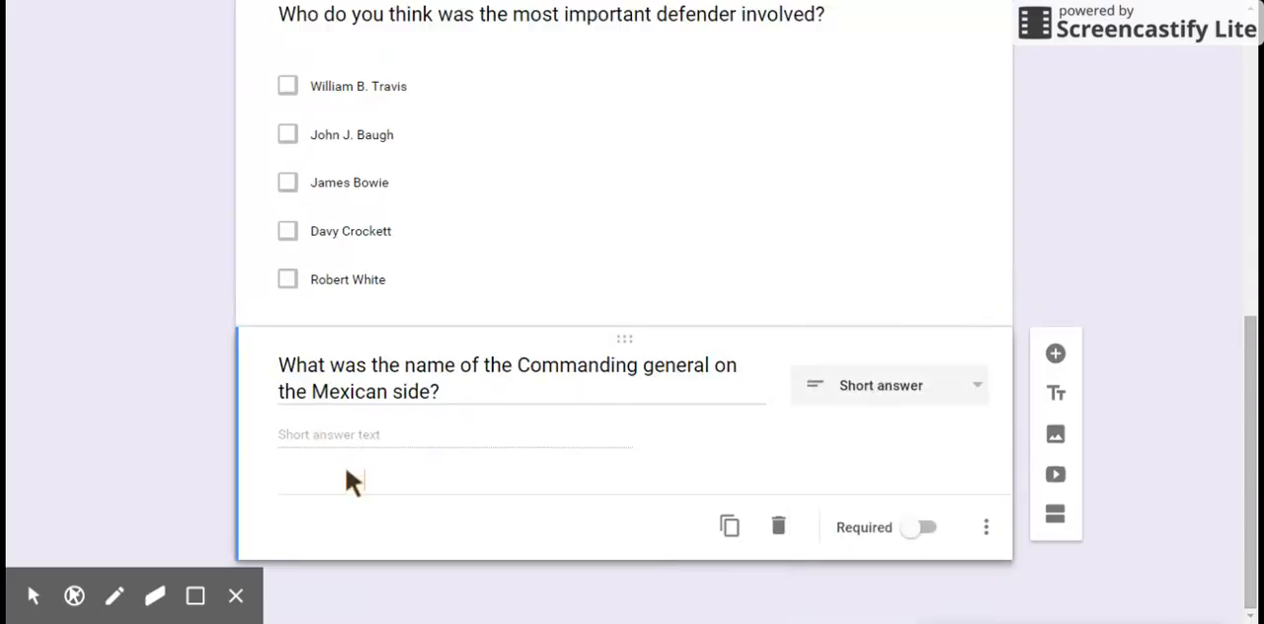
pyautogui.moveTo(835, 528)
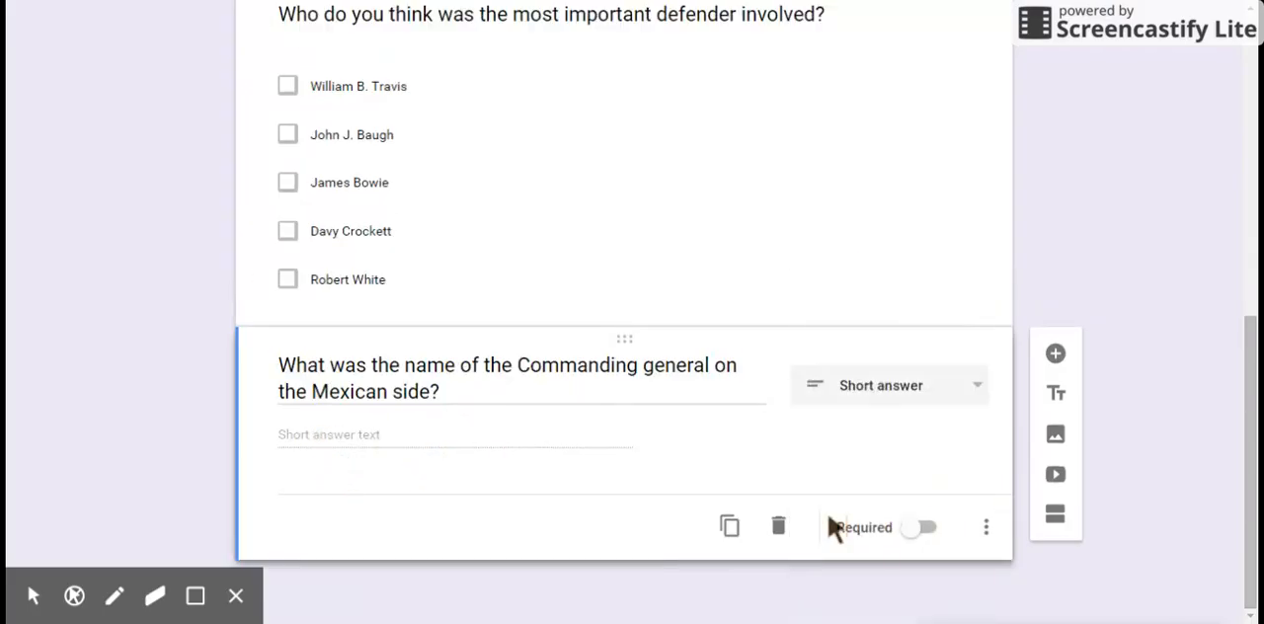
pyautogui.click(920, 526)
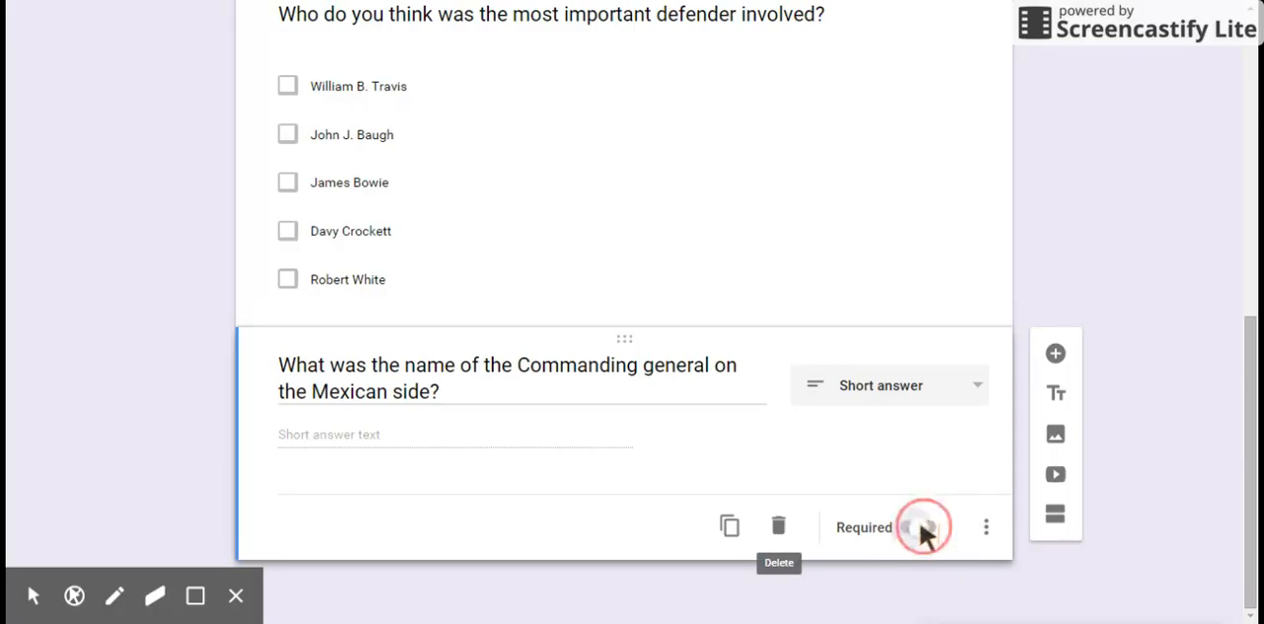
pyautogui.click(985, 527)
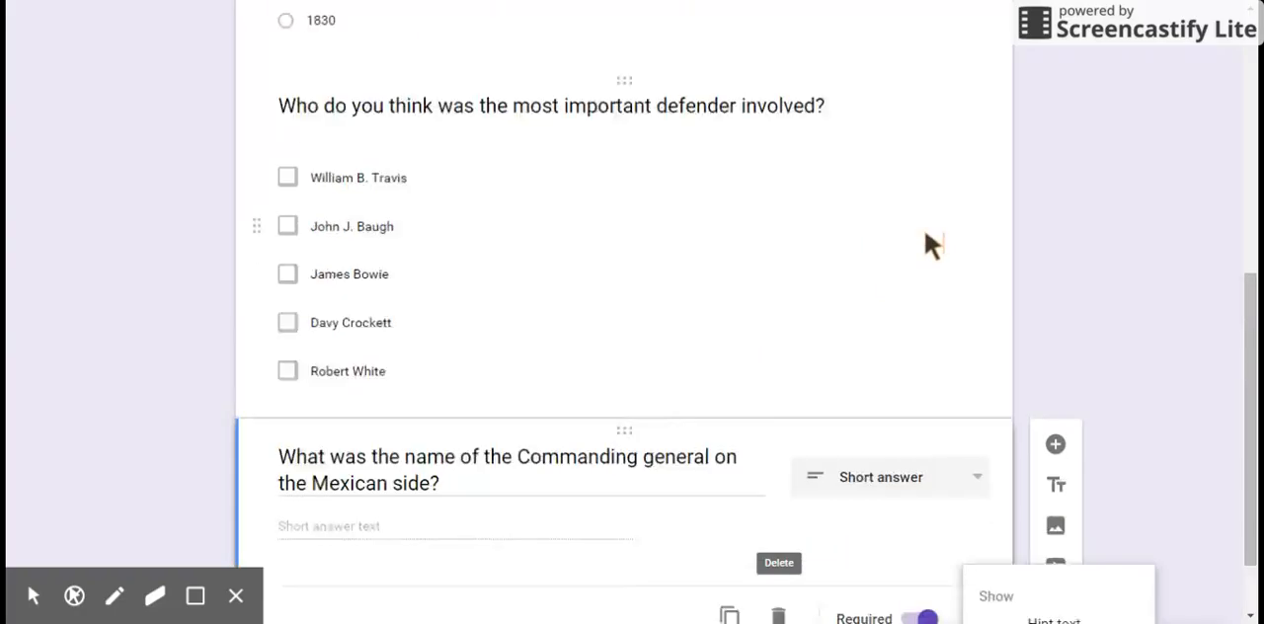
# Step: Open the Send form dialog for The Alamo with the email To field active
pyautogui.scroll(3)
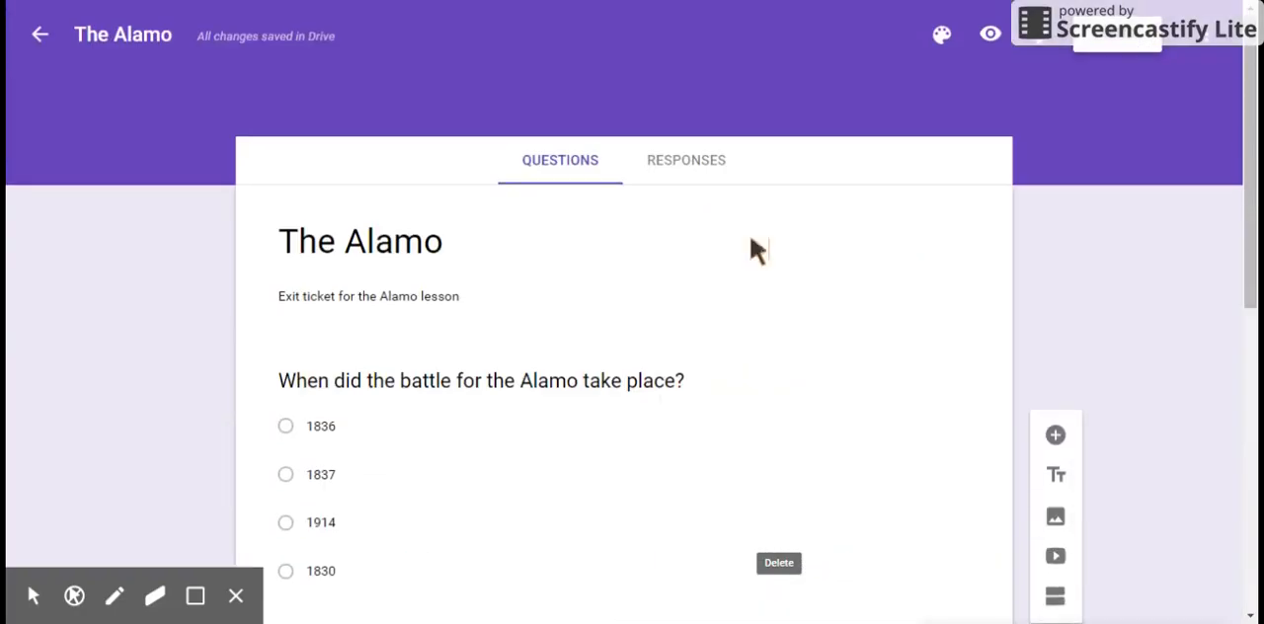
pyautogui.moveTo(1121, 51)
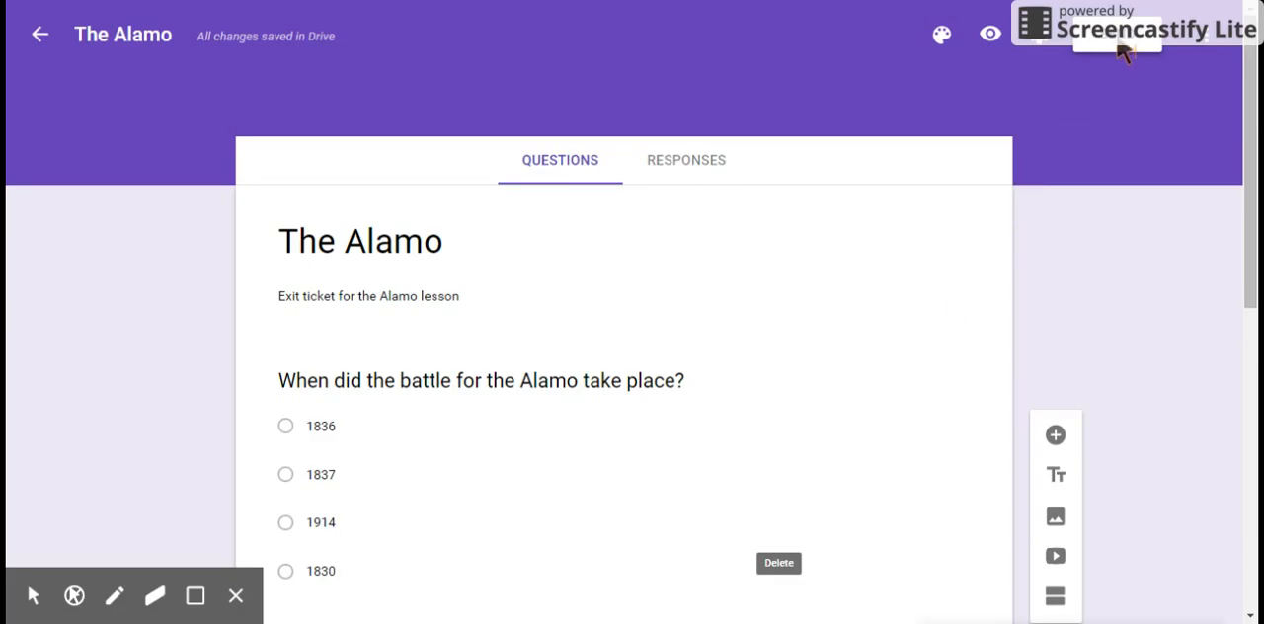
pyautogui.moveTo(1097, 54)
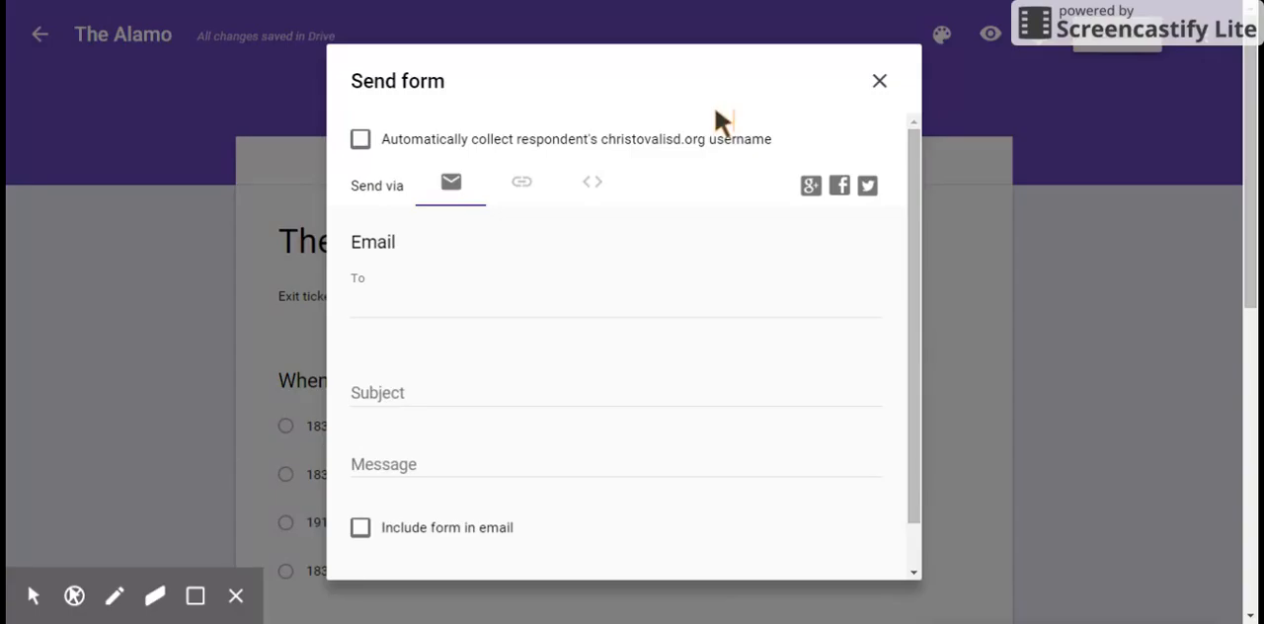
pyautogui.moveTo(373, 145)
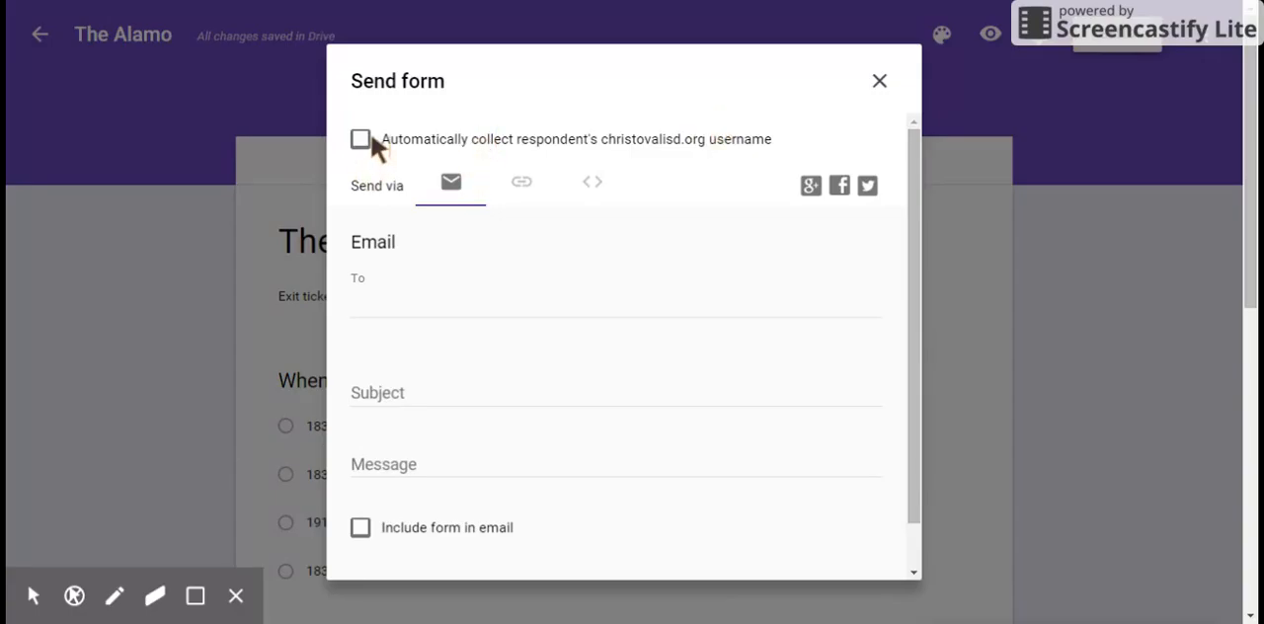
pyautogui.moveTo(456, 184)
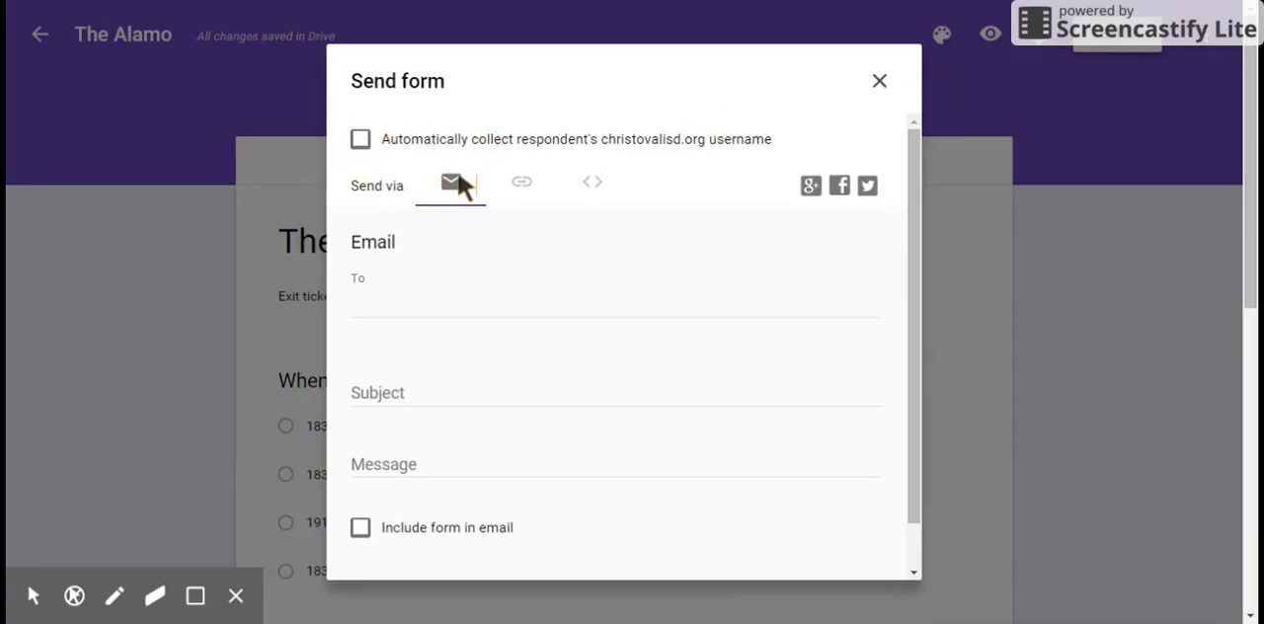
pyautogui.moveTo(454, 186)
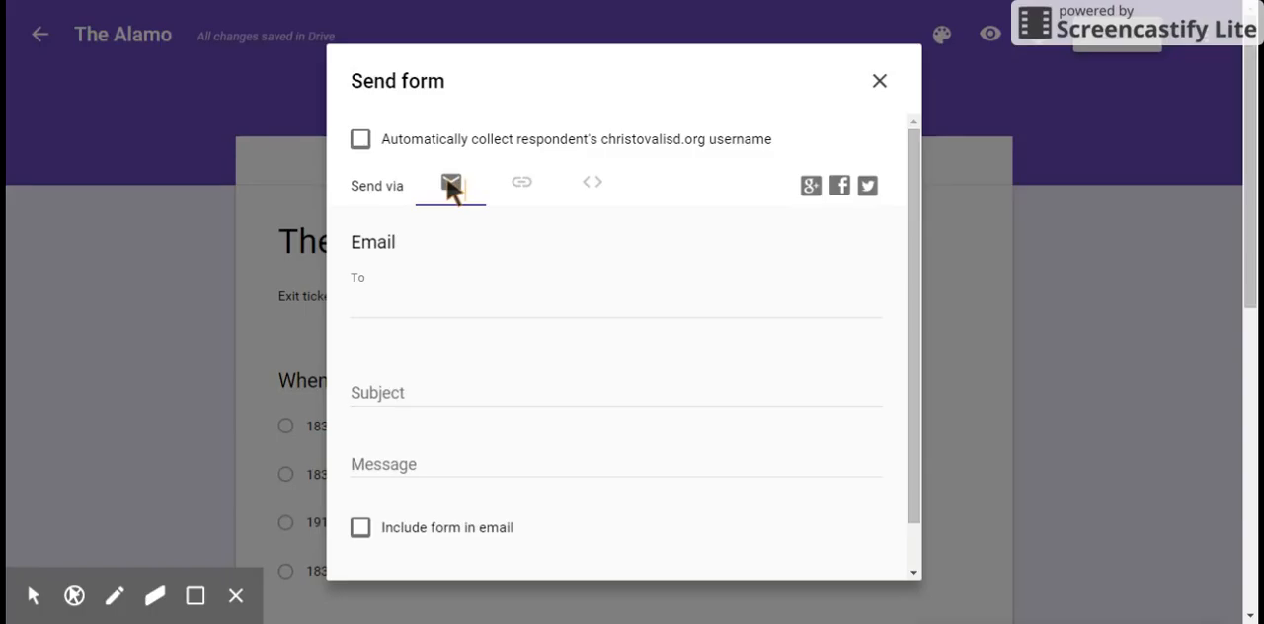
pyautogui.moveTo(452, 262)
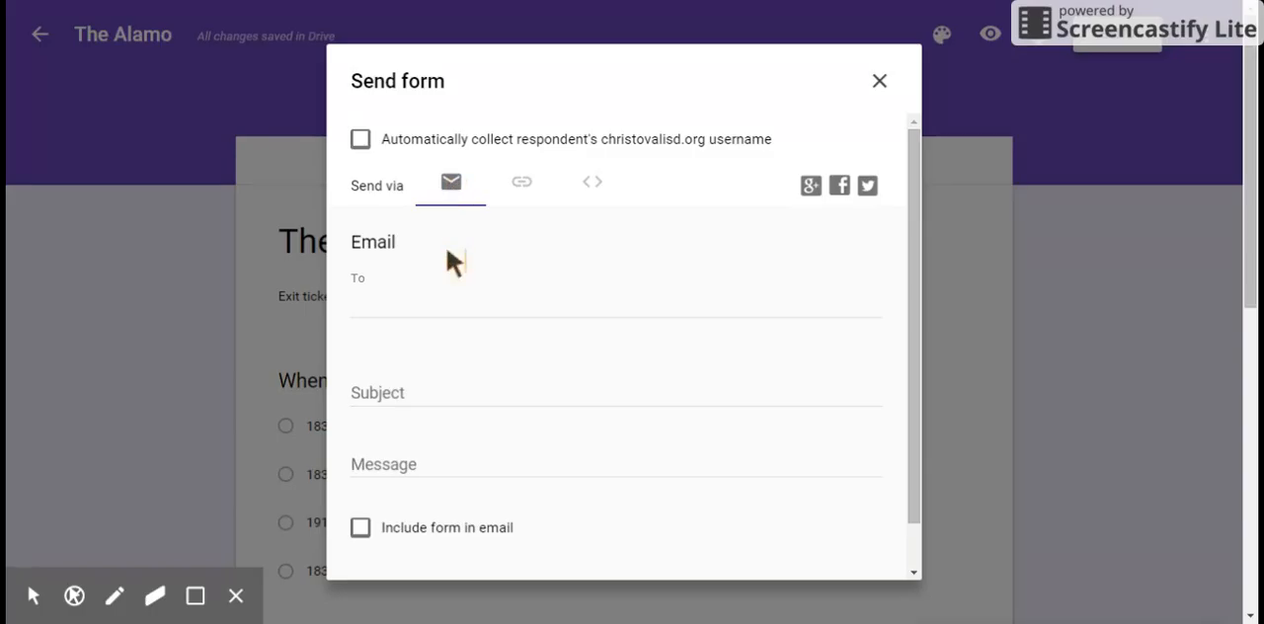
pyautogui.click(393, 292)
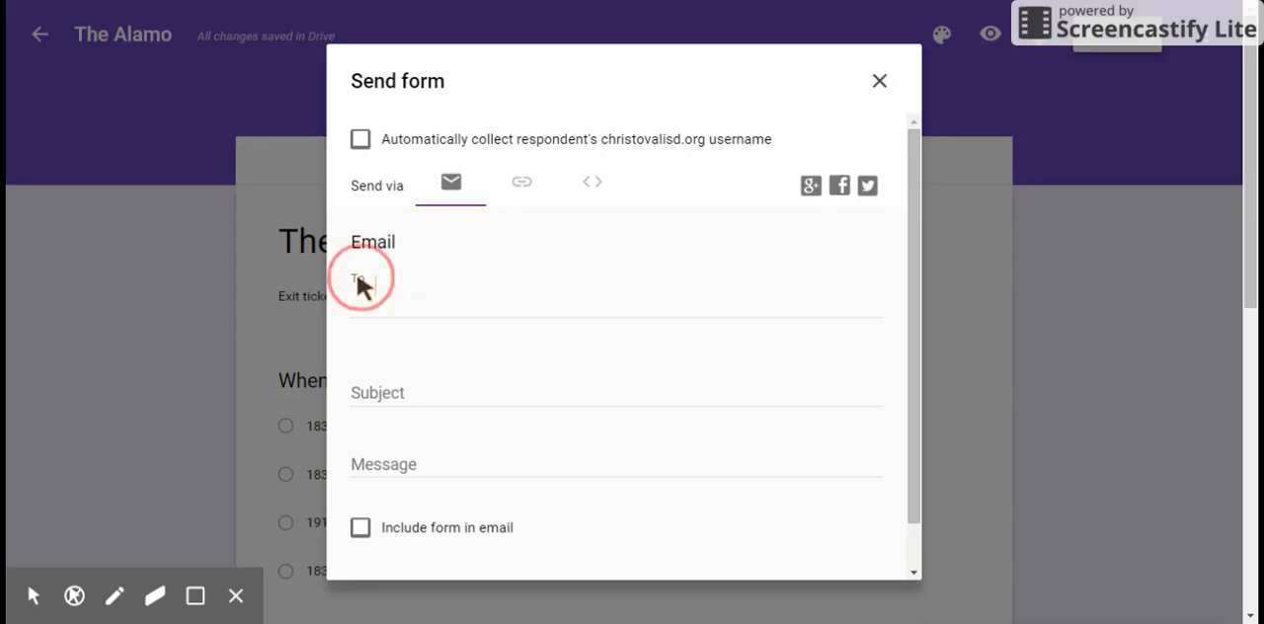
pyautogui.click(612, 301)
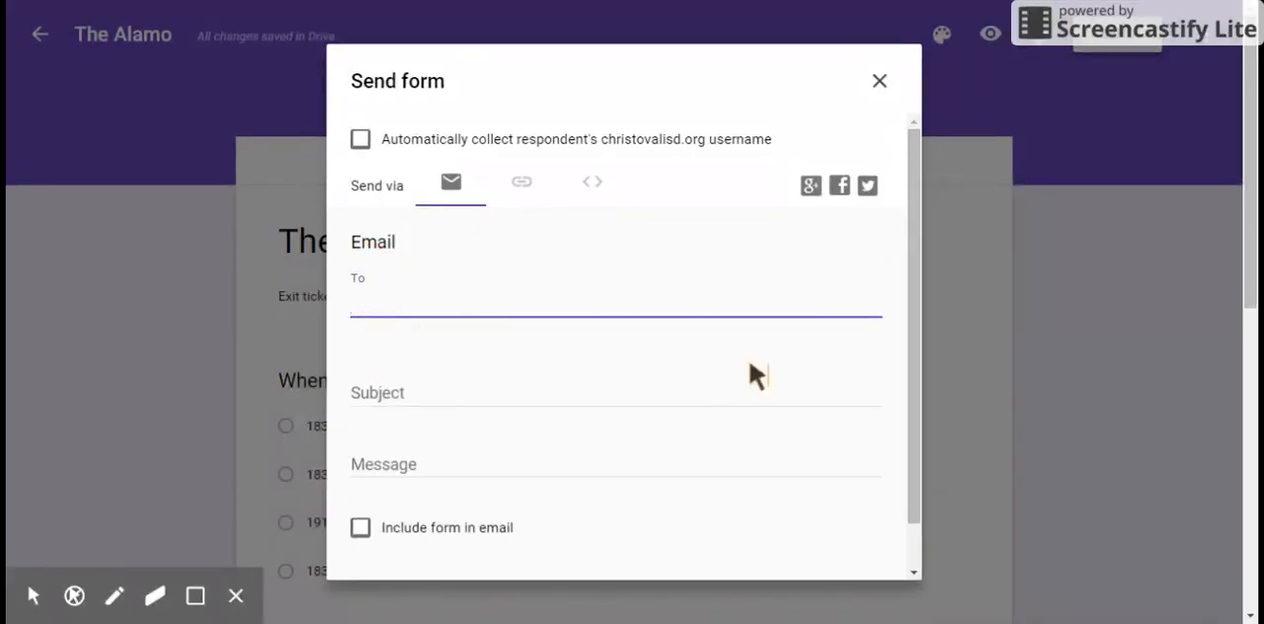
pyautogui.moveTo(365, 533)
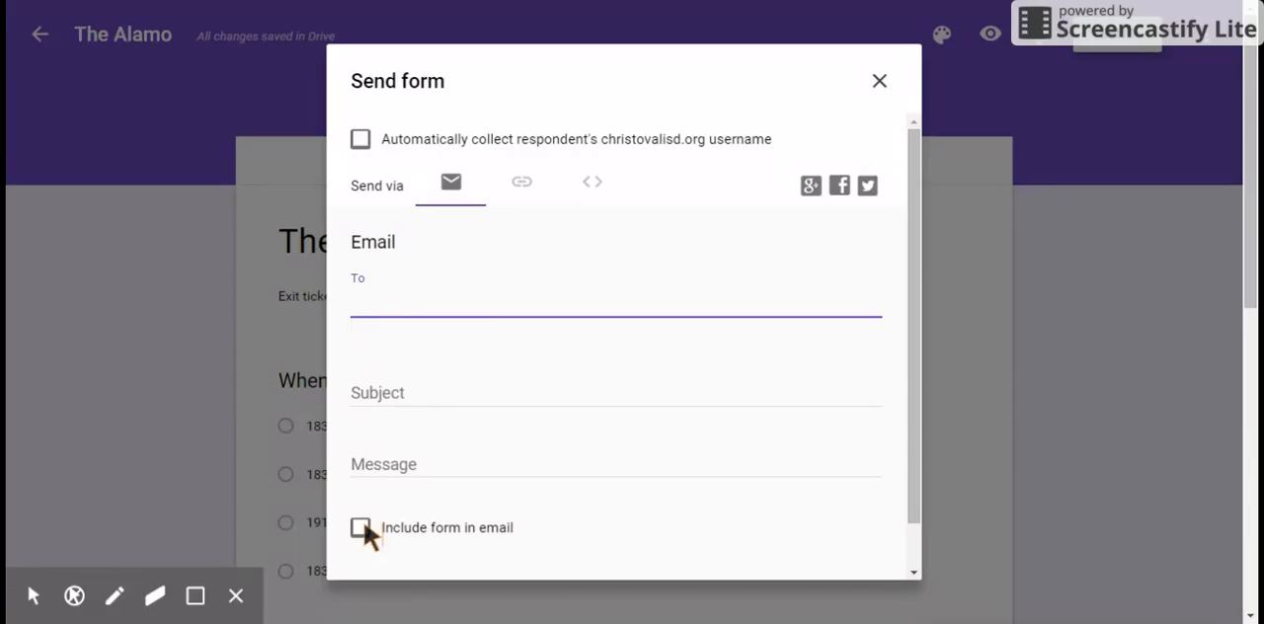
pyautogui.moveTo(521, 225)
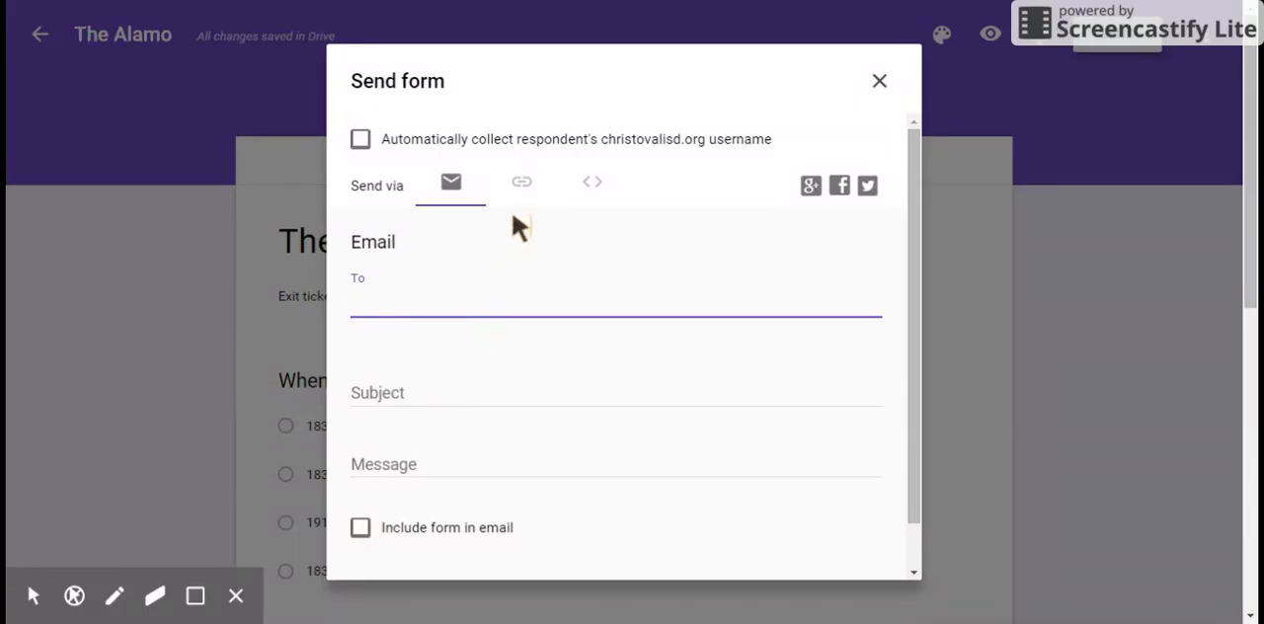
# Step: Switch Send via to the link option to reveal The Alamo's form URL
pyautogui.click(522, 186)
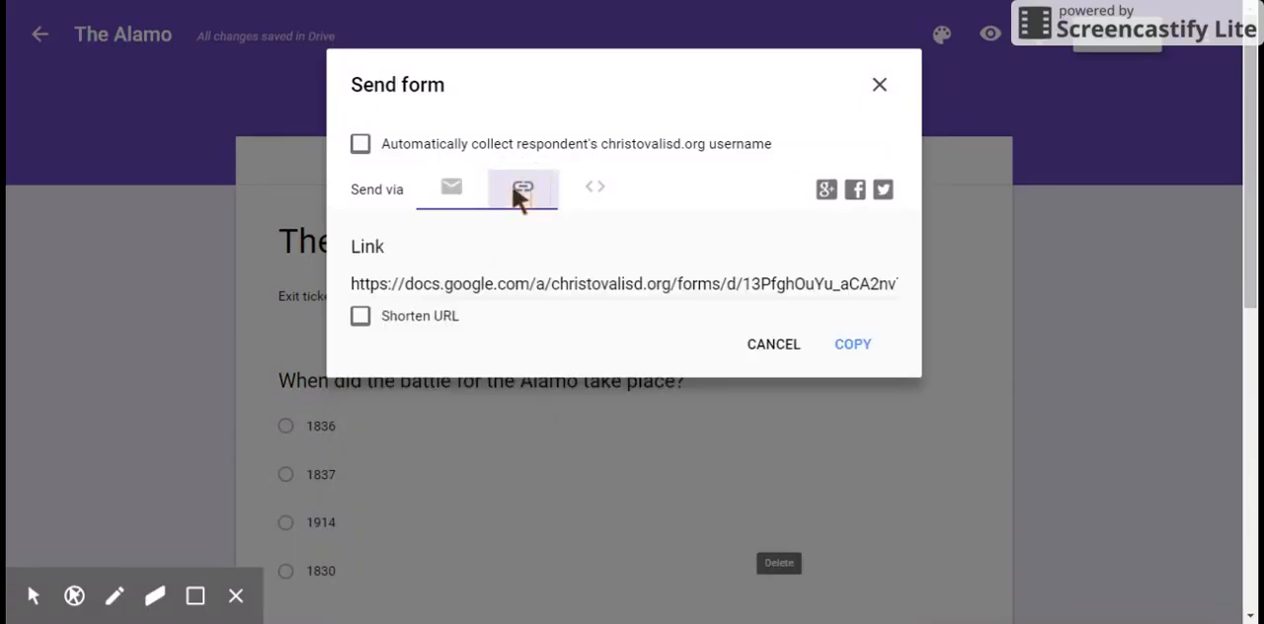
pyautogui.moveTo(815, 279)
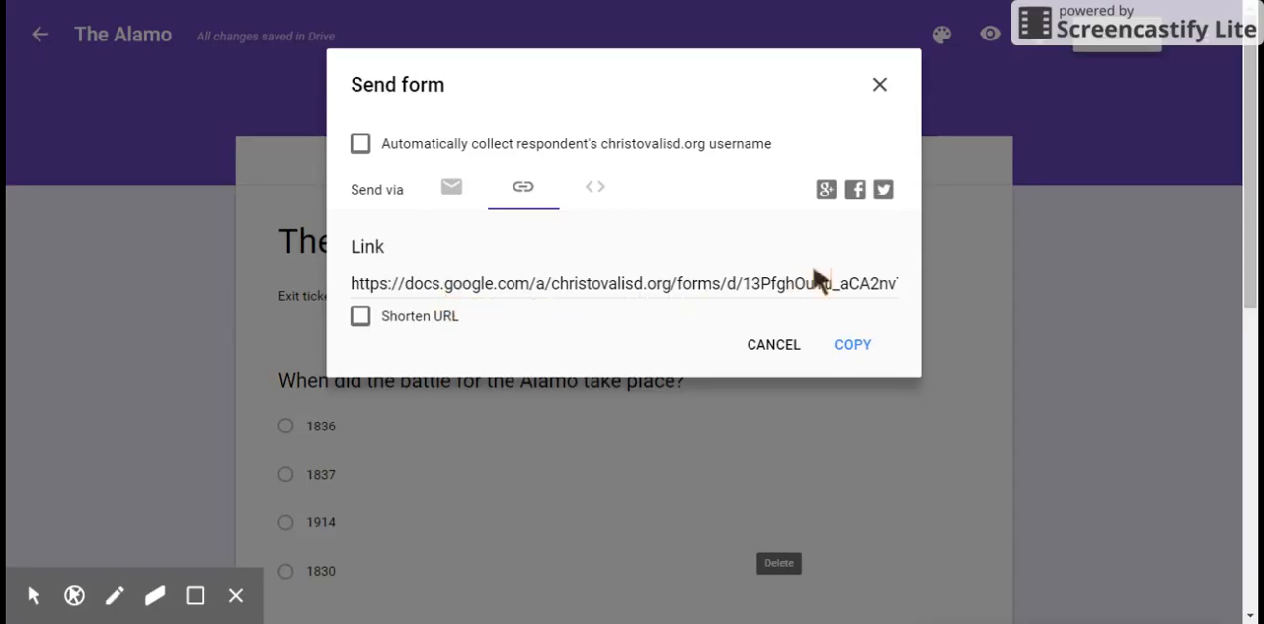
pyautogui.moveTo(810, 292)
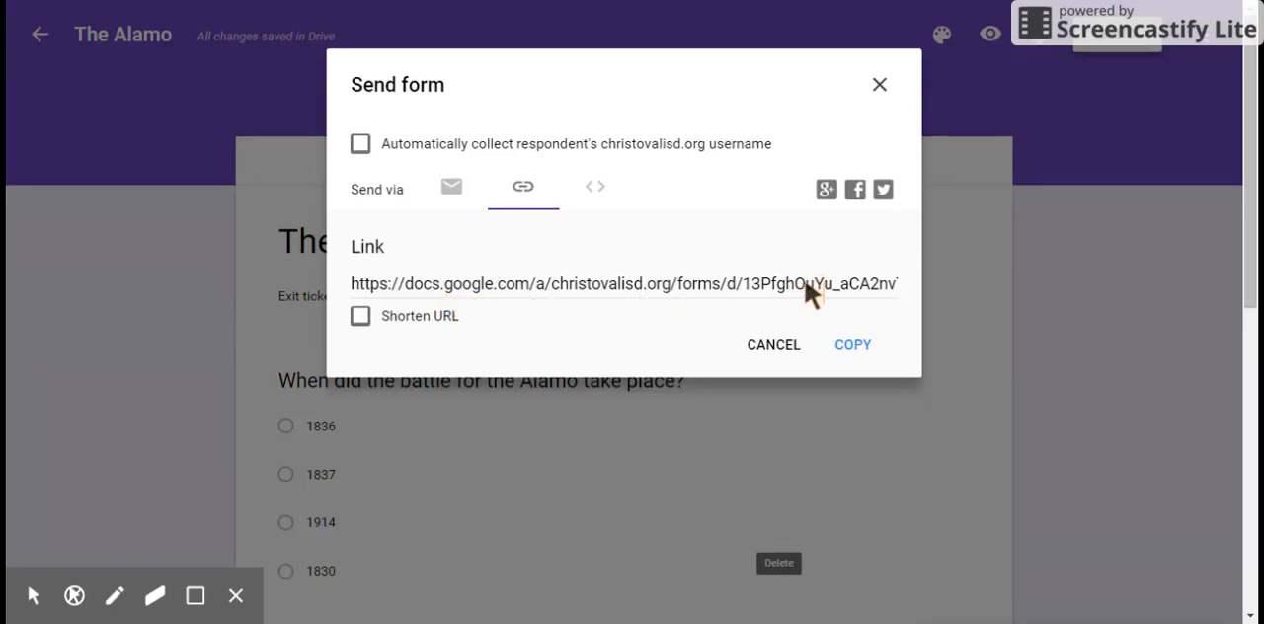
pyautogui.moveTo(474, 284)
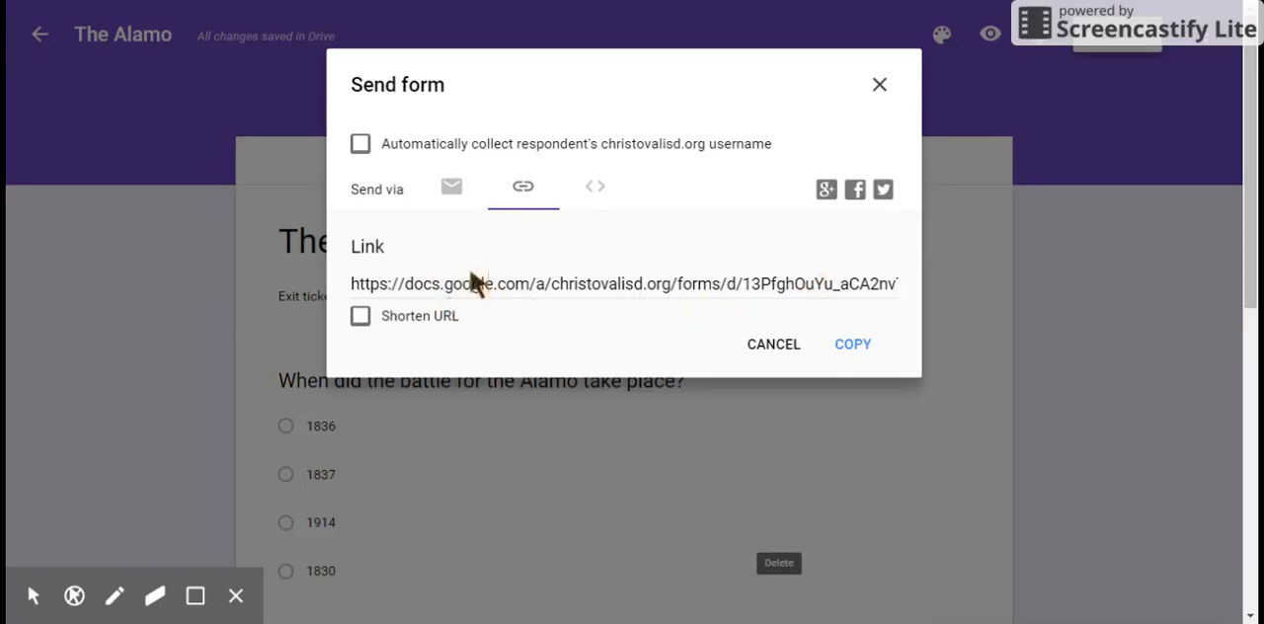
pyautogui.moveTo(662, 296)
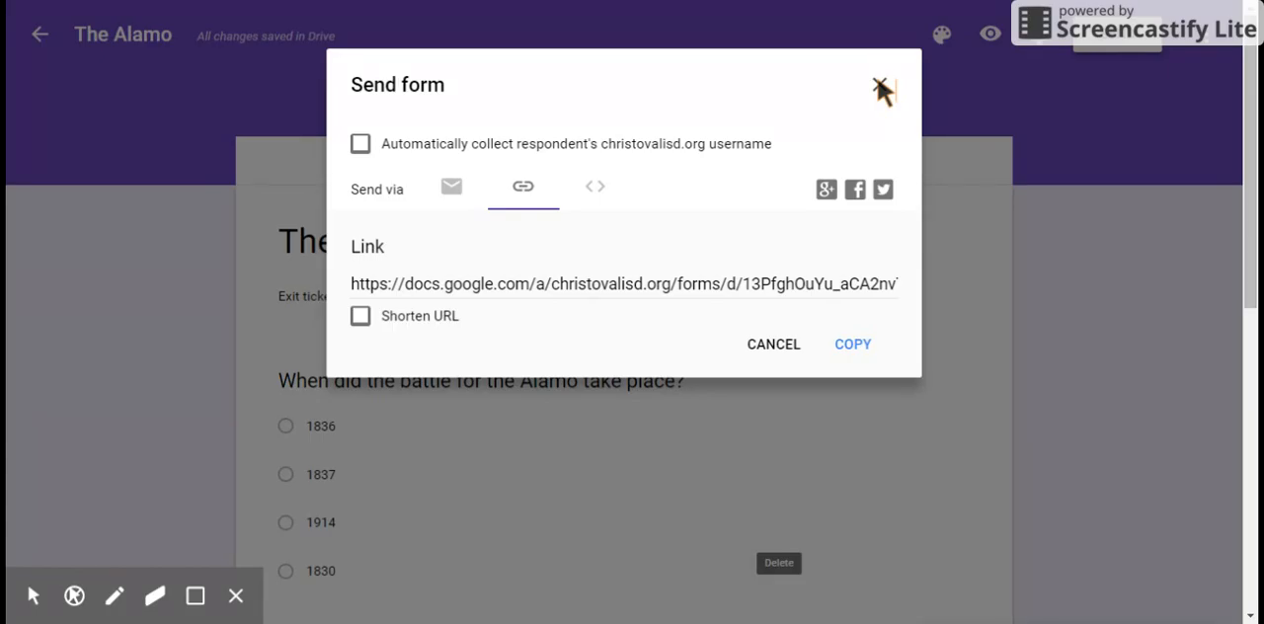
# Step: Close the Send form dialog to return to the questions showing 3 responses
pyautogui.click(880, 86)
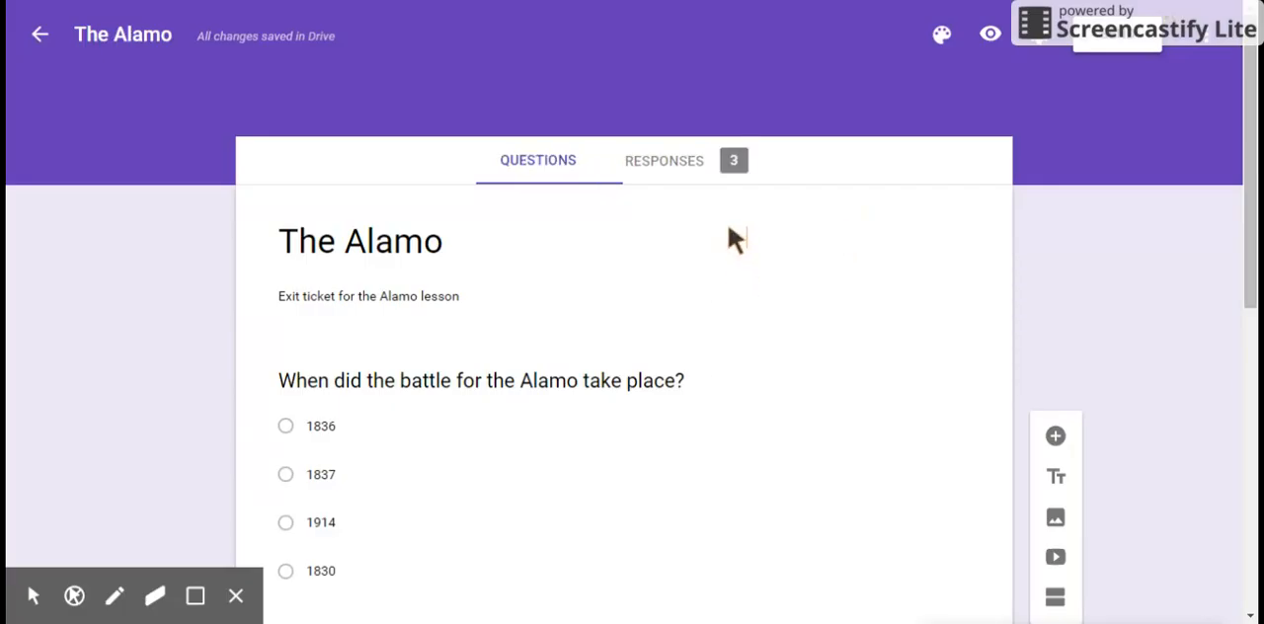
pyautogui.moveTo(739, 244)
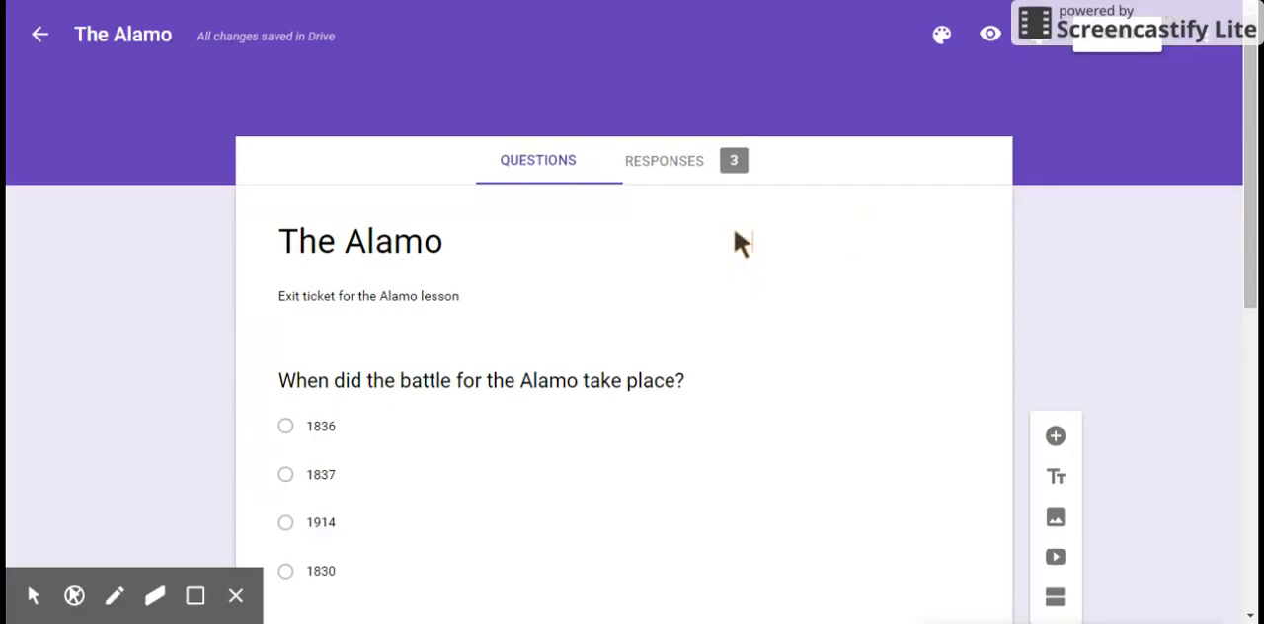
pyautogui.moveTo(691, 168)
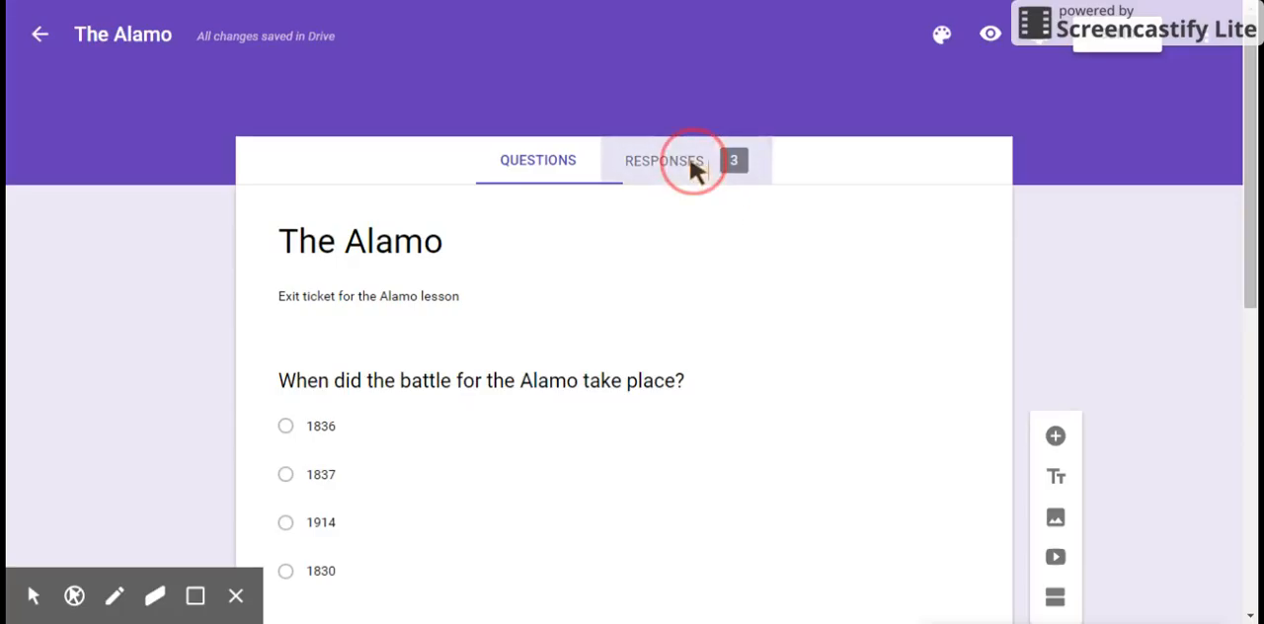
pyautogui.click(664, 160)
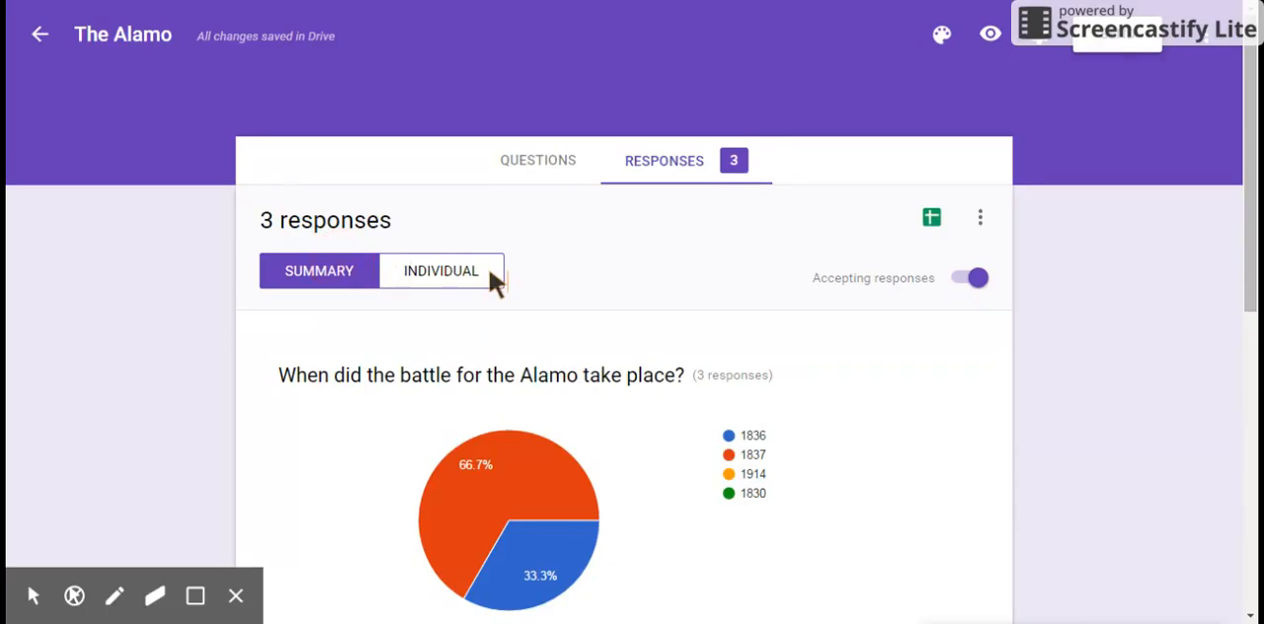
pyautogui.click(441, 270)
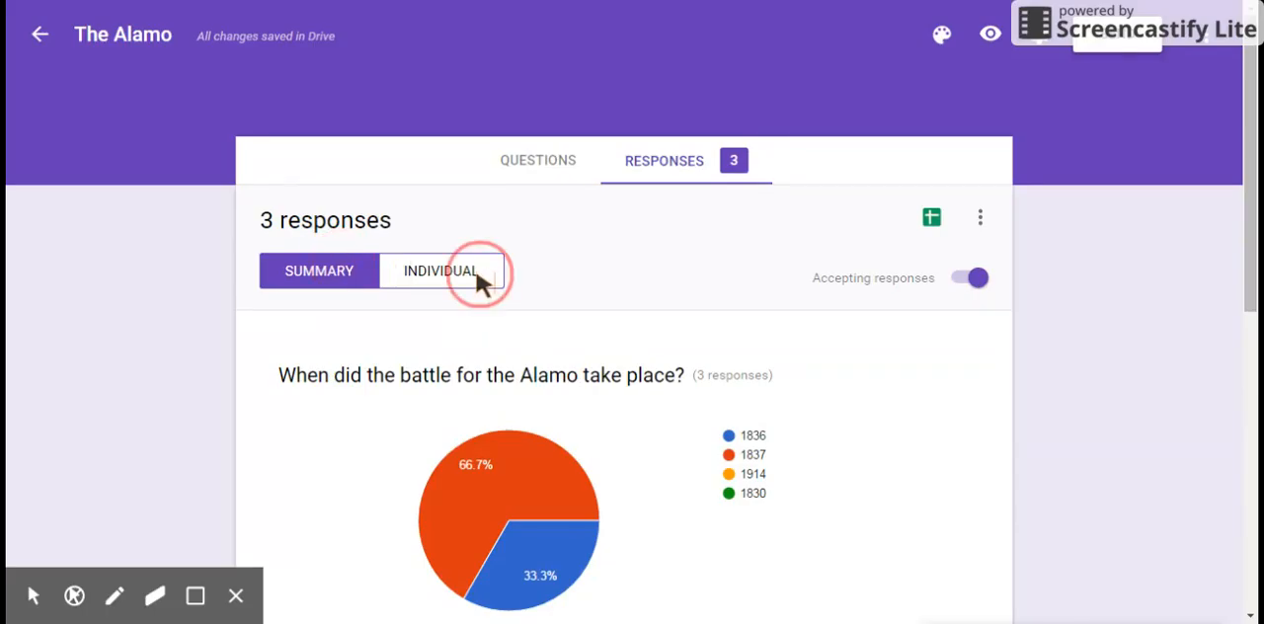
pyautogui.click(440, 271)
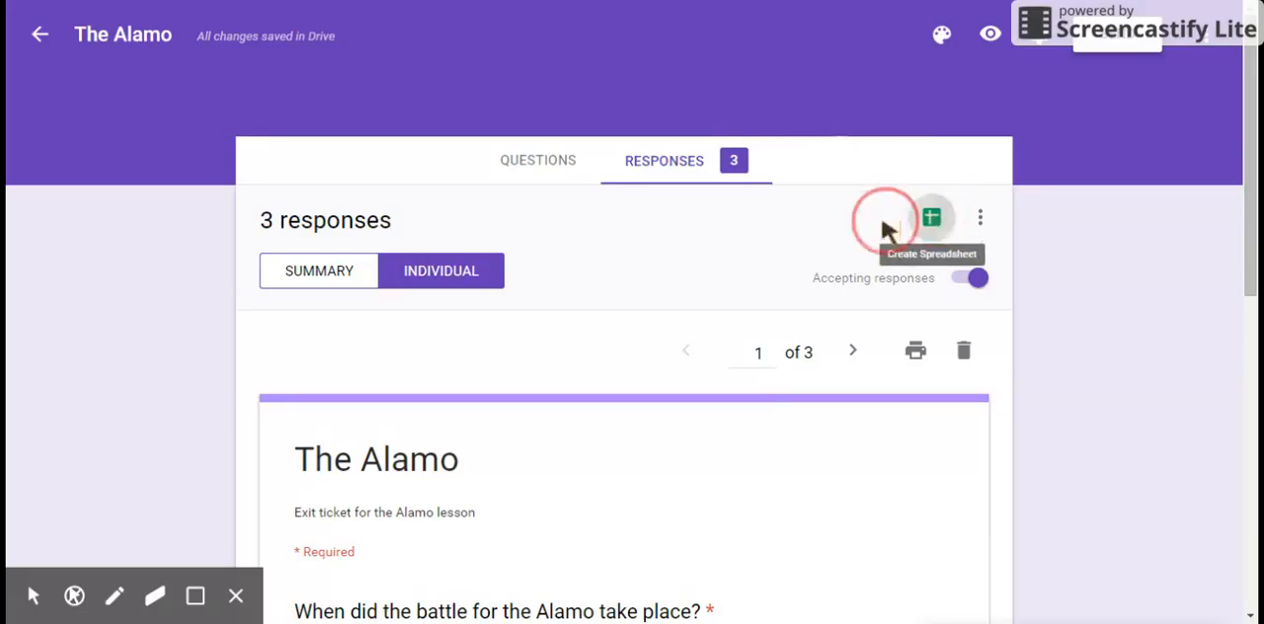
pyautogui.click(980, 218)
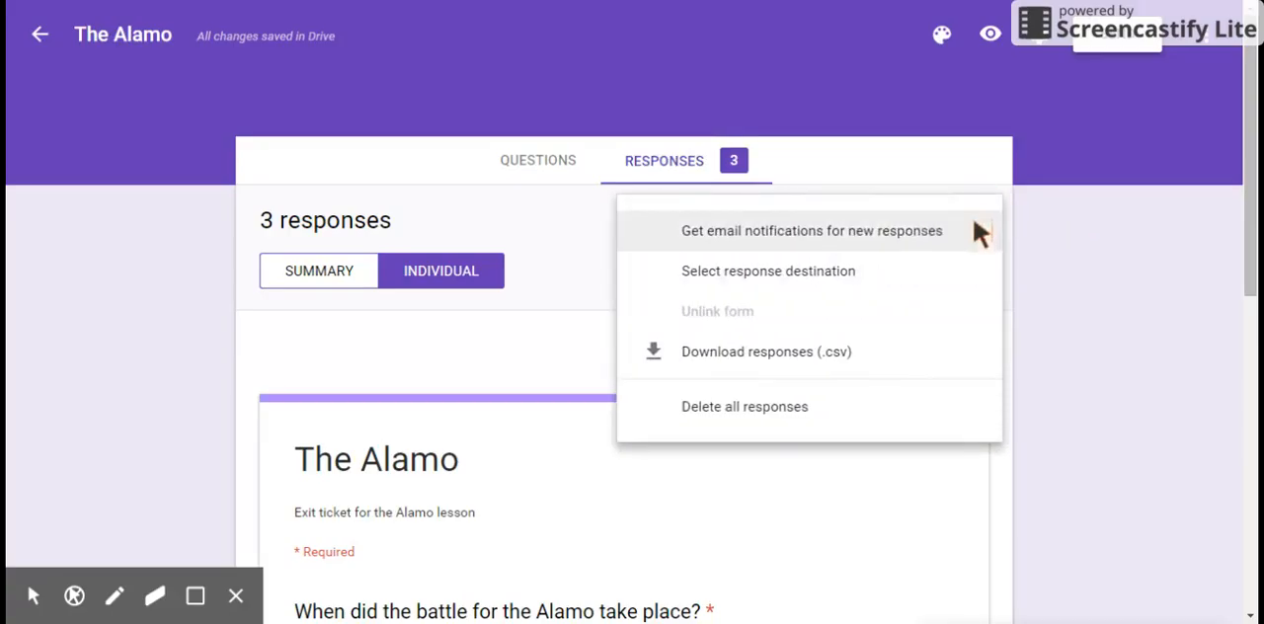
pyautogui.moveTo(766, 250)
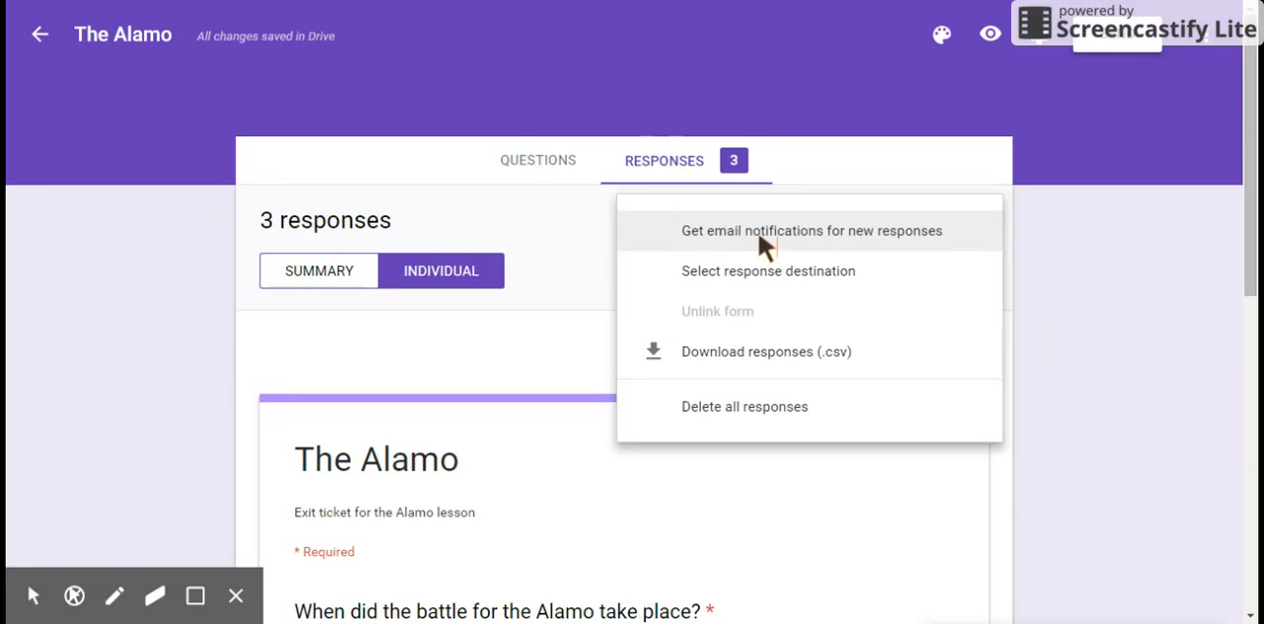
pyautogui.moveTo(587, 245)
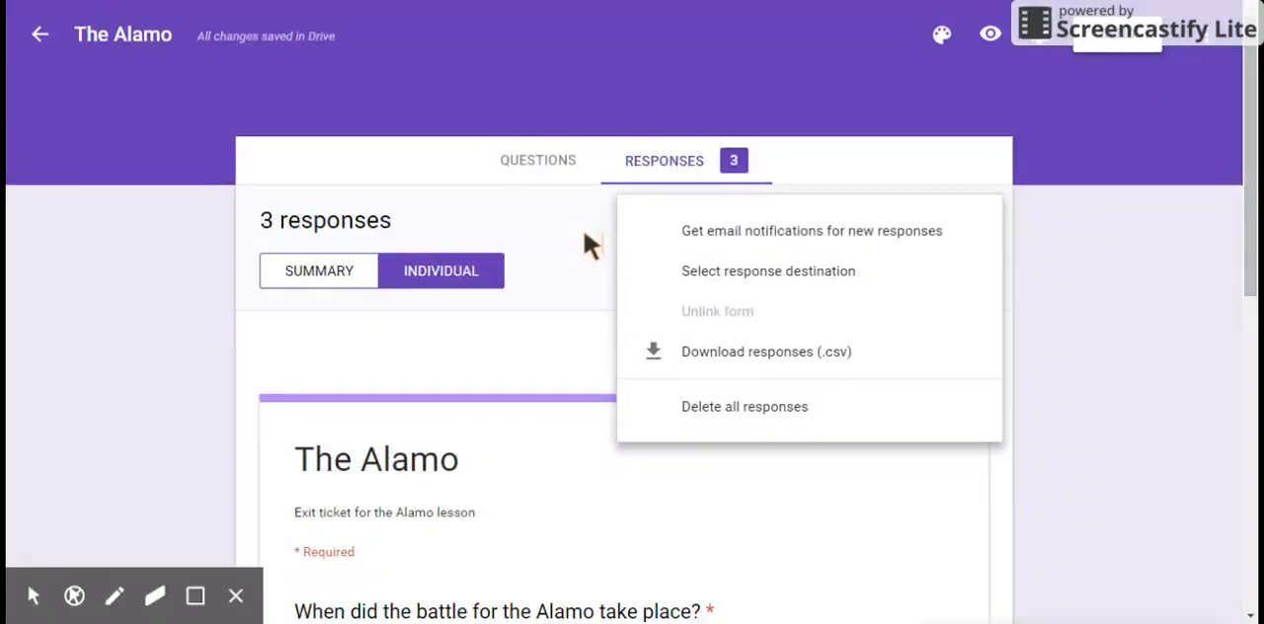
pyautogui.click(318, 271)
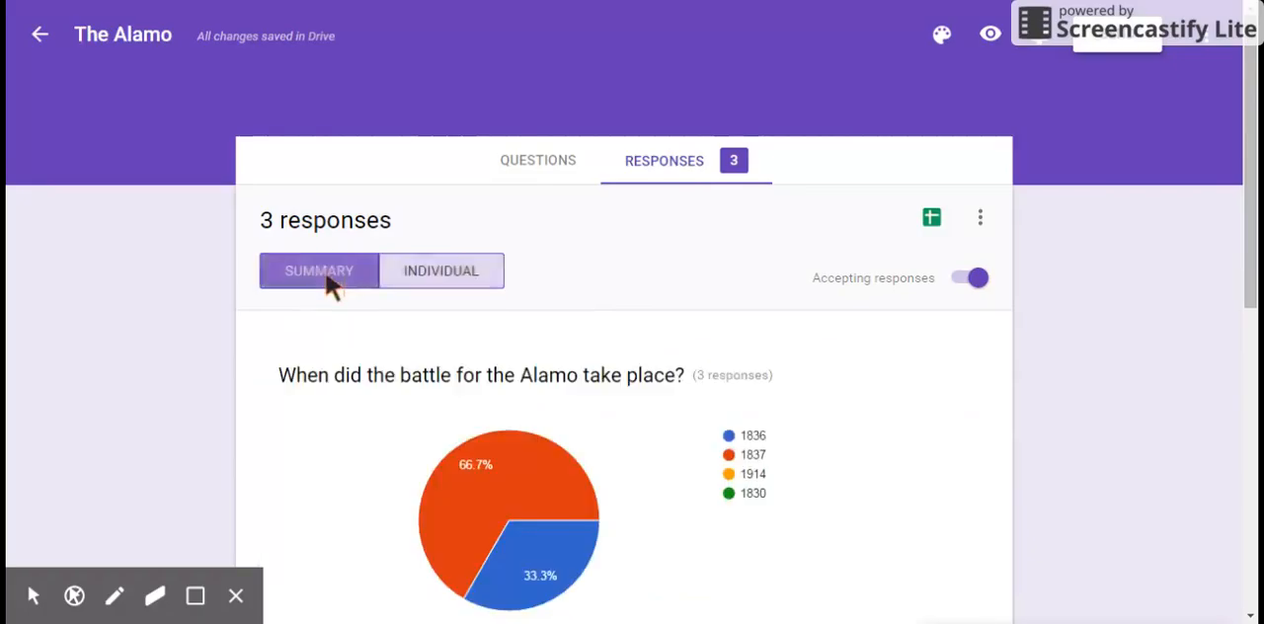
pyautogui.scroll(-3)
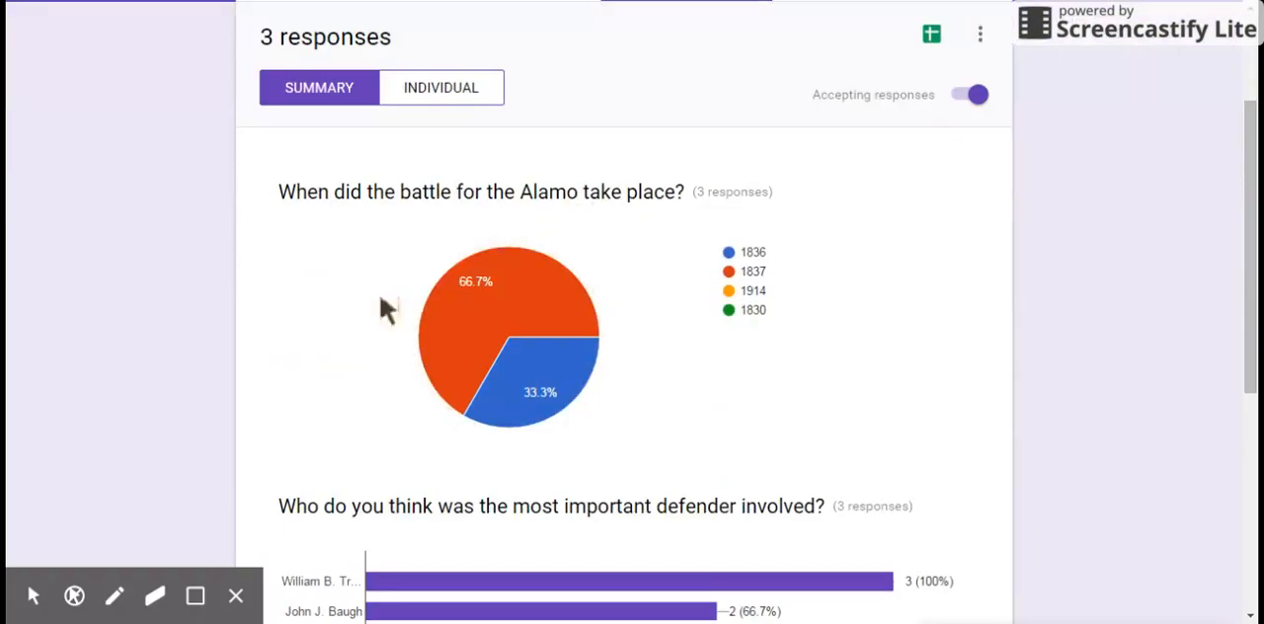
pyautogui.moveTo(624, 264)
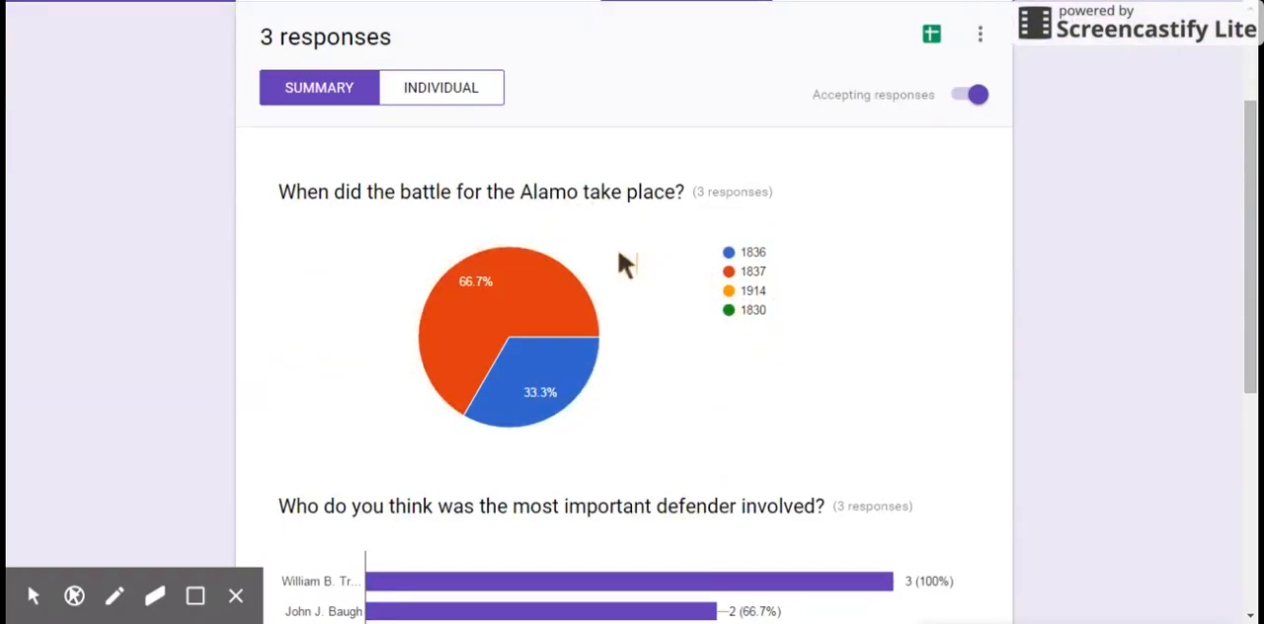
pyautogui.moveTo(617, 265)
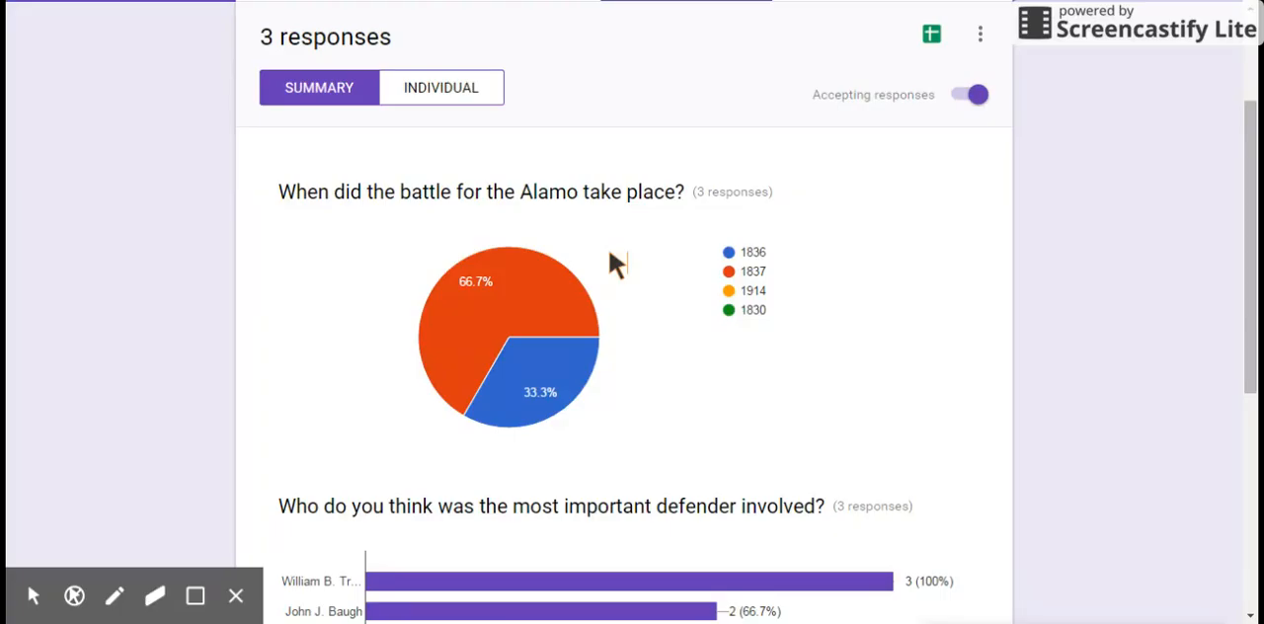
pyautogui.moveTo(845, 270)
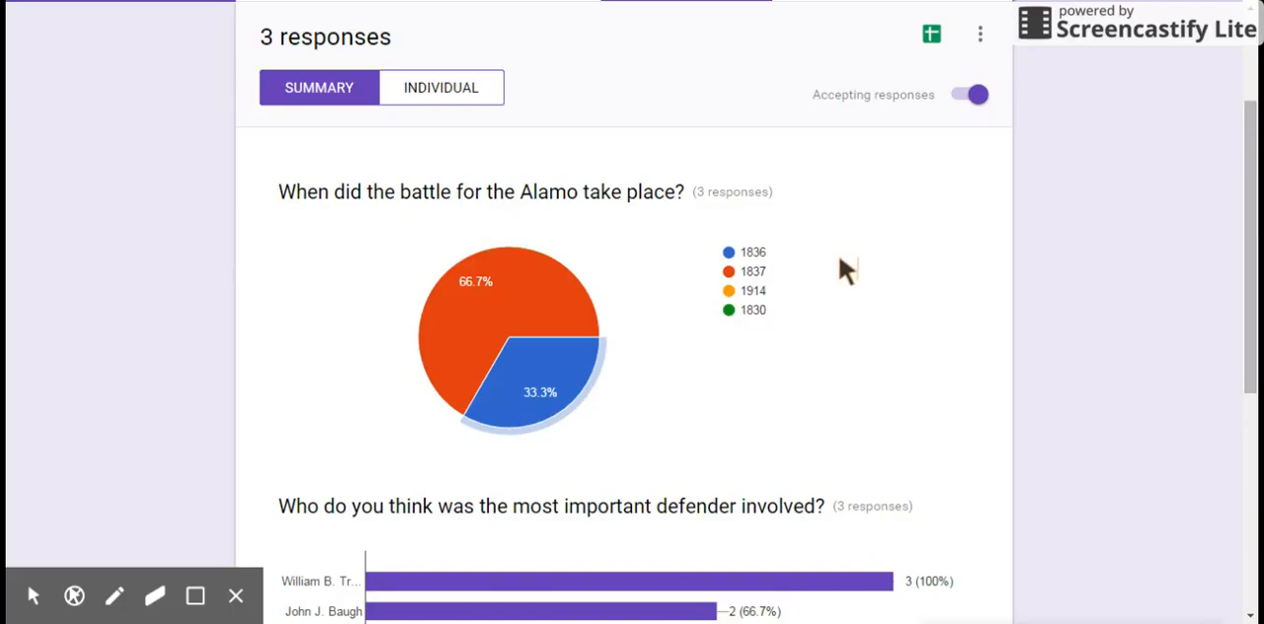
pyautogui.scroll(-3)
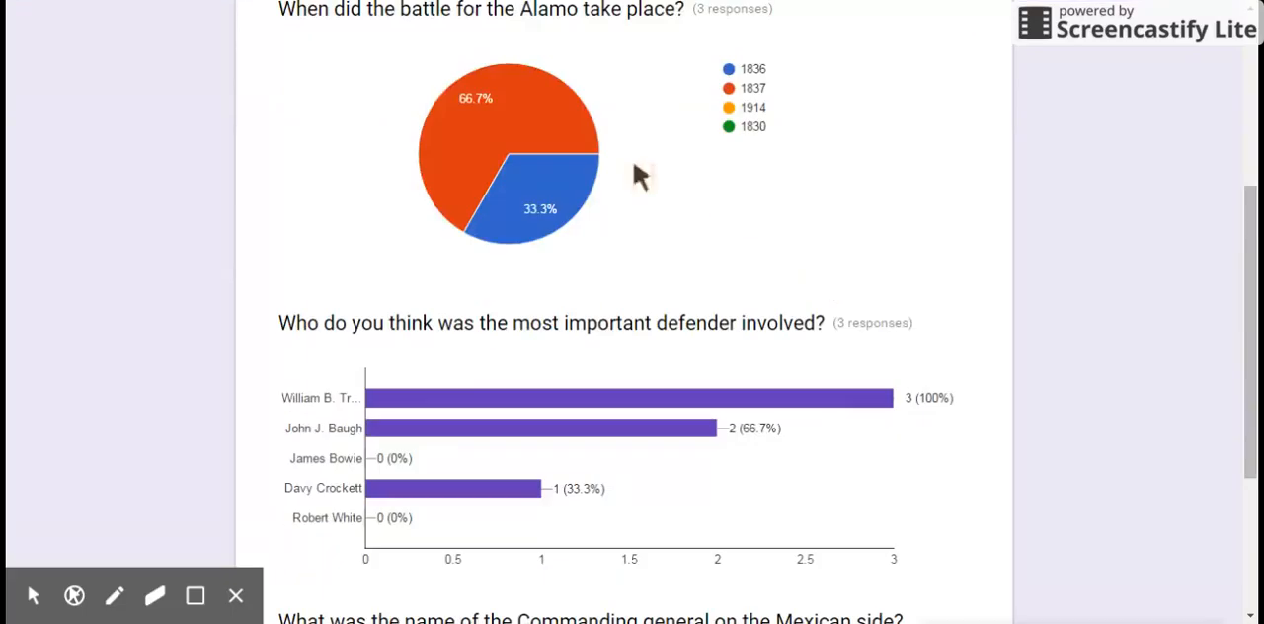
pyautogui.moveTo(766, 108)
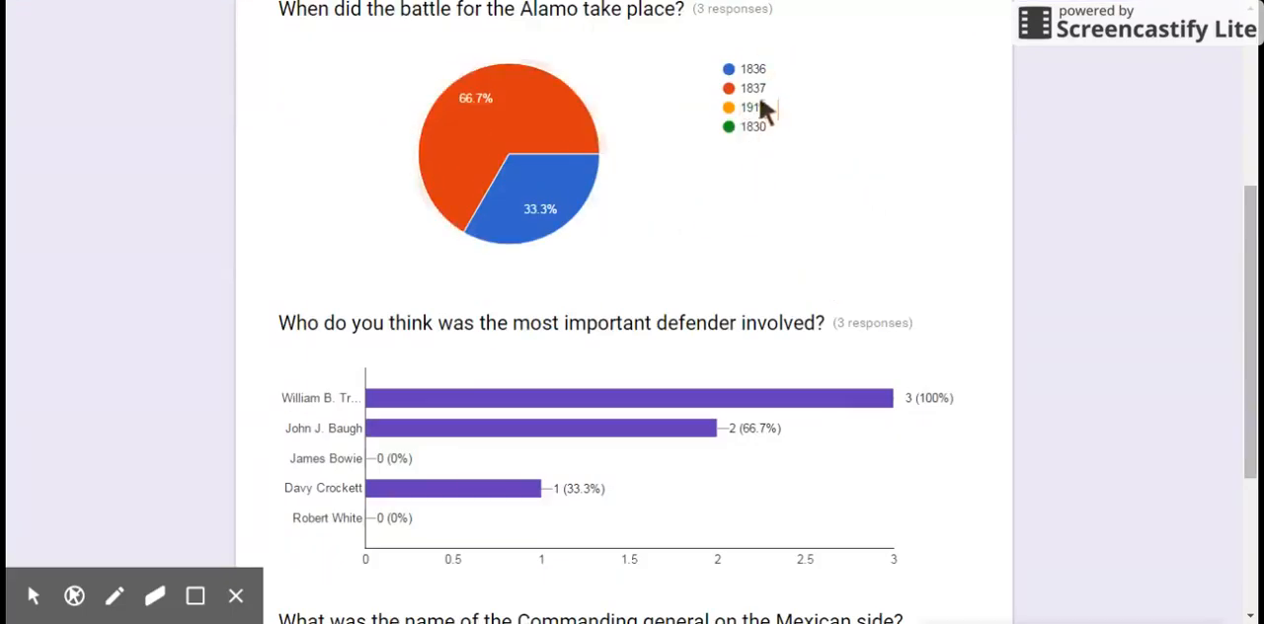
pyautogui.moveTo(553, 129)
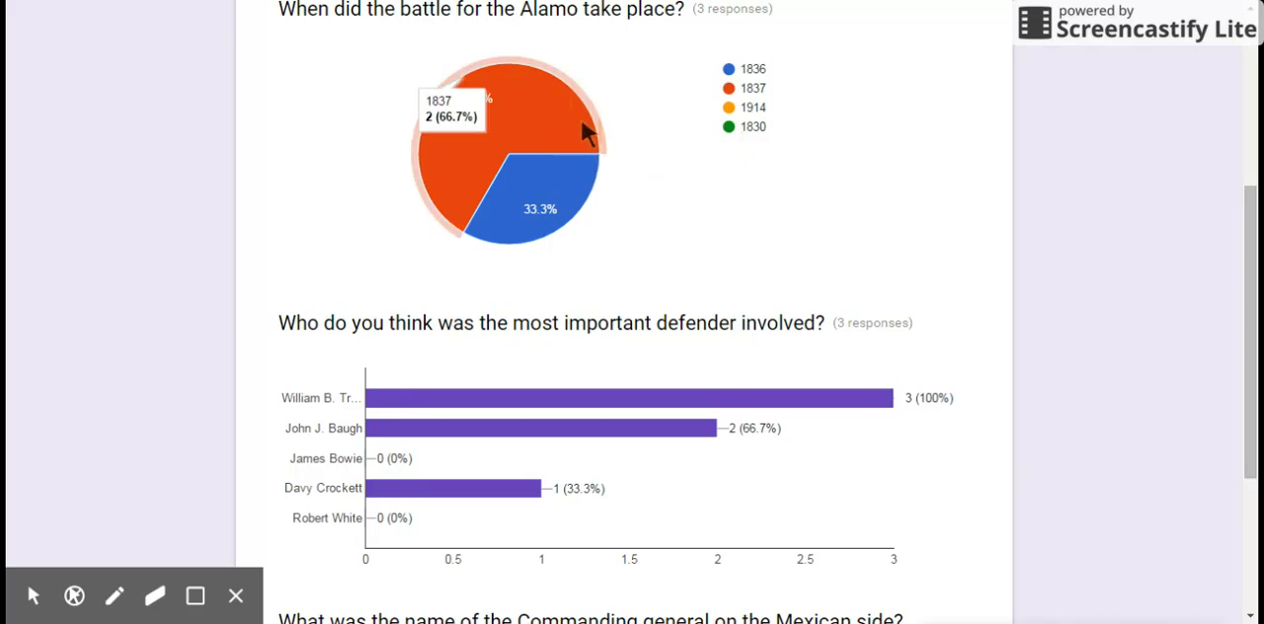
pyautogui.moveTo(889, 301)
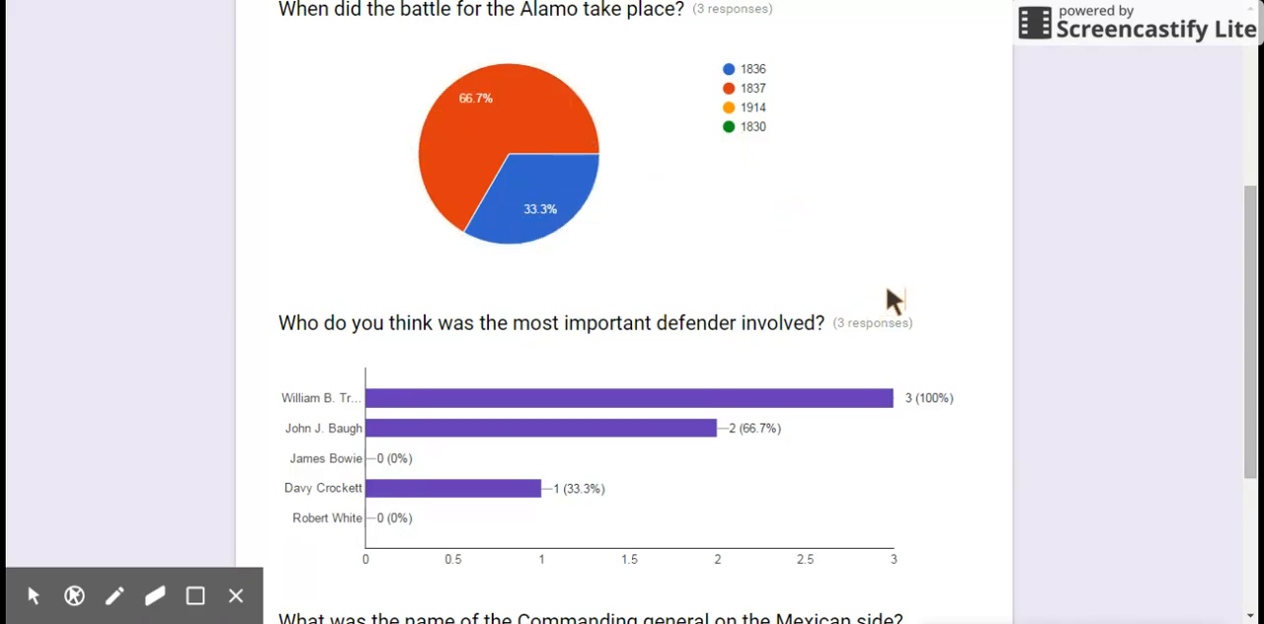
pyautogui.scroll(-3)
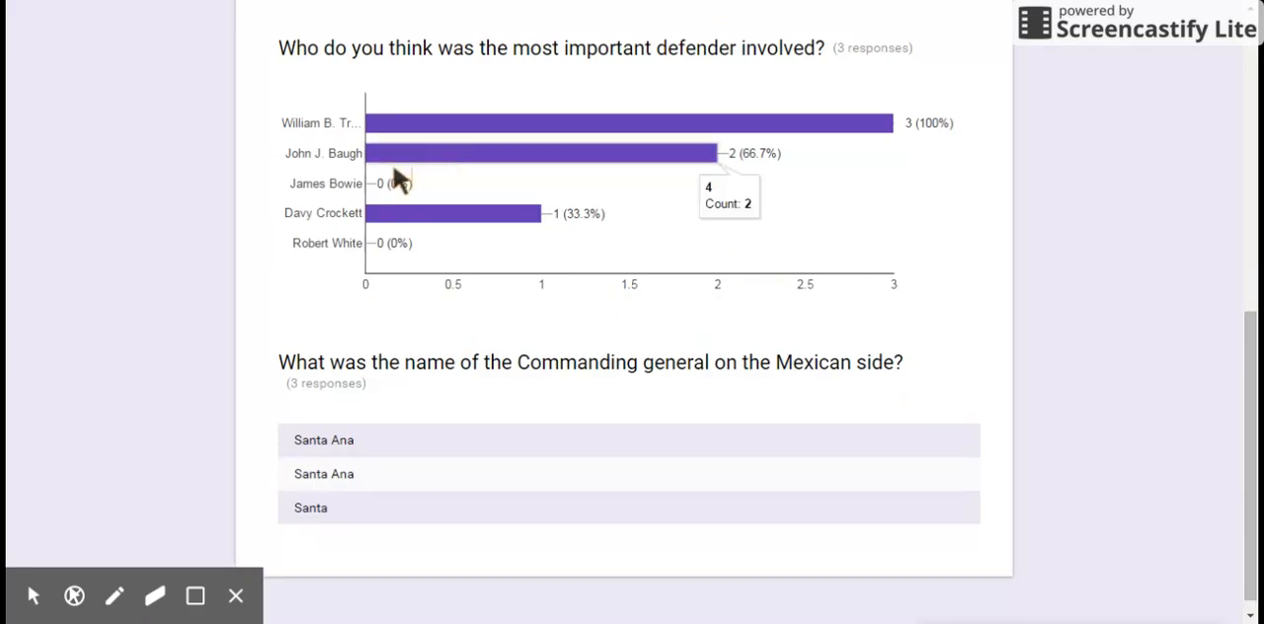
pyautogui.moveTo(340, 138)
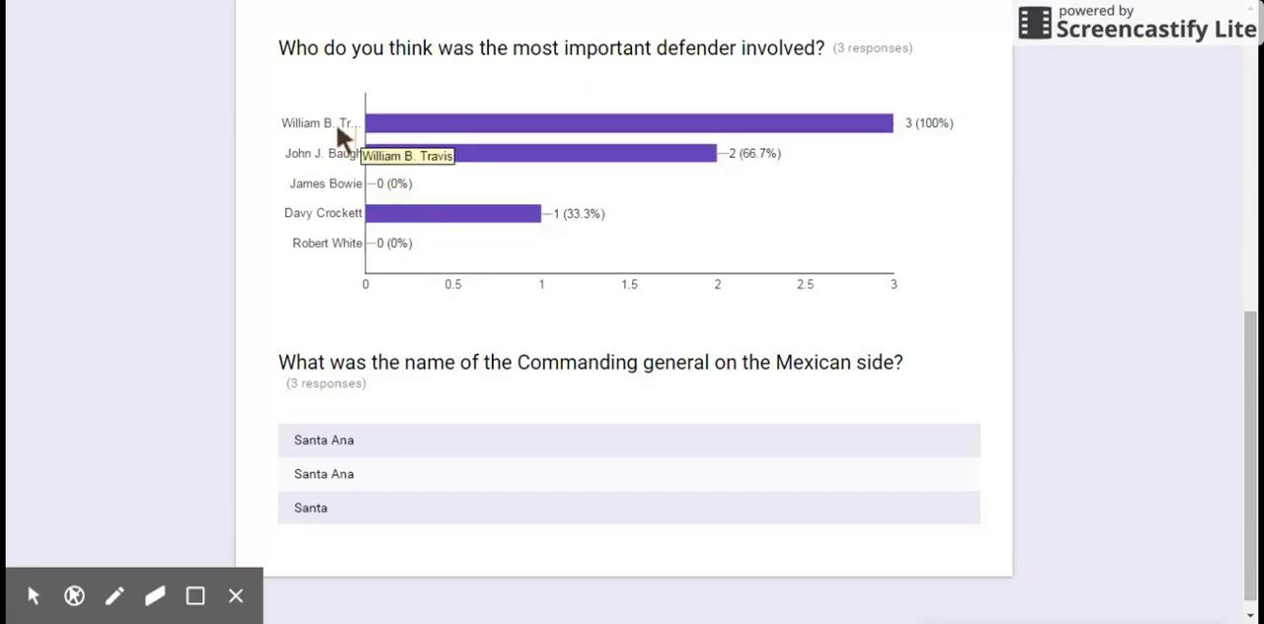
pyautogui.moveTo(467, 192)
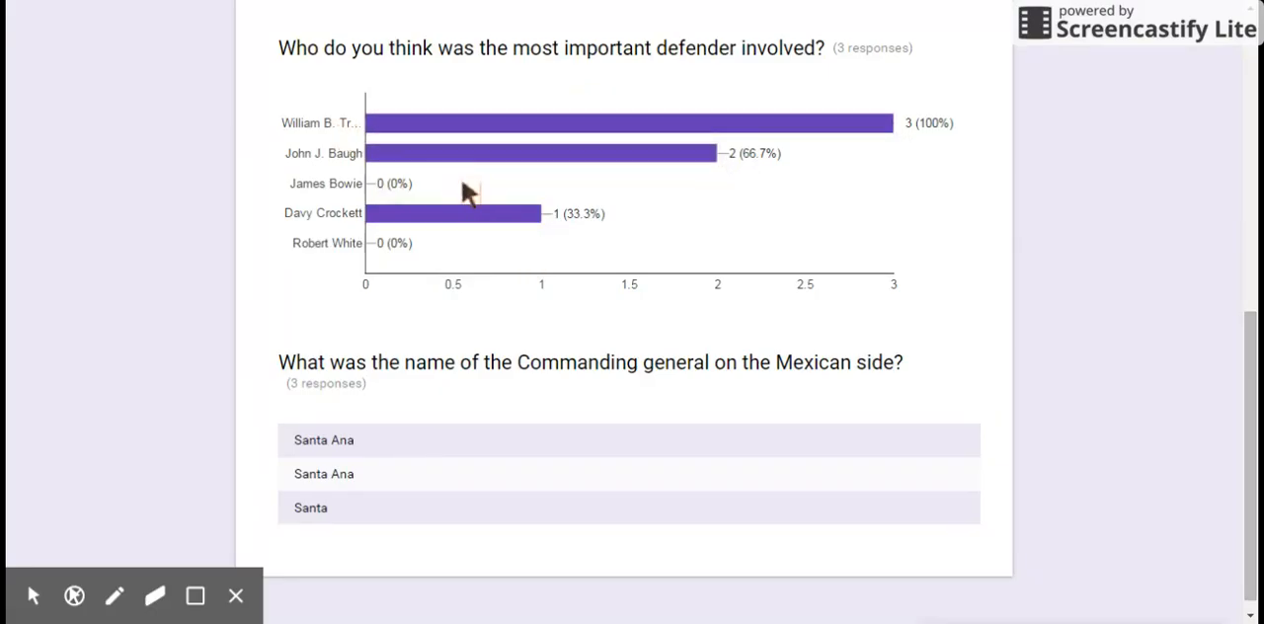
pyautogui.moveTo(493, 188)
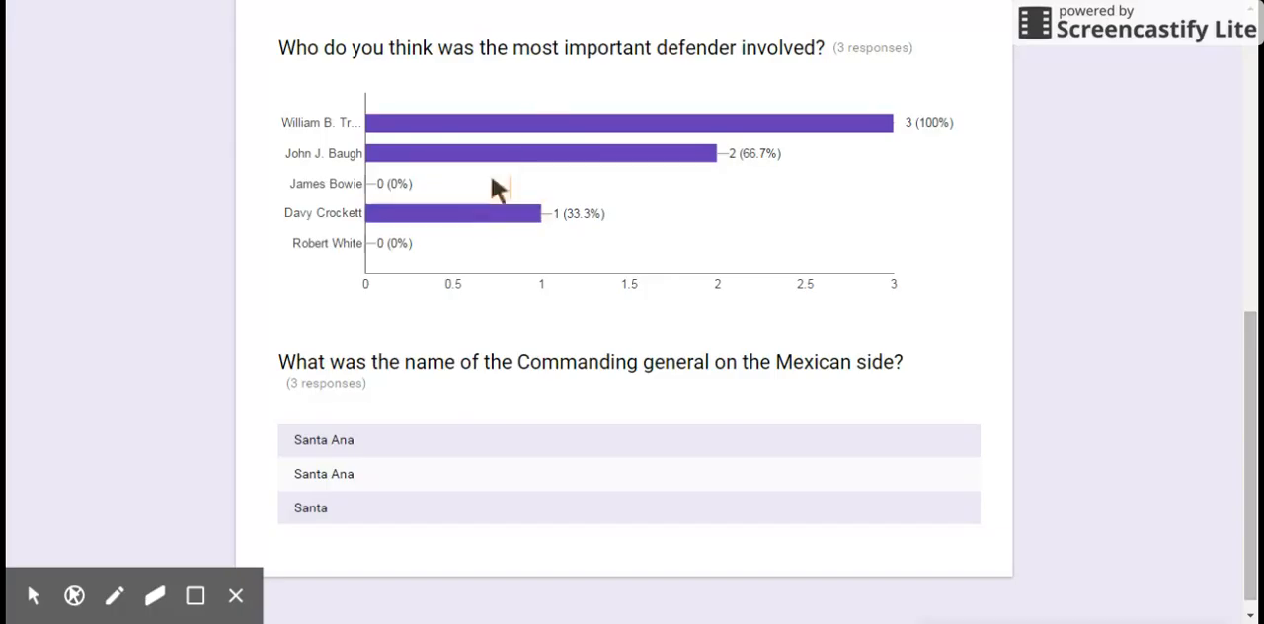
pyautogui.moveTo(489, 225)
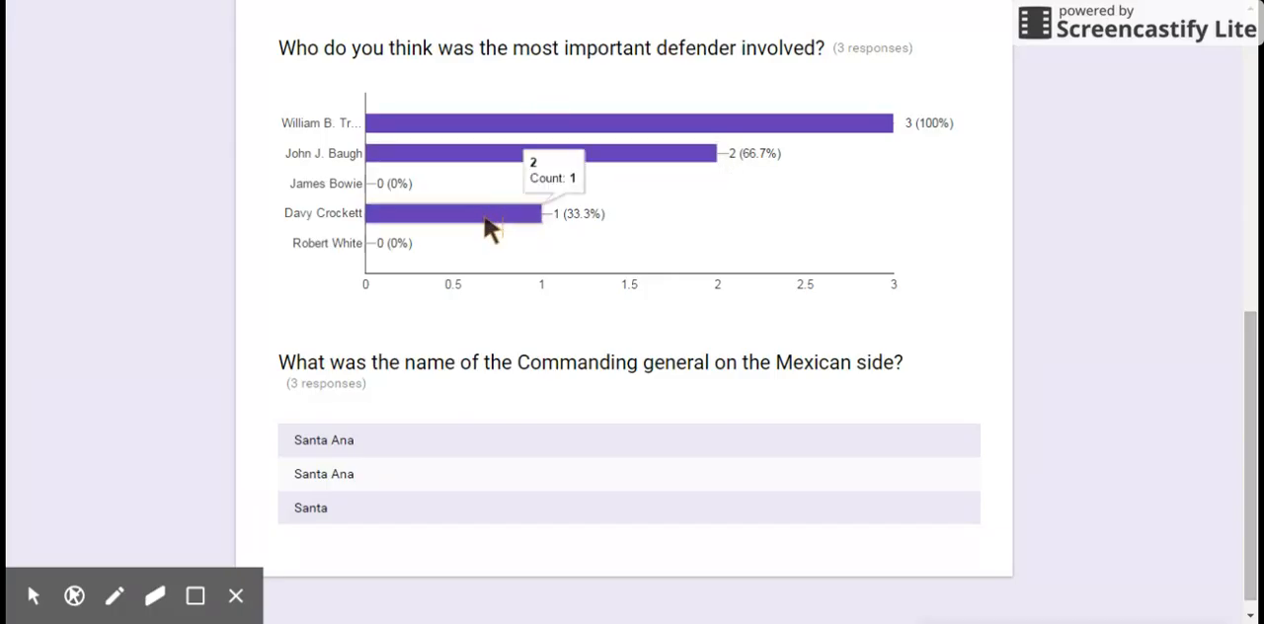
pyautogui.moveTo(533, 341)
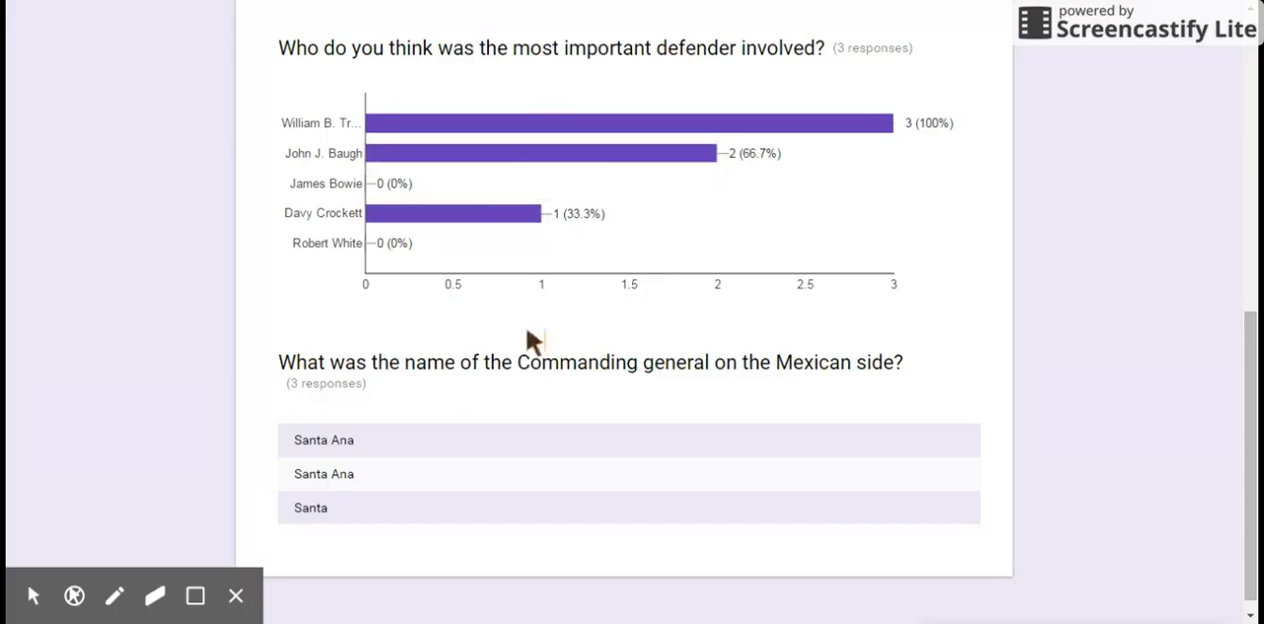
pyautogui.scroll(3)
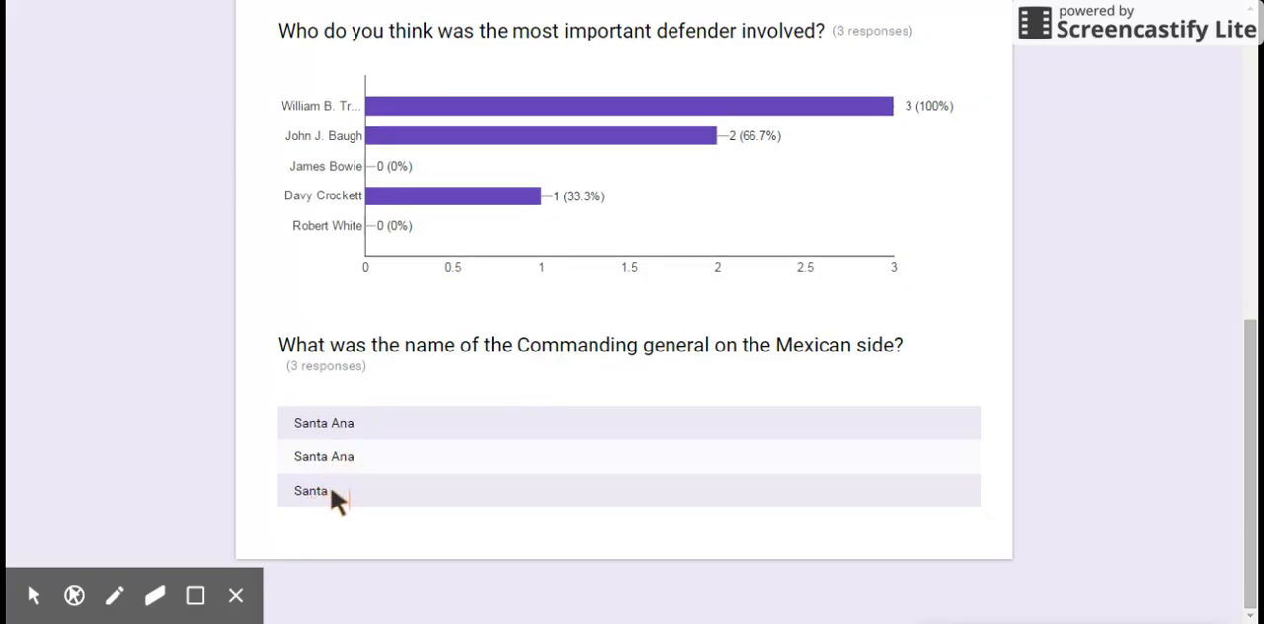
pyautogui.click(343, 491)
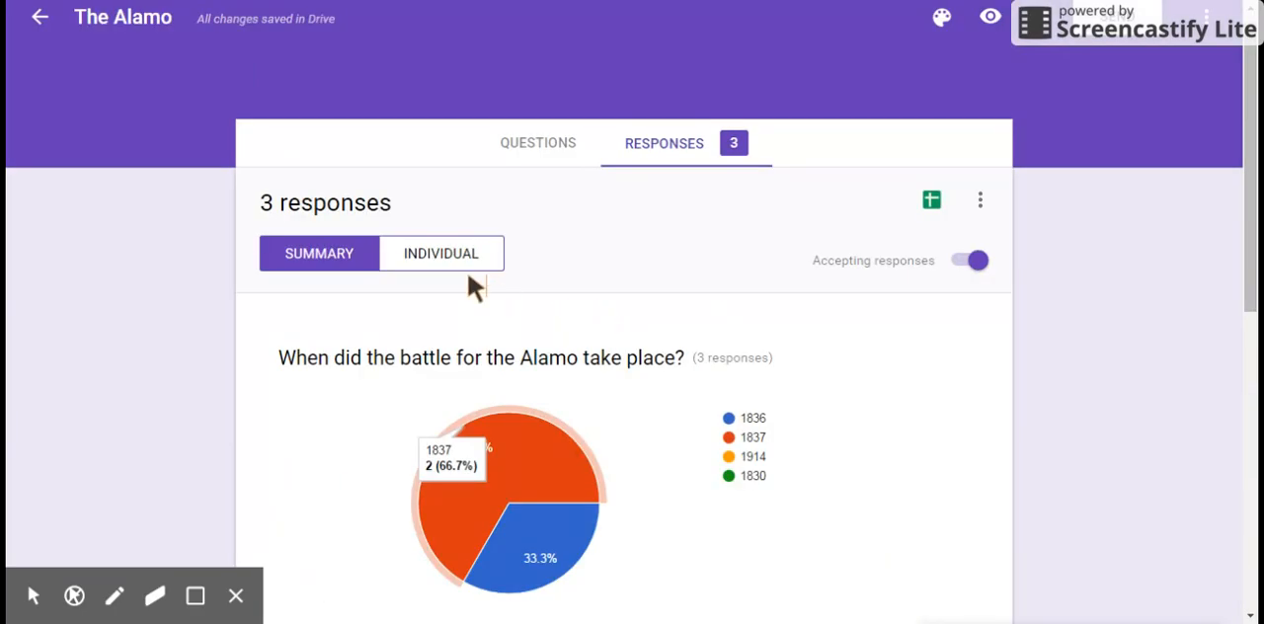
# Step: Switch Responses to the Individual view, showing response 1 of 3
pyautogui.click(989, 17)
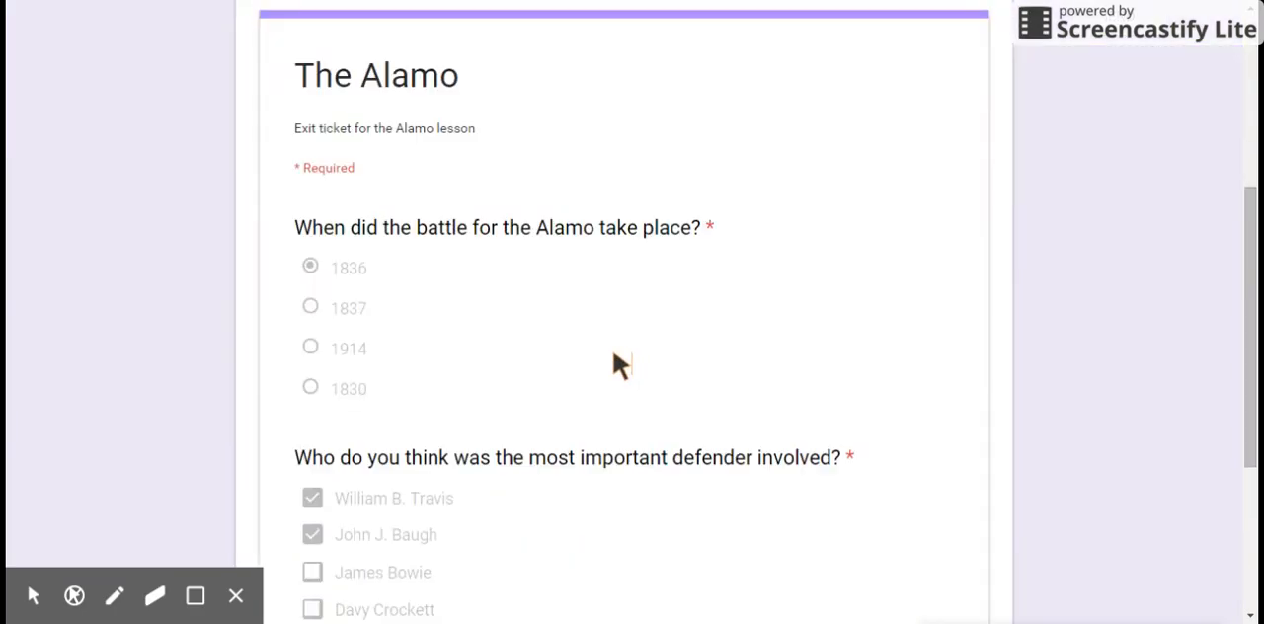
pyautogui.click(663, 103)
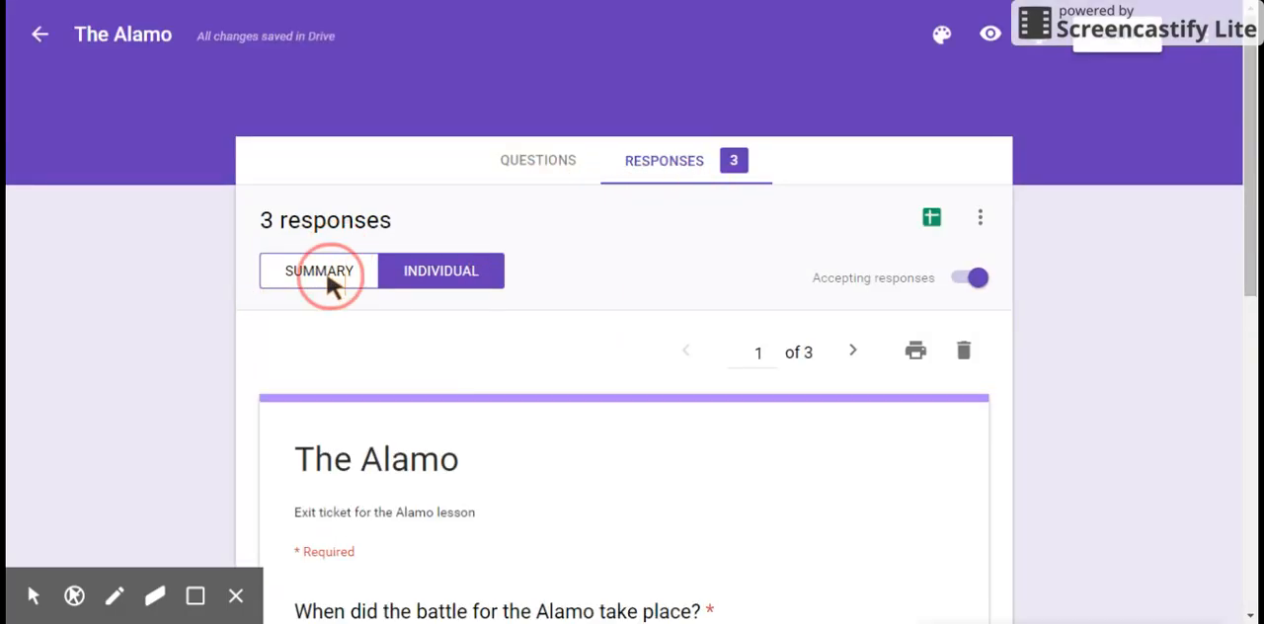
# Step: Go back to the Summary view with the battle-date pie chart for 3 responses
pyautogui.click(319, 270)
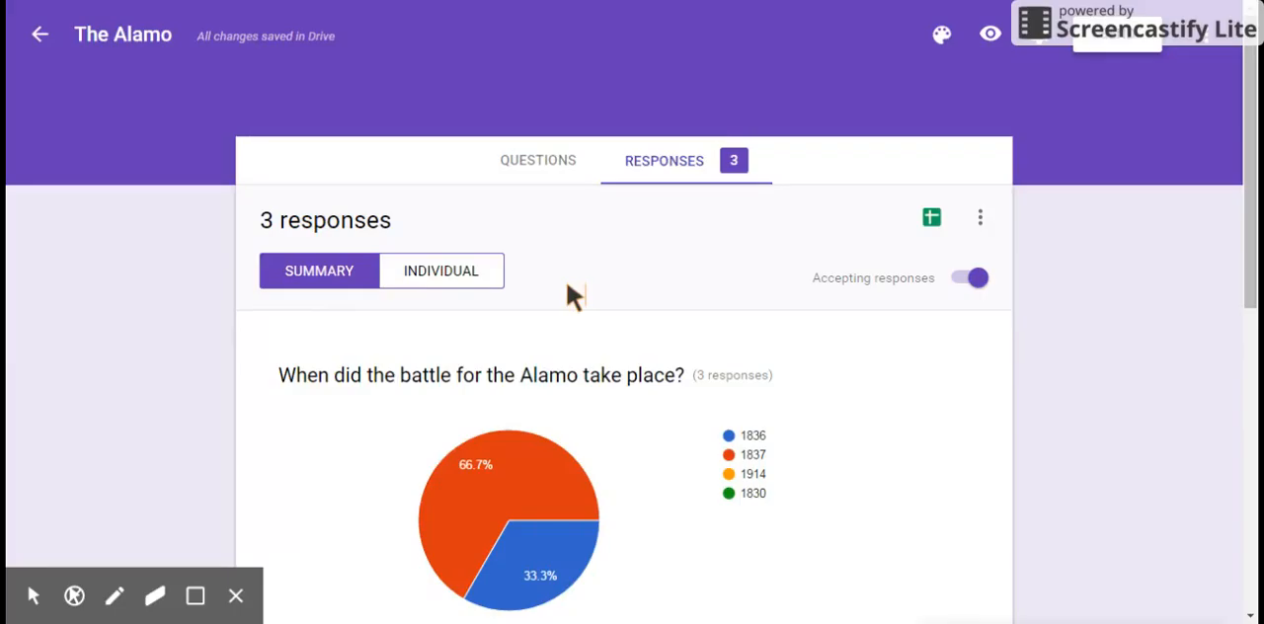
pyautogui.moveTo(271, 252)
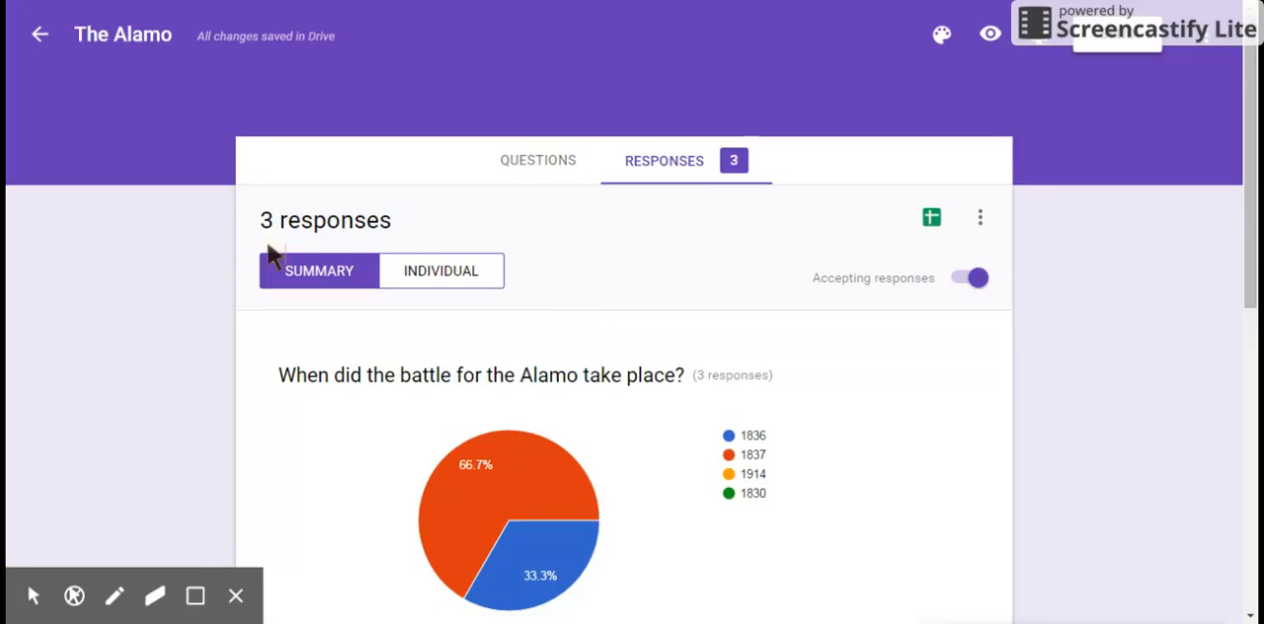
pyautogui.moveTo(715, 281)
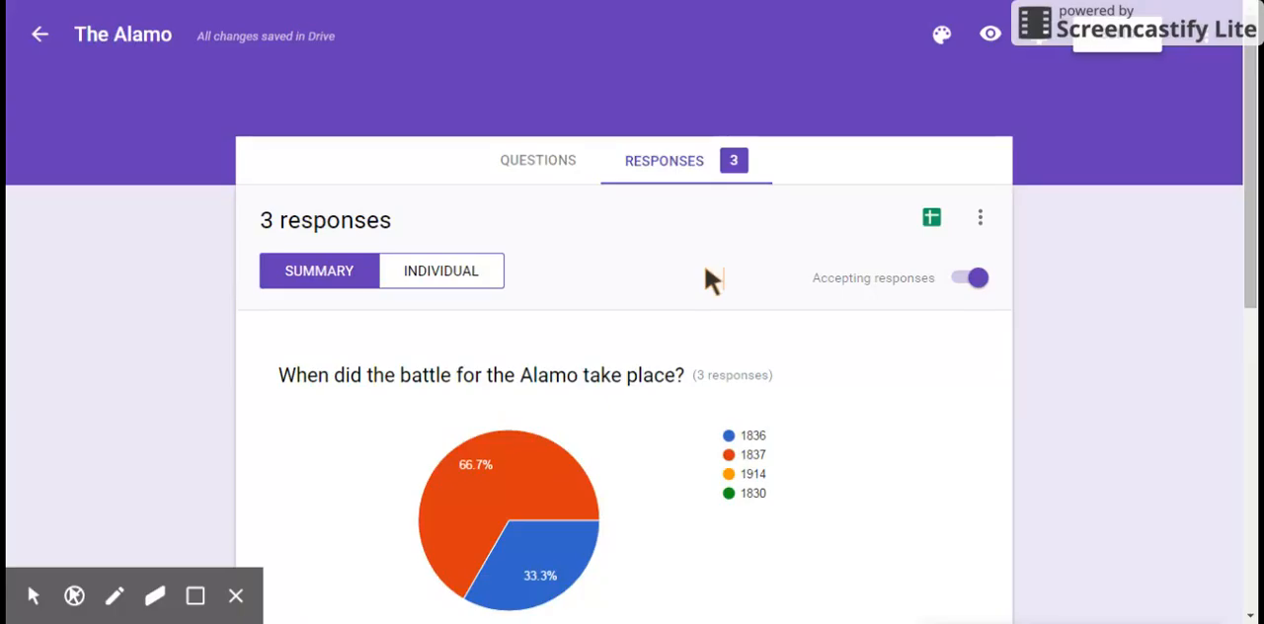
pyautogui.moveTo(700, 259)
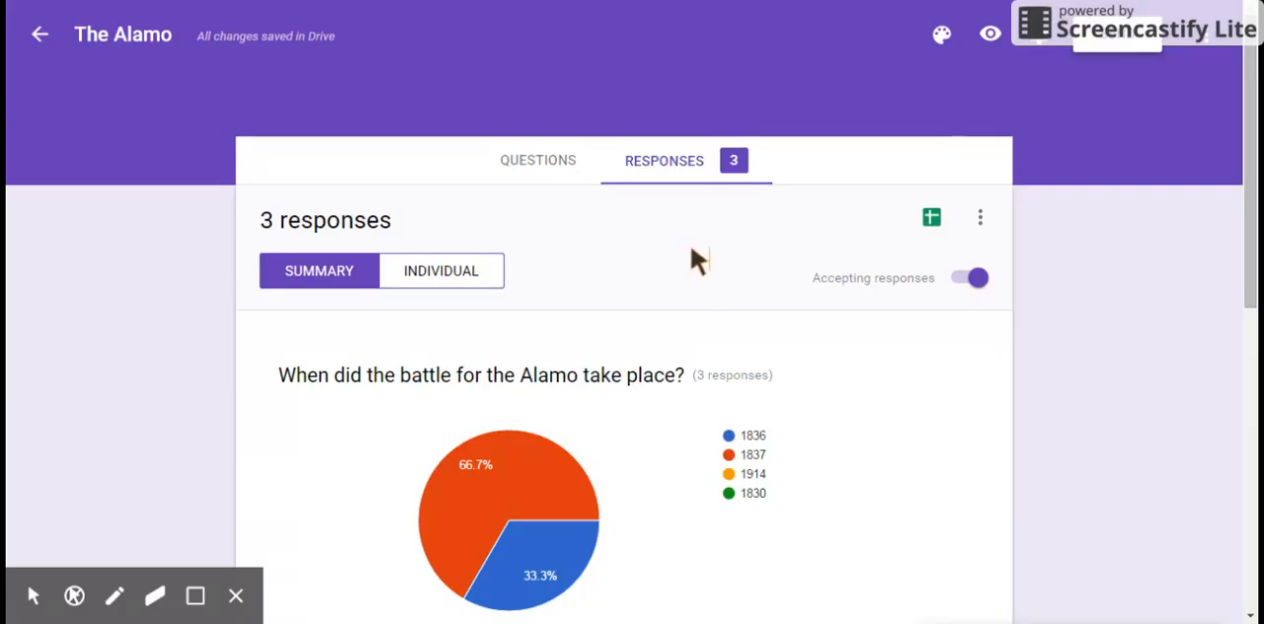